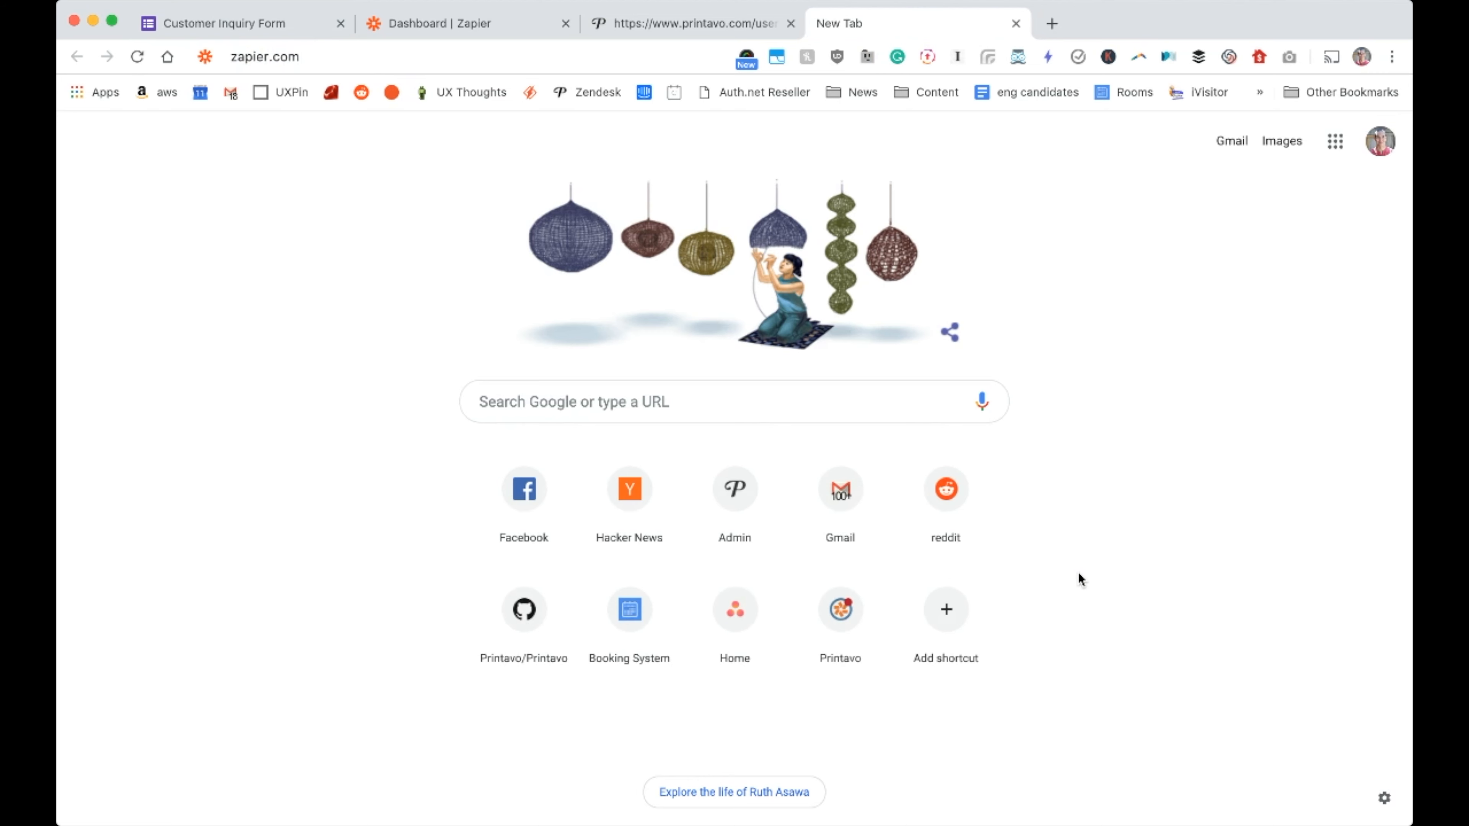
Step: Close the blank new tab so the Customer Inquiry Form is showing
click(234, 22)
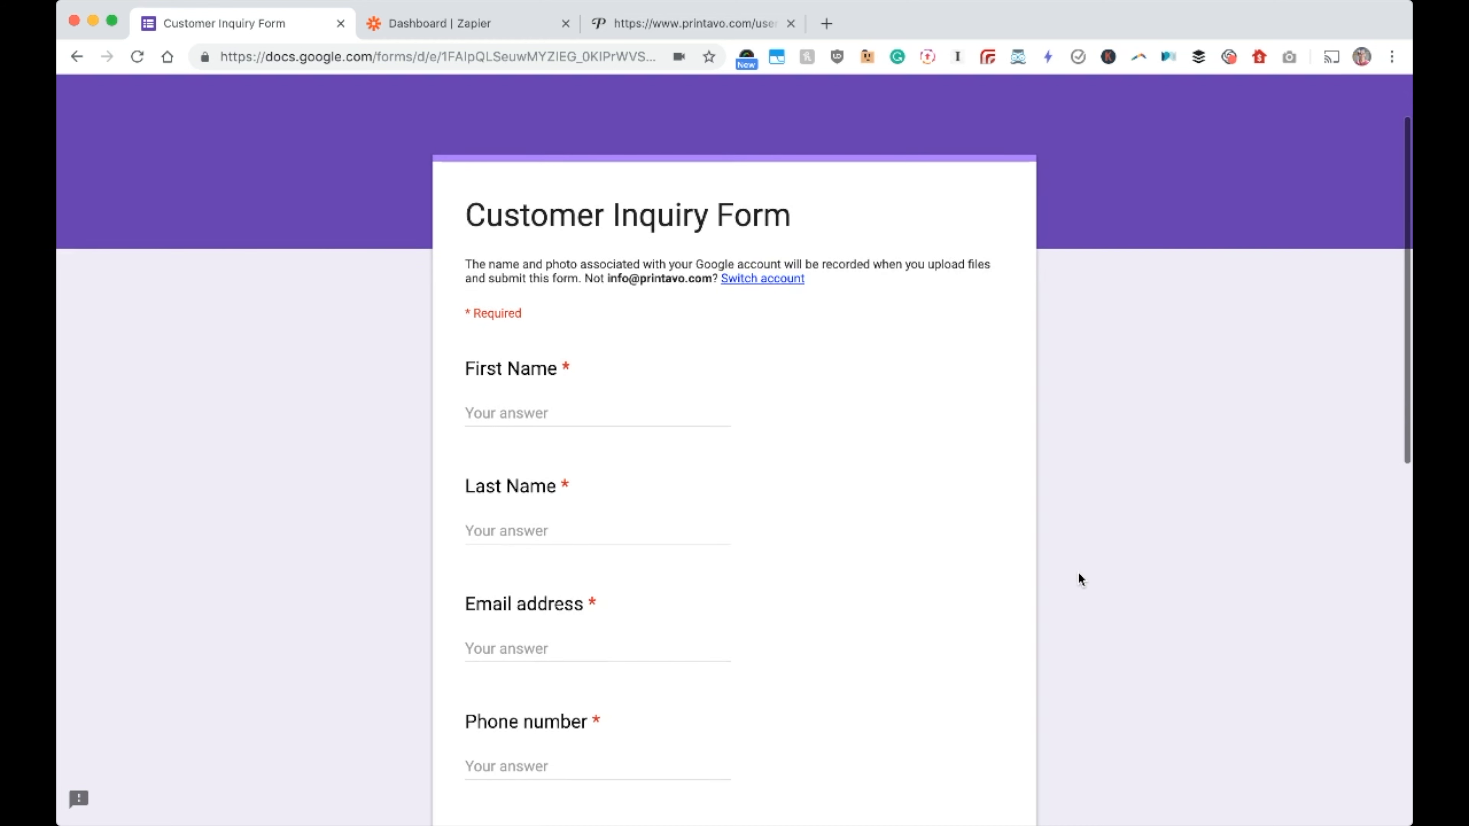
scroll(down, 3)
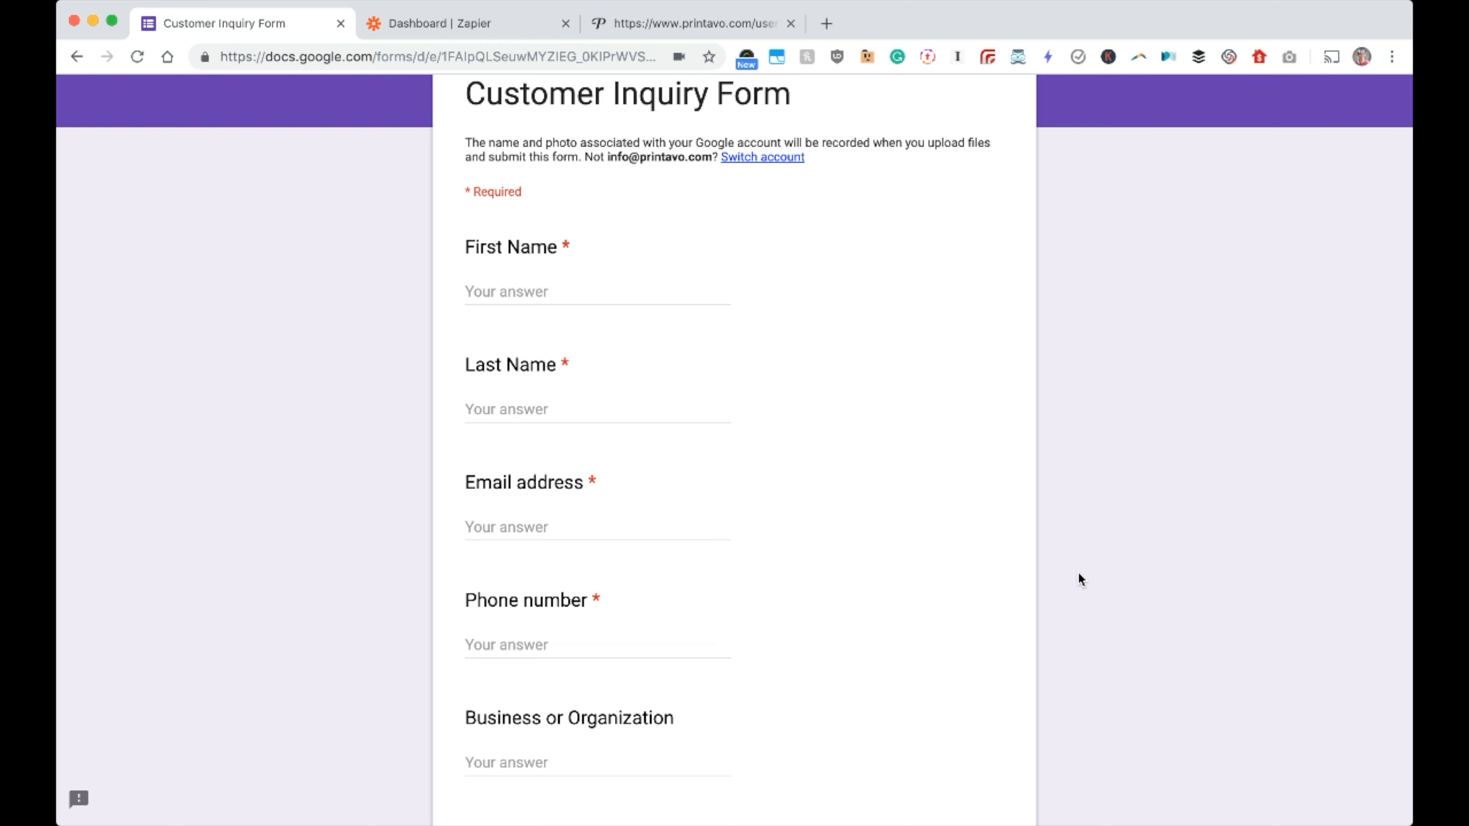
scroll(down, 3)
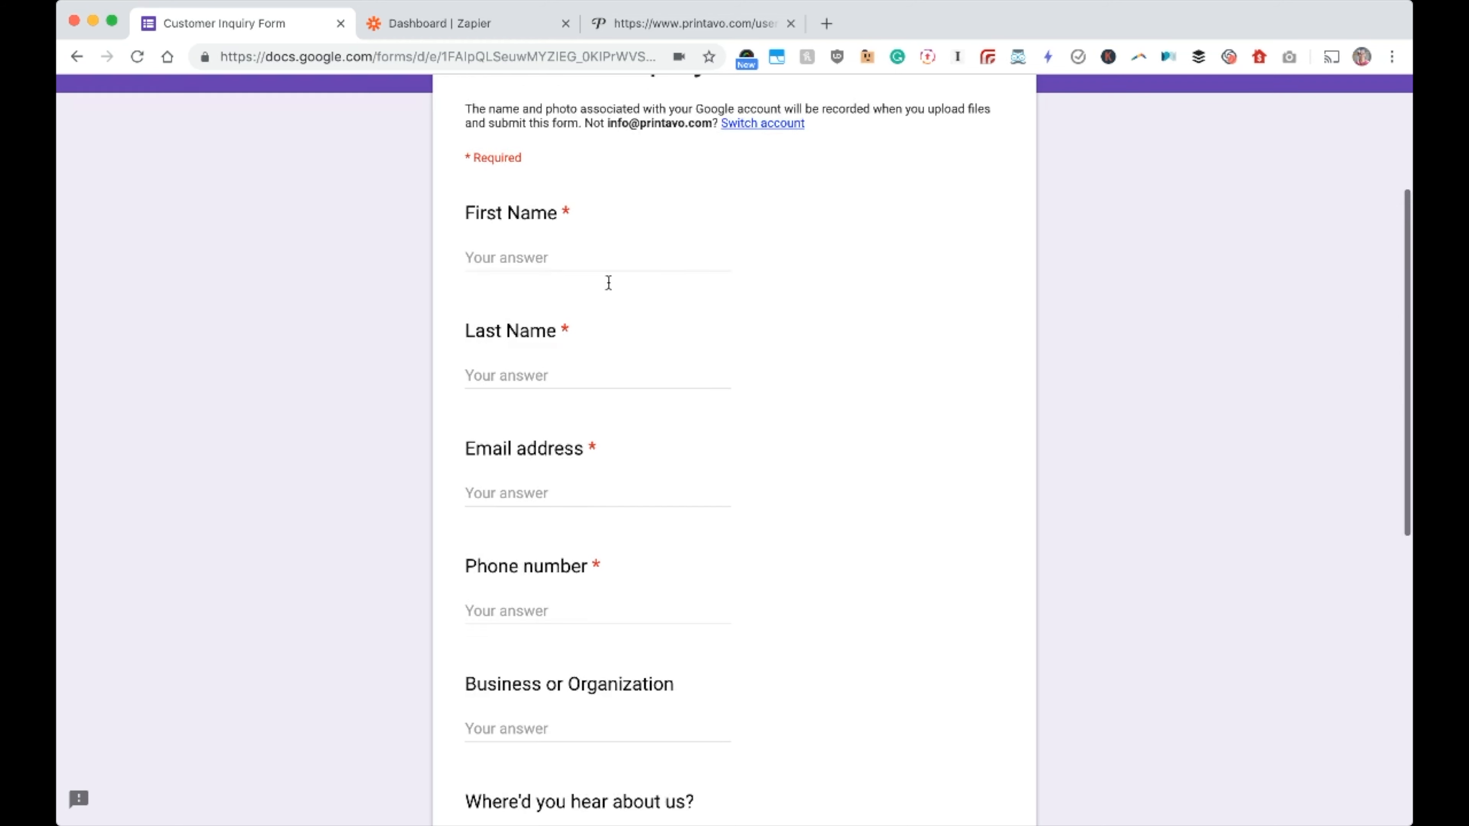
scroll(down, 3)
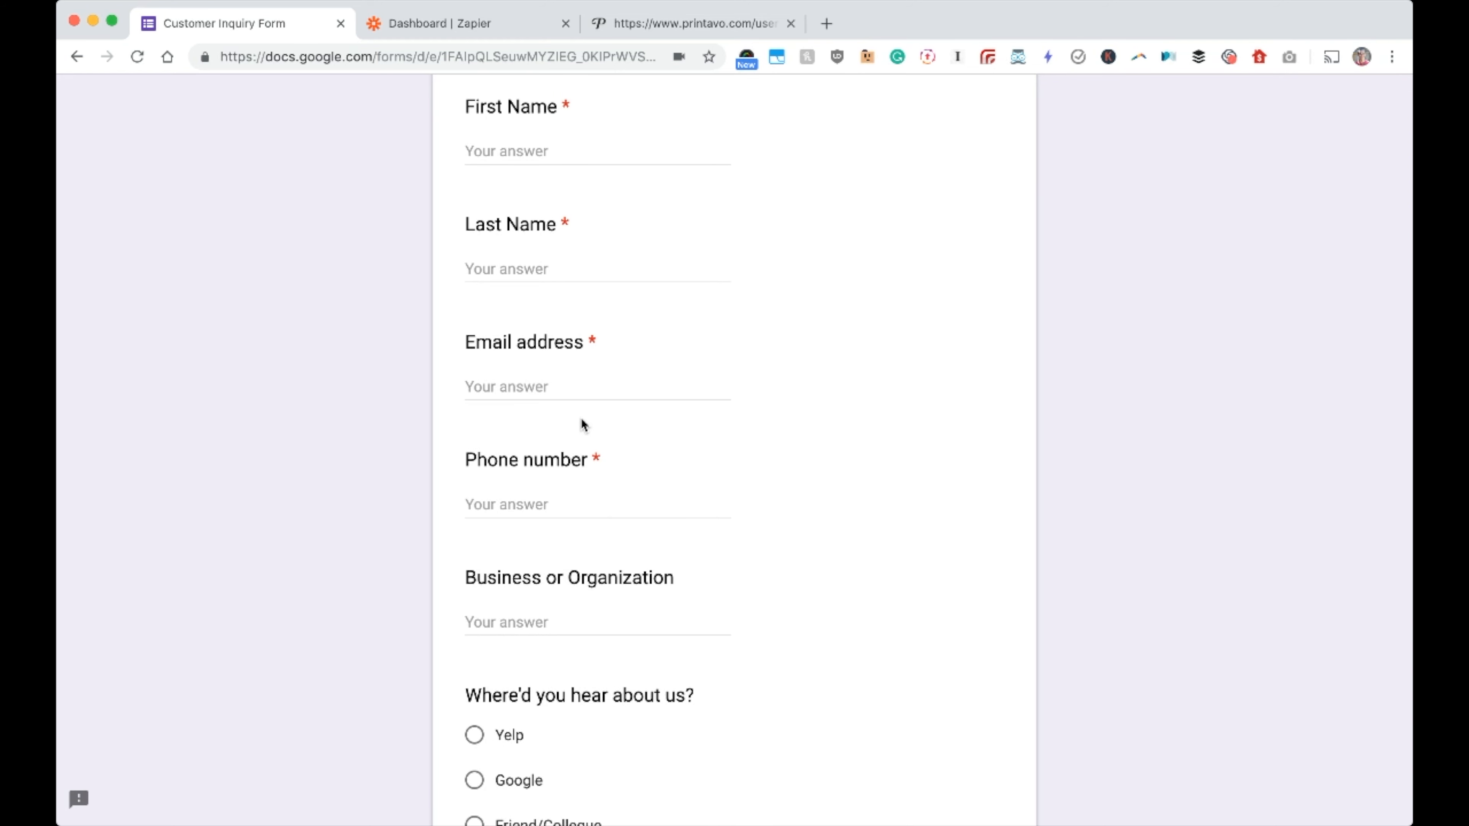
scroll(down, 3)
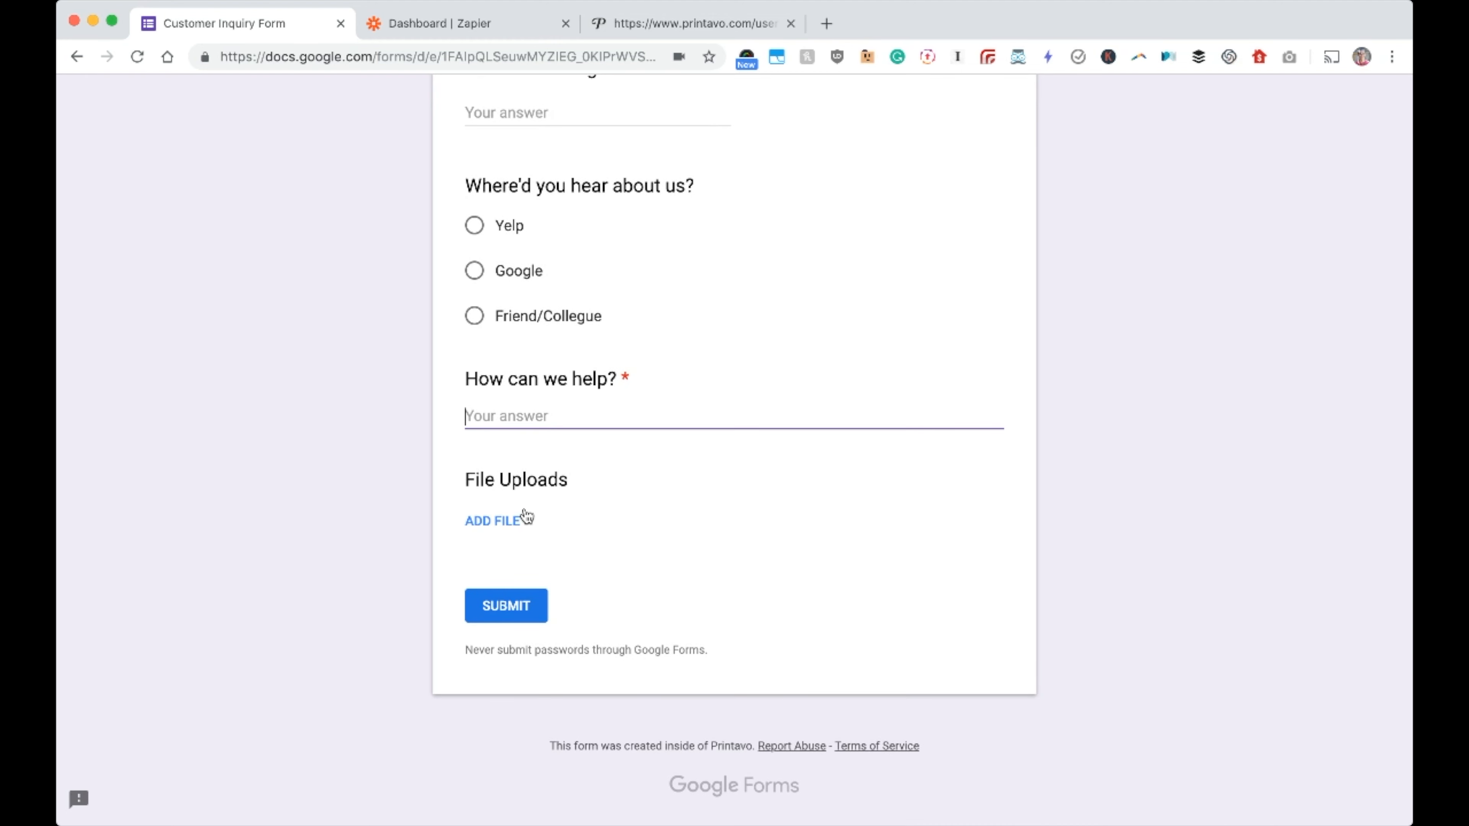
scroll(up, 3)
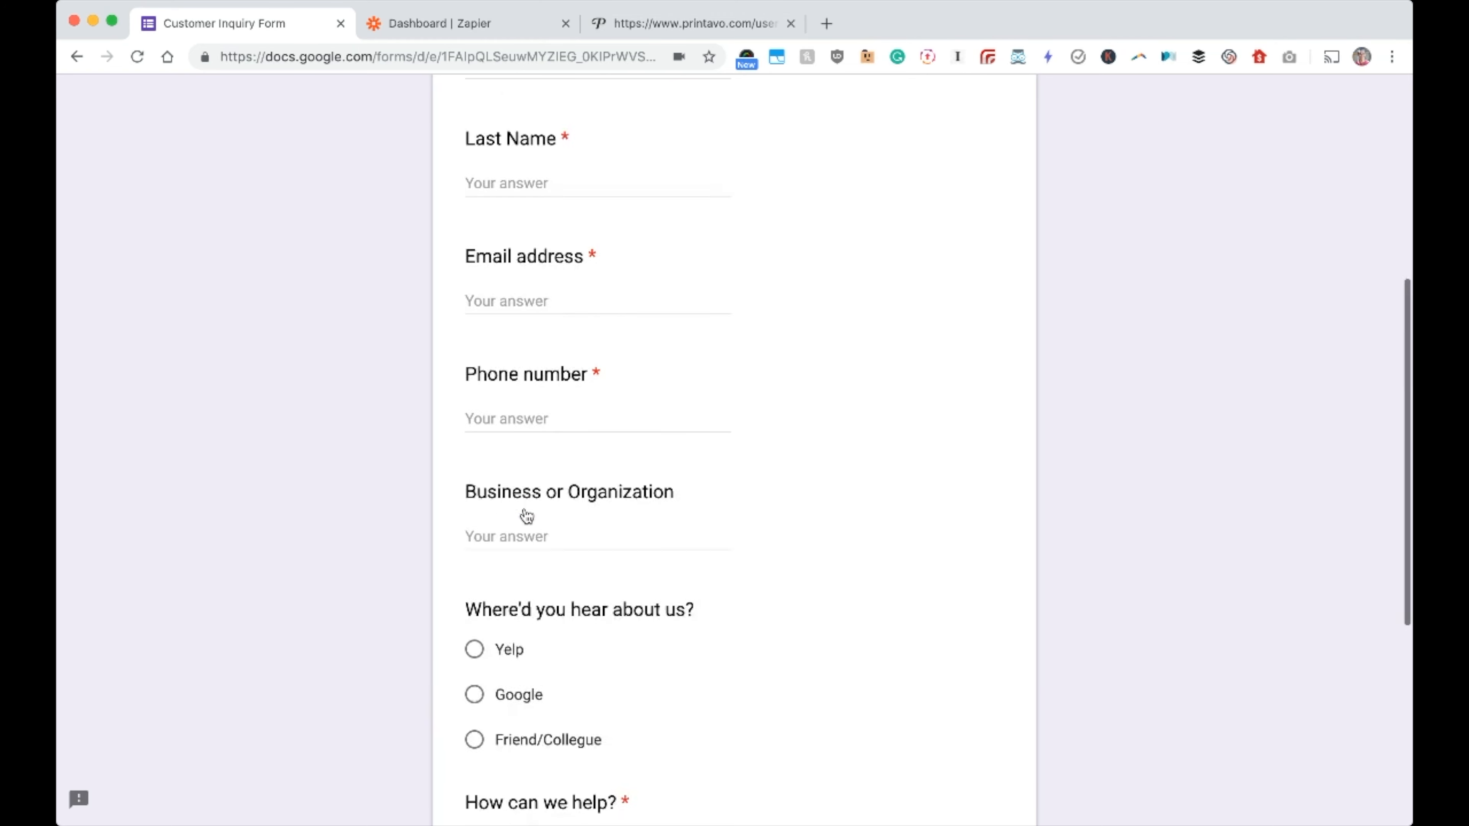
scroll(up, 3)
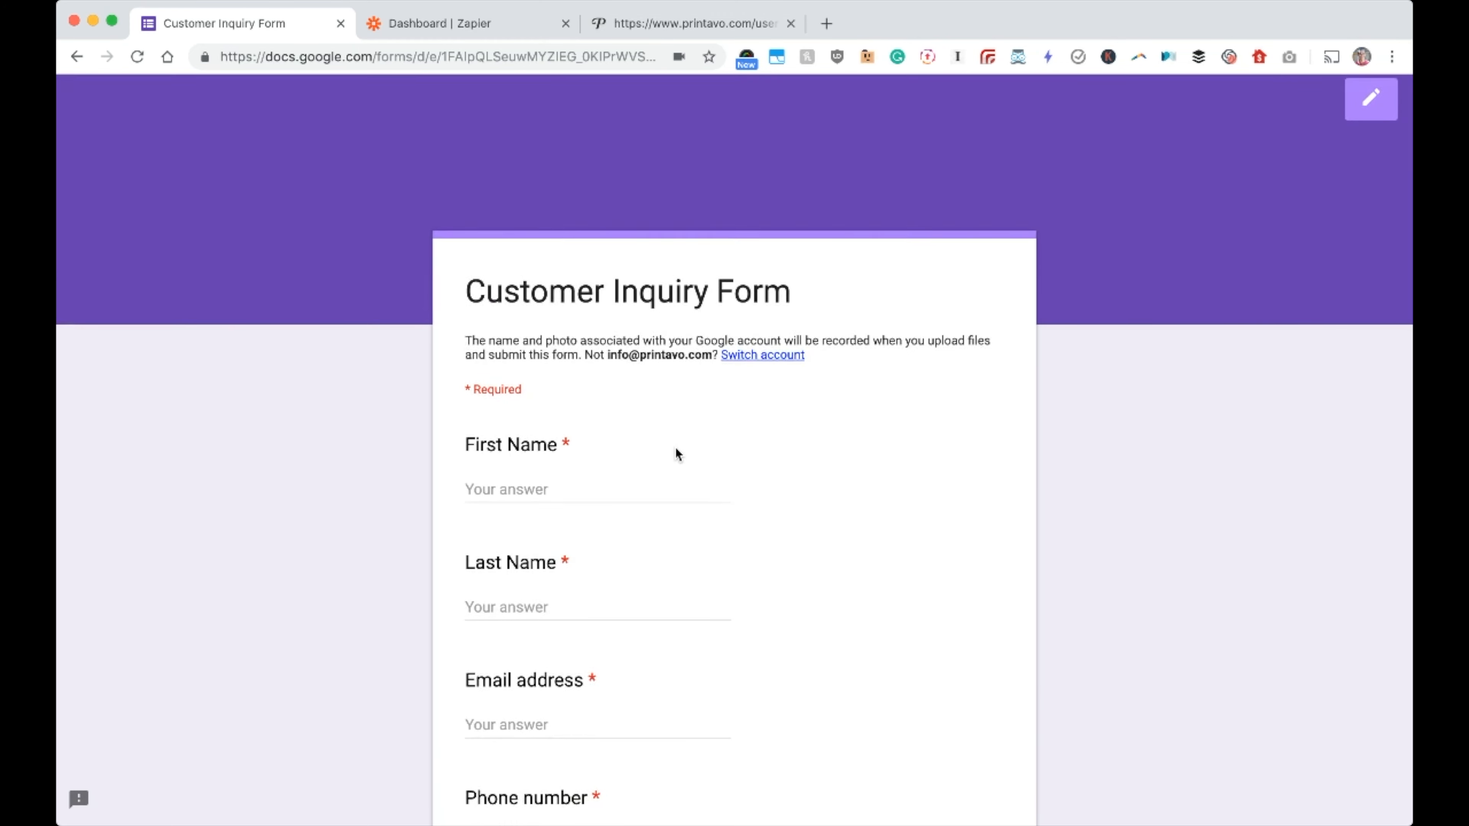
scroll(down, 3)
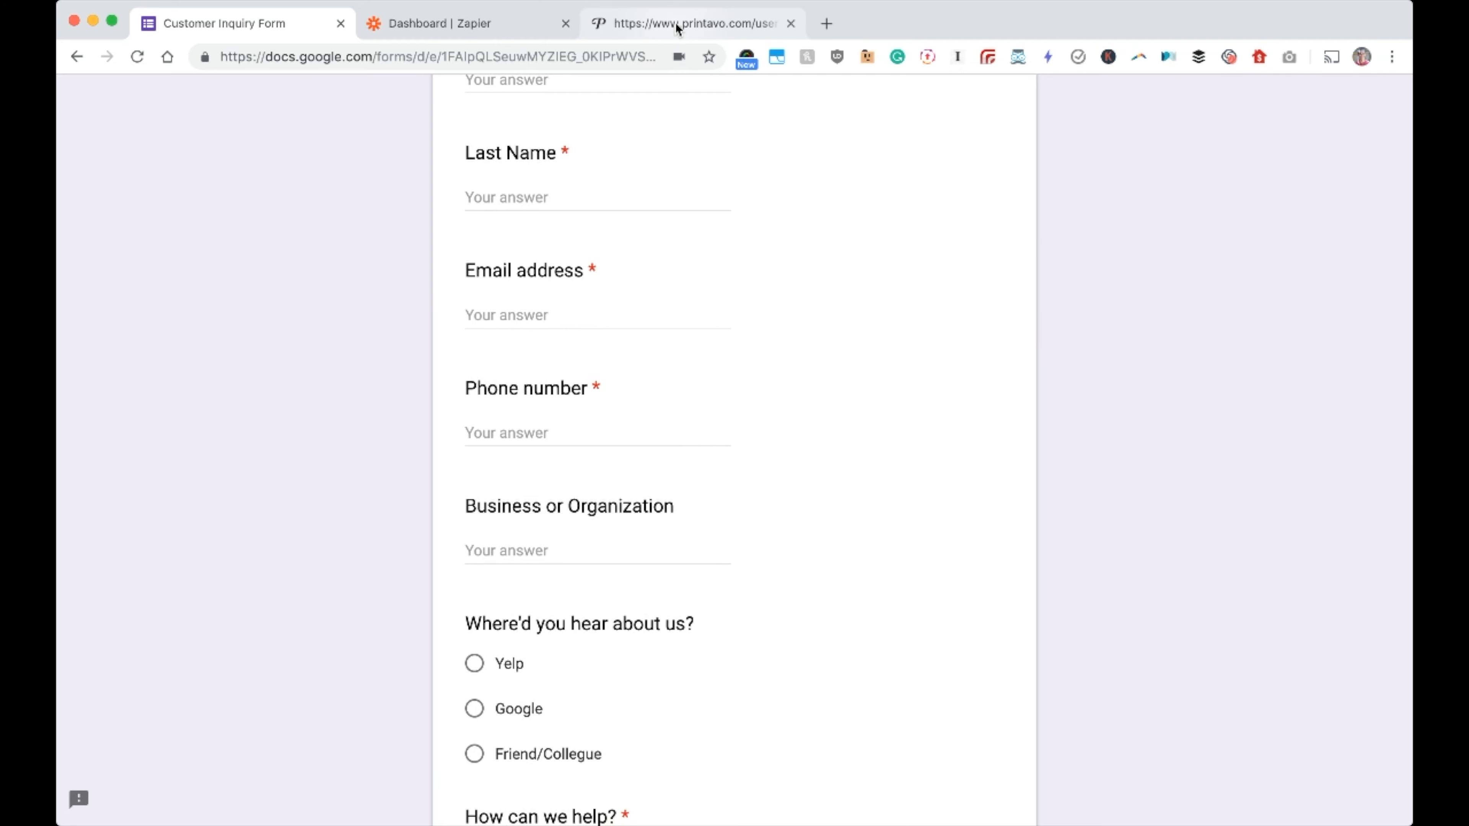
Step: Start a blank new quote from the Printavo tab, then return to My Account settings
click(692, 22)
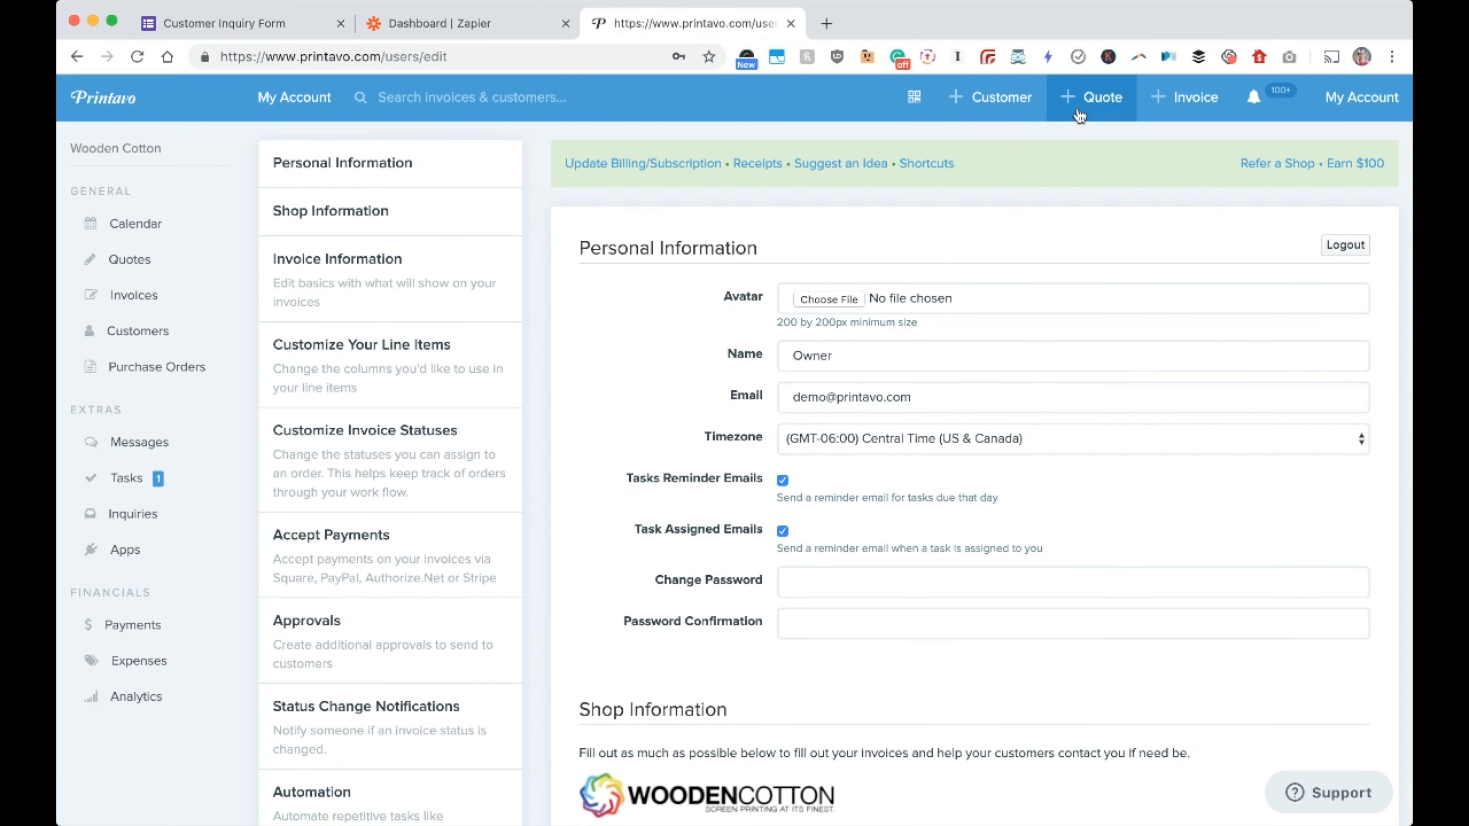
click(1090, 96)
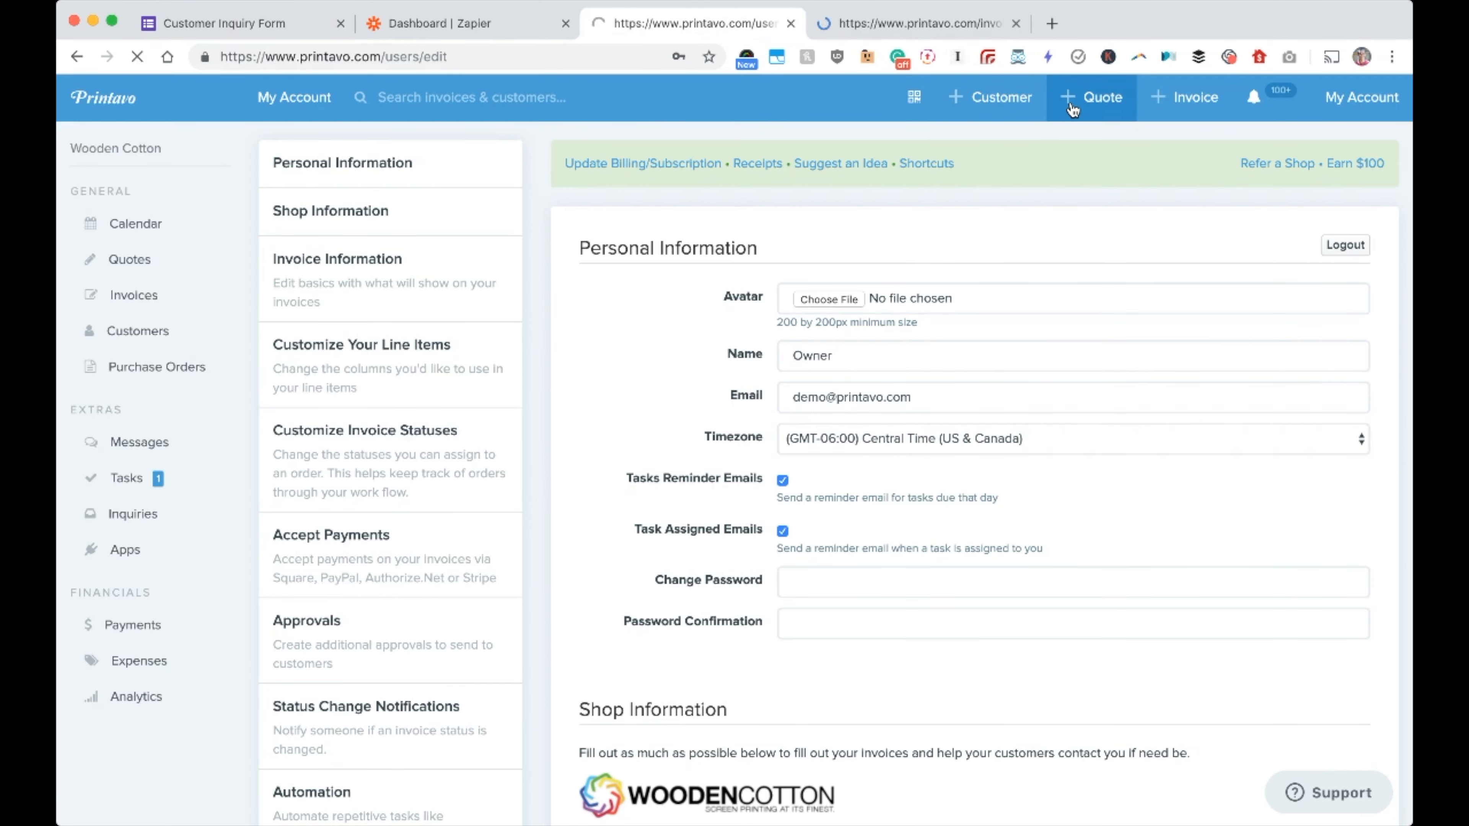
click(1090, 96)
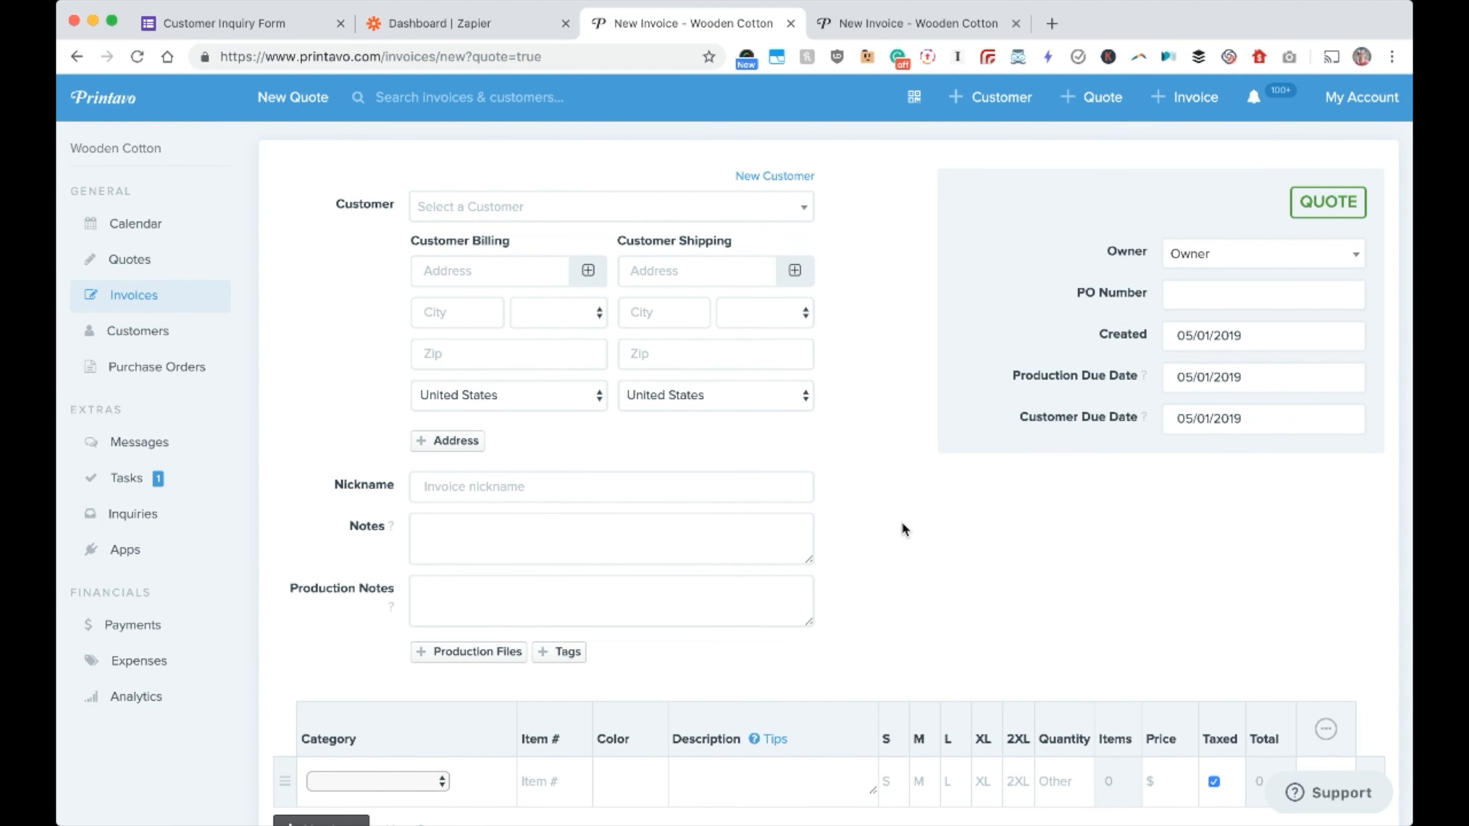
mouse_move(960, 131)
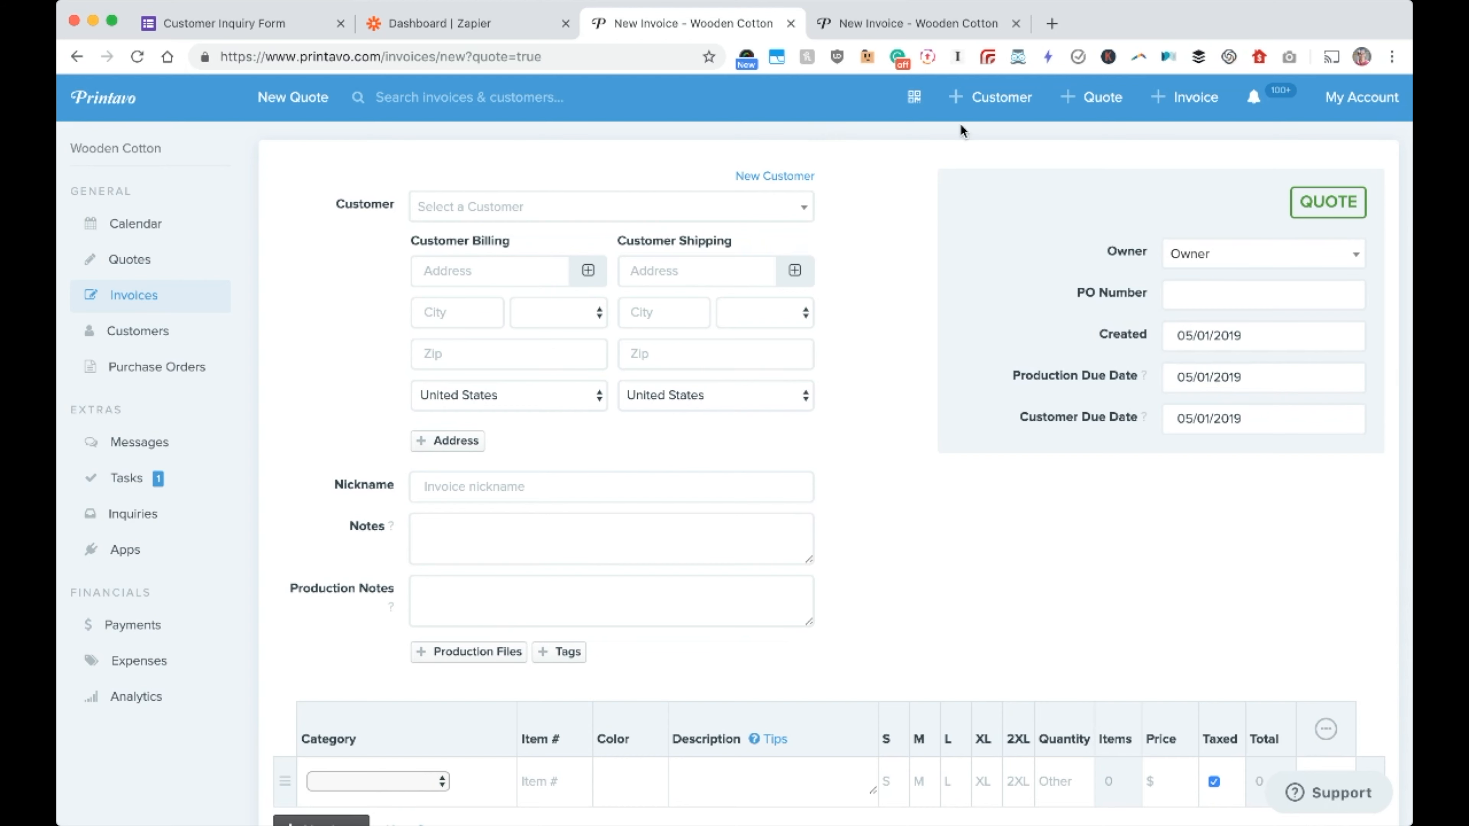
click(1360, 96)
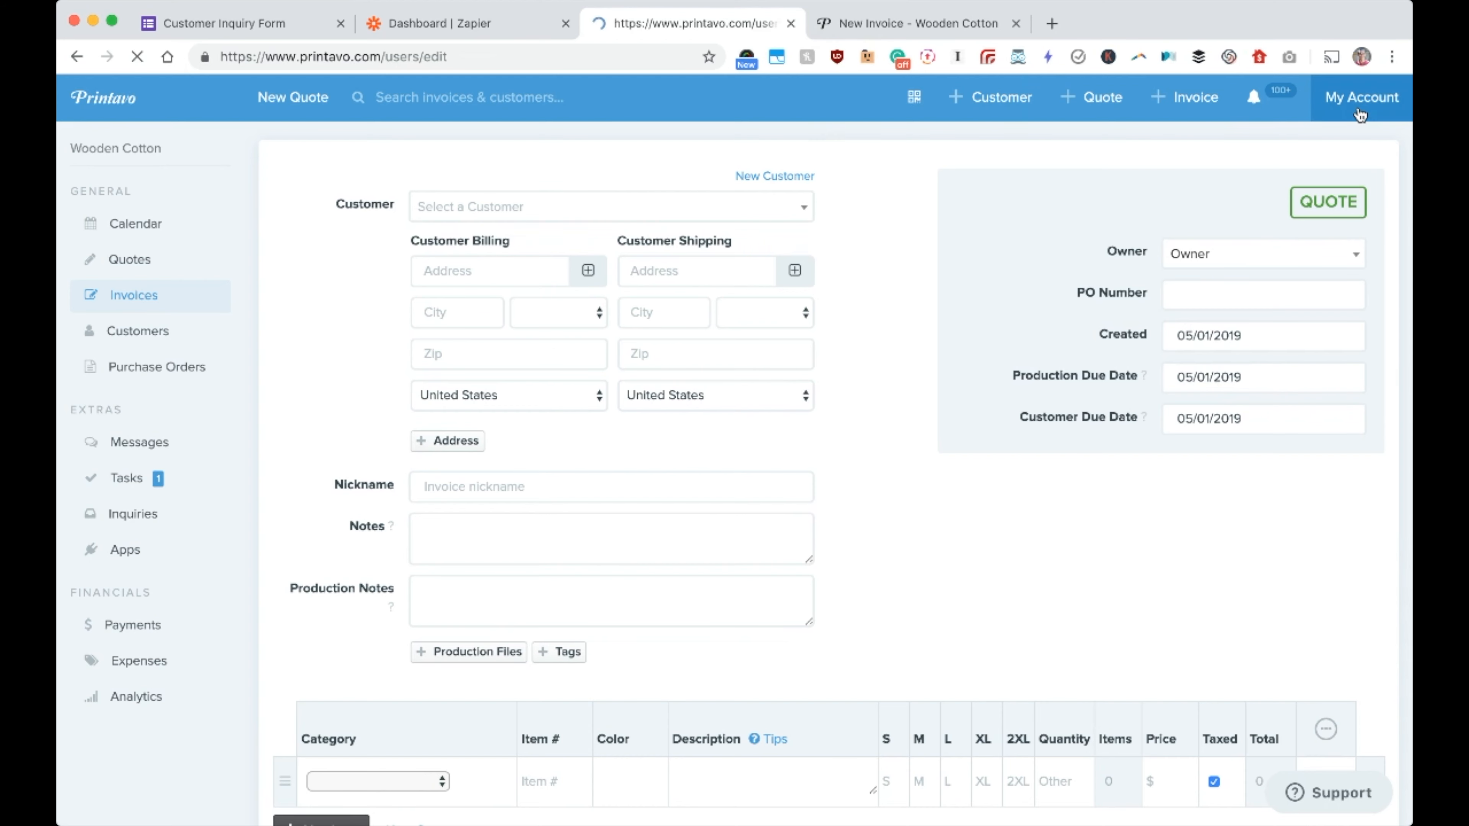
click(1360, 96)
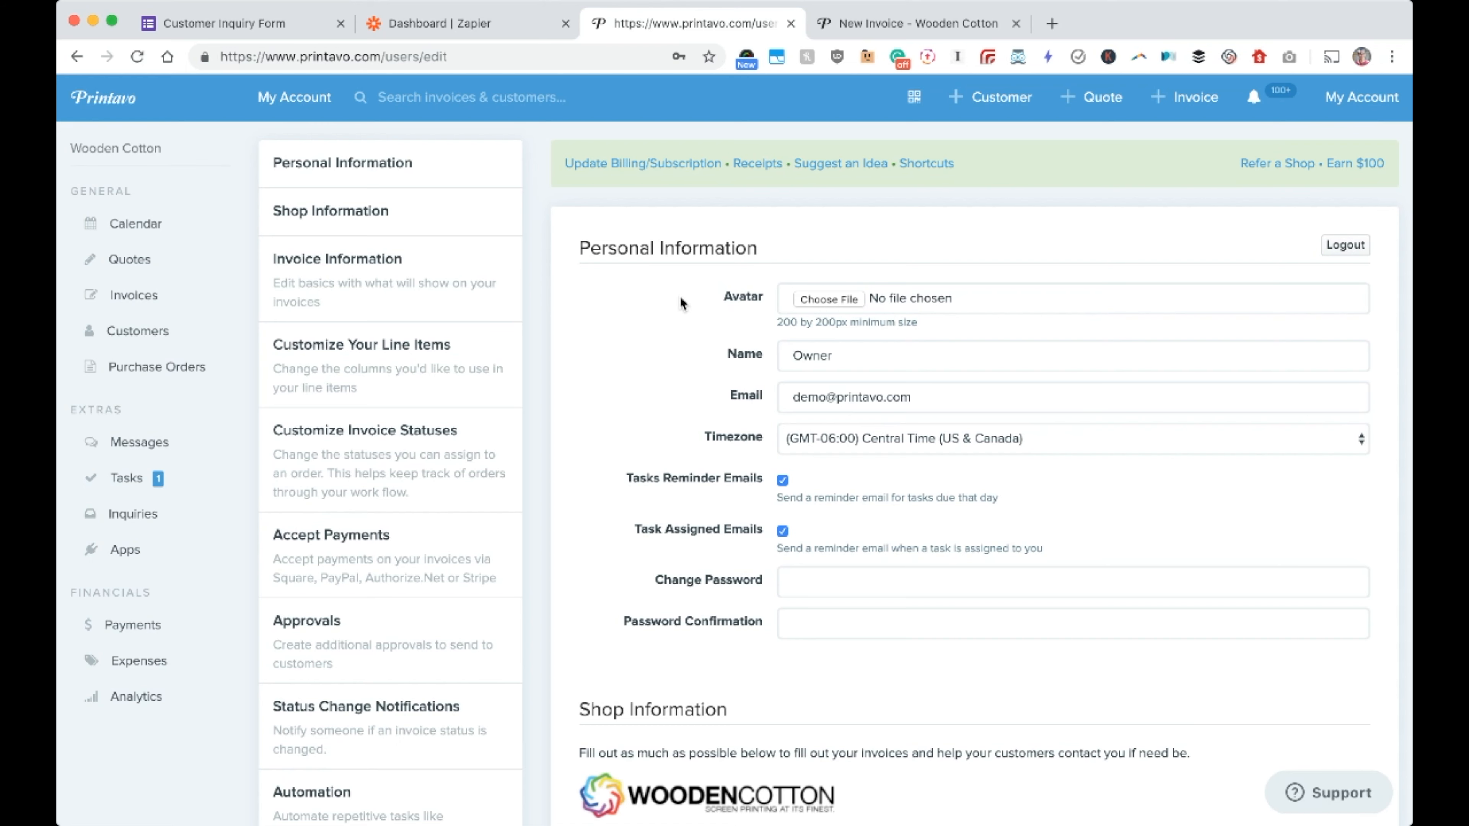
mouse_move(496, 407)
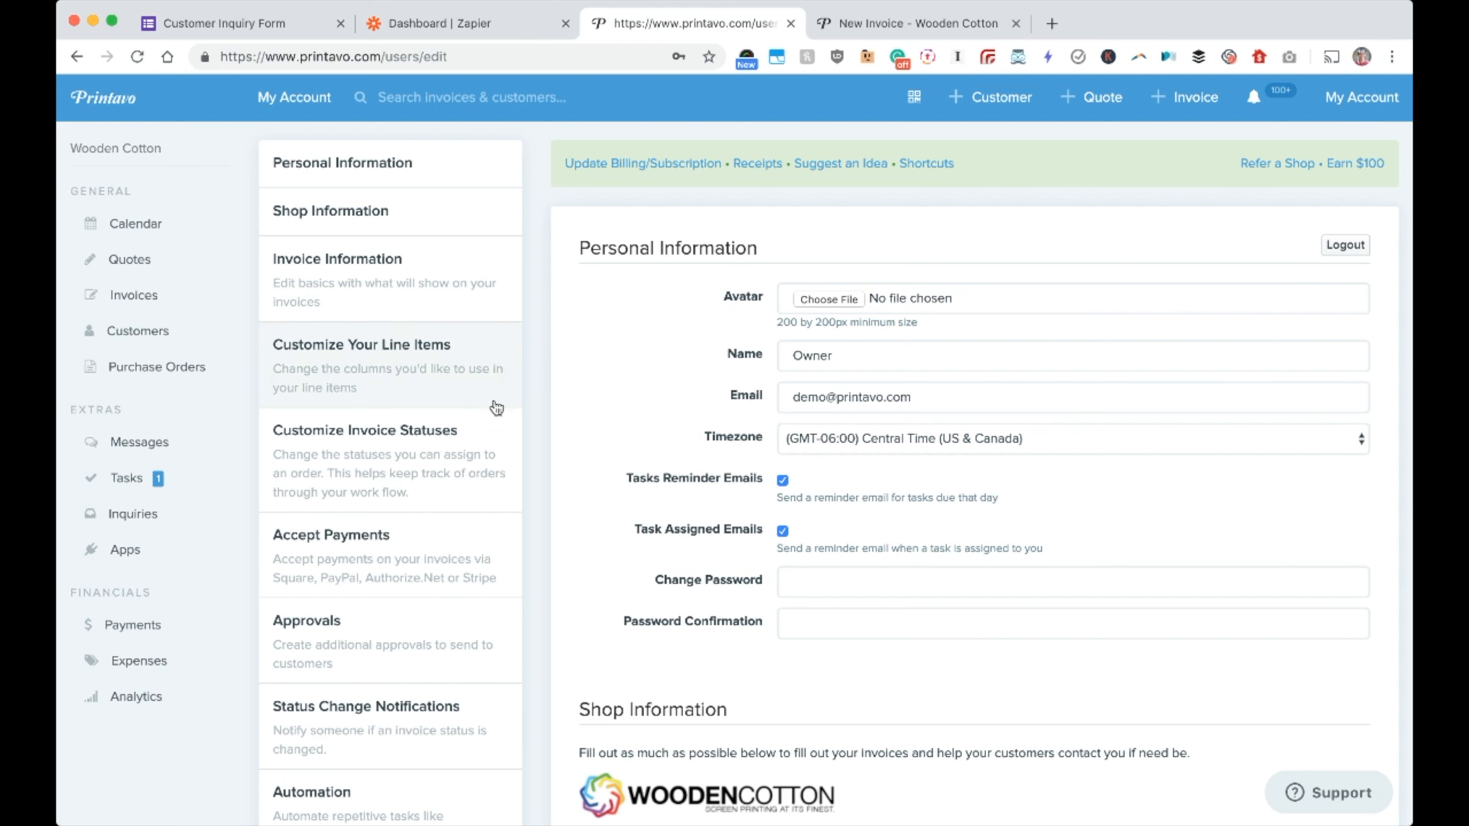
click(365, 430)
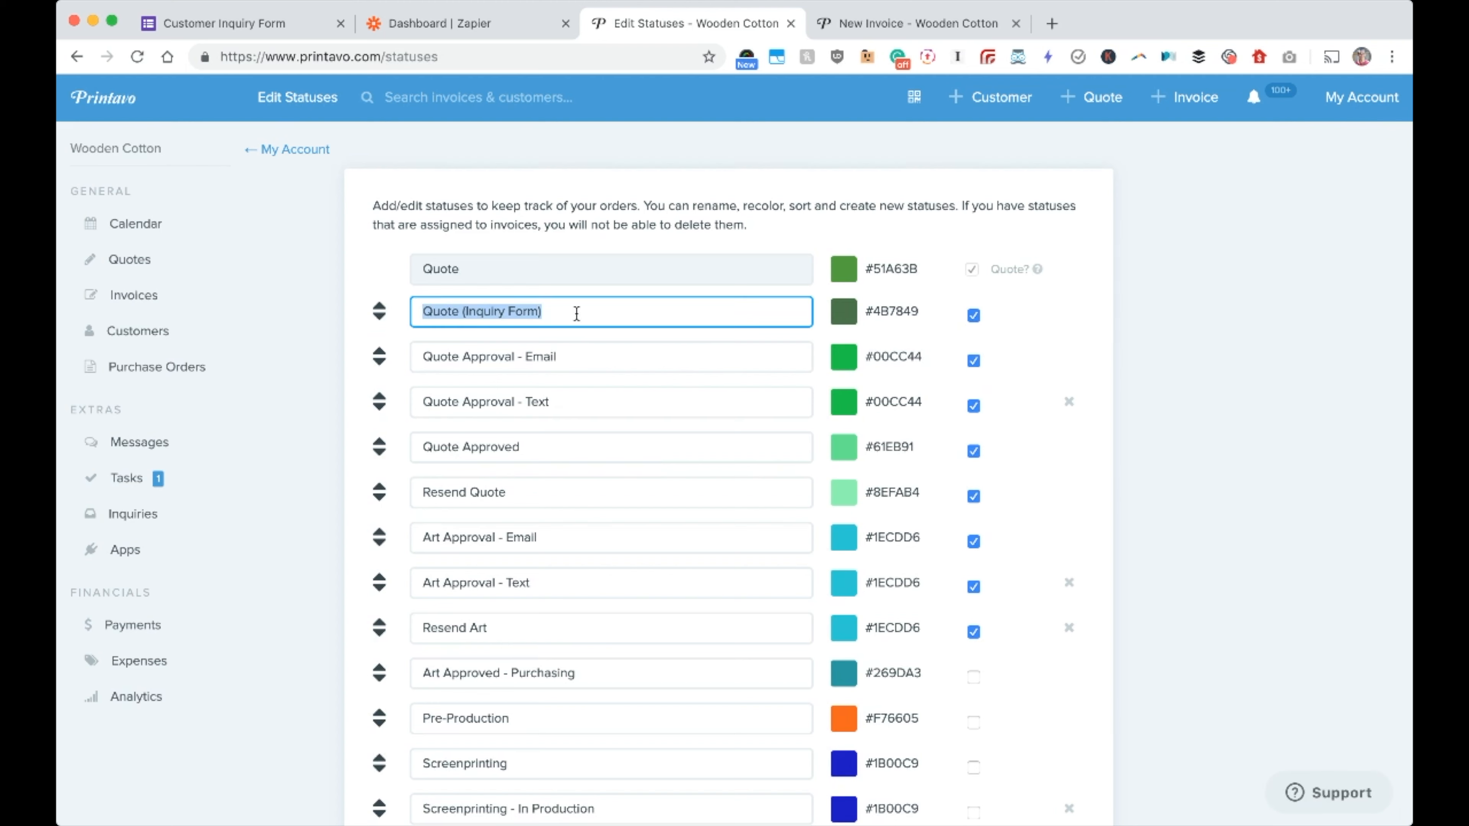
mouse_move(839, 312)
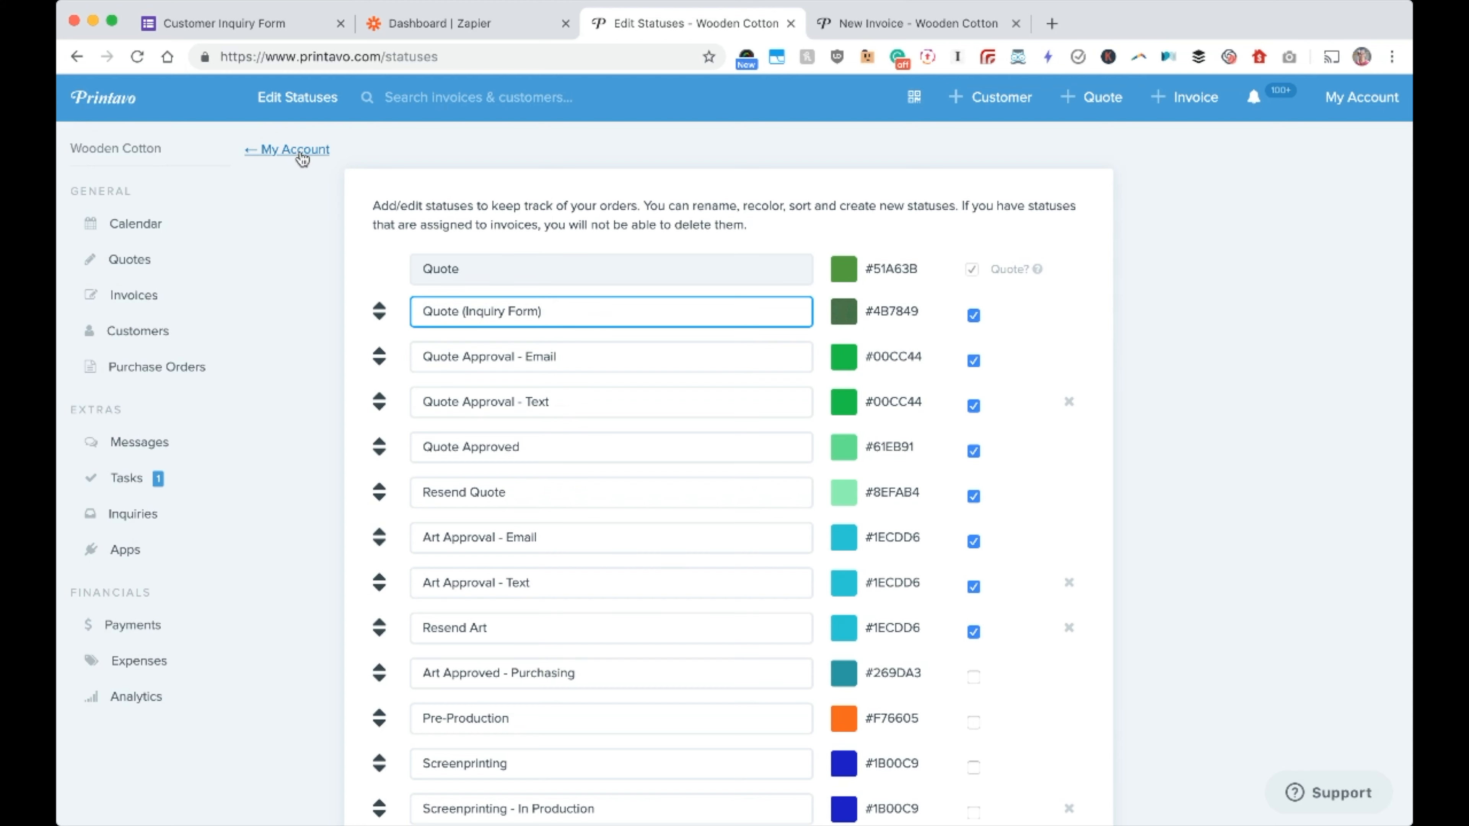
click(293, 149)
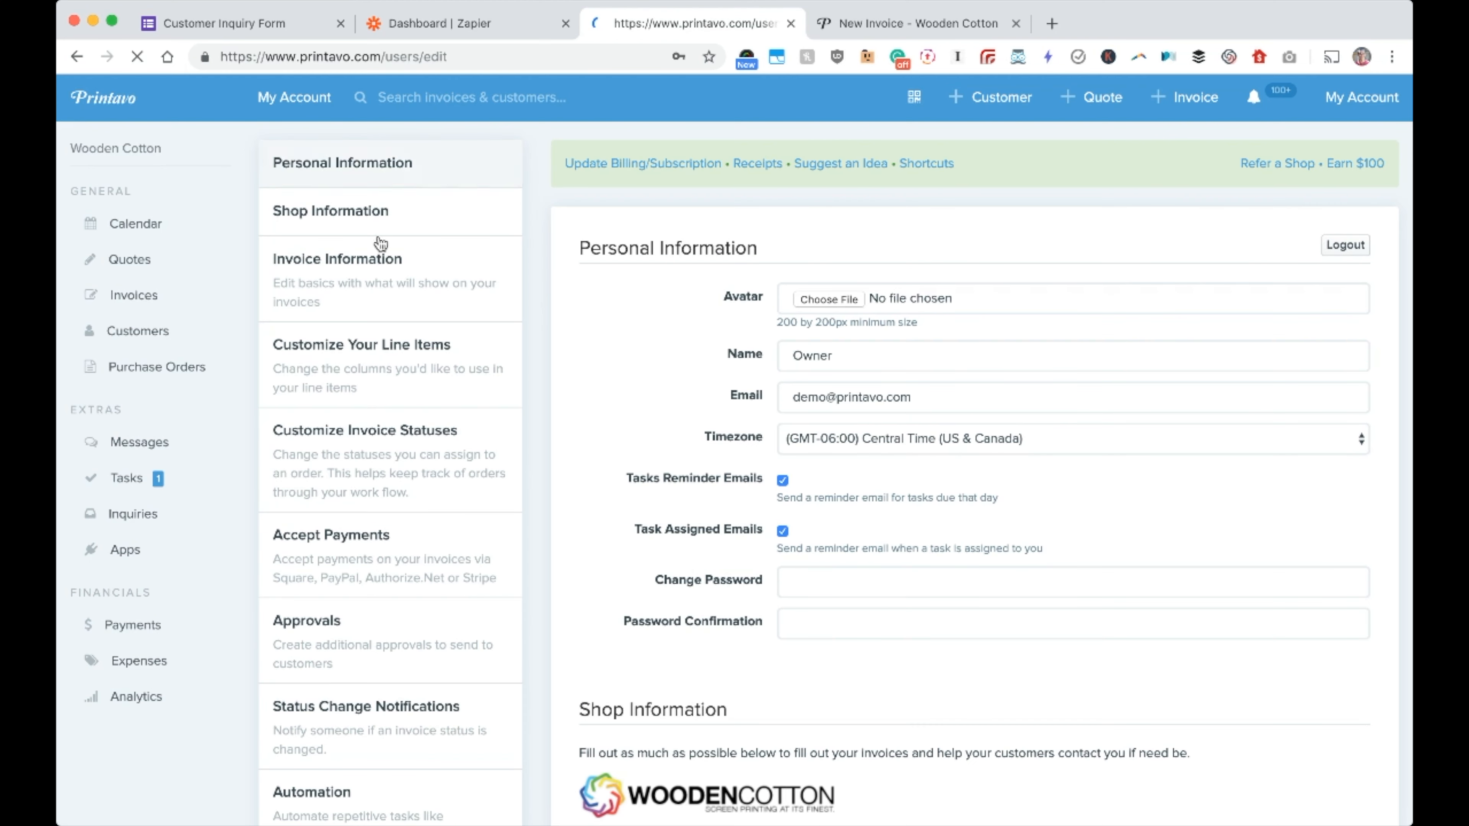
scroll(down, 3)
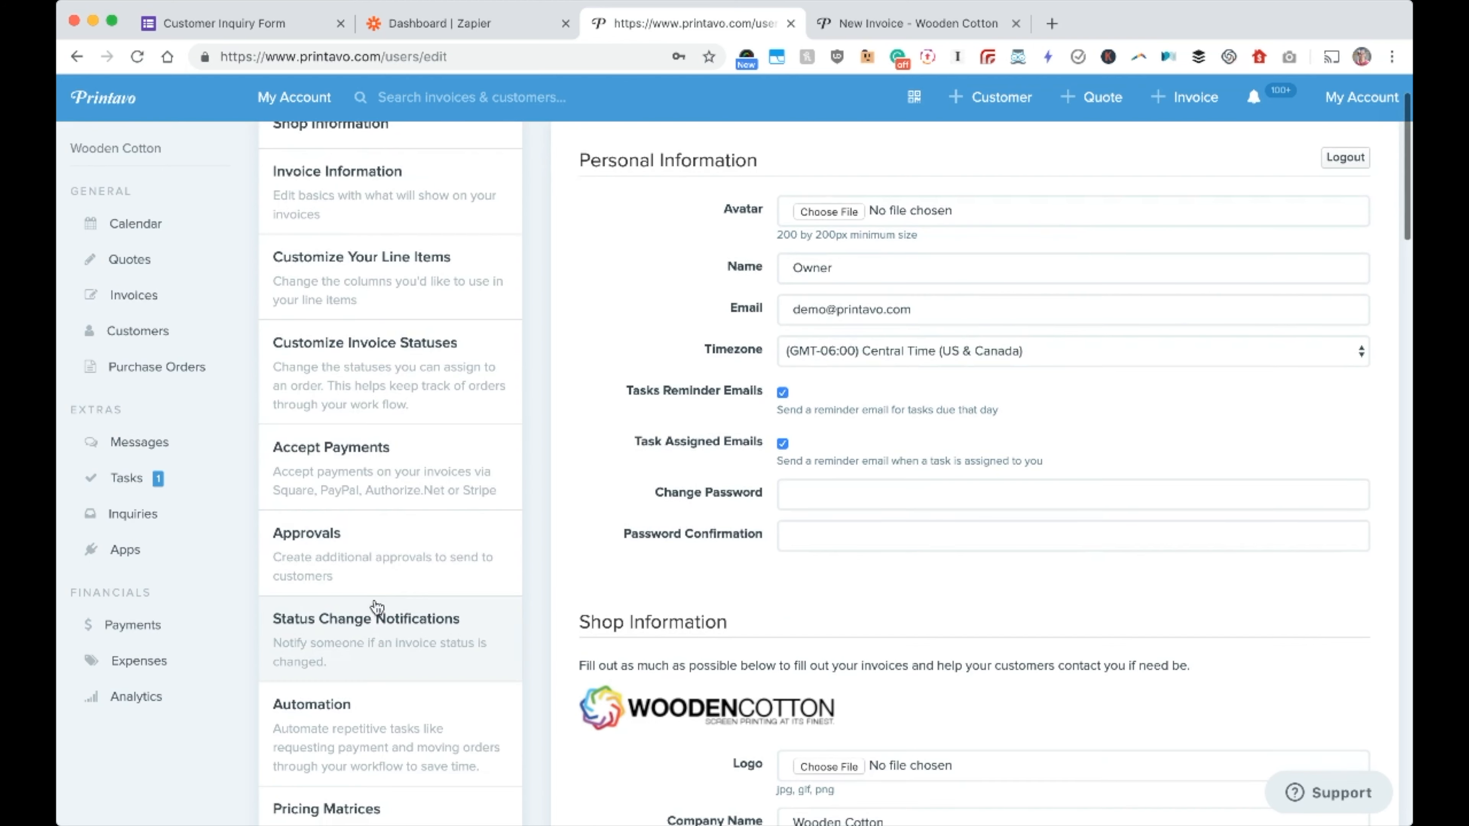
Step: Set Quote (Inquiry Form) to email salesrep@yourshop, save it, then reset the action to Nothing
click(366, 619)
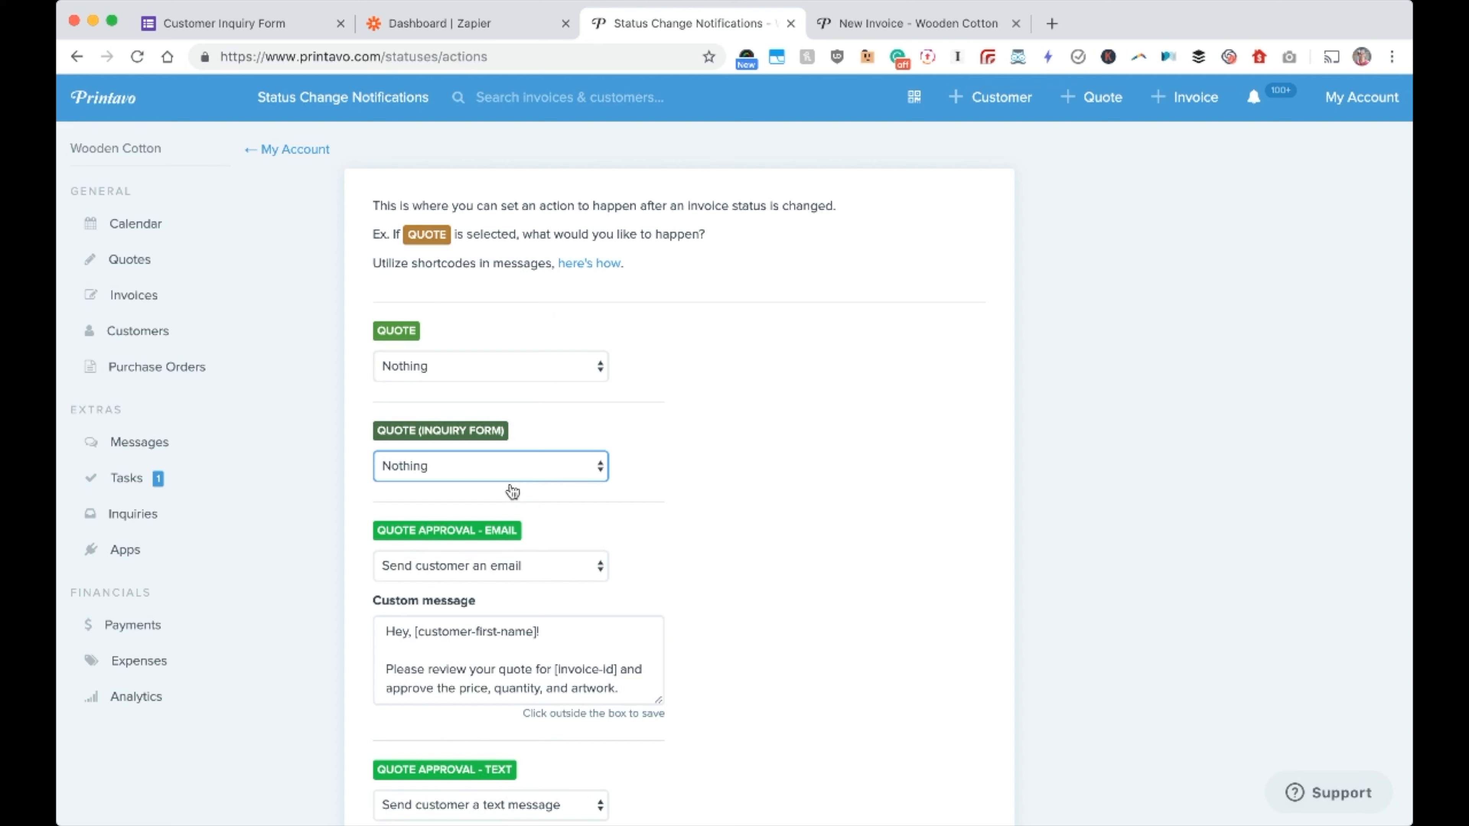
click(489, 466)
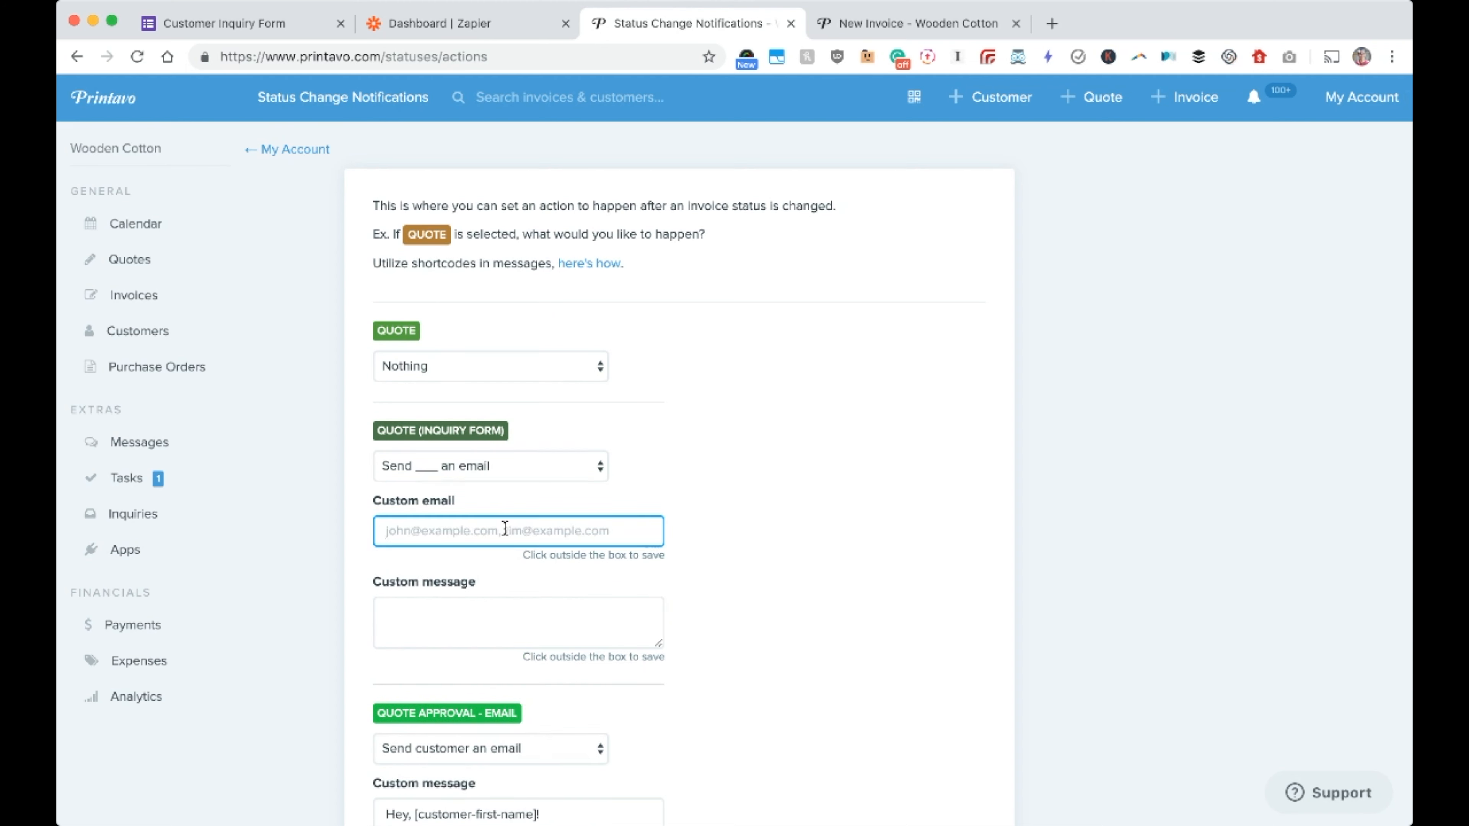
text(salesre)
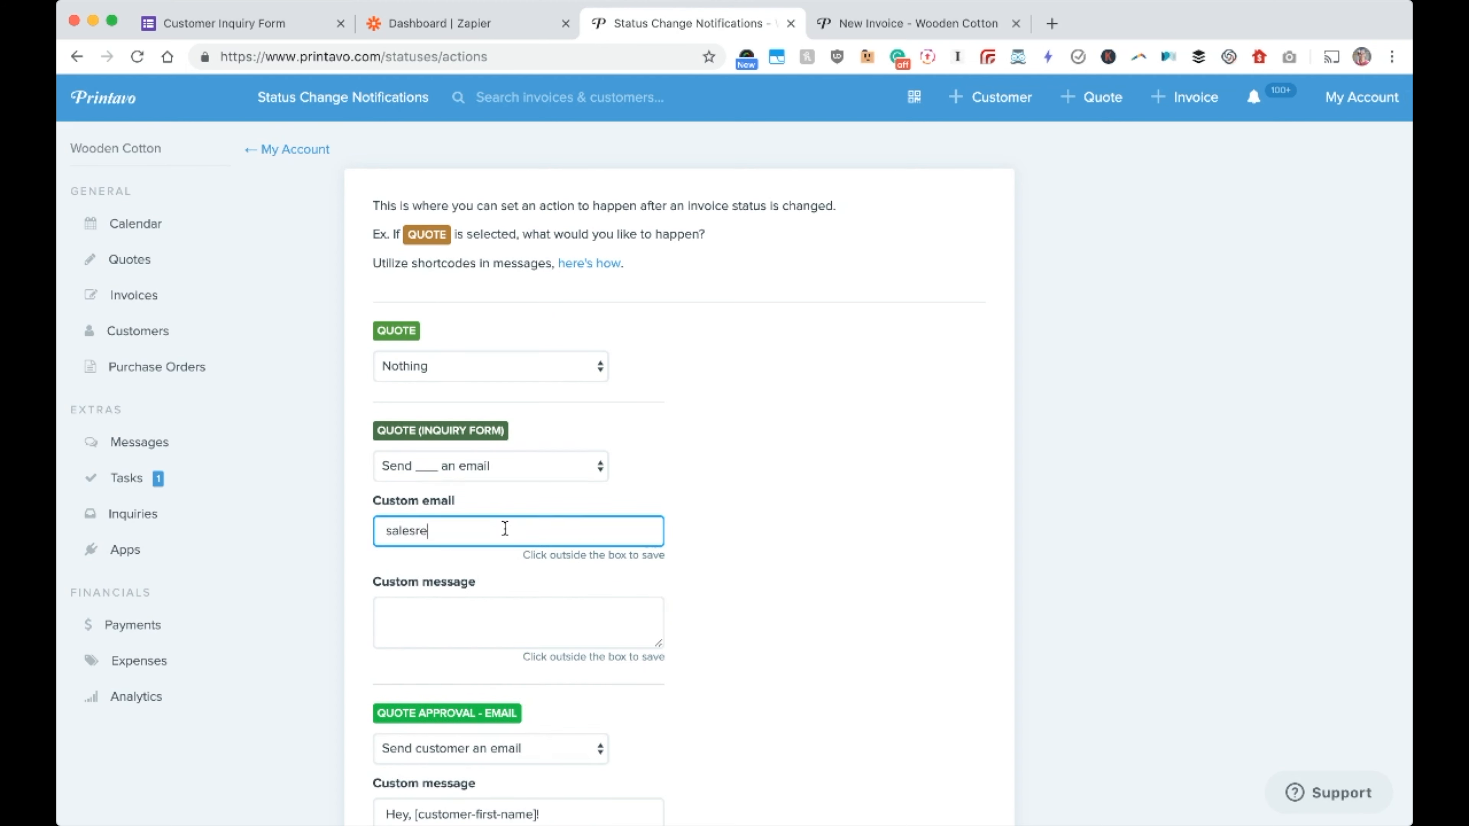
text(p@yourshop)
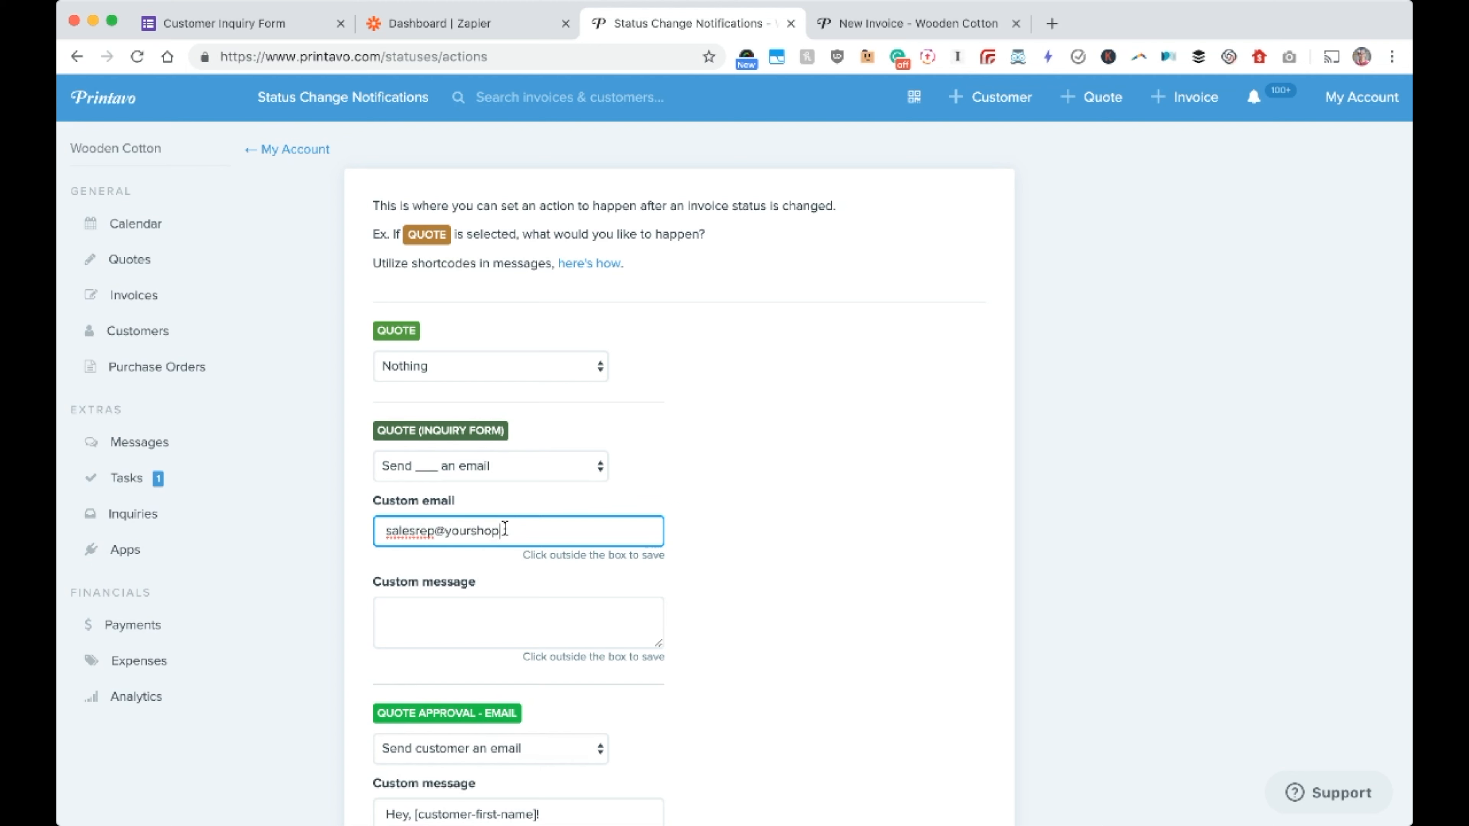
click(517, 622)
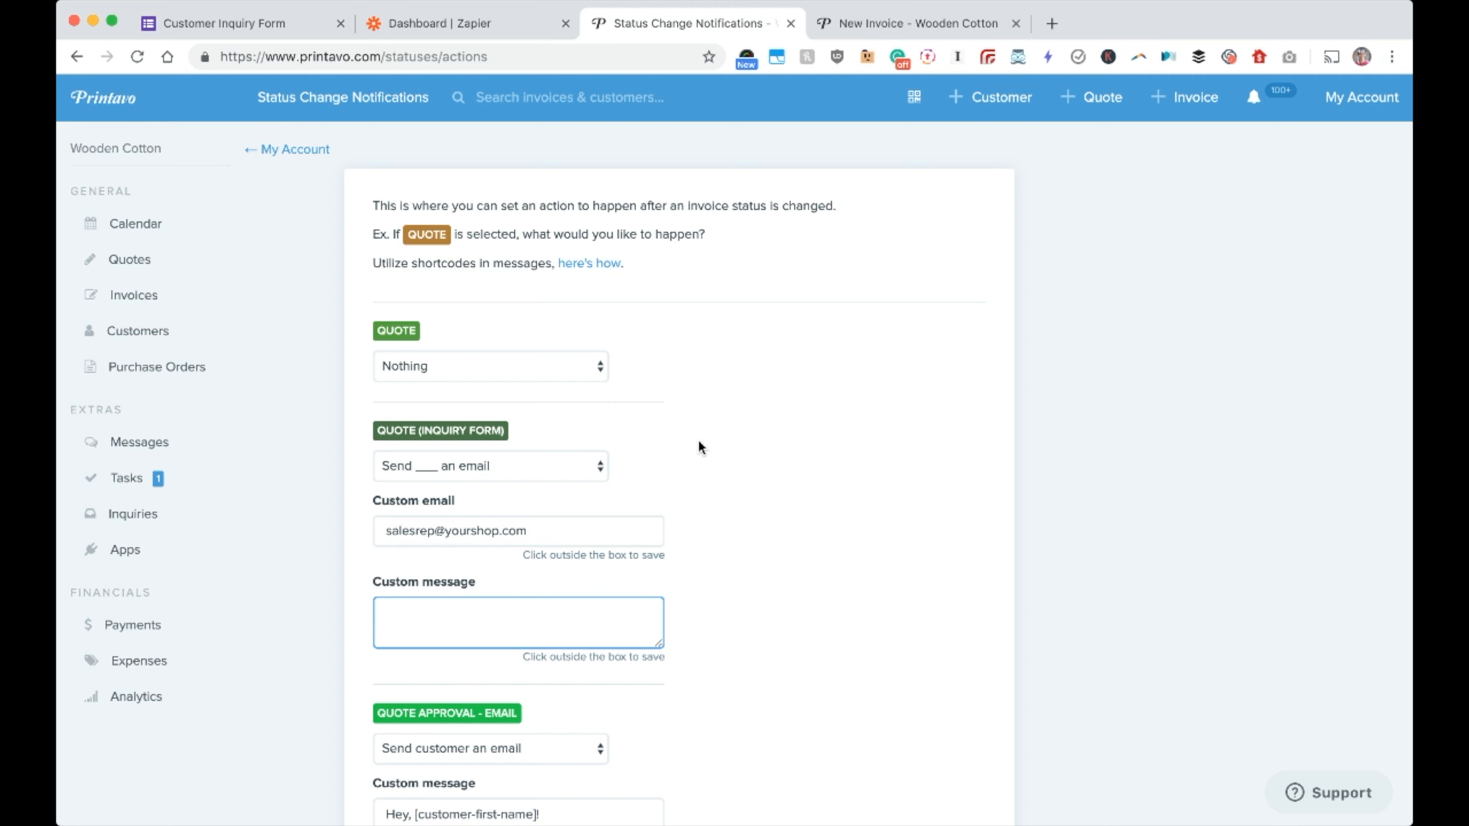
mouse_move(575, 466)
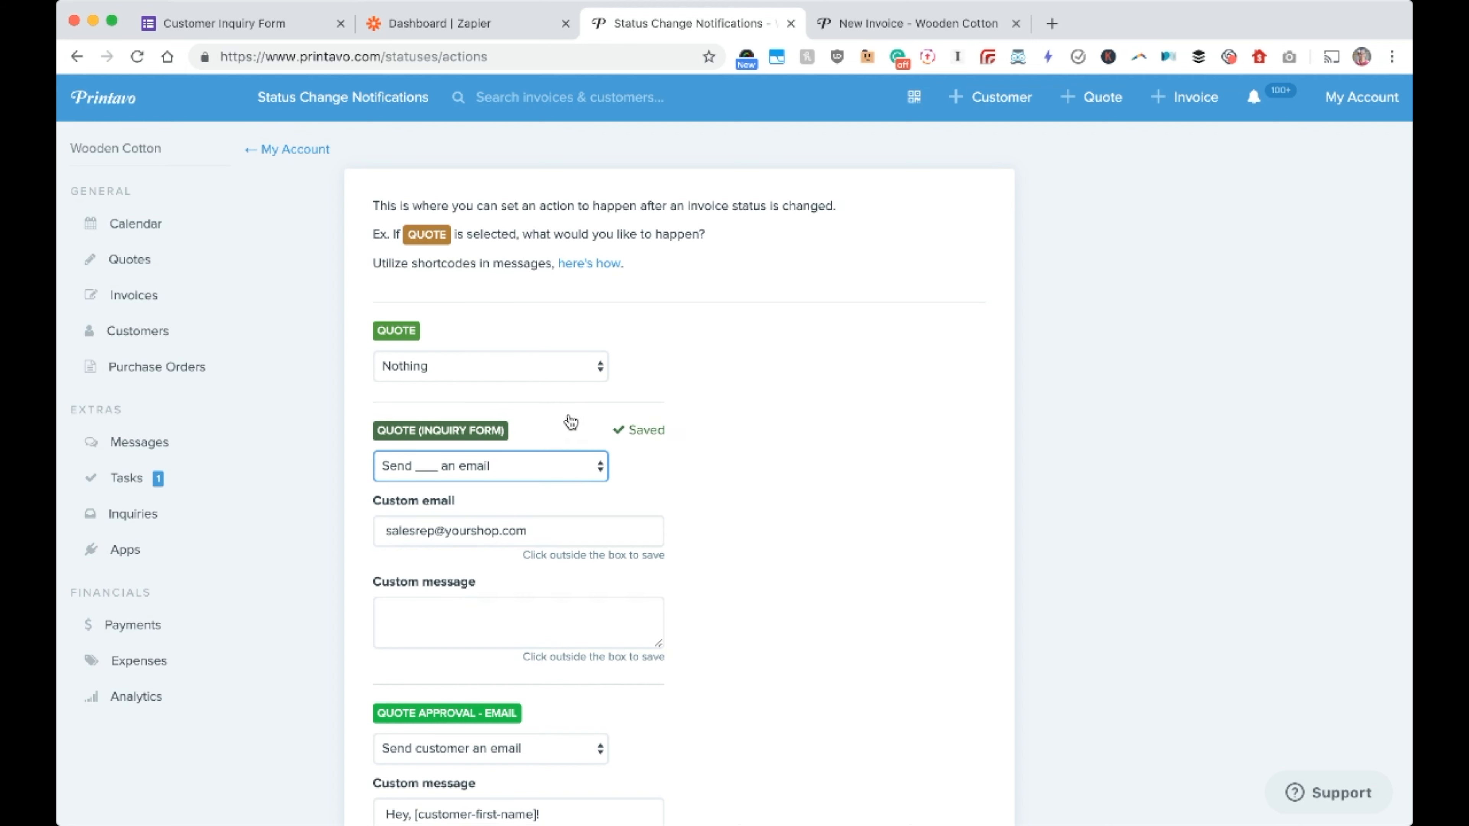
click(489, 466)
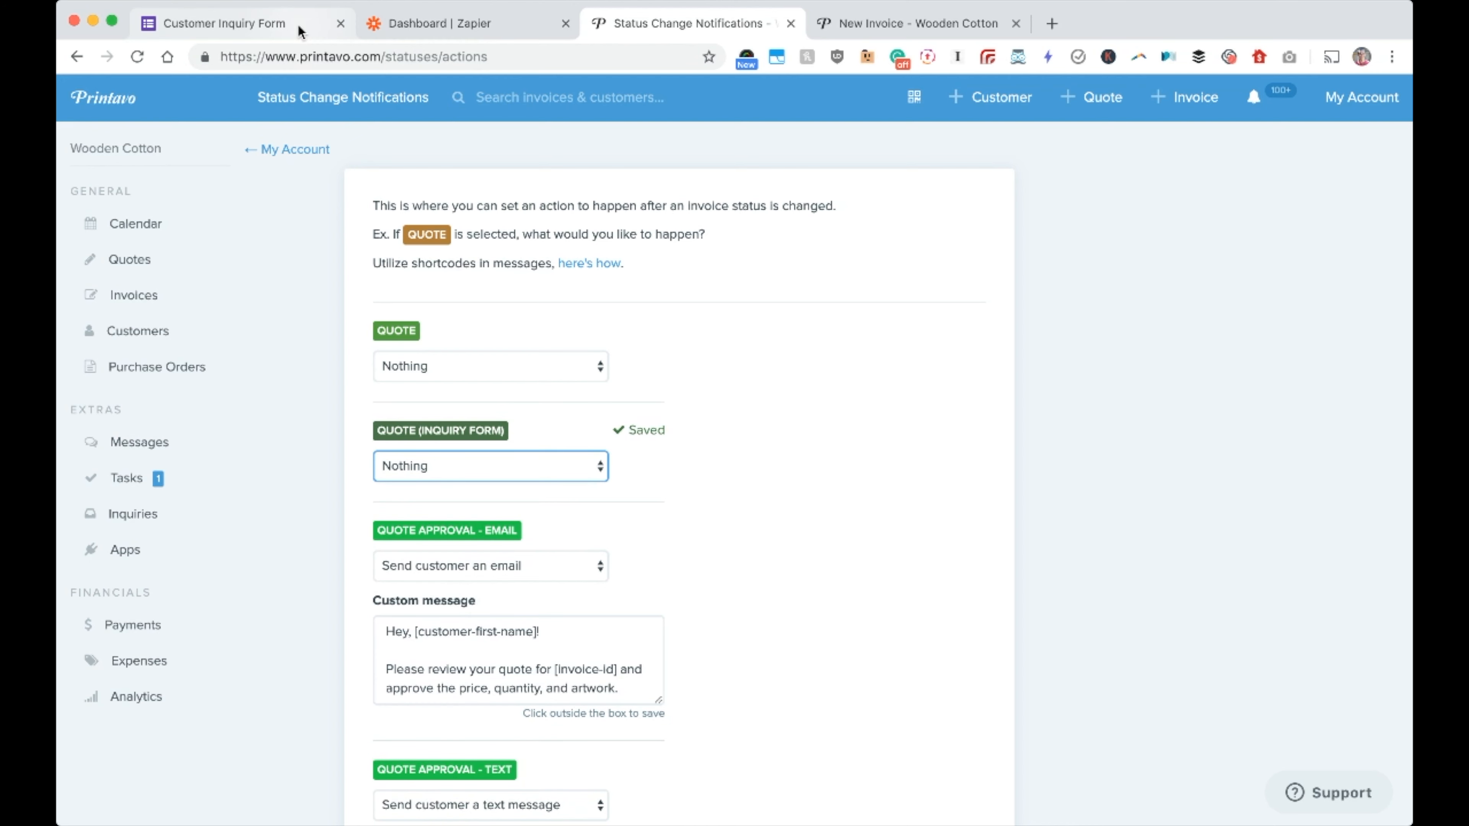
Step: Glance back at the Customer Inquiry Form, then switch to the Zapier My Zaps dashboard
click(222, 22)
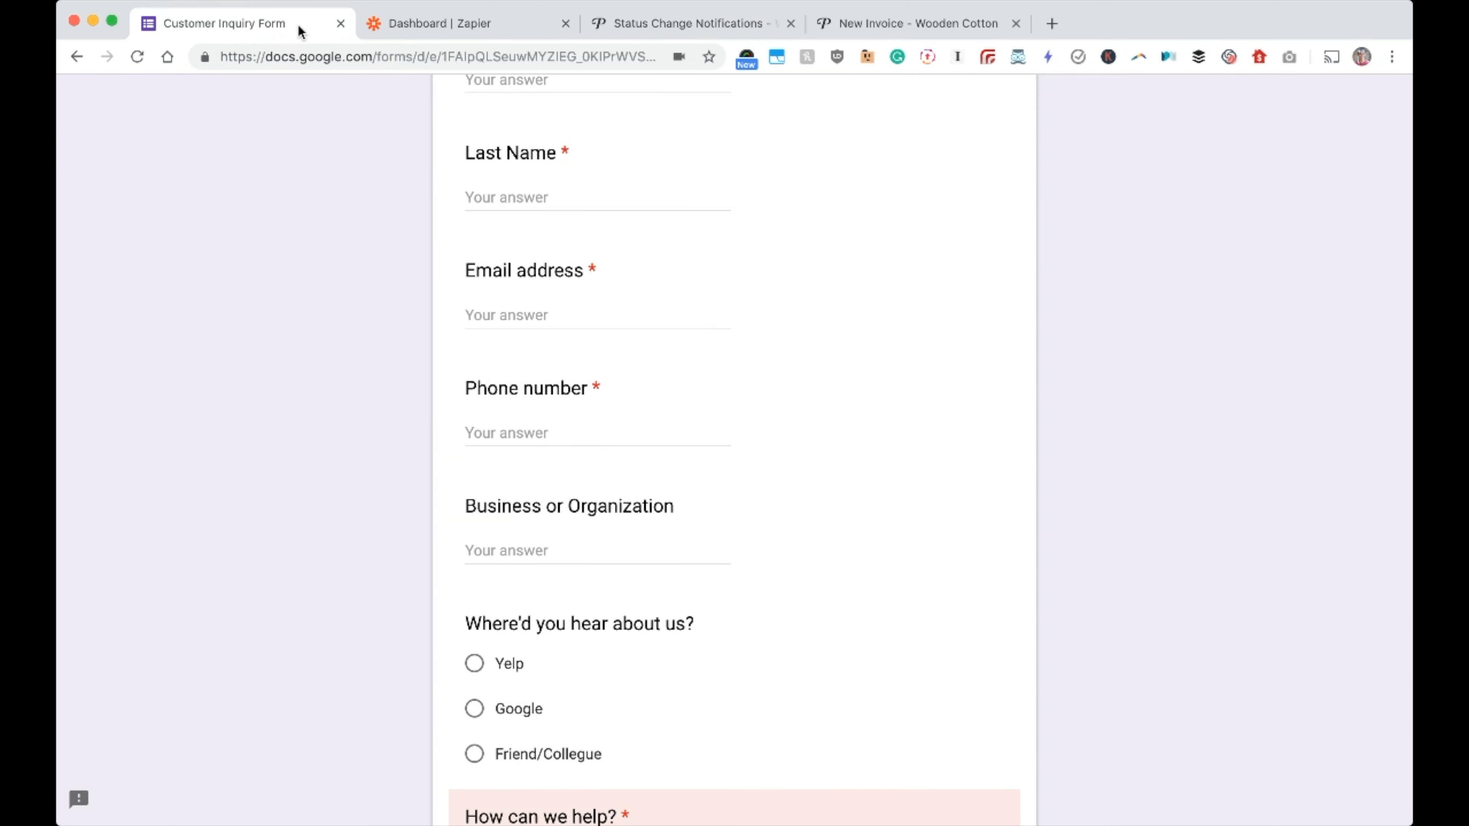
scroll(up, 3)
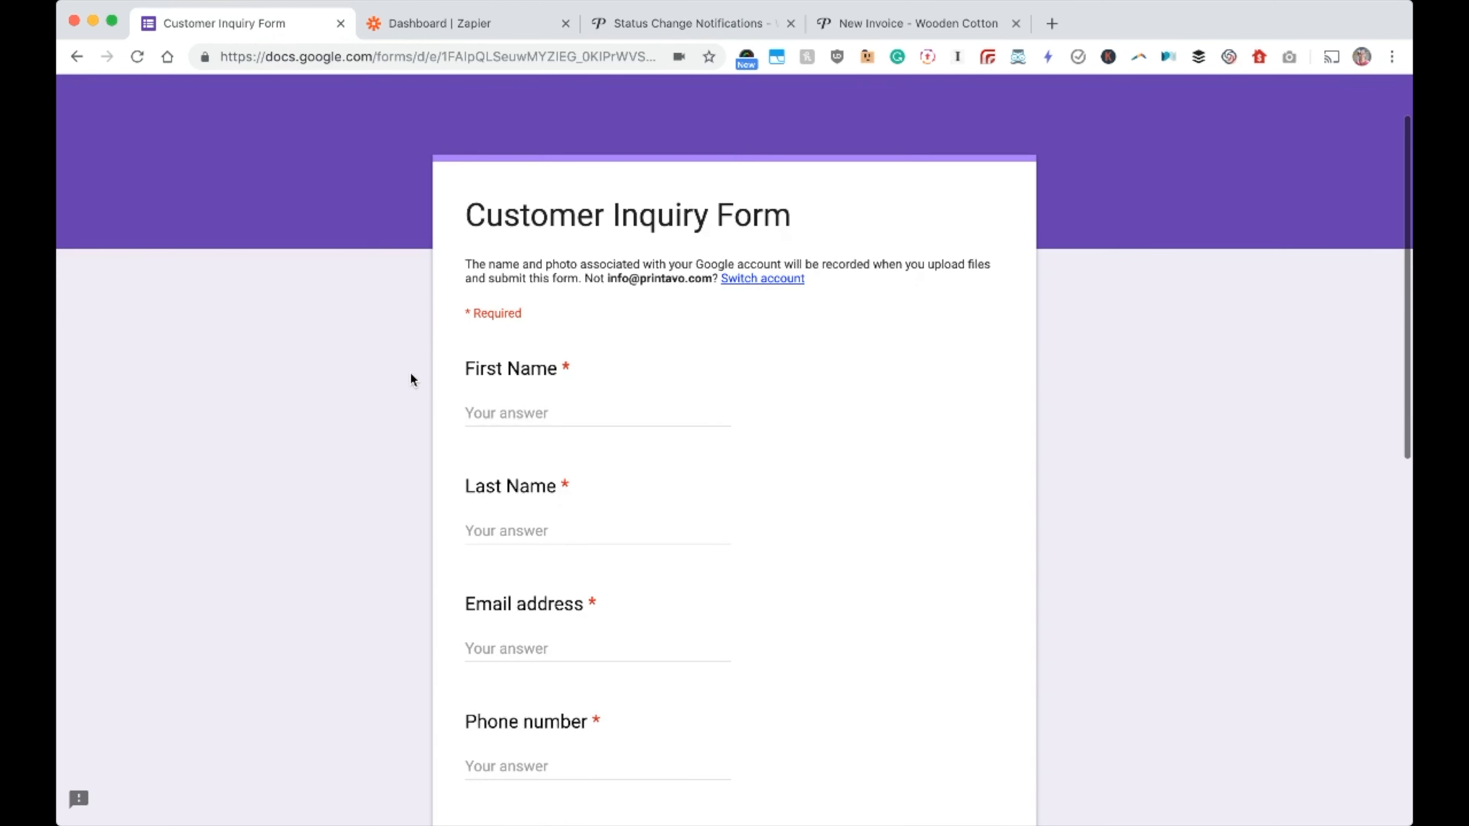
click(463, 22)
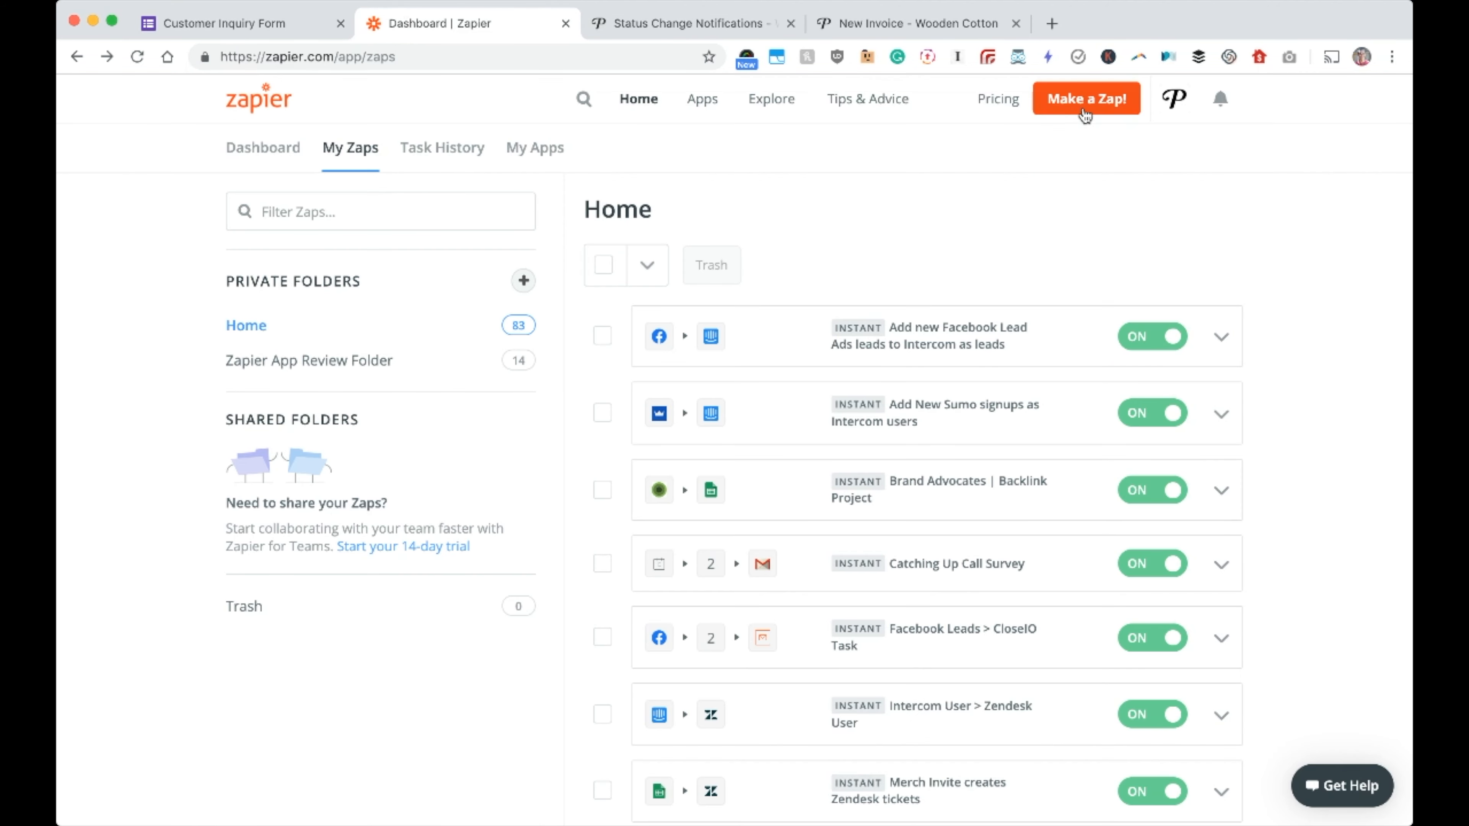
Step: Start a new zap and name it 'Google Form to Printavo Quote'
click(1085, 97)
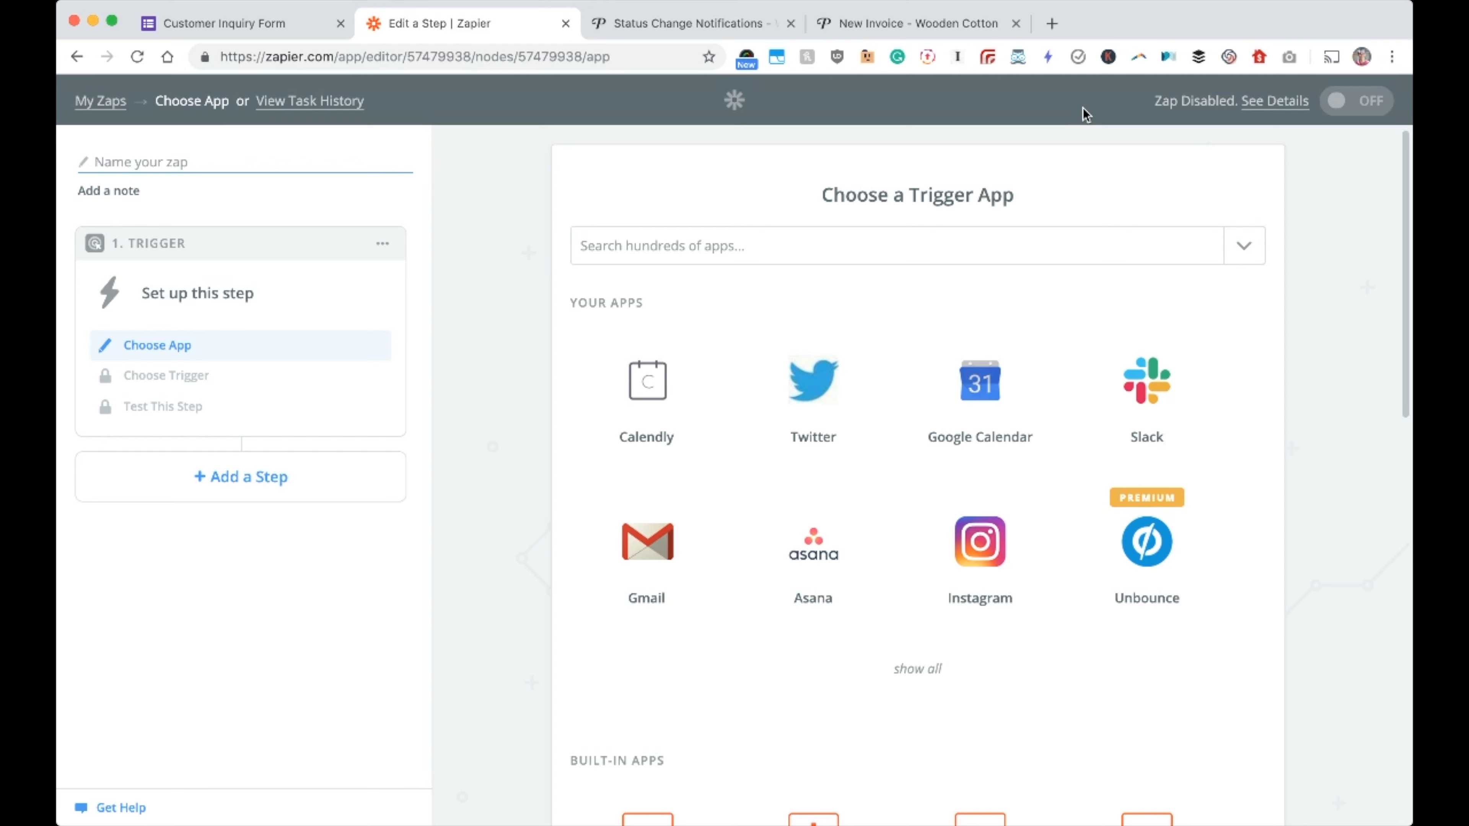
mouse_move(558, 274)
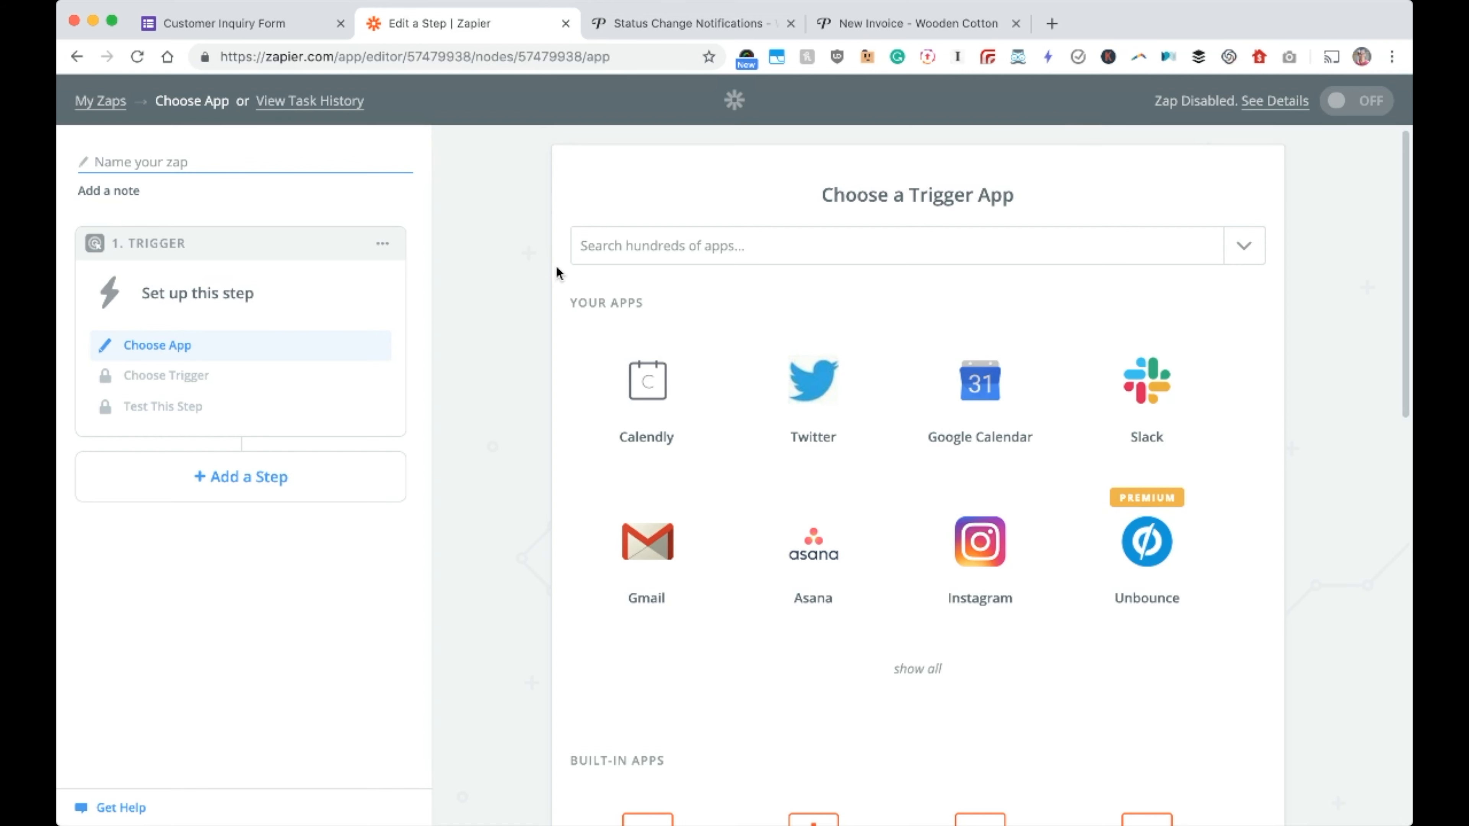
text(Google Form)
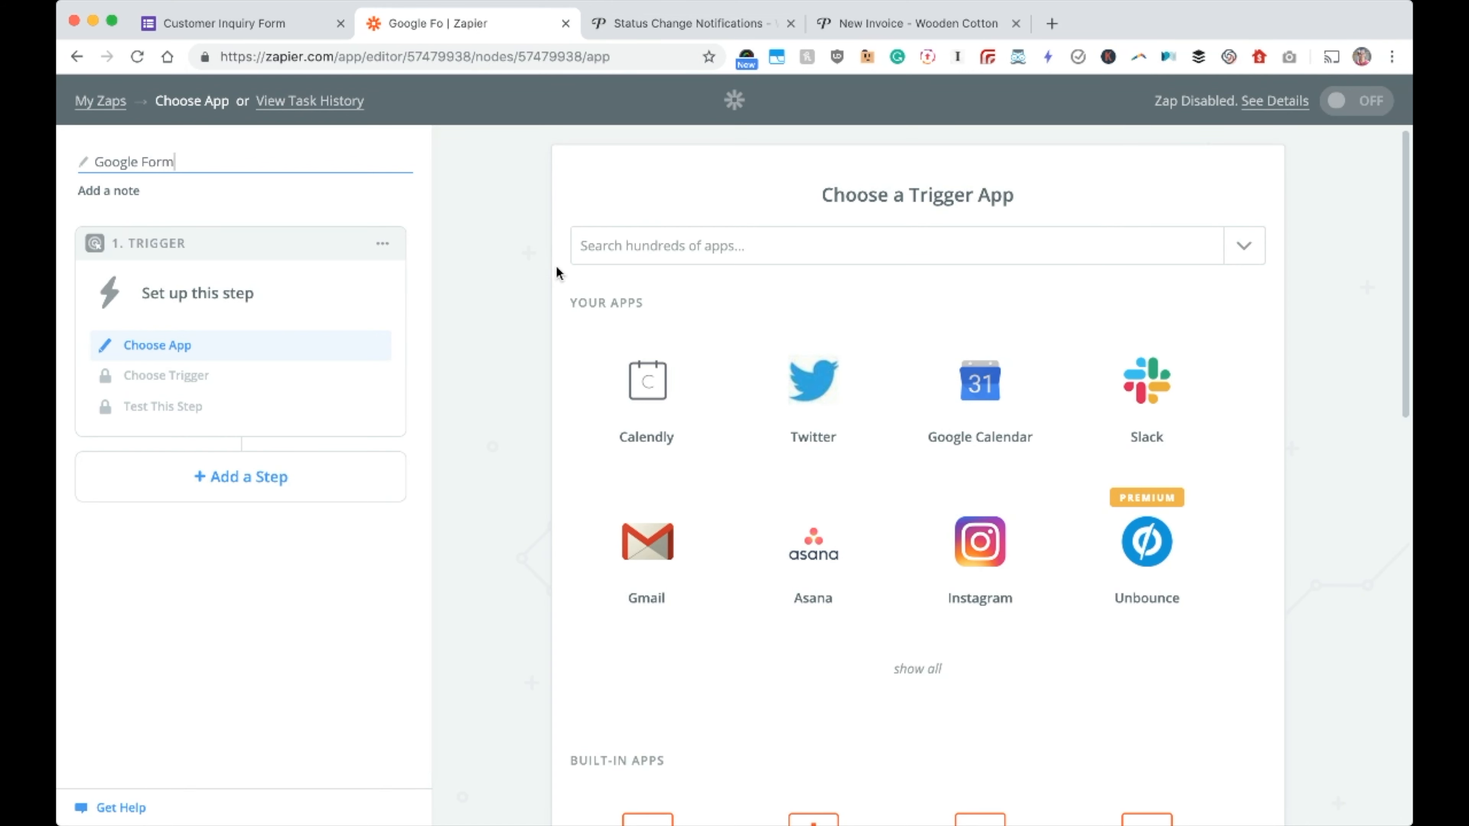
text(to Printavo)
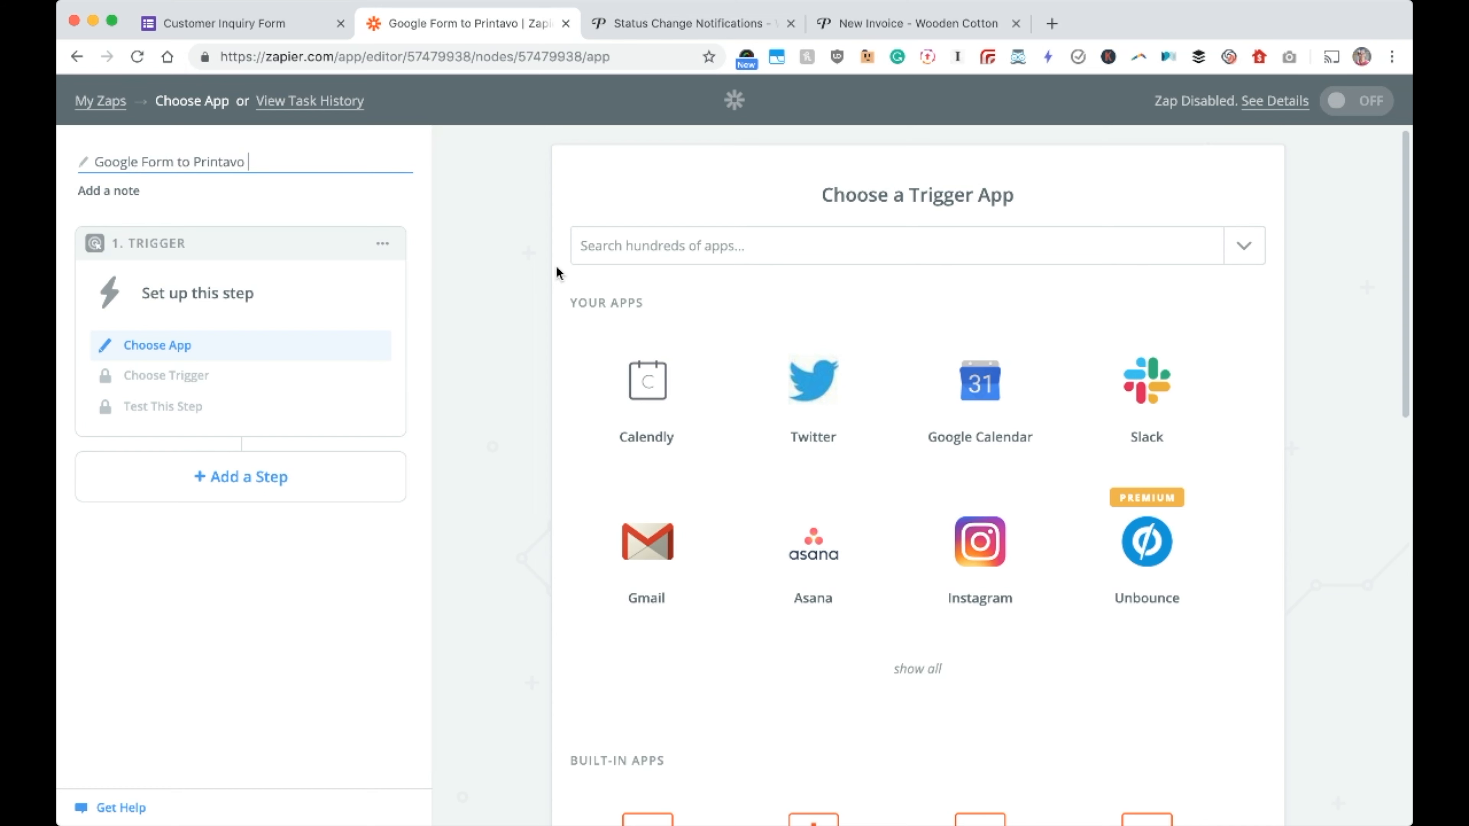
text(Quote)
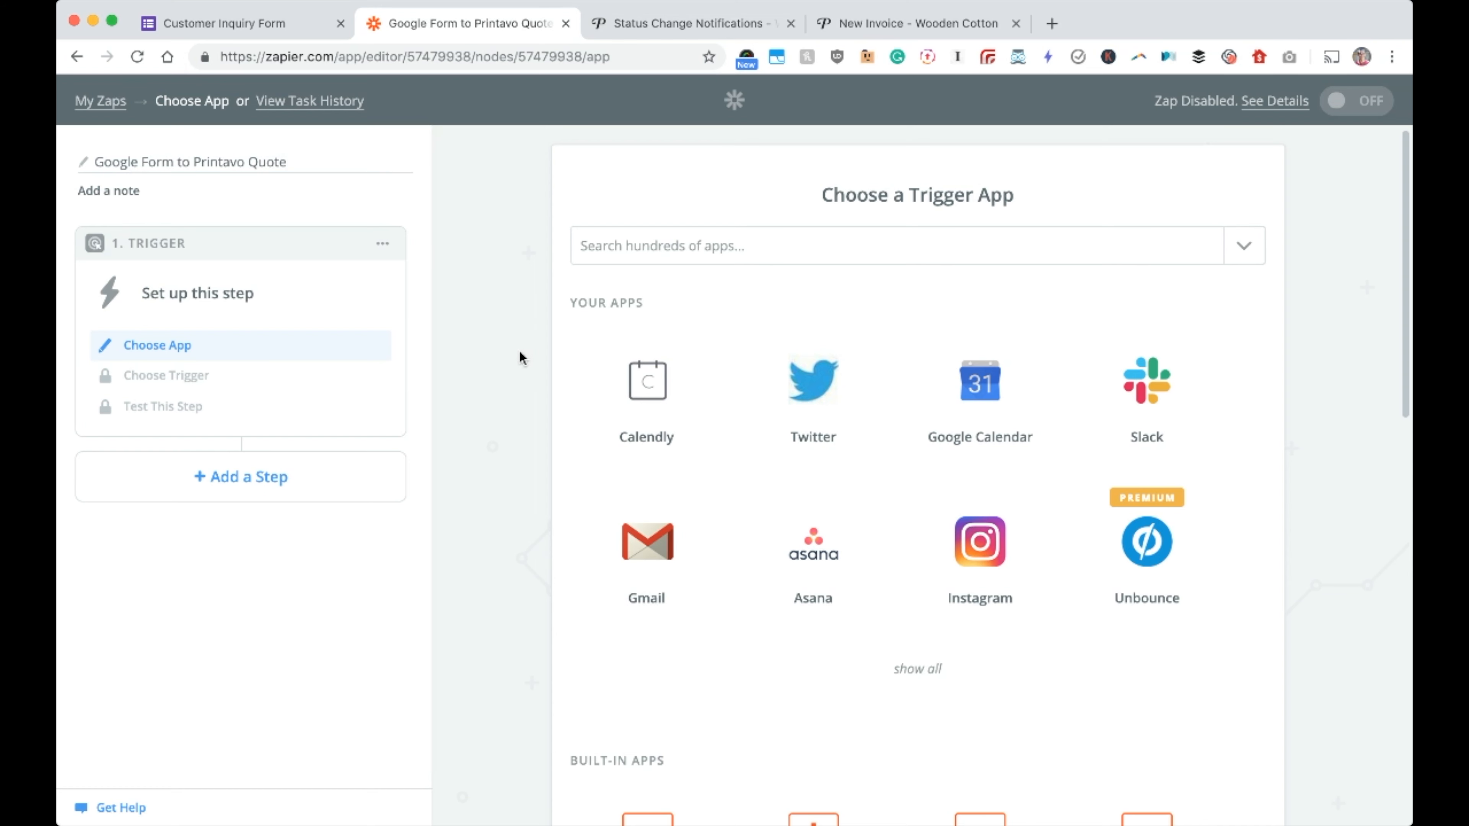
mouse_move(637, 283)
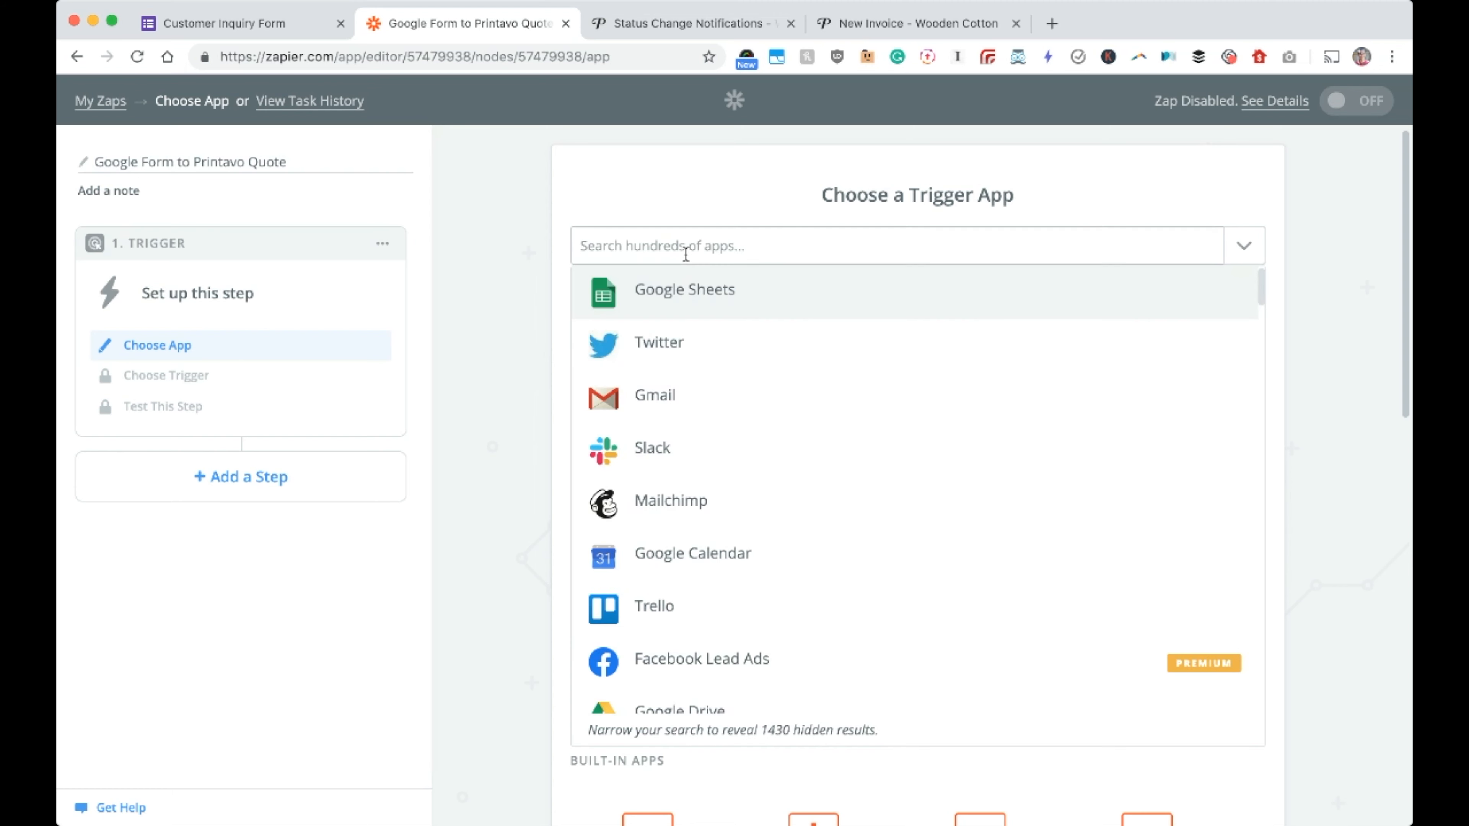
Step: Search the trigger apps (jotform, typeform tried first) and settle on Google Forms
text(jotfo)
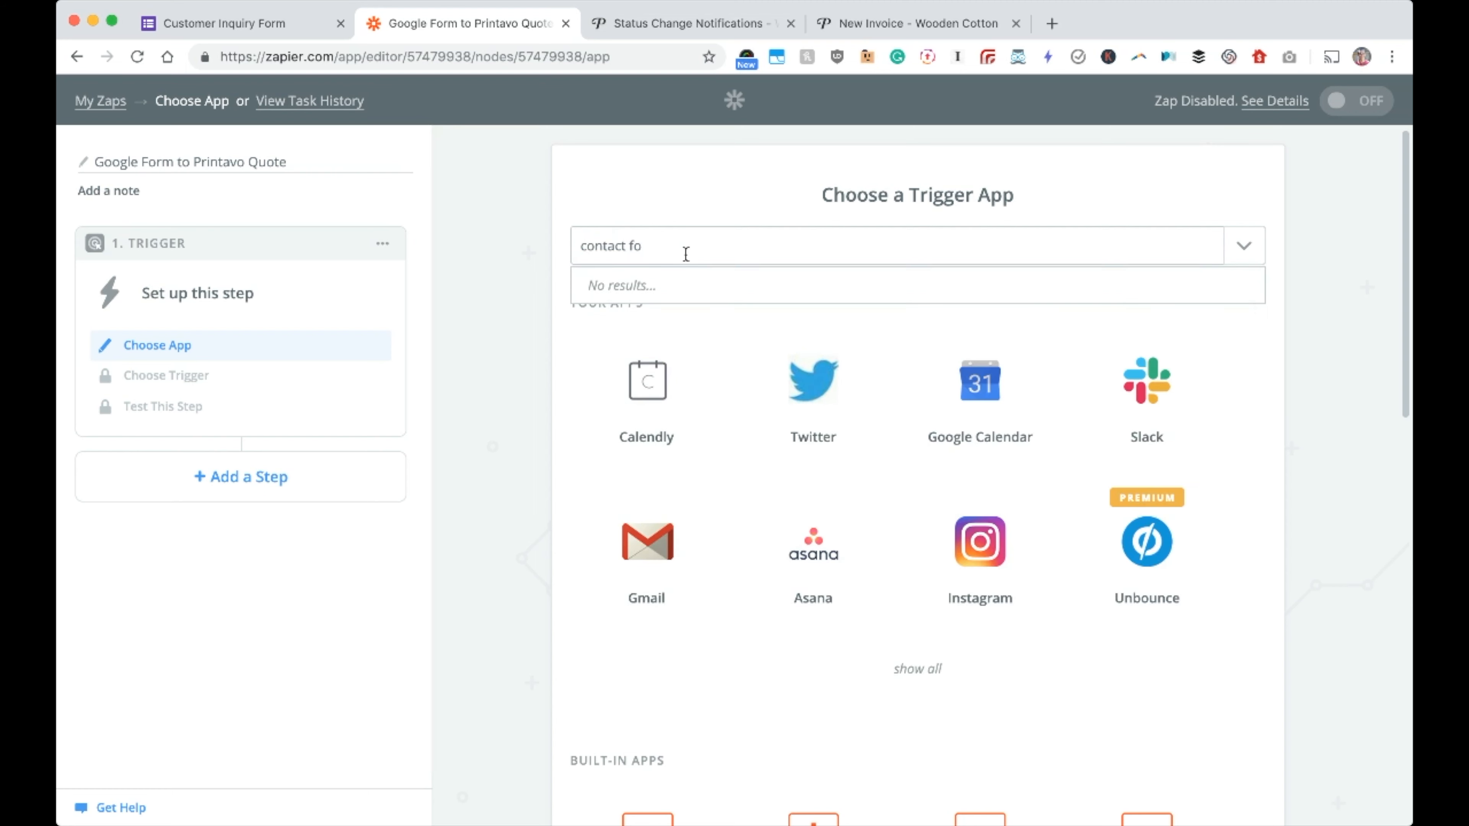
text(type)
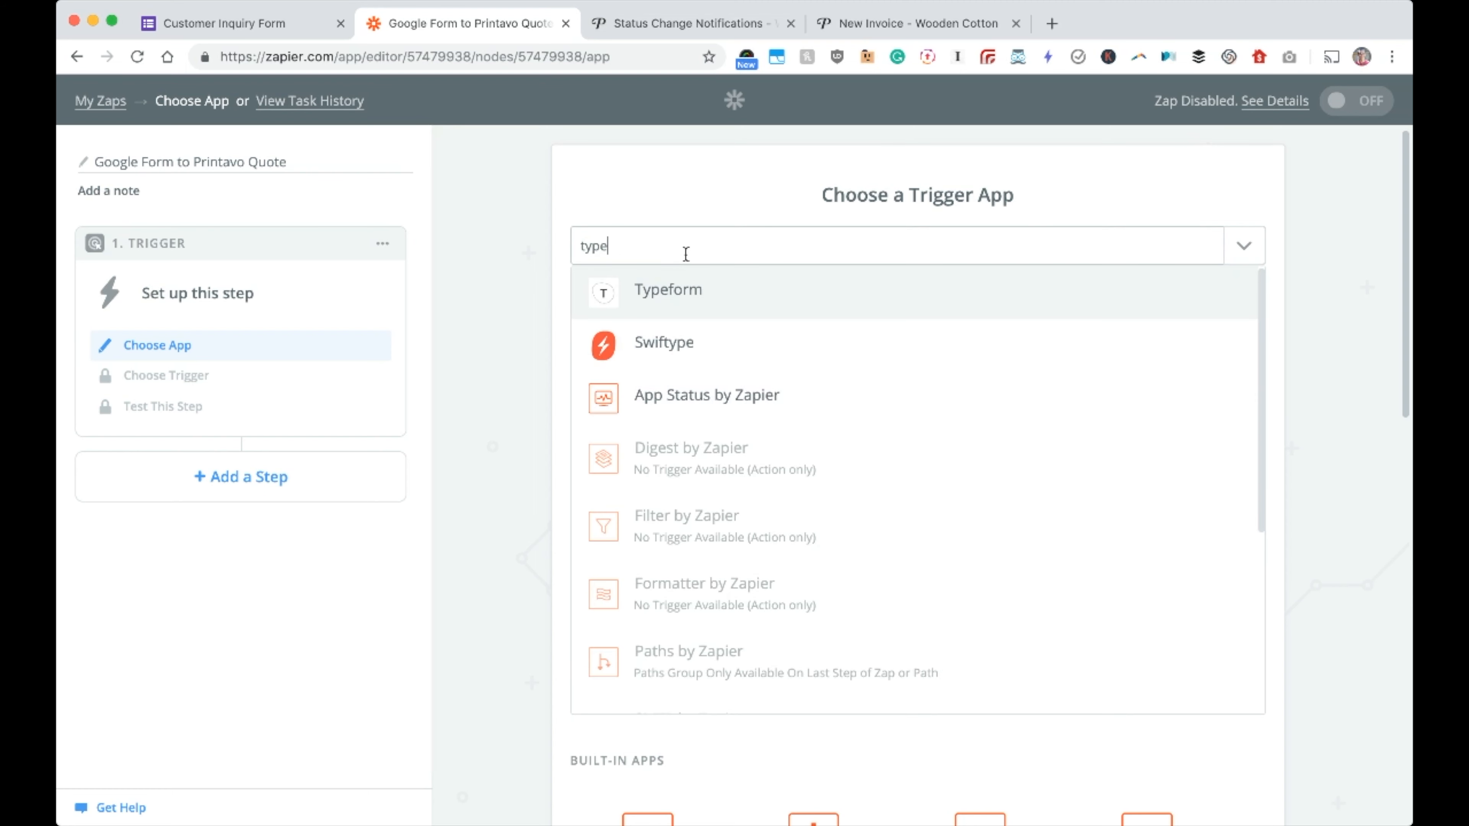
key(backspace)
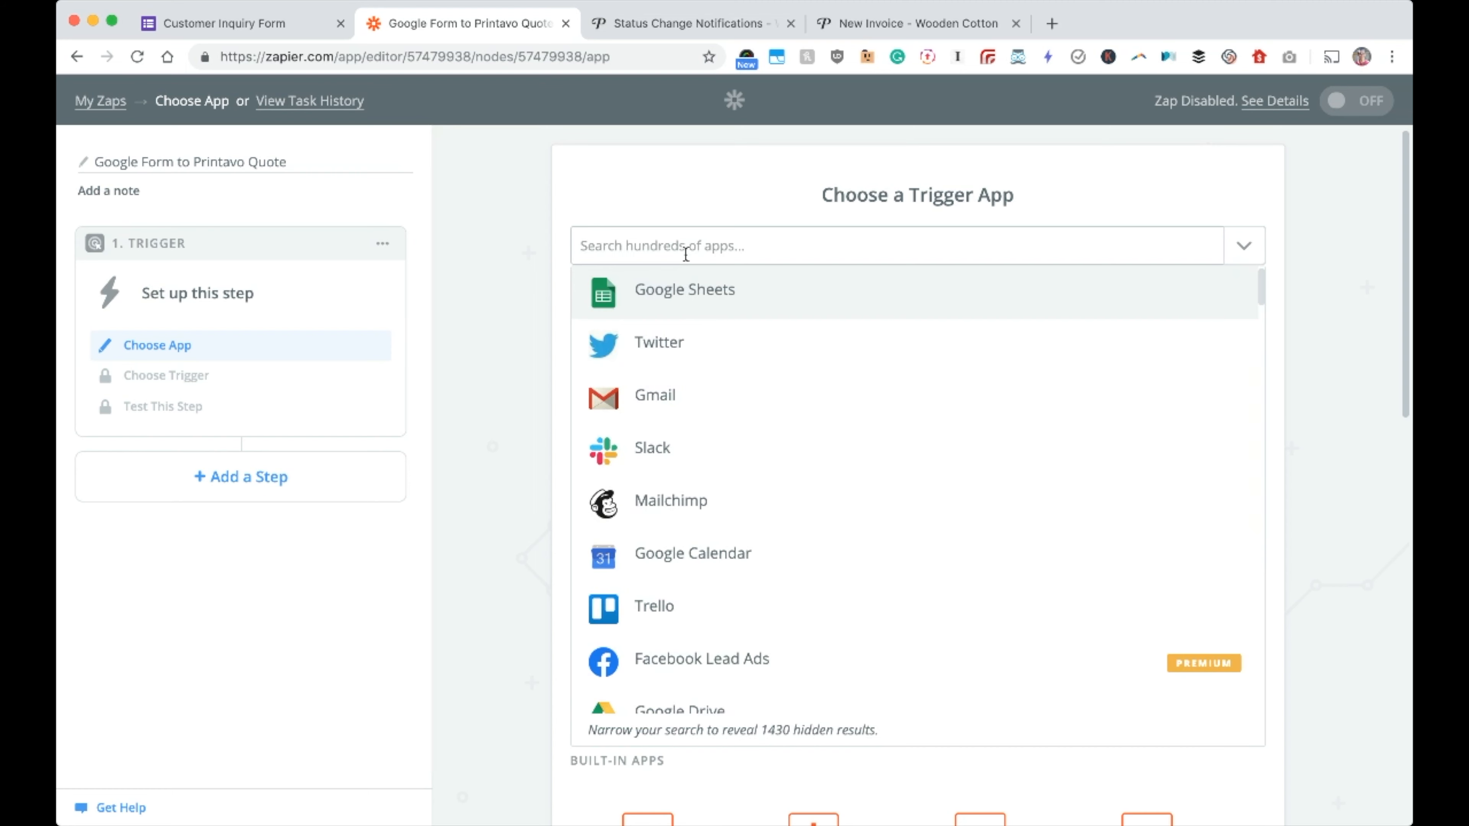
text(google for)
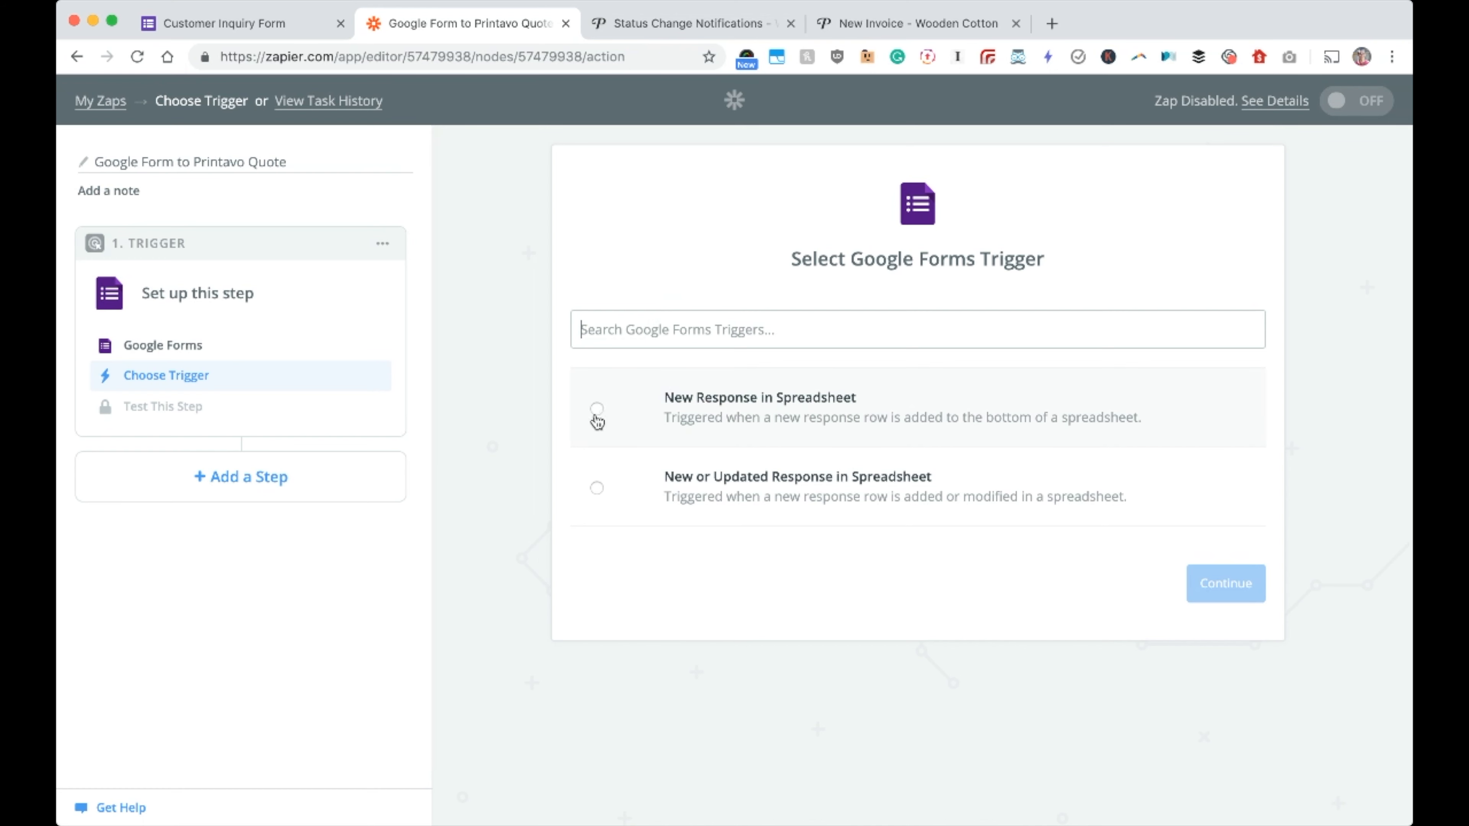
Step: Trigger on New Response in Spreadsheet from Customer Inquiry Form (Test) (Responses), Form Responses 1, second account
click(597, 409)
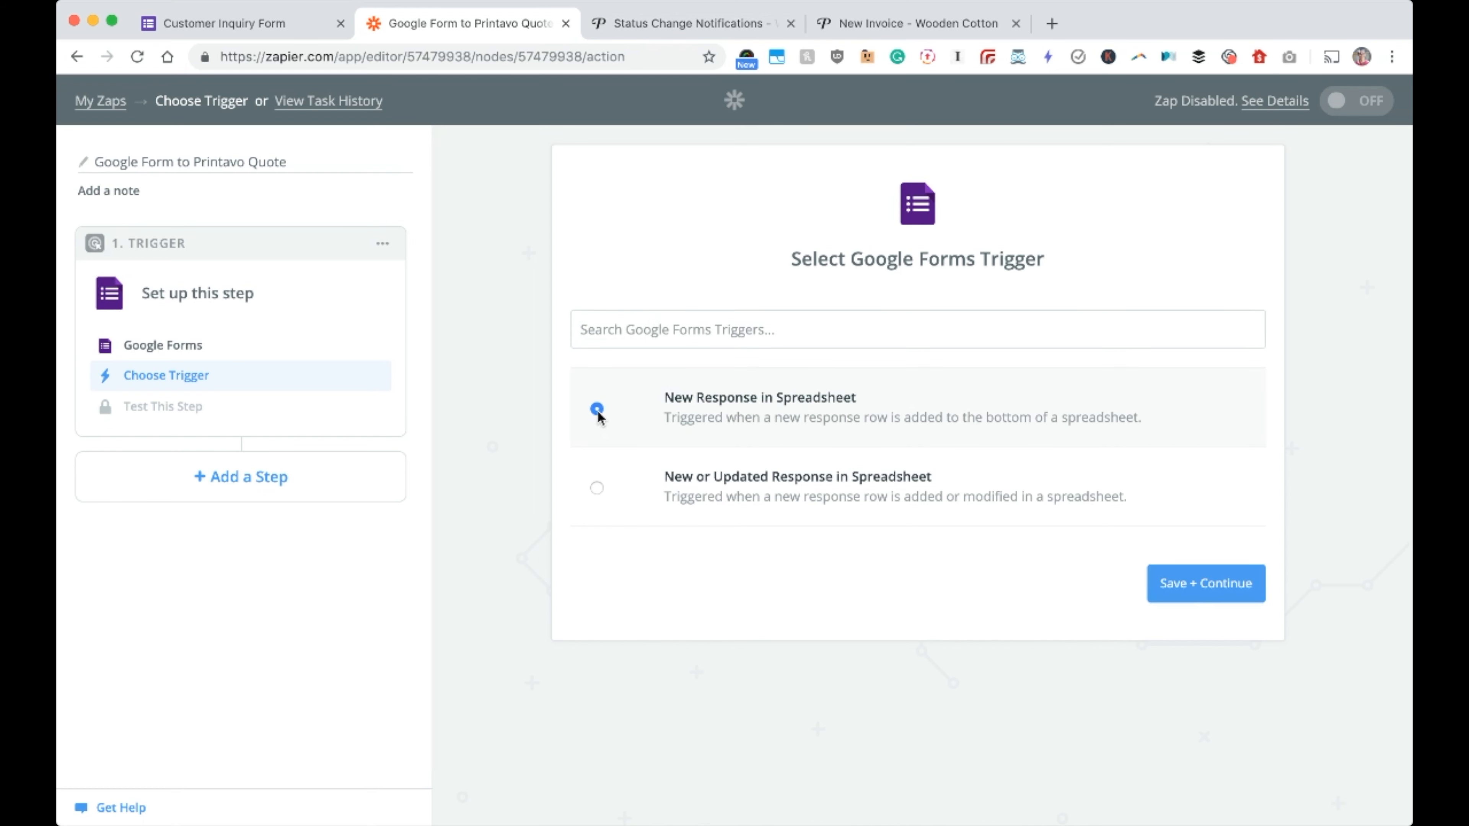
click(1206, 583)
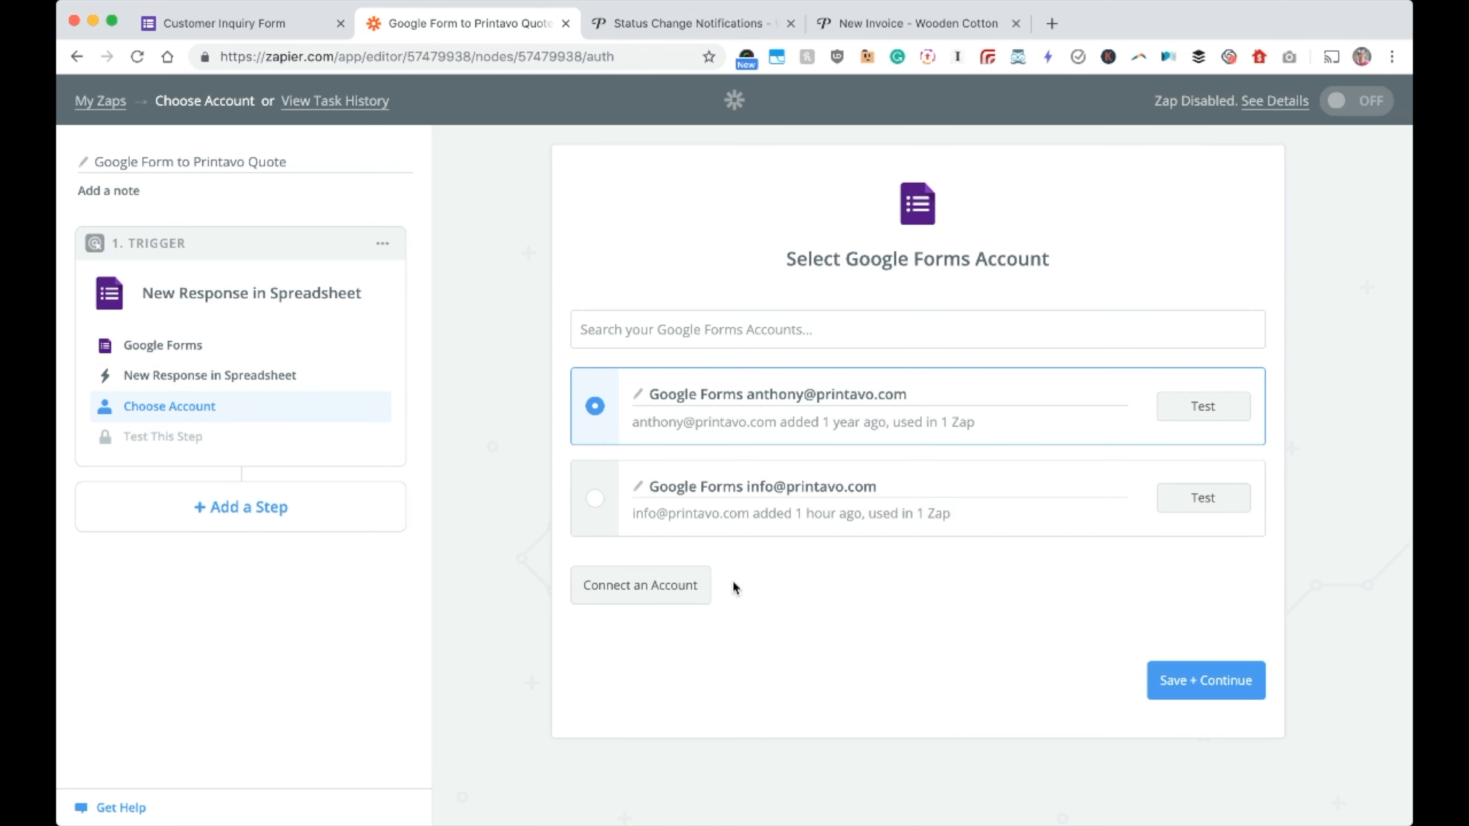
mouse_move(595, 512)
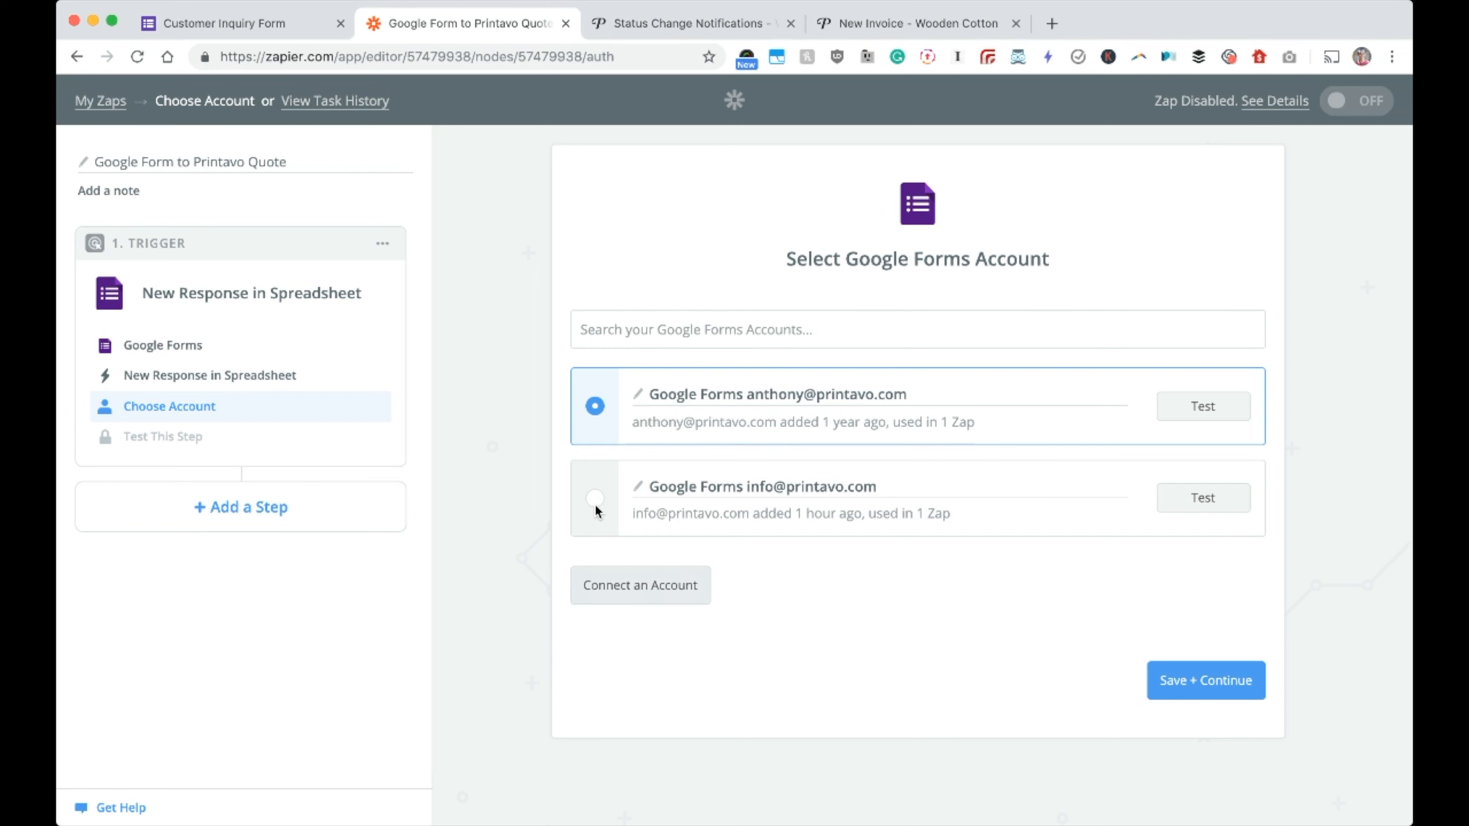
click(1205, 681)
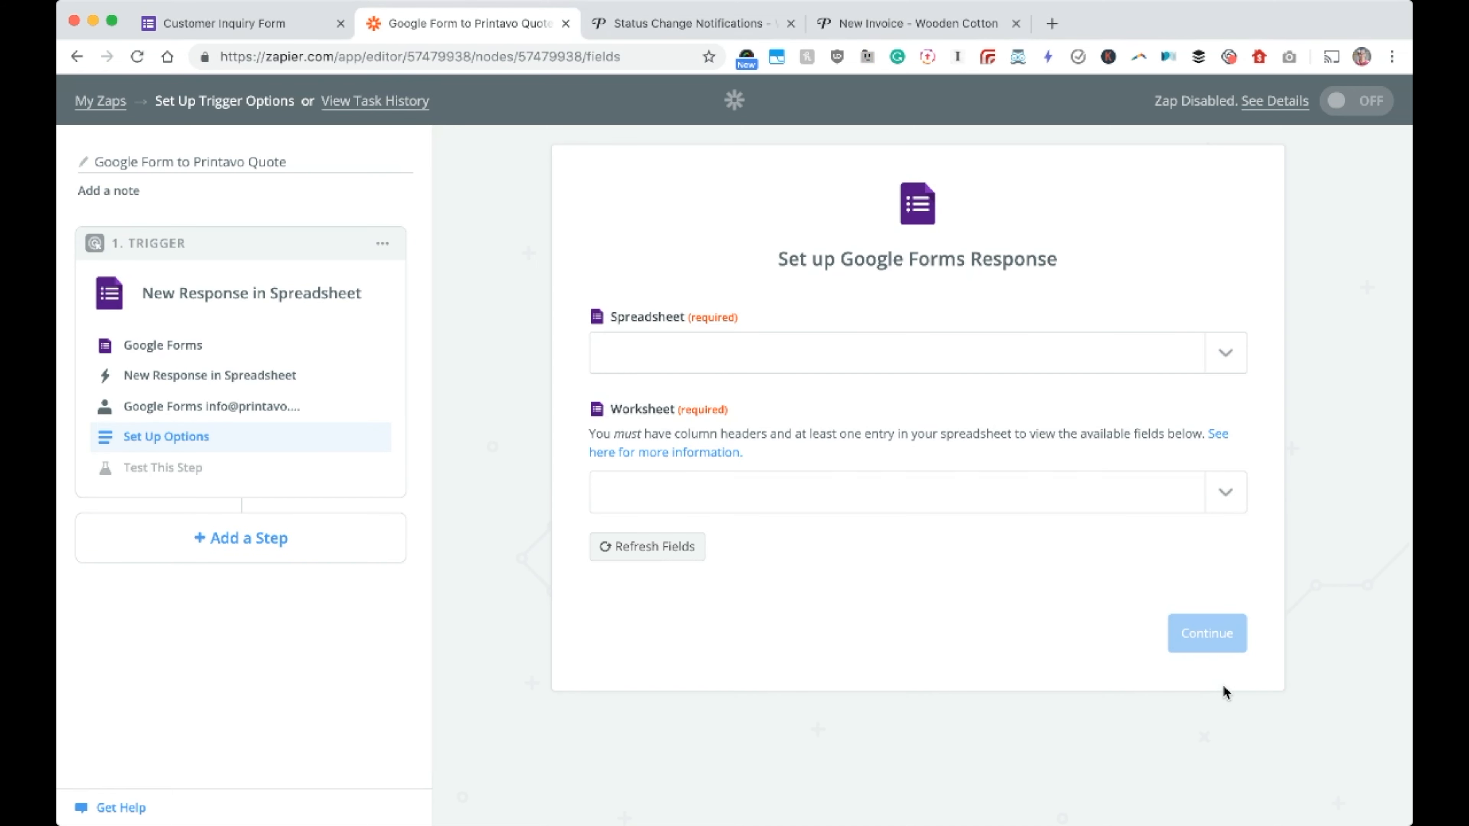
click(917, 352)
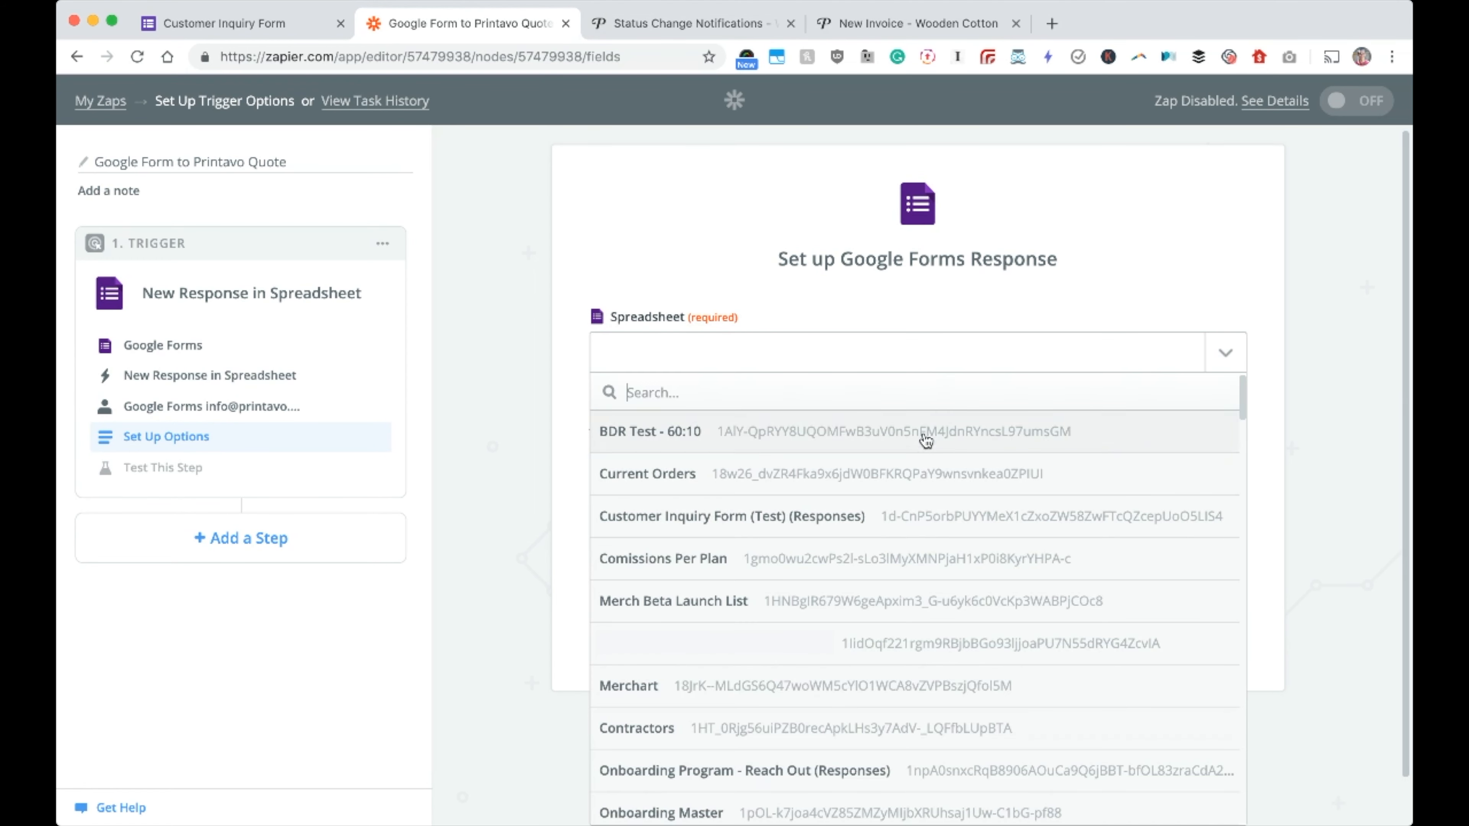
click(731, 516)
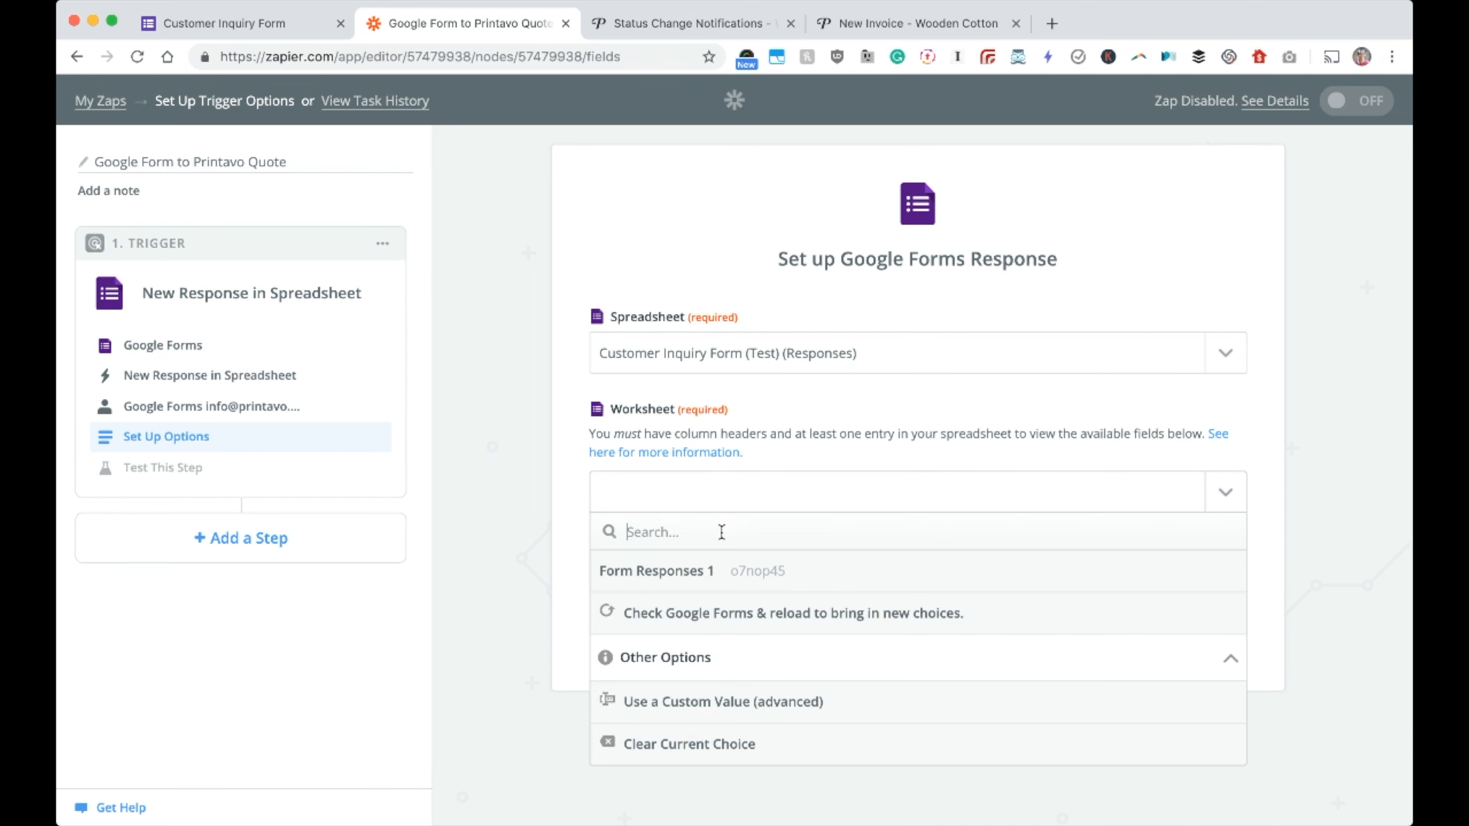
click(225, 22)
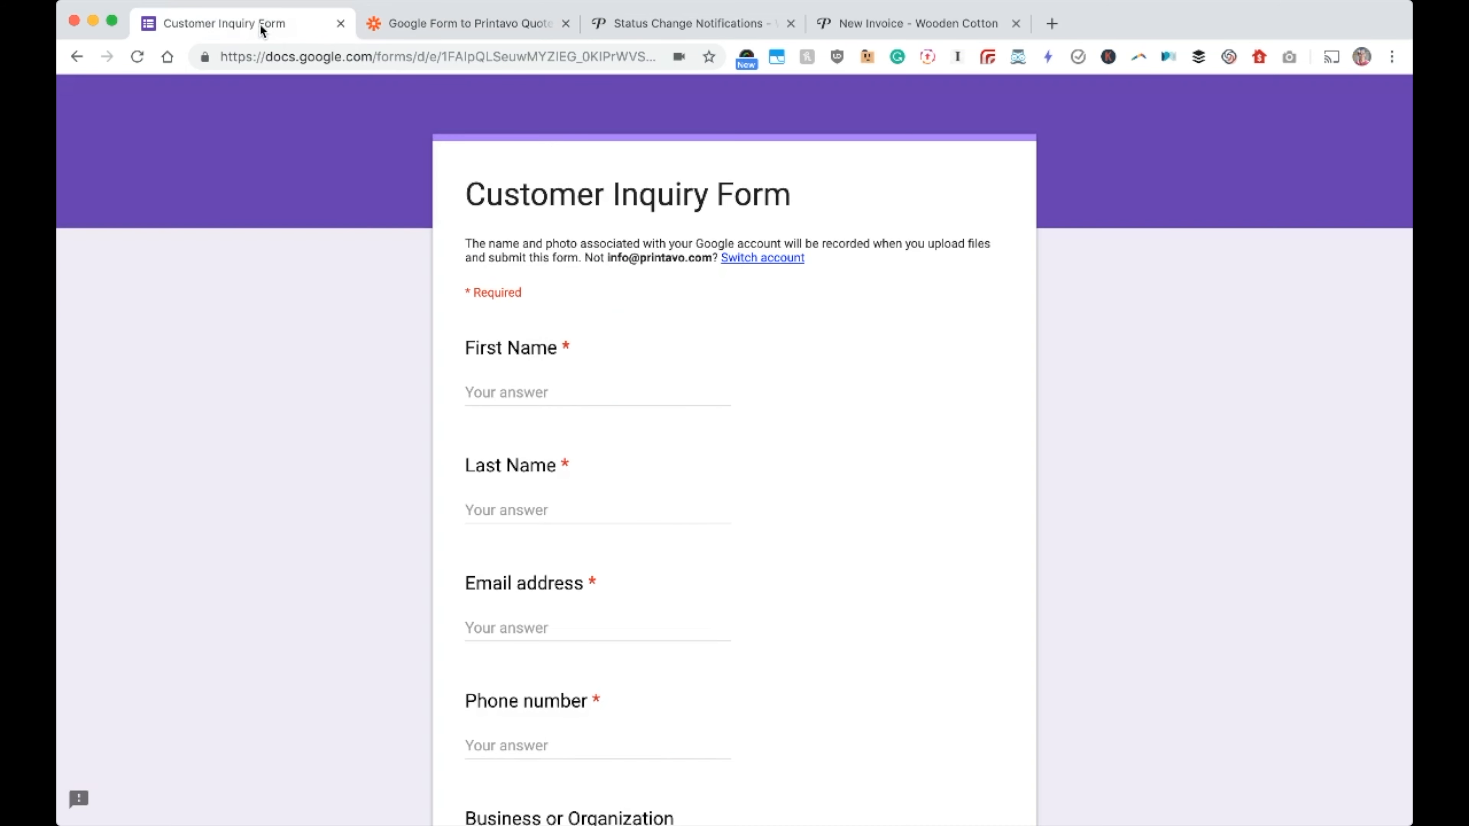
click(464, 22)
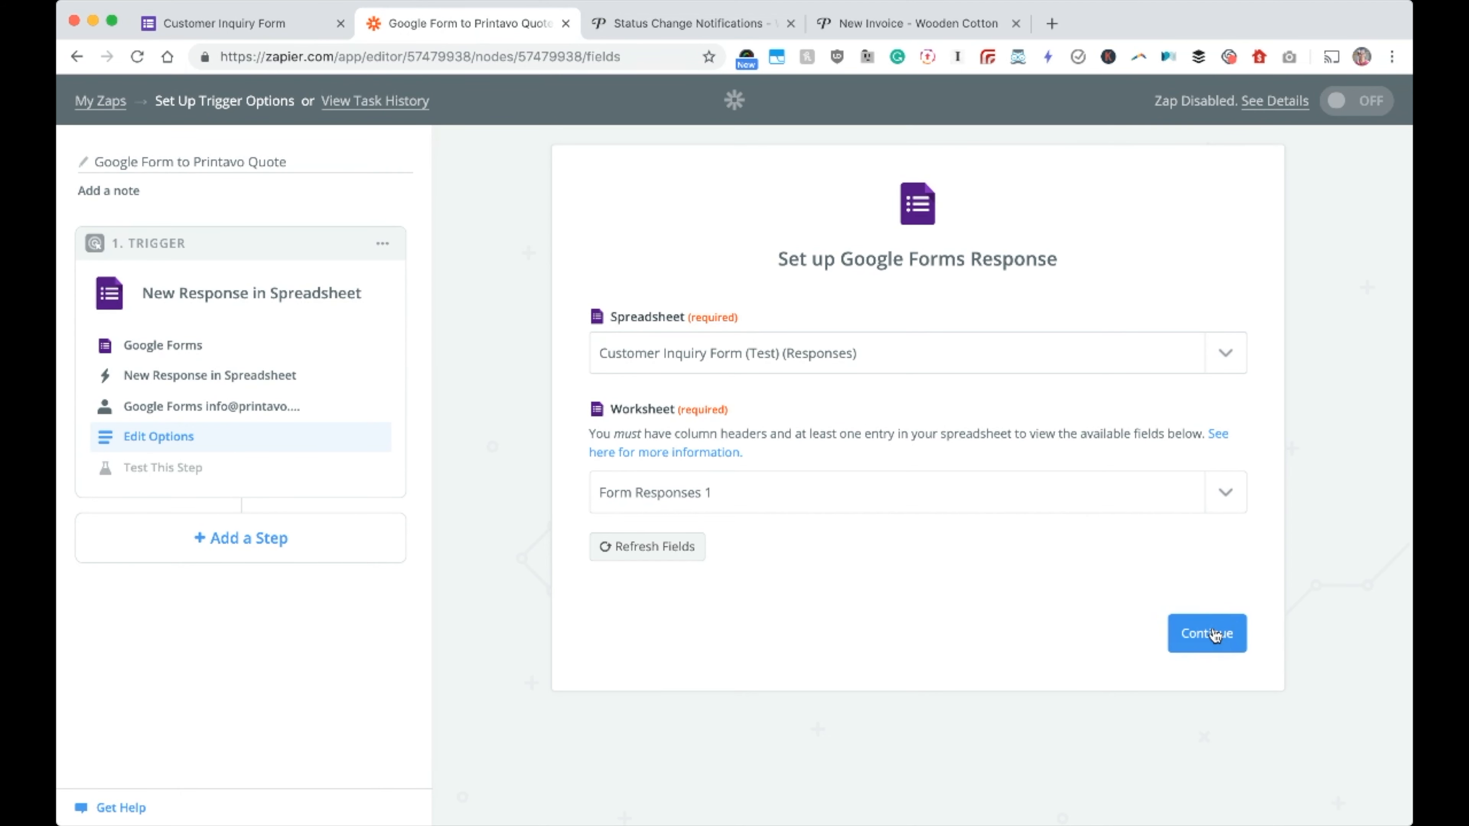
click(1207, 634)
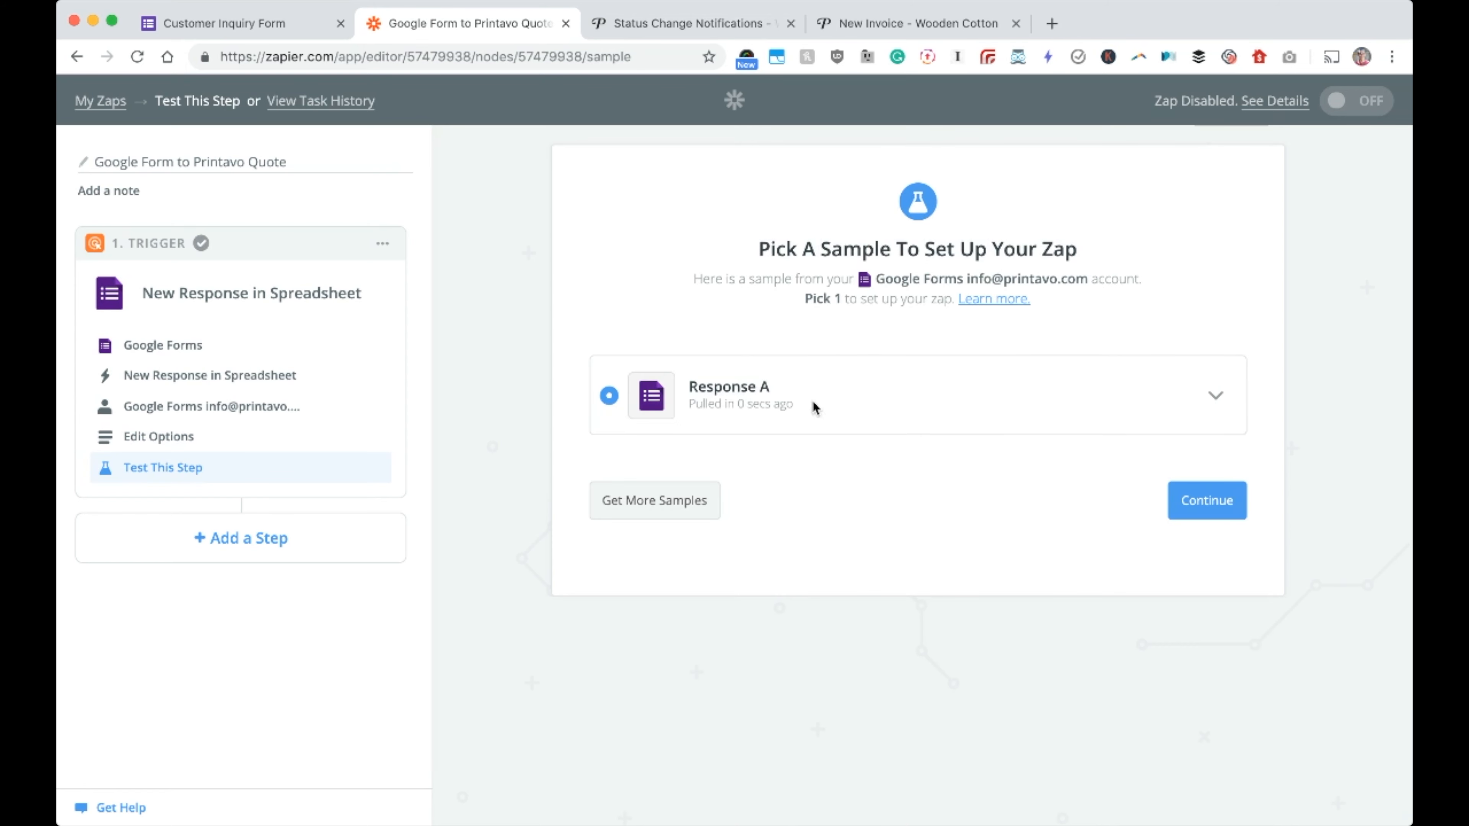
Step: Review the sample Response A fields against the inquiry form and accept it to finish the trigger
click(1215, 394)
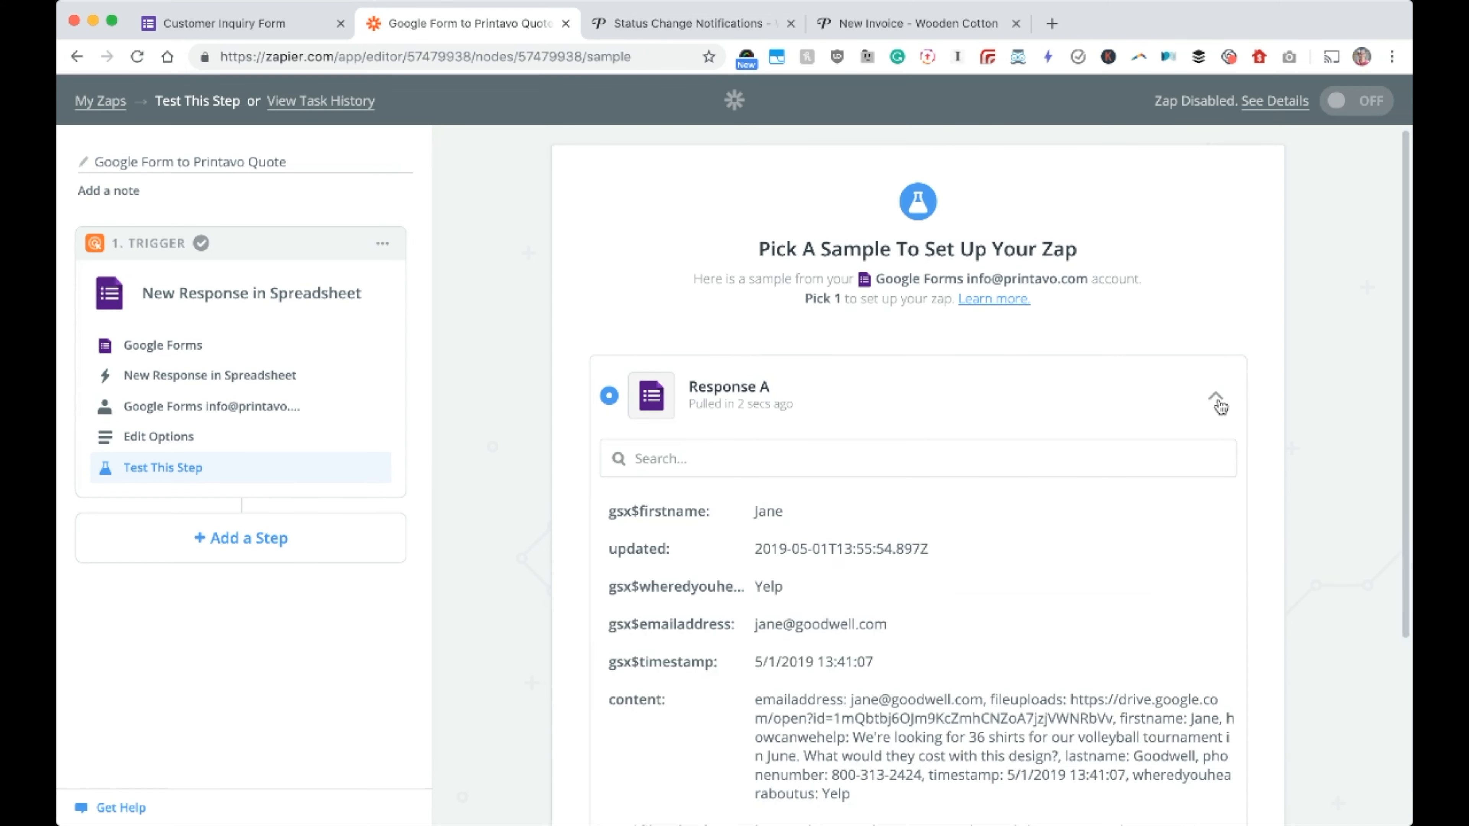
click(242, 22)
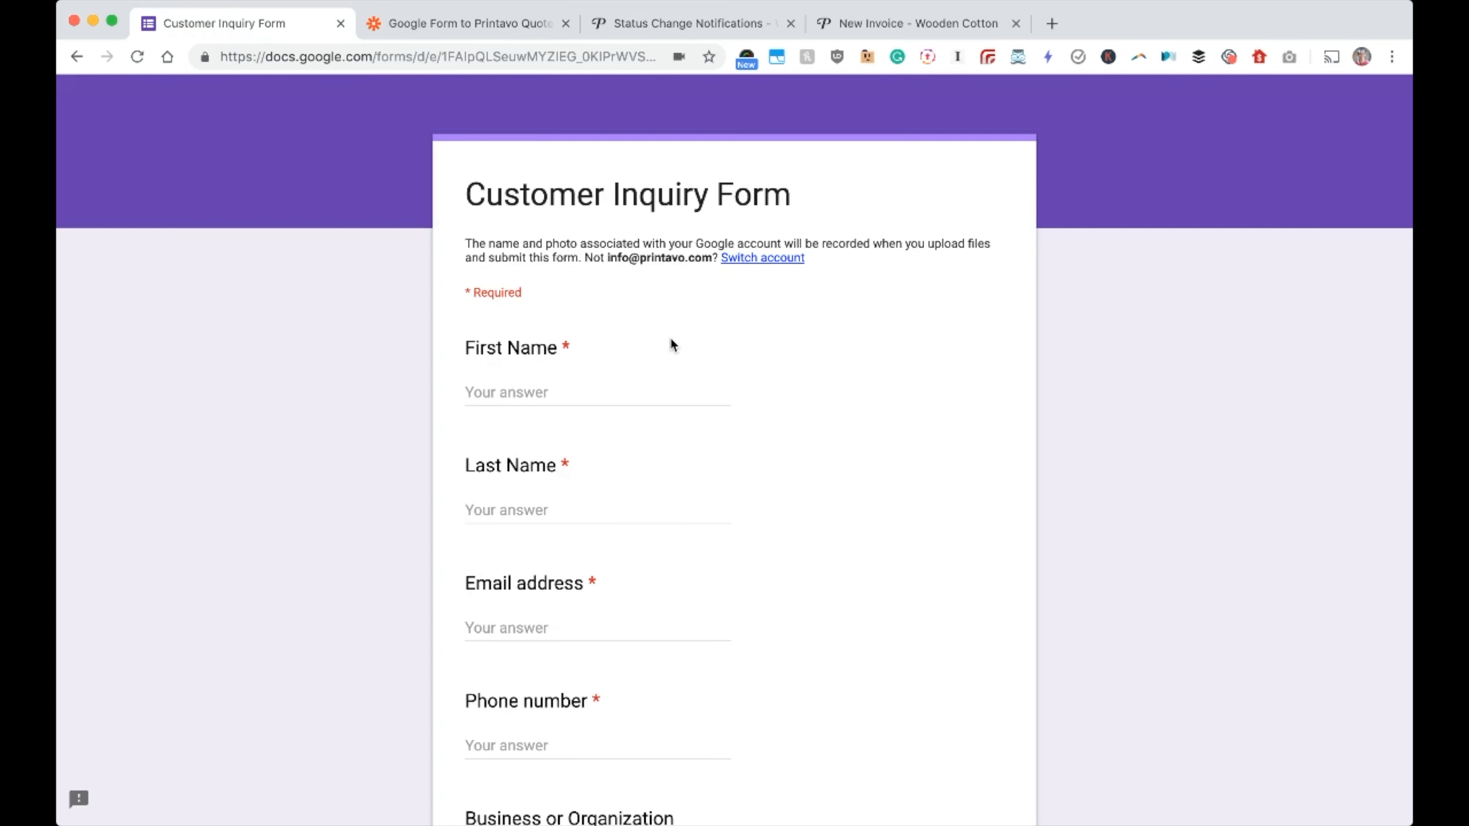
click(461, 23)
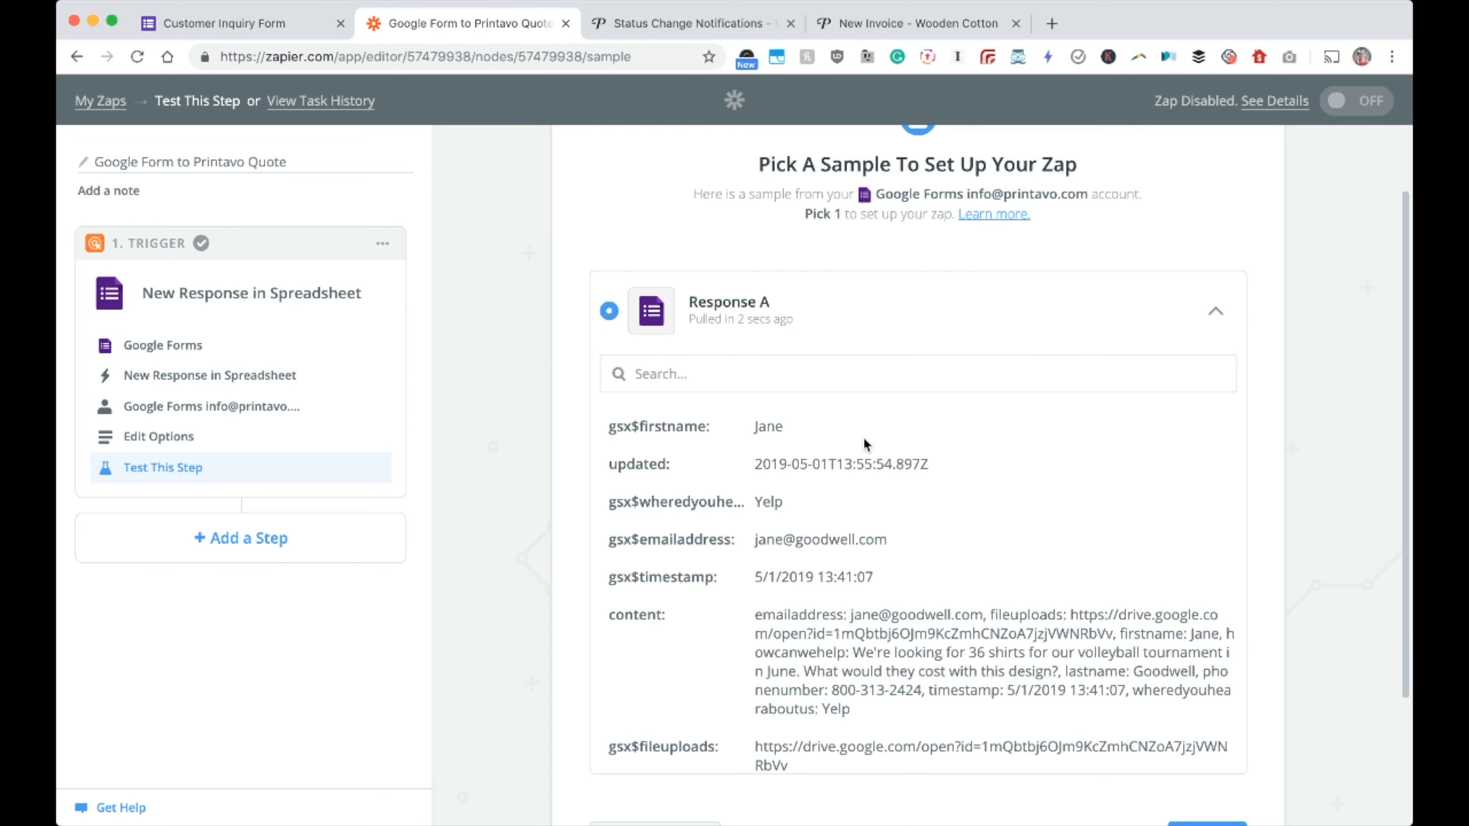
scroll(down, 3)
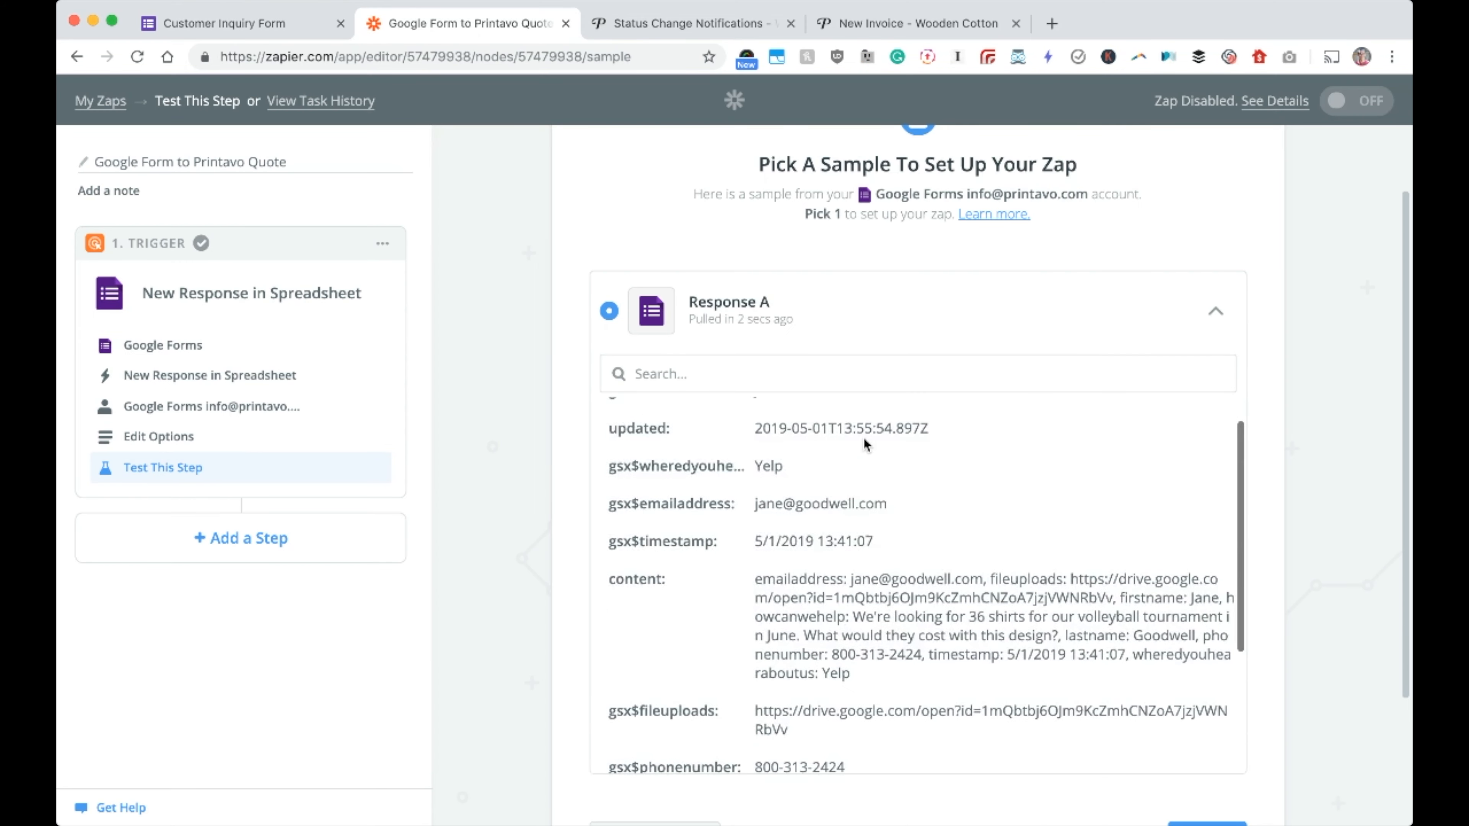
scroll(down, 3)
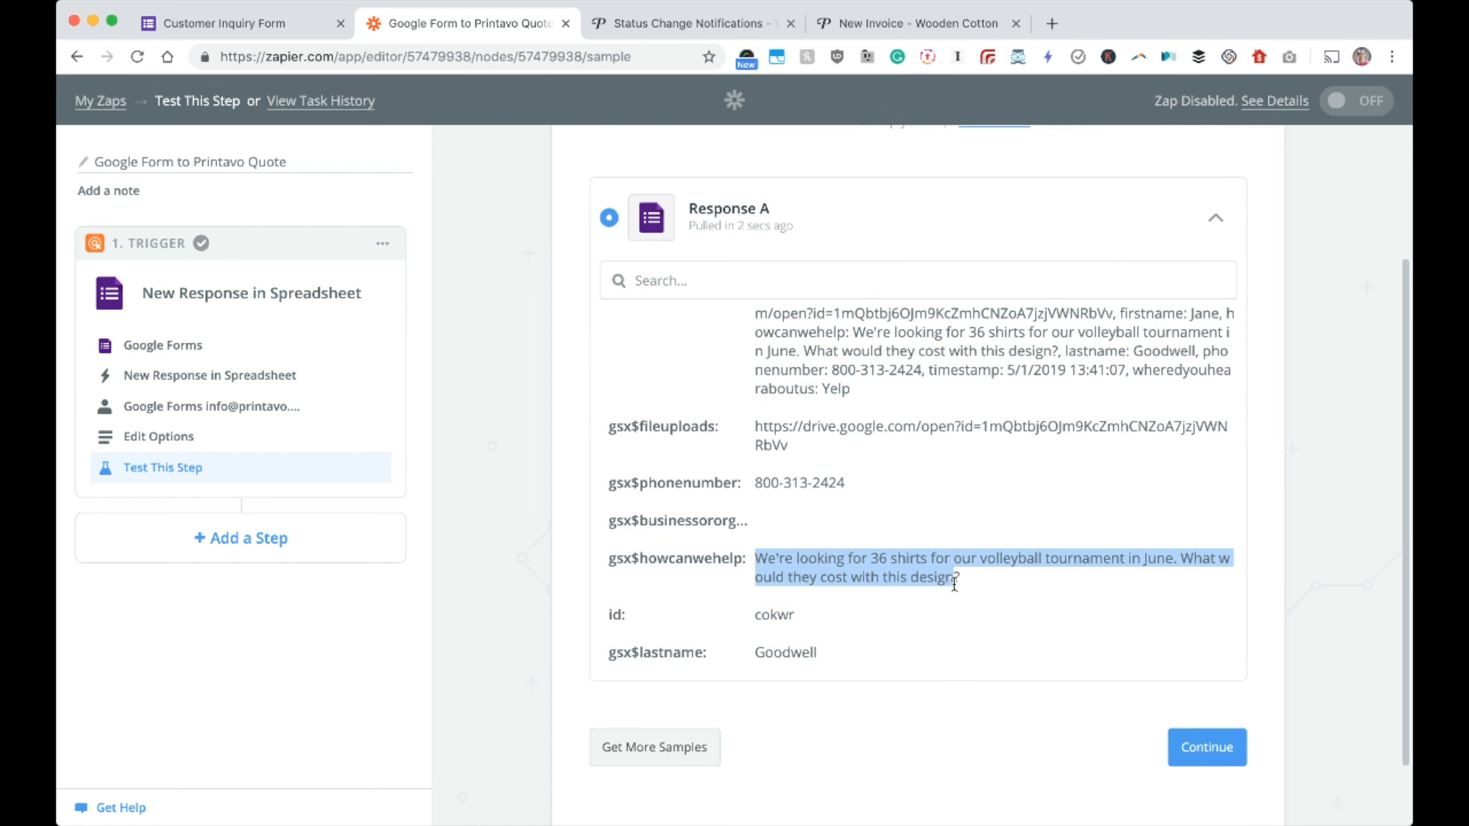
scroll(up, 3)
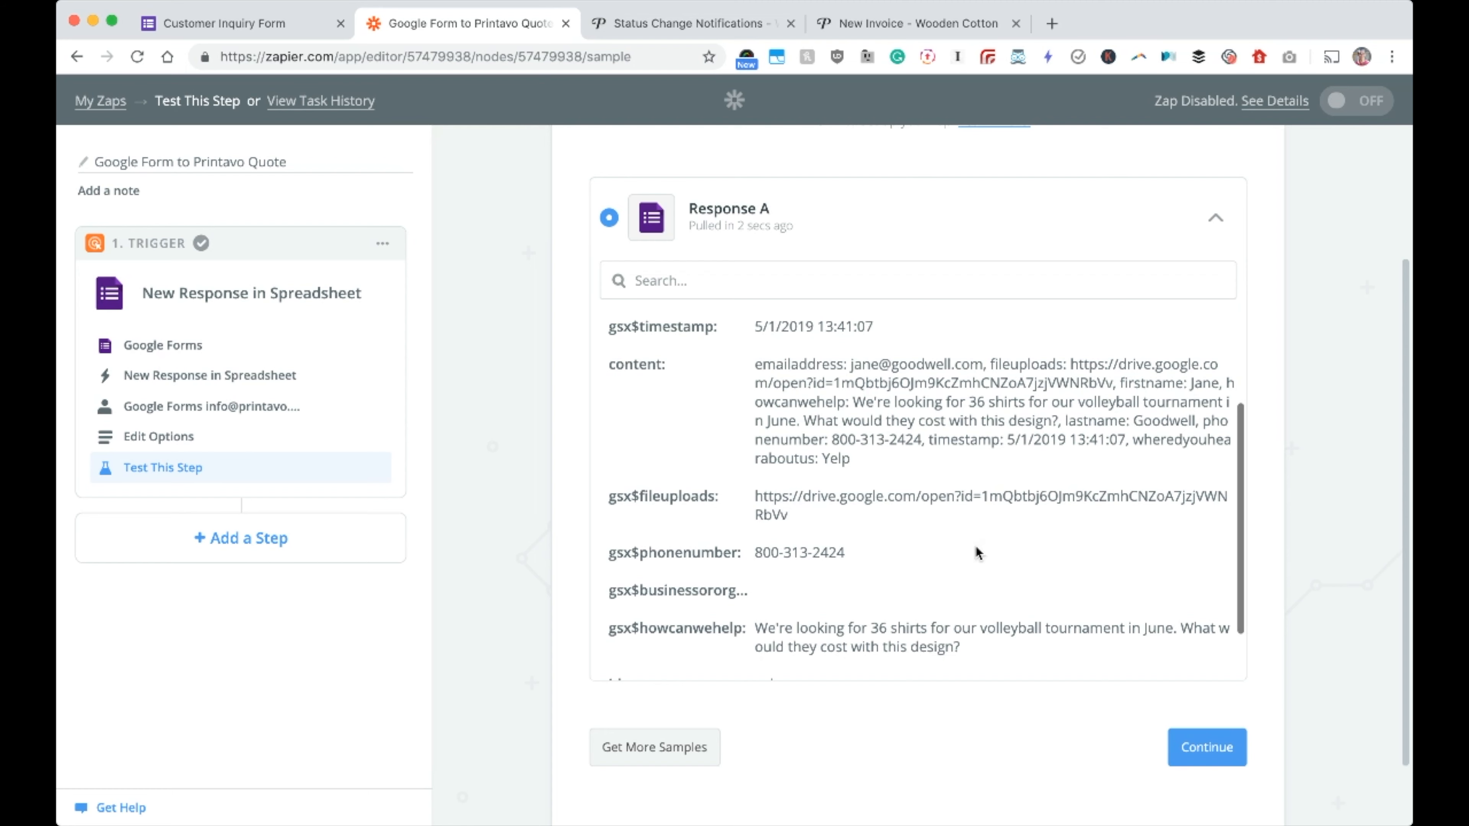
click(1207, 746)
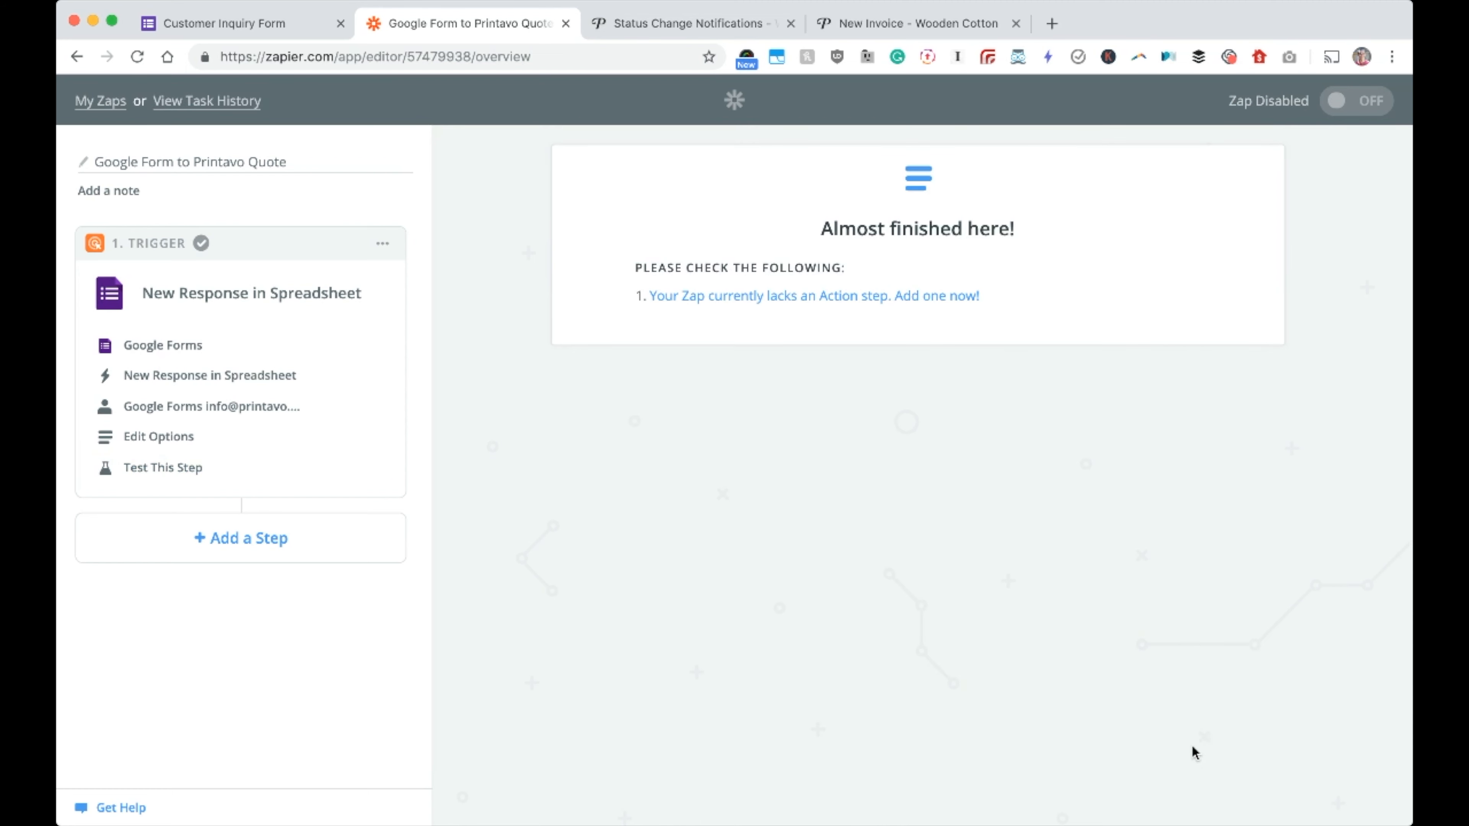
mouse_move(239, 538)
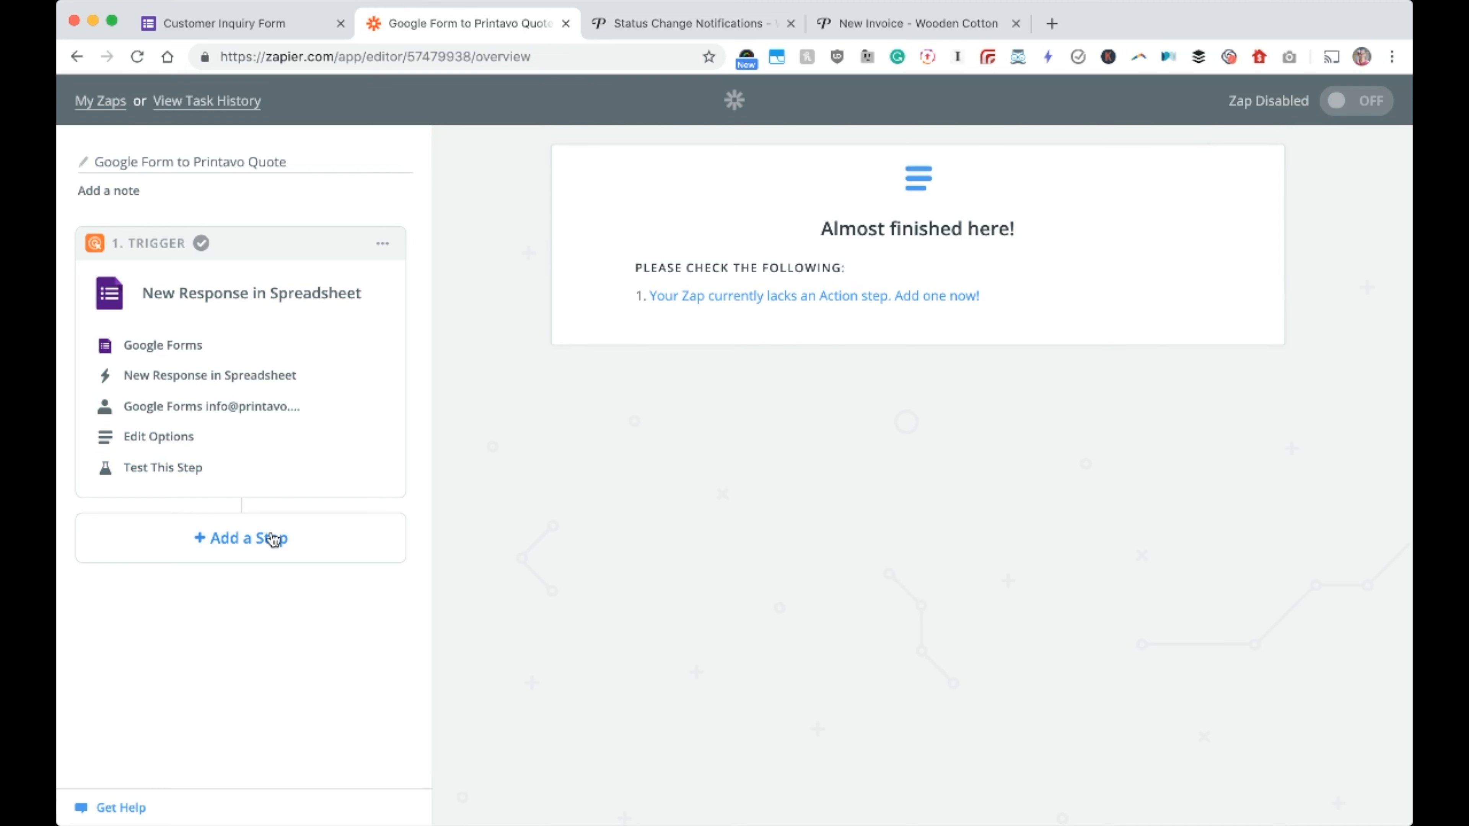
Step: Add a Printavo Create Quote/Invoice action step using the most recently added demo account
click(240, 538)
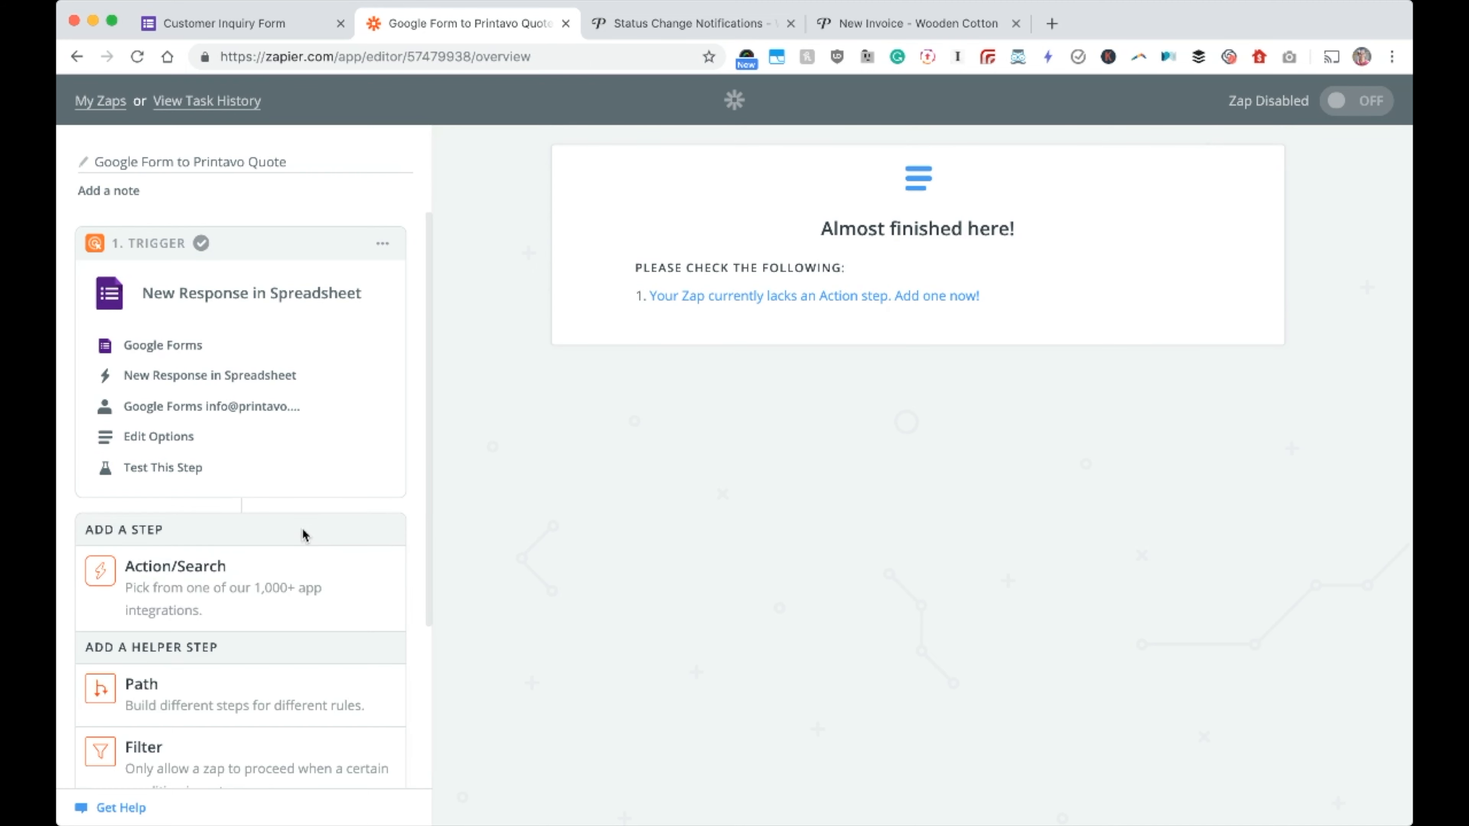
click(175, 566)
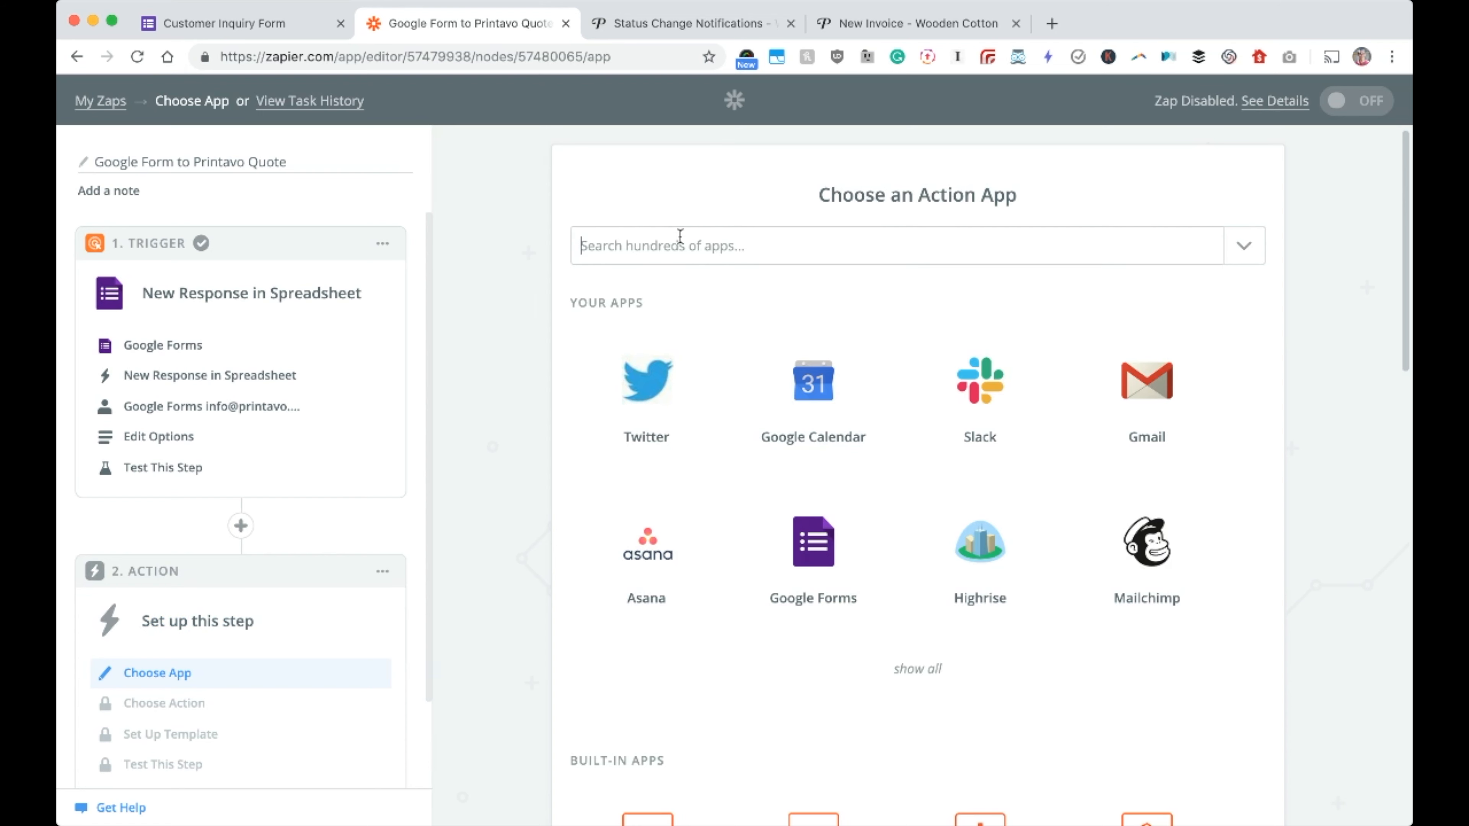
text(printavo)
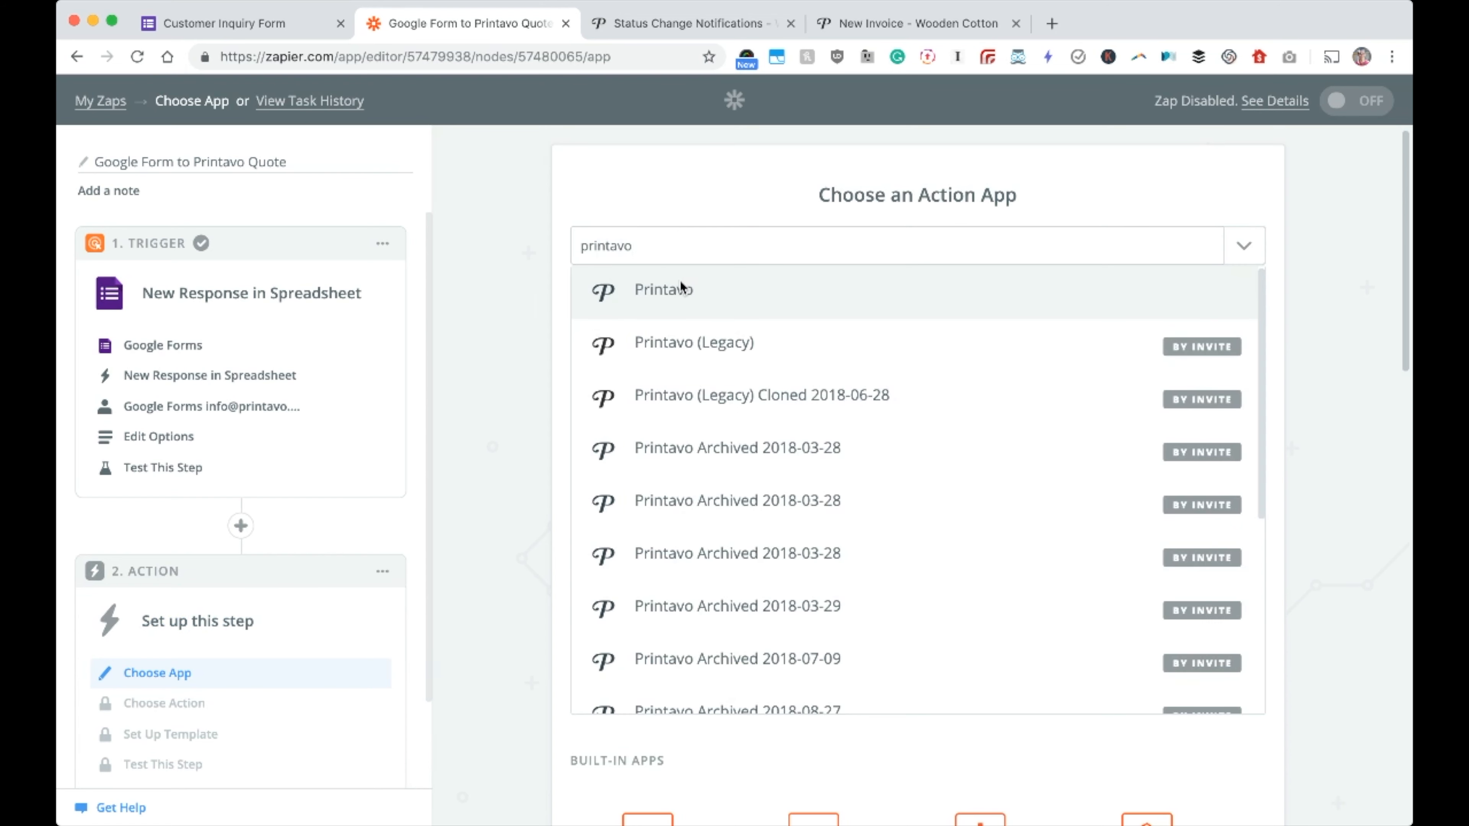
click(663, 289)
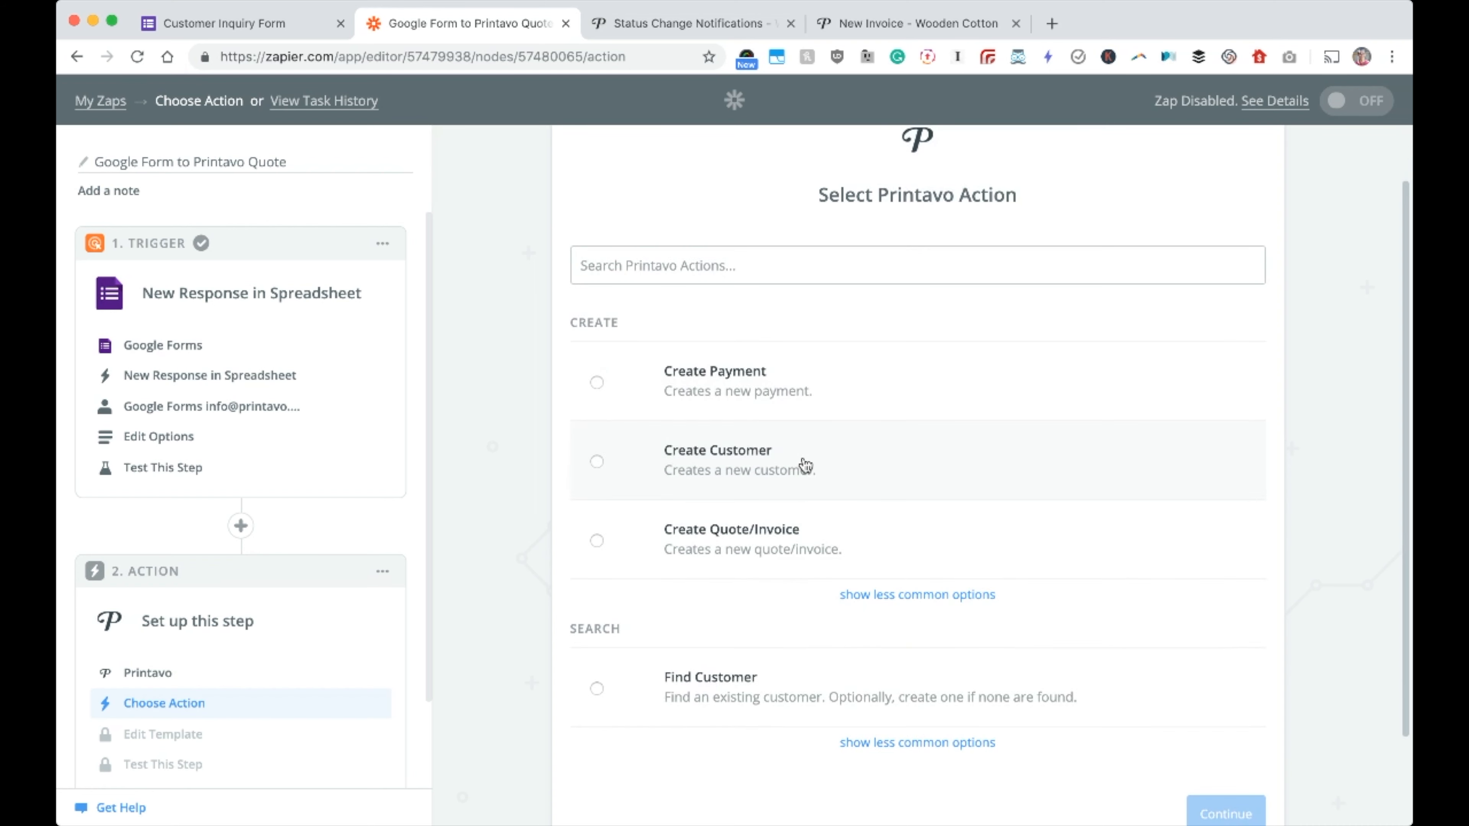
click(597, 541)
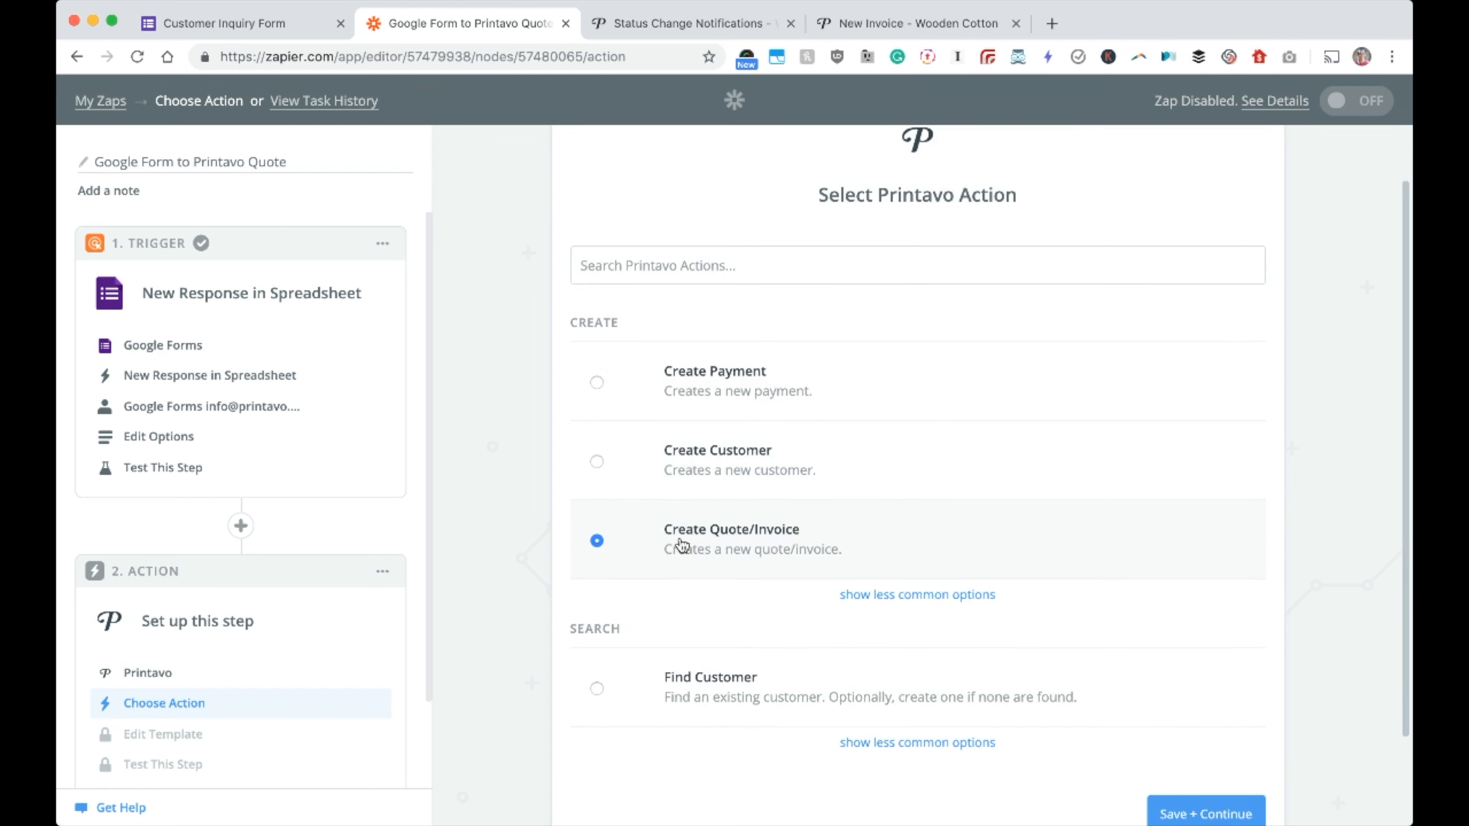
click(1205, 812)
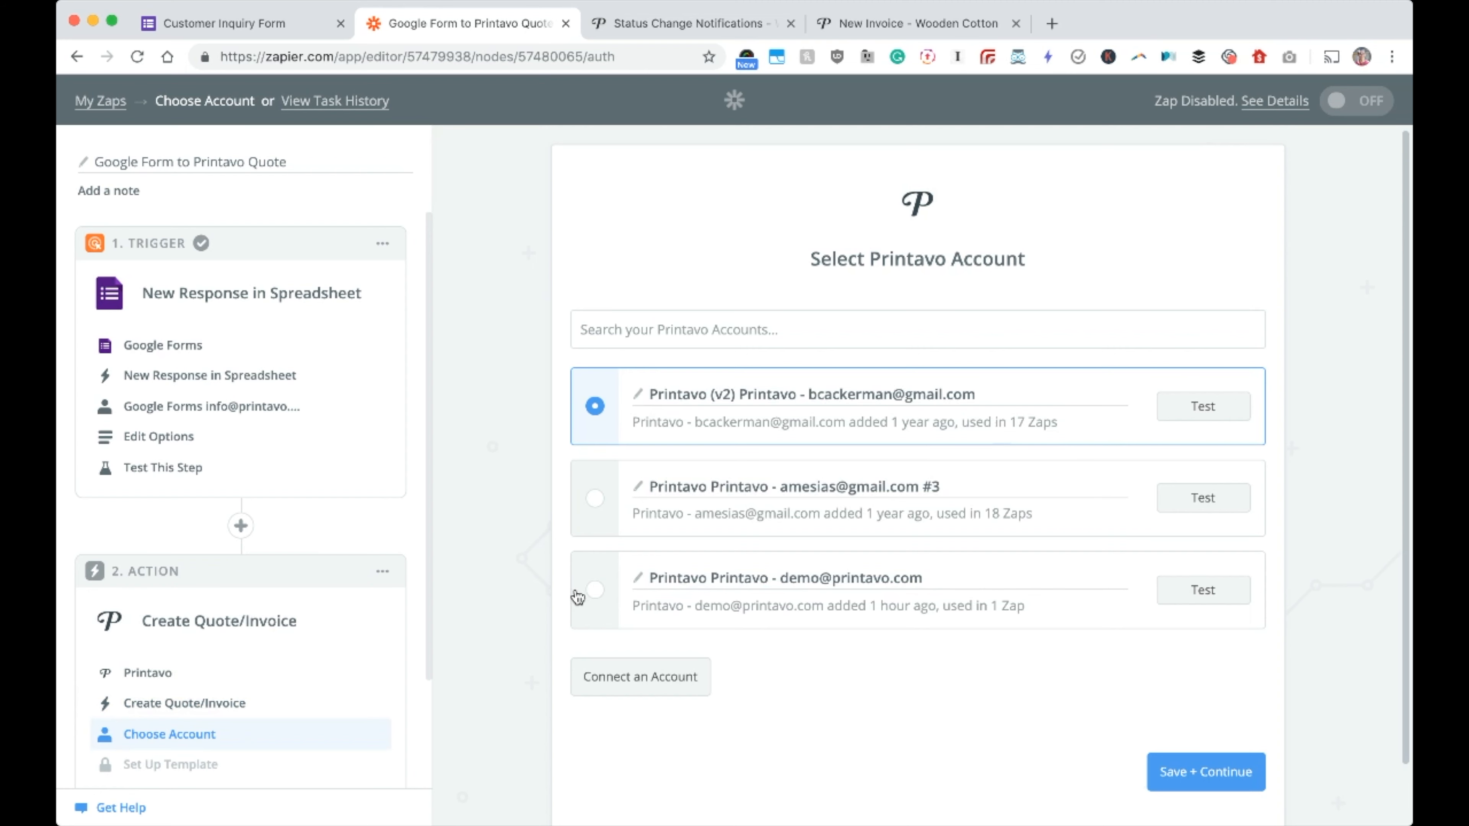
click(596, 591)
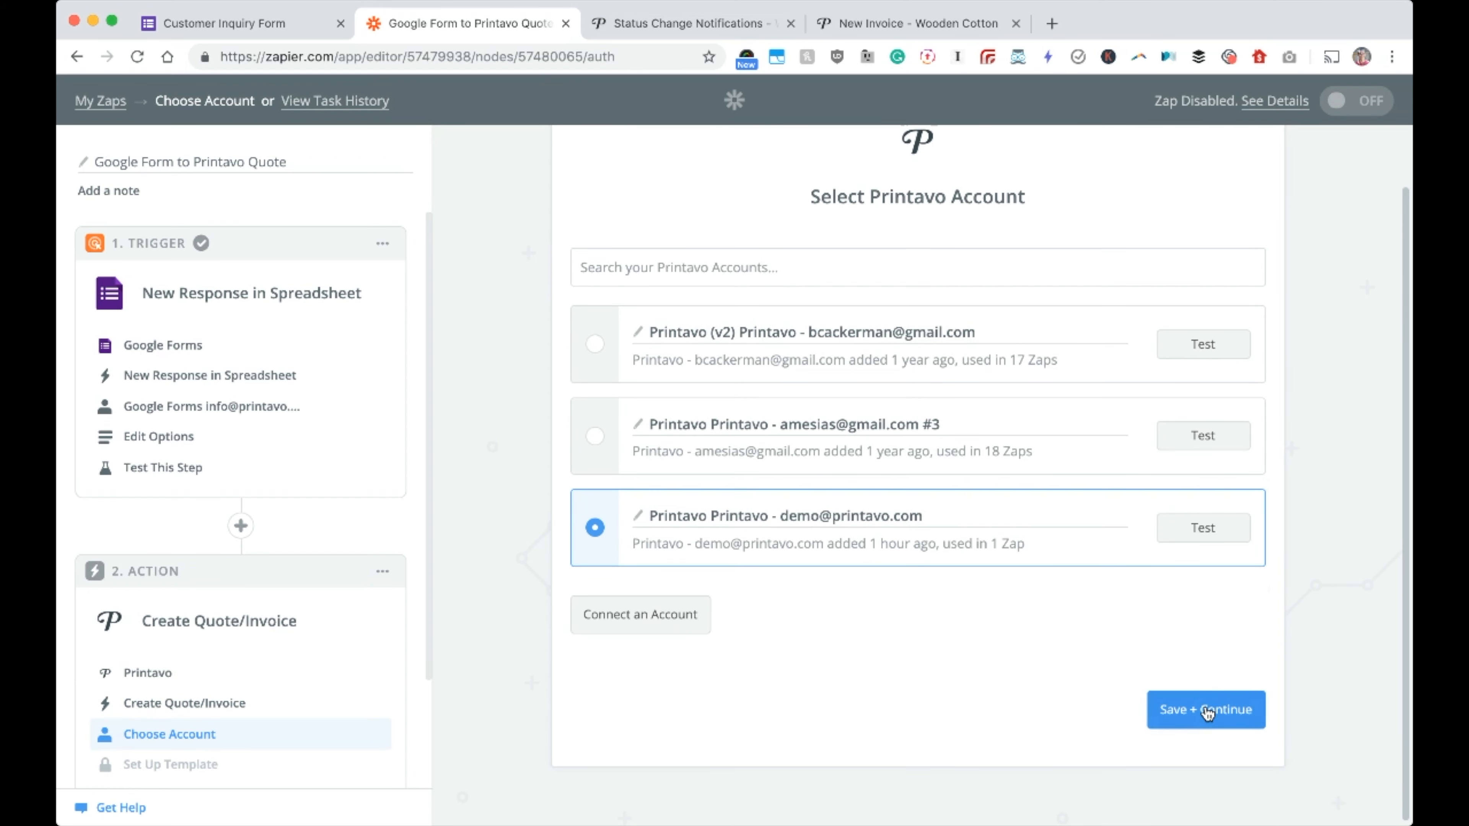
click(1206, 710)
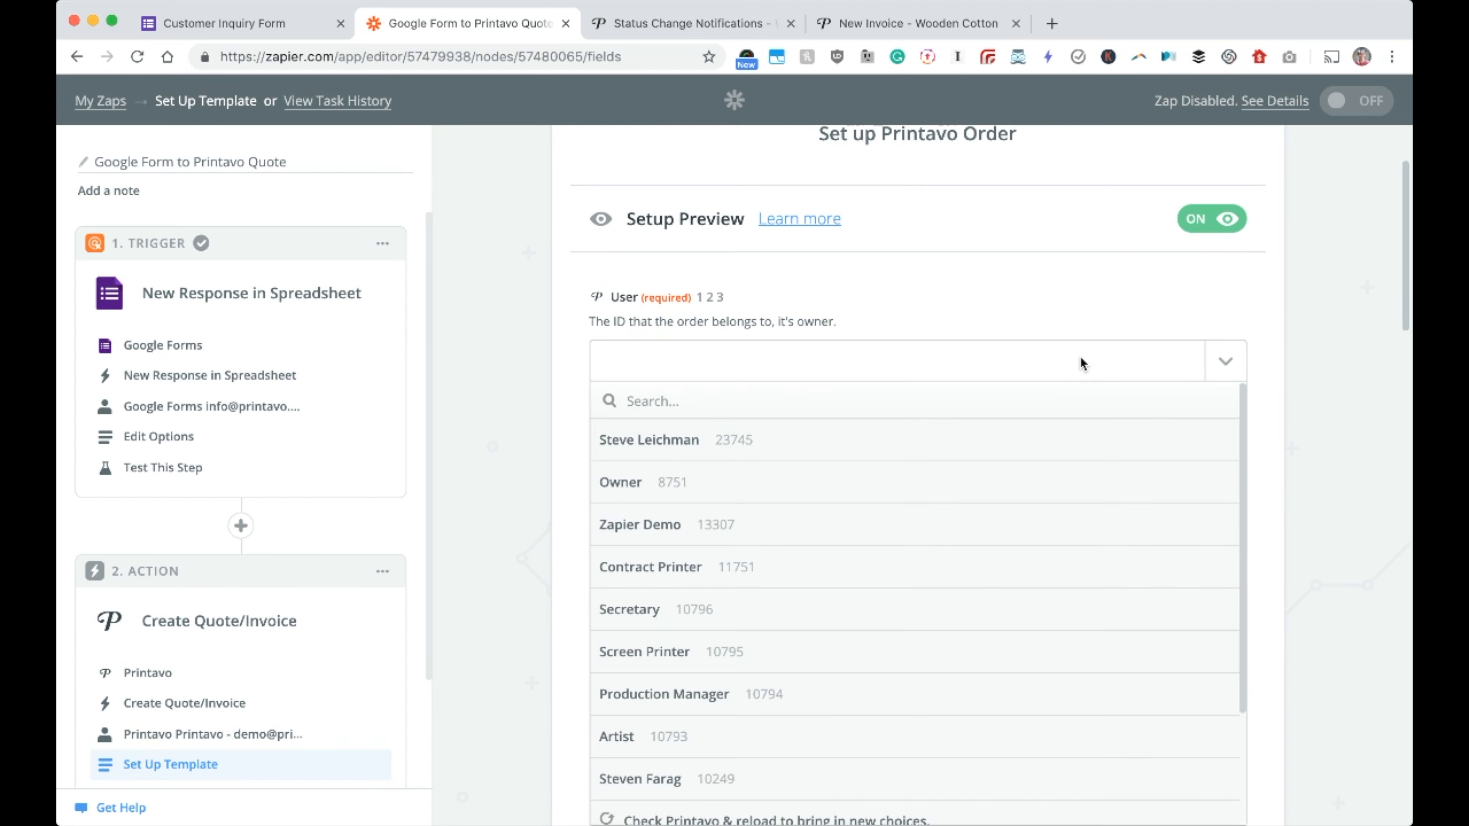
Step: Set User to Owner, nickname 'Incoming Contact Request', and price/quantity 0 in the quote template
click(620, 481)
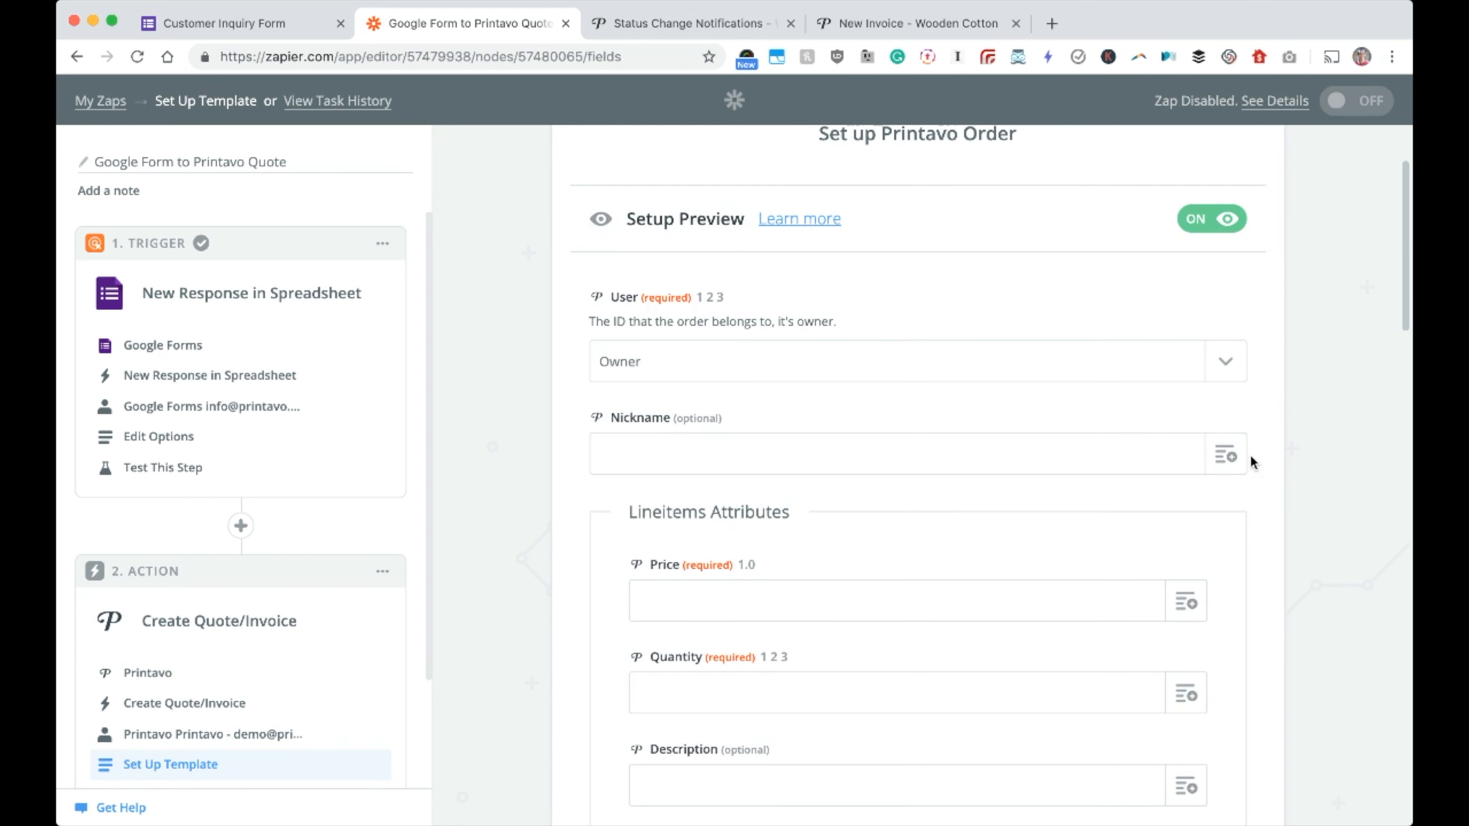
scroll(down, 3)
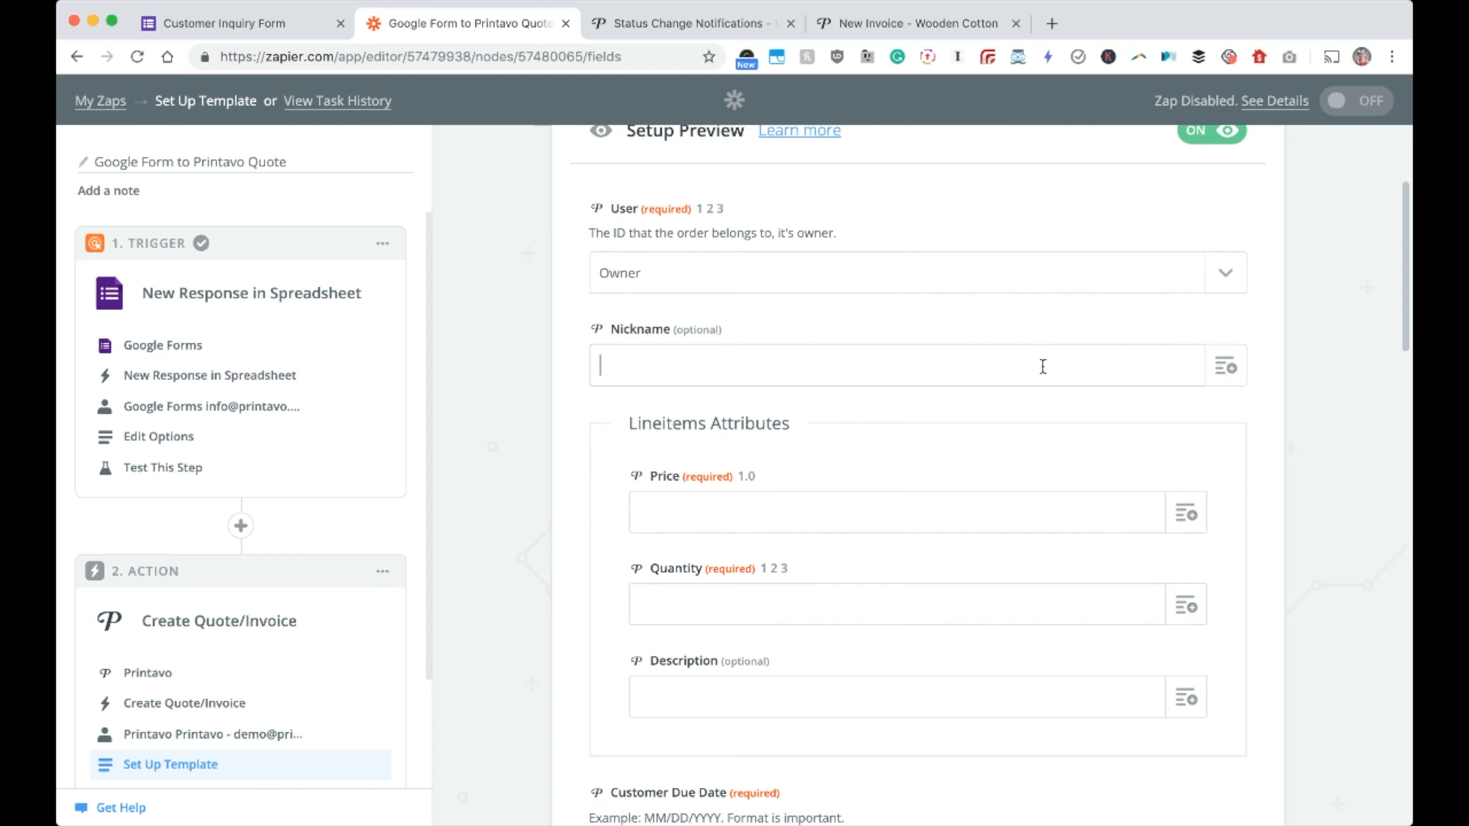
text(Inquiry)
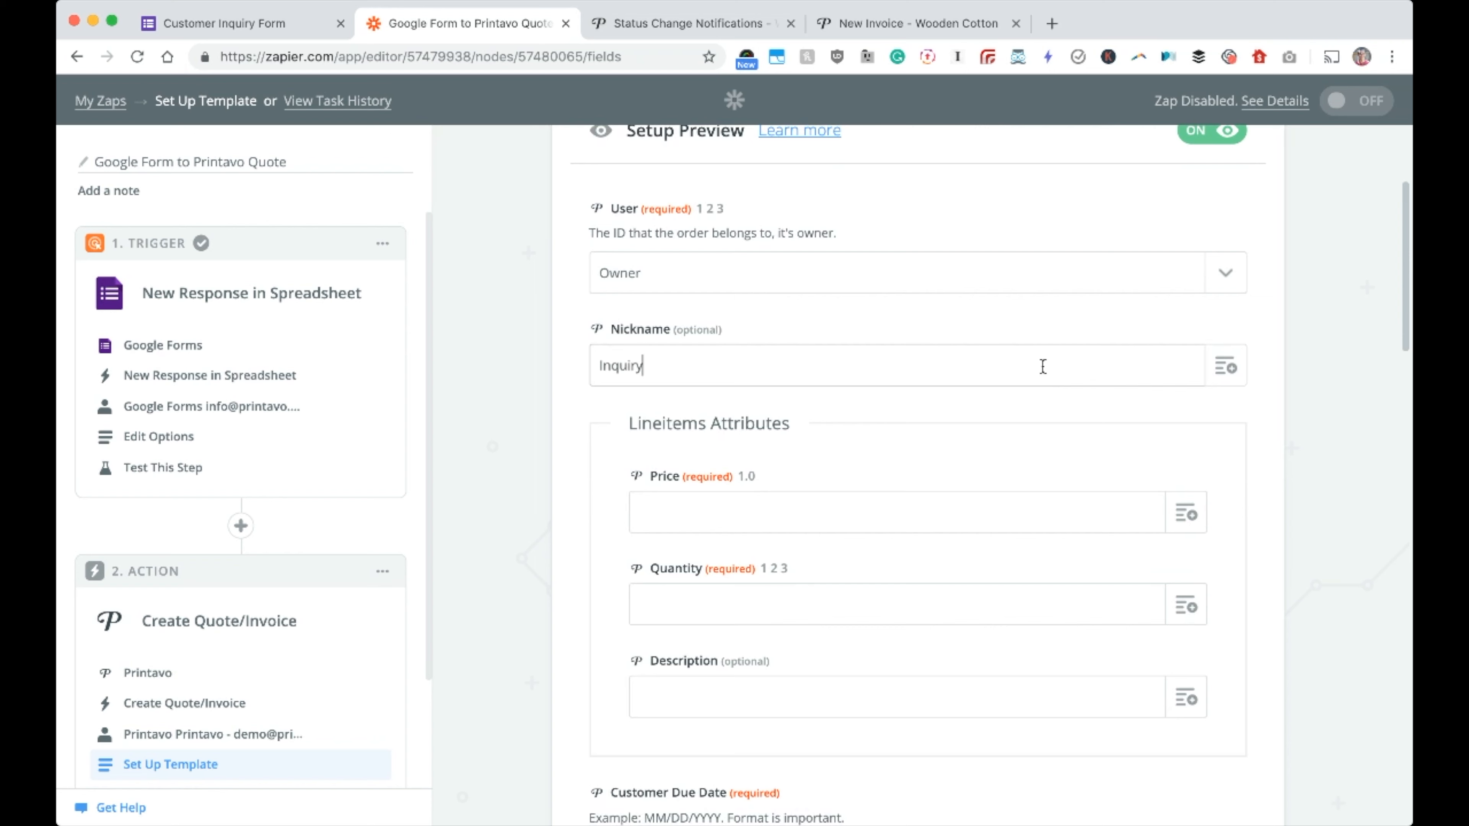
text(Incoming Contact)
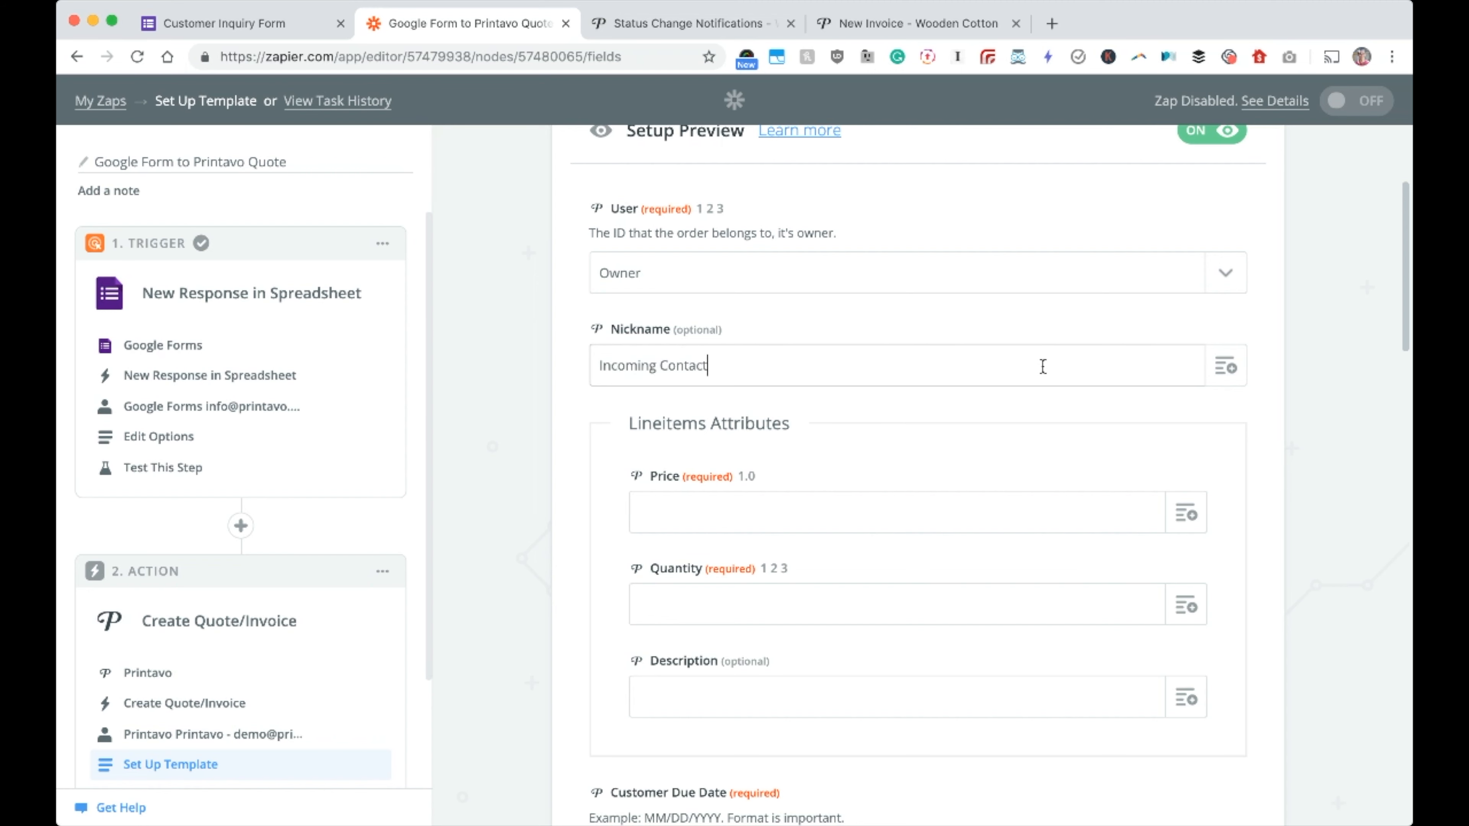
text(Request)
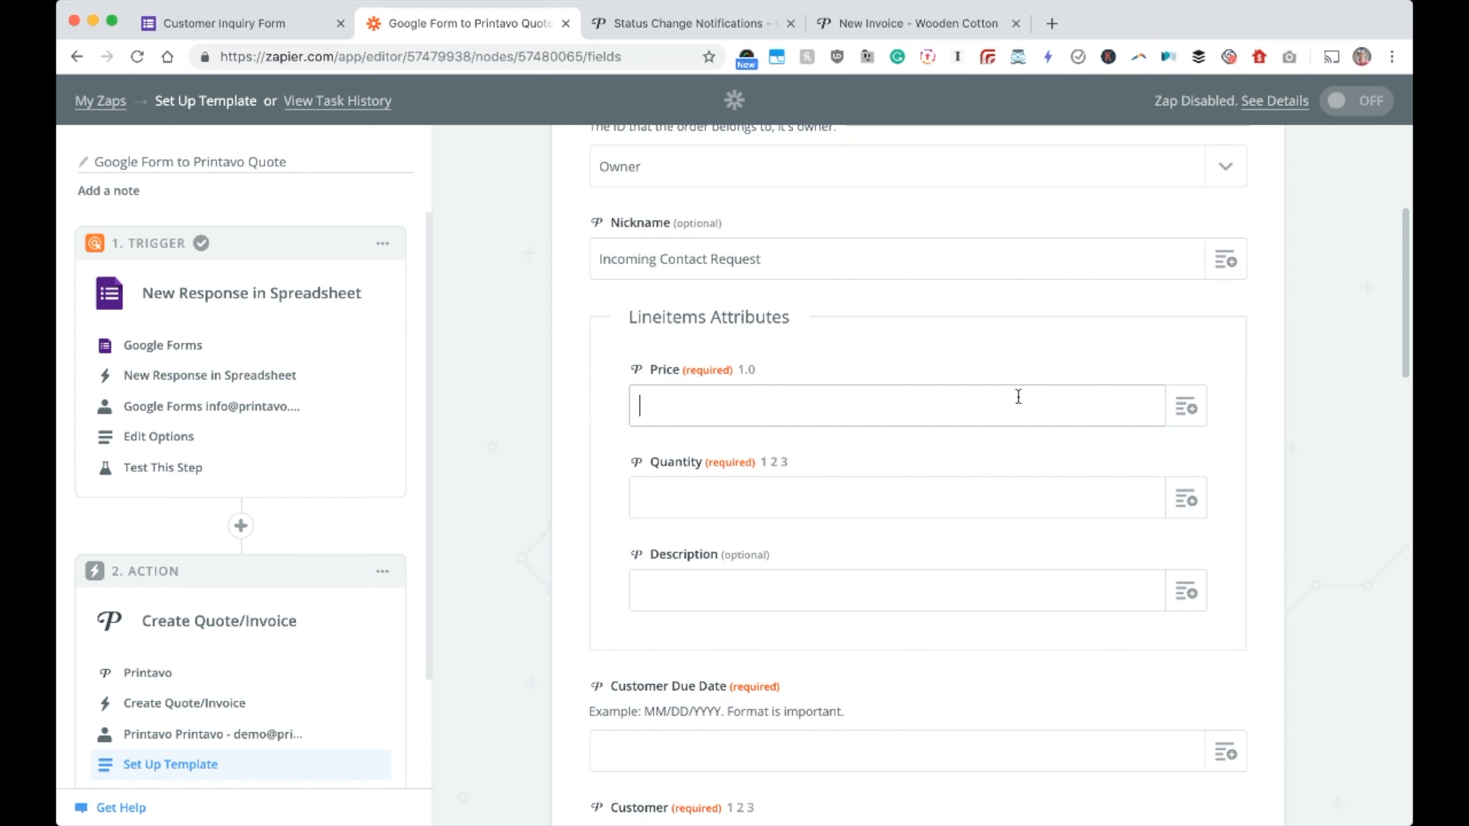
scroll(down, 3)
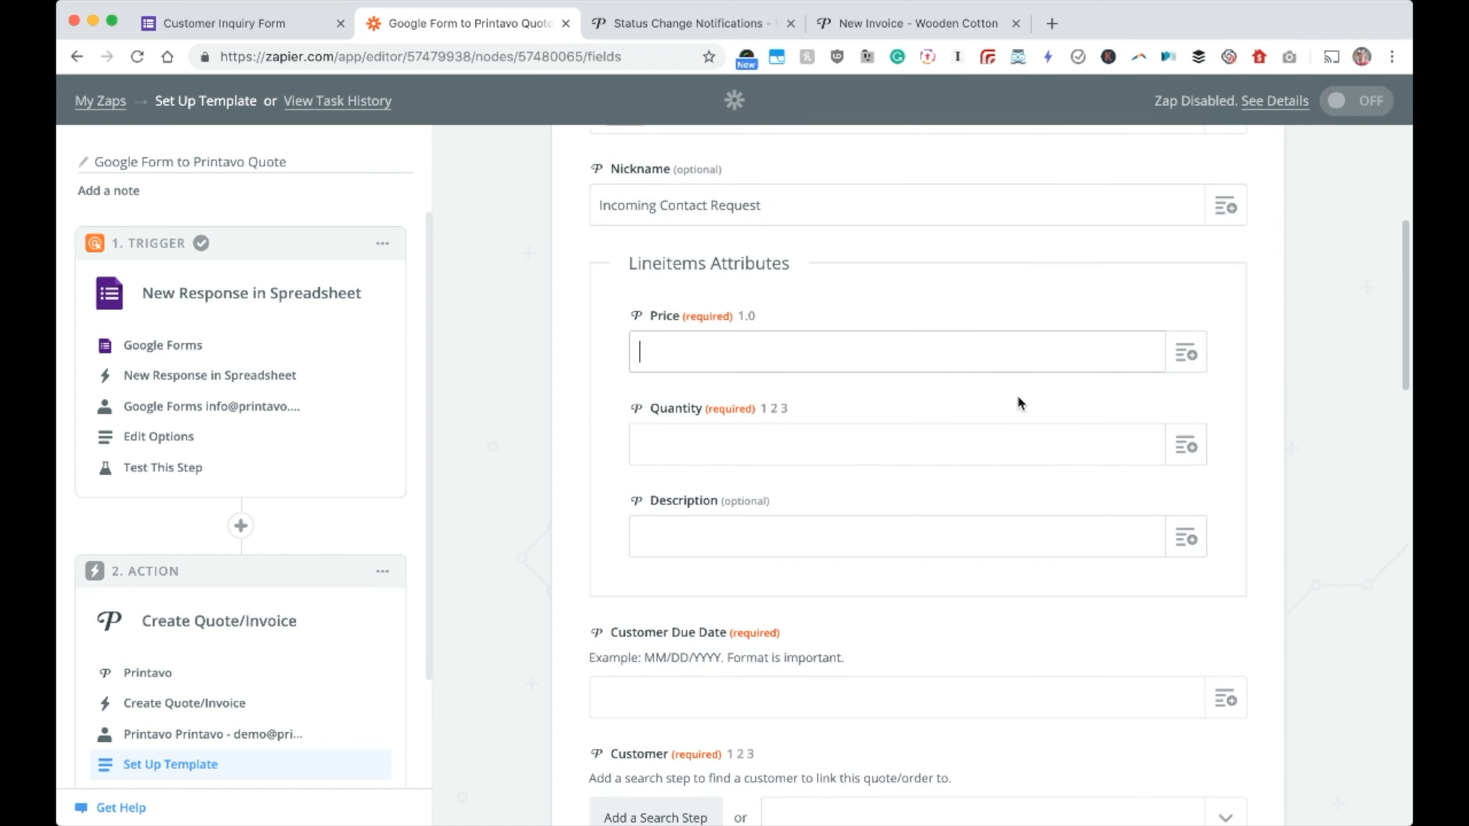
text(0)
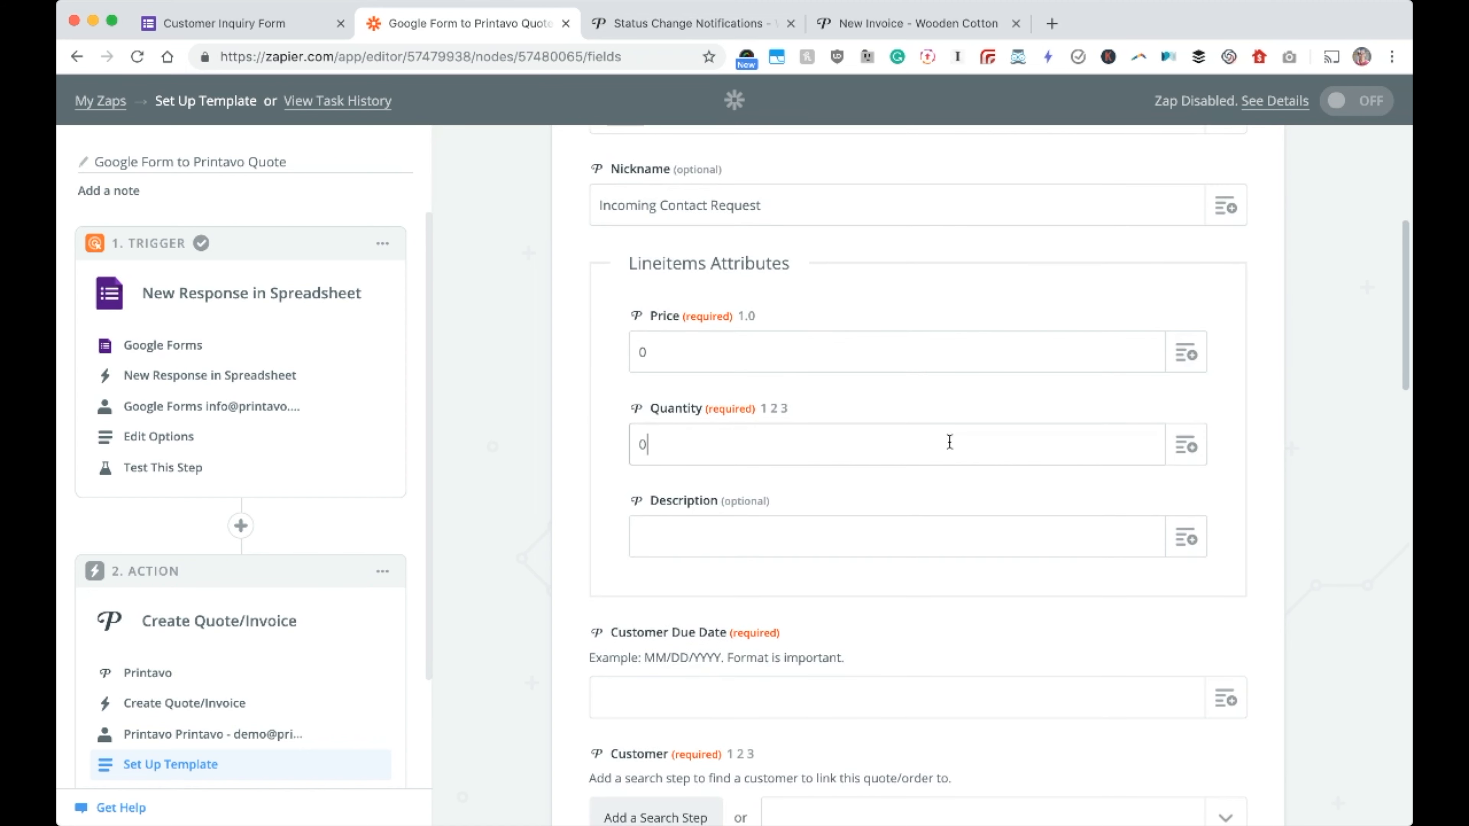
mouse_move(1365, 387)
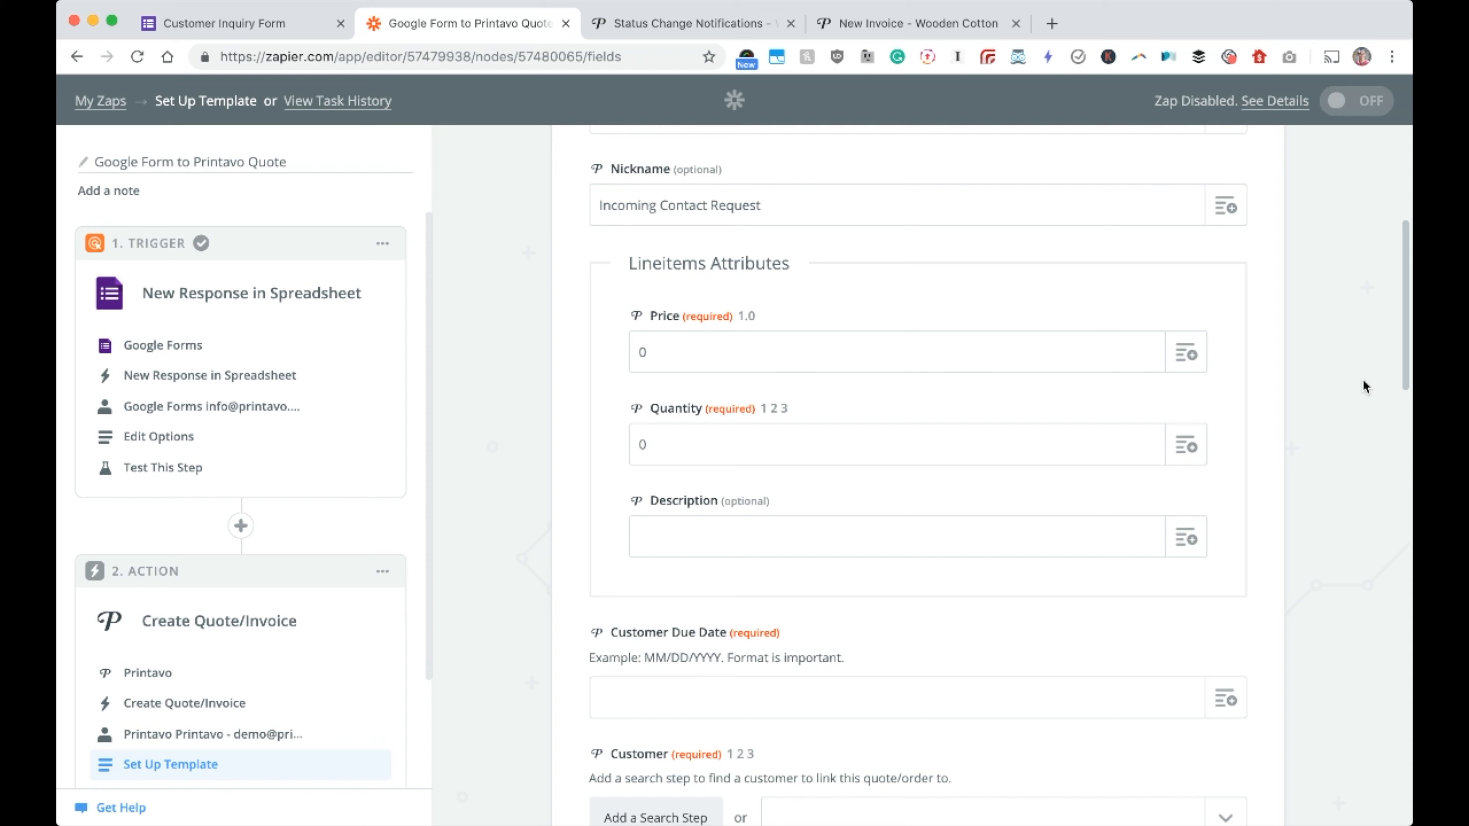
scroll(down, 3)
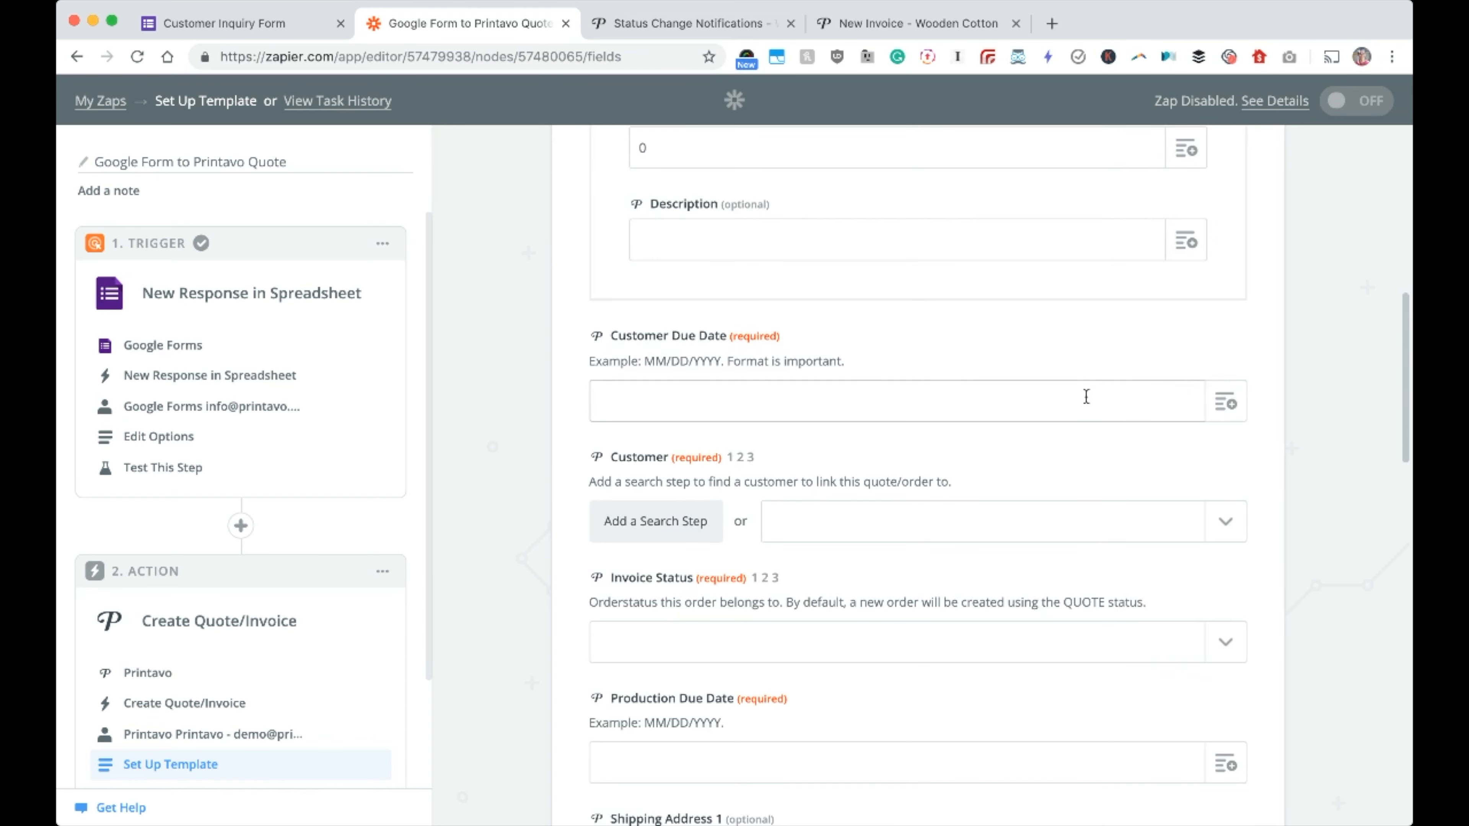
mouse_move(1226, 401)
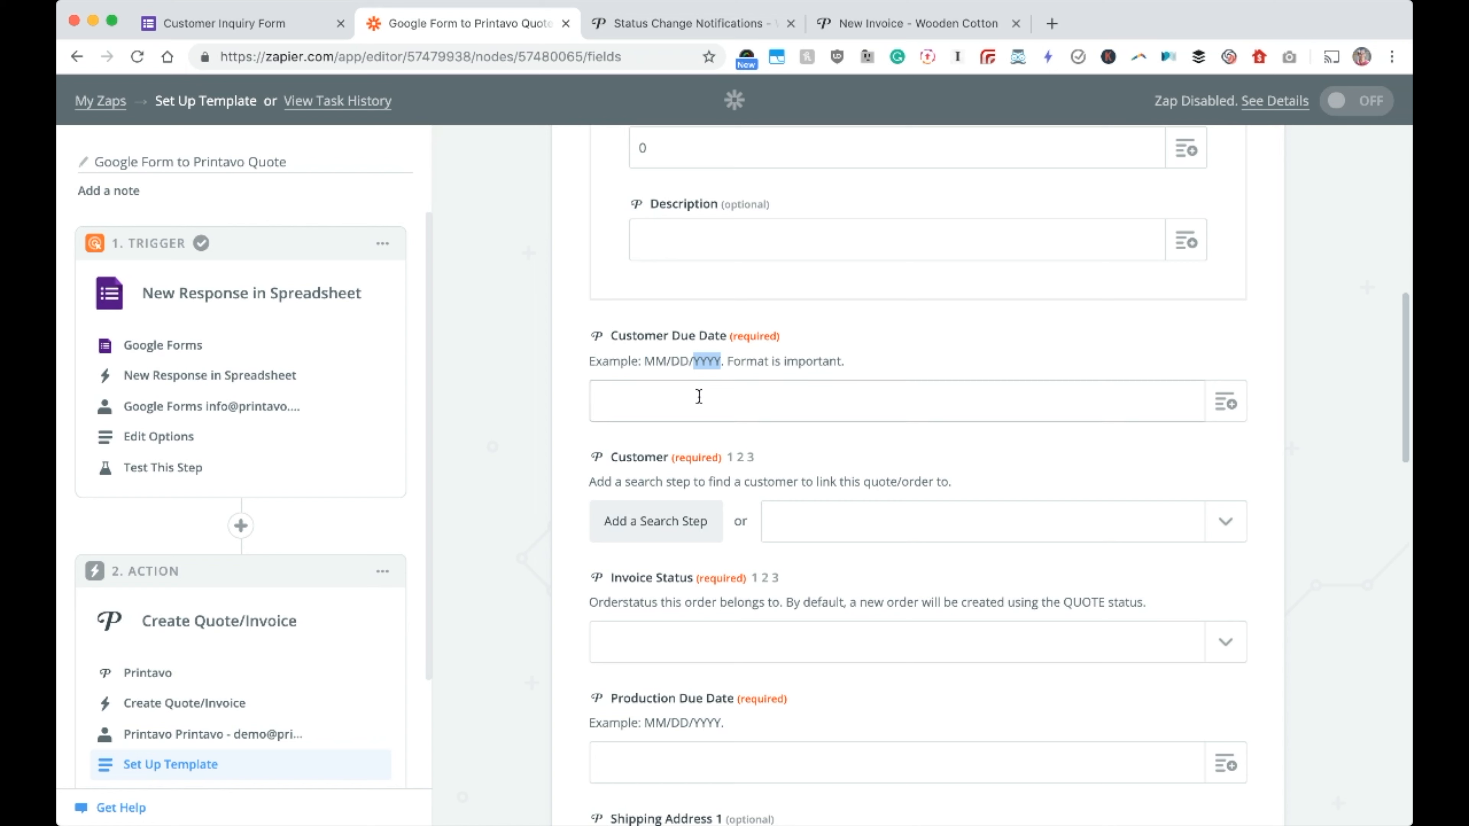
mouse_move(1196, 459)
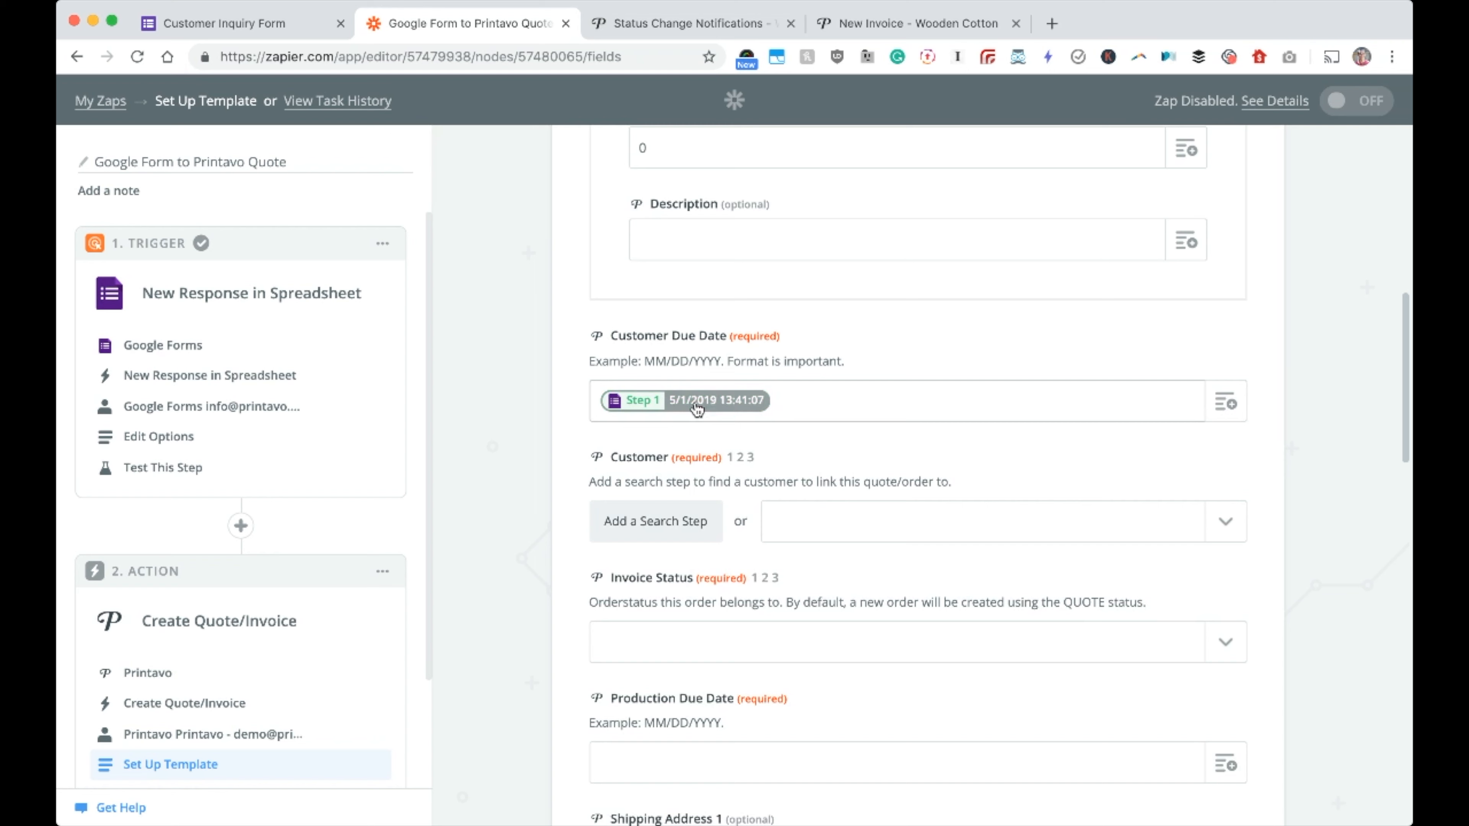
mouse_move(691, 410)
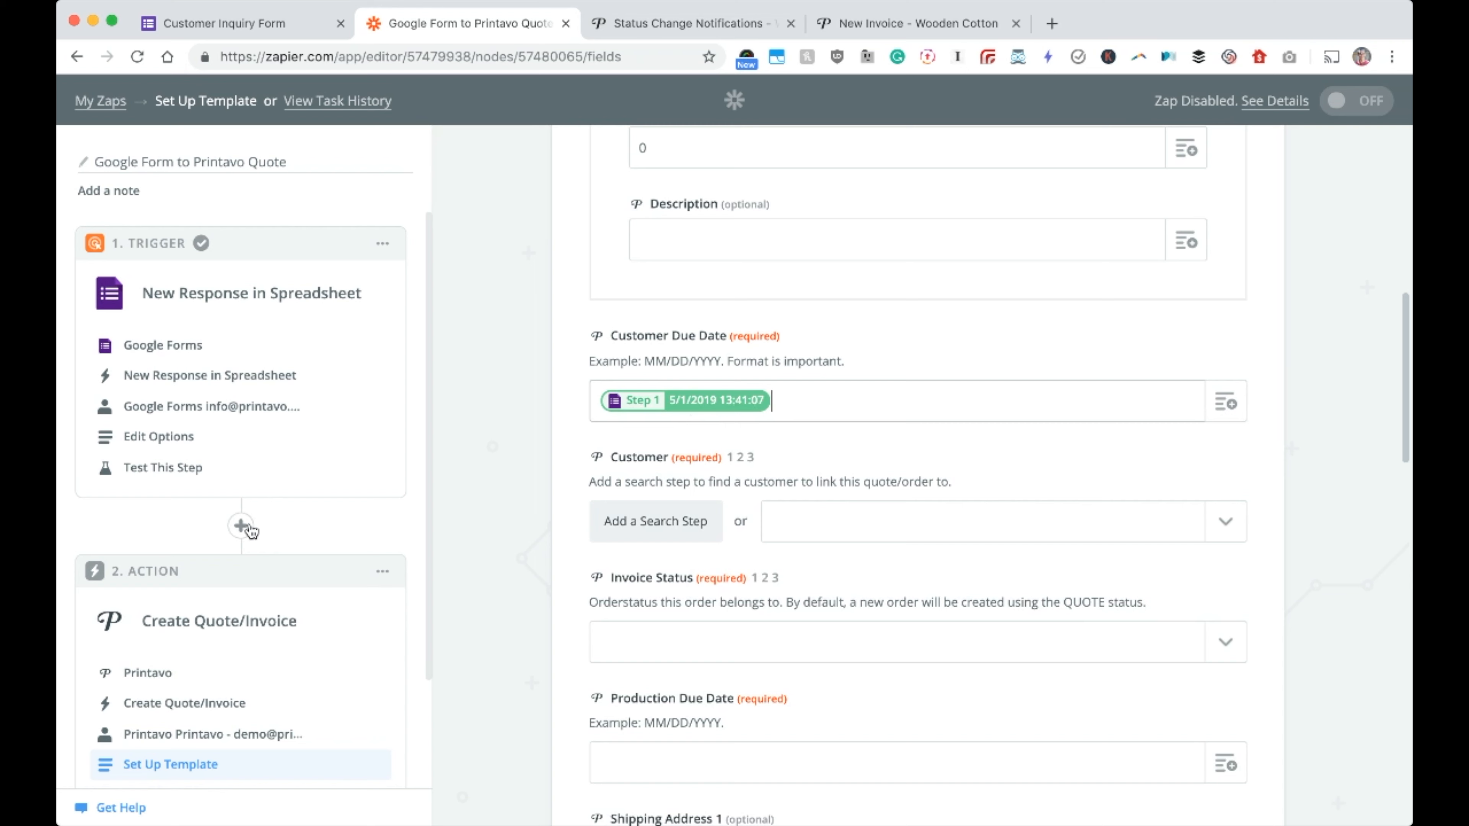
Step: Insert a new Formatter step before the Printavo quote action
click(241, 525)
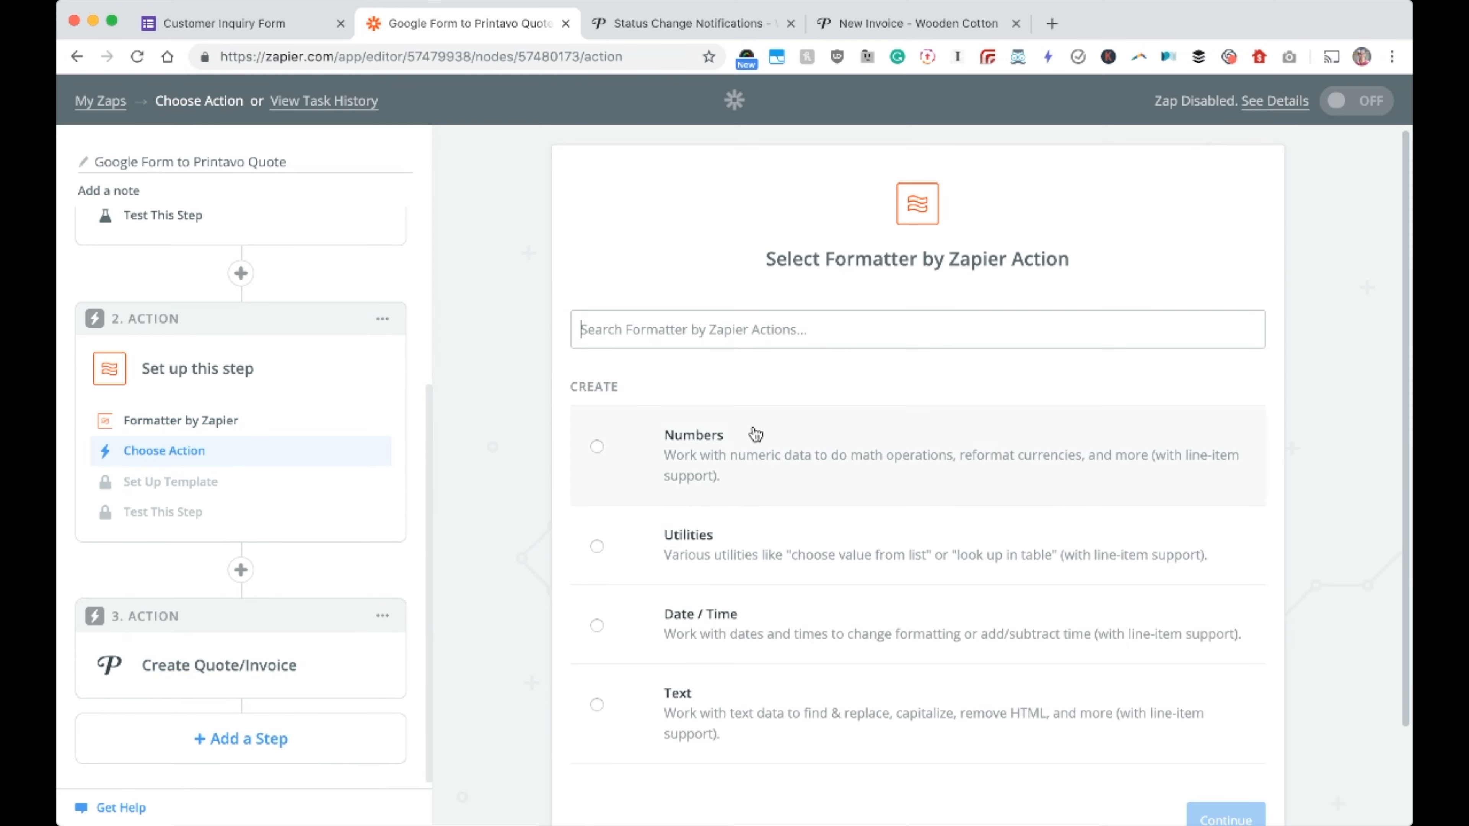
Step: Choose the Date/Time formatter with a Format transform taking the form's timestamp as input
click(596, 513)
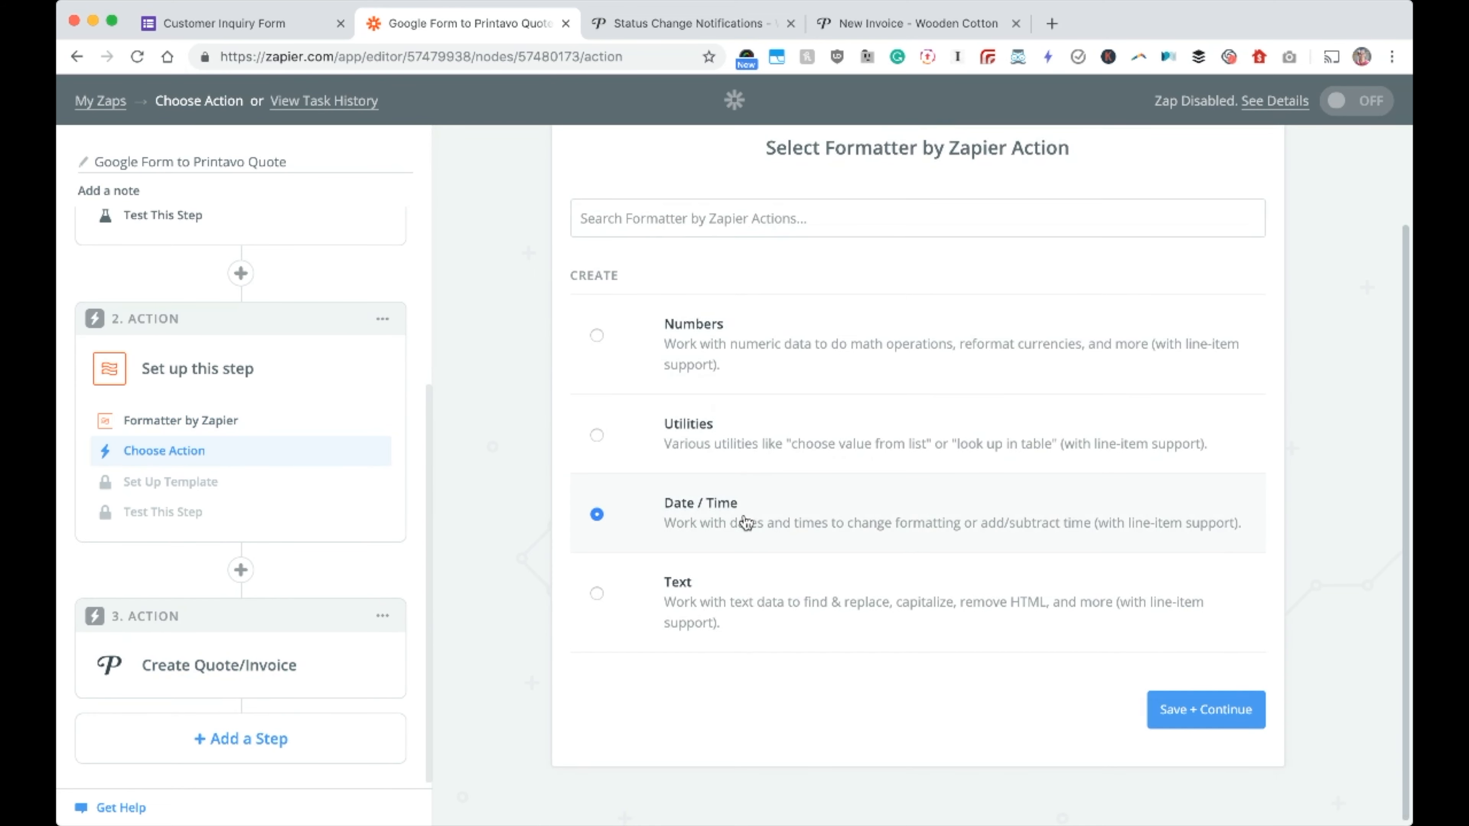
click(1205, 709)
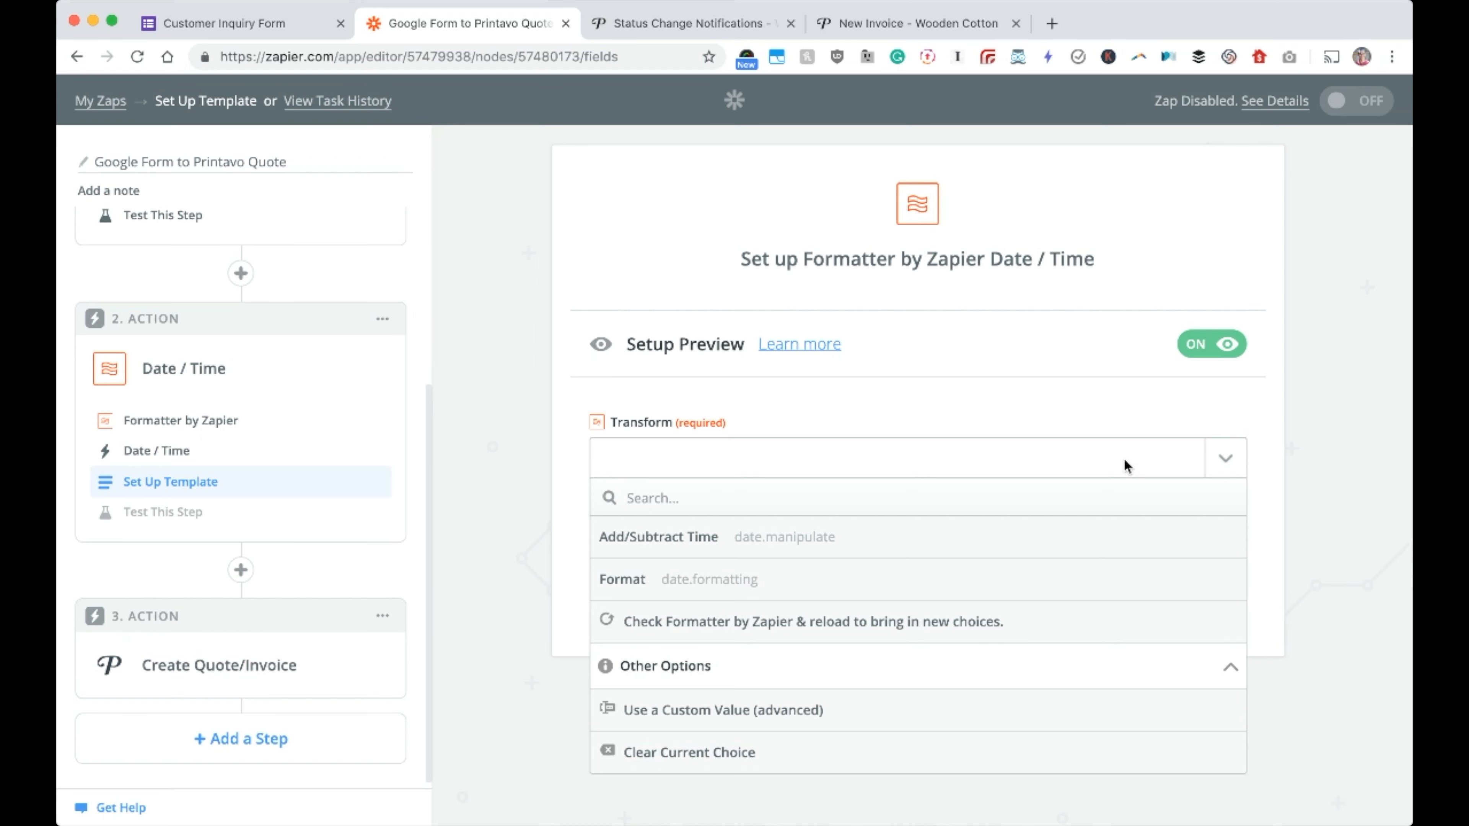
click(621, 579)
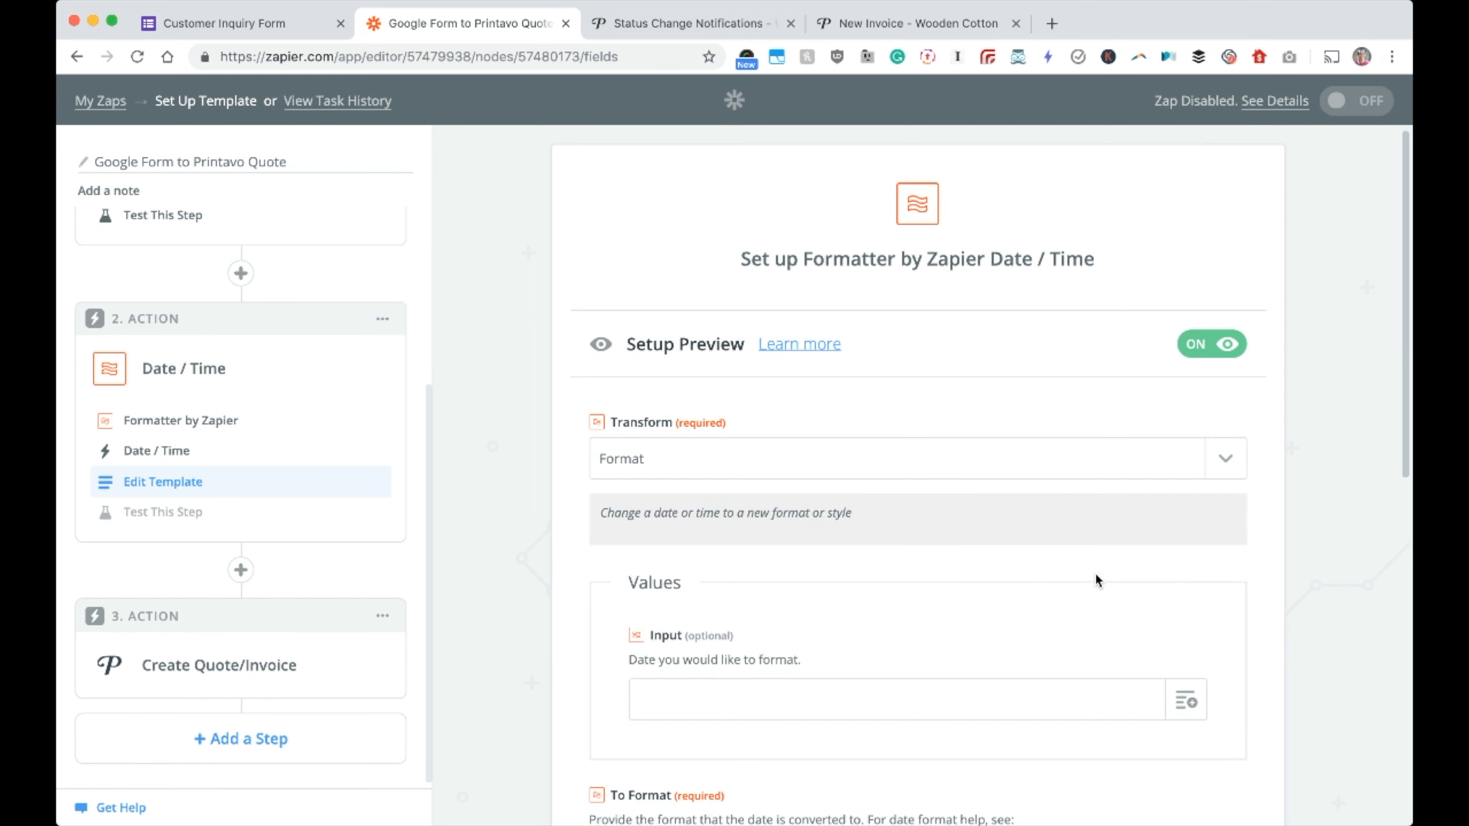
scroll(down, 3)
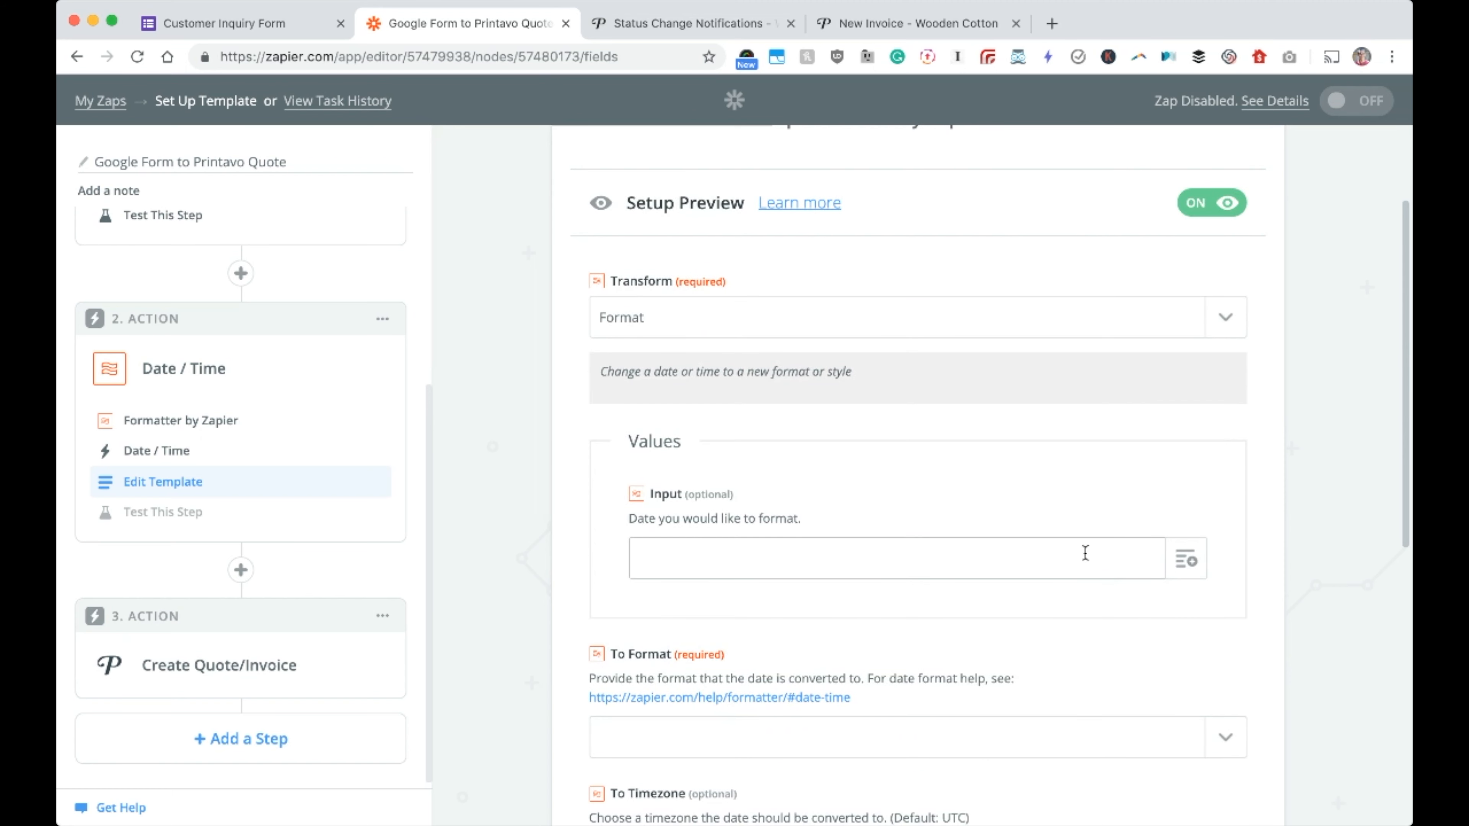
mouse_move(1166, 566)
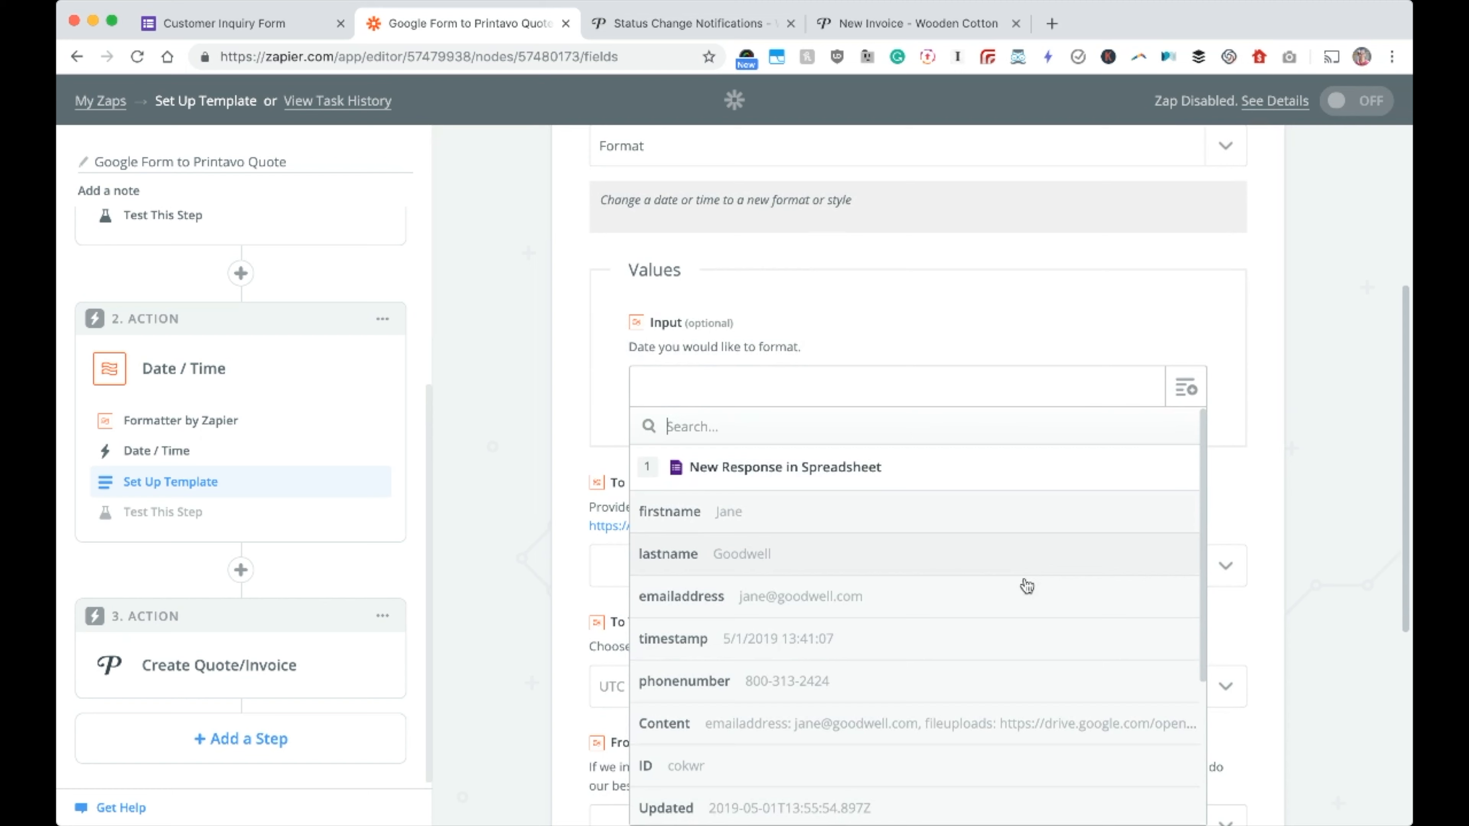
click(671, 638)
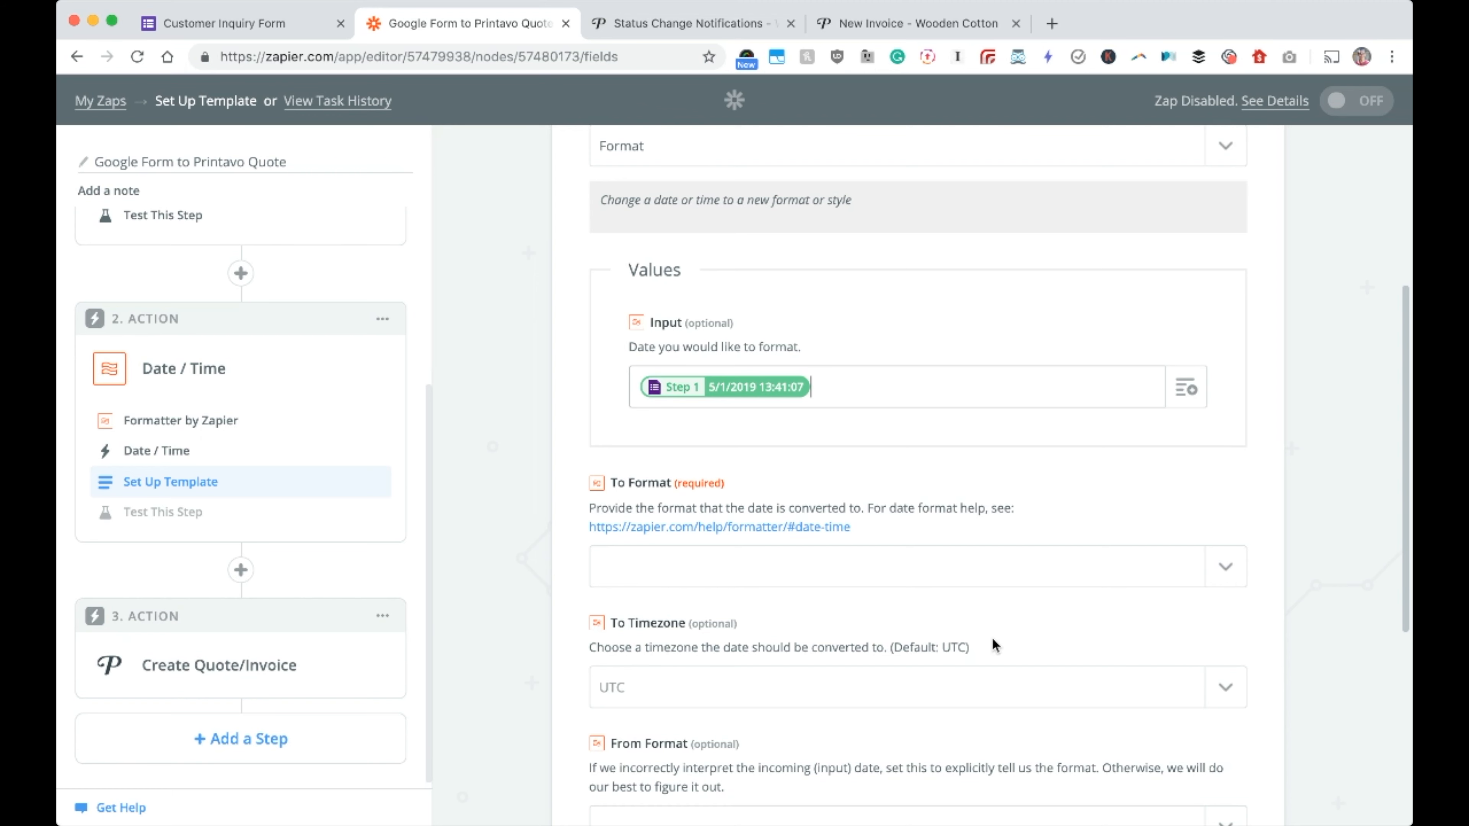
Step: Set the output format to MM/DD/YYYY (01/22/2006) and send a test through the formatter
click(1224, 566)
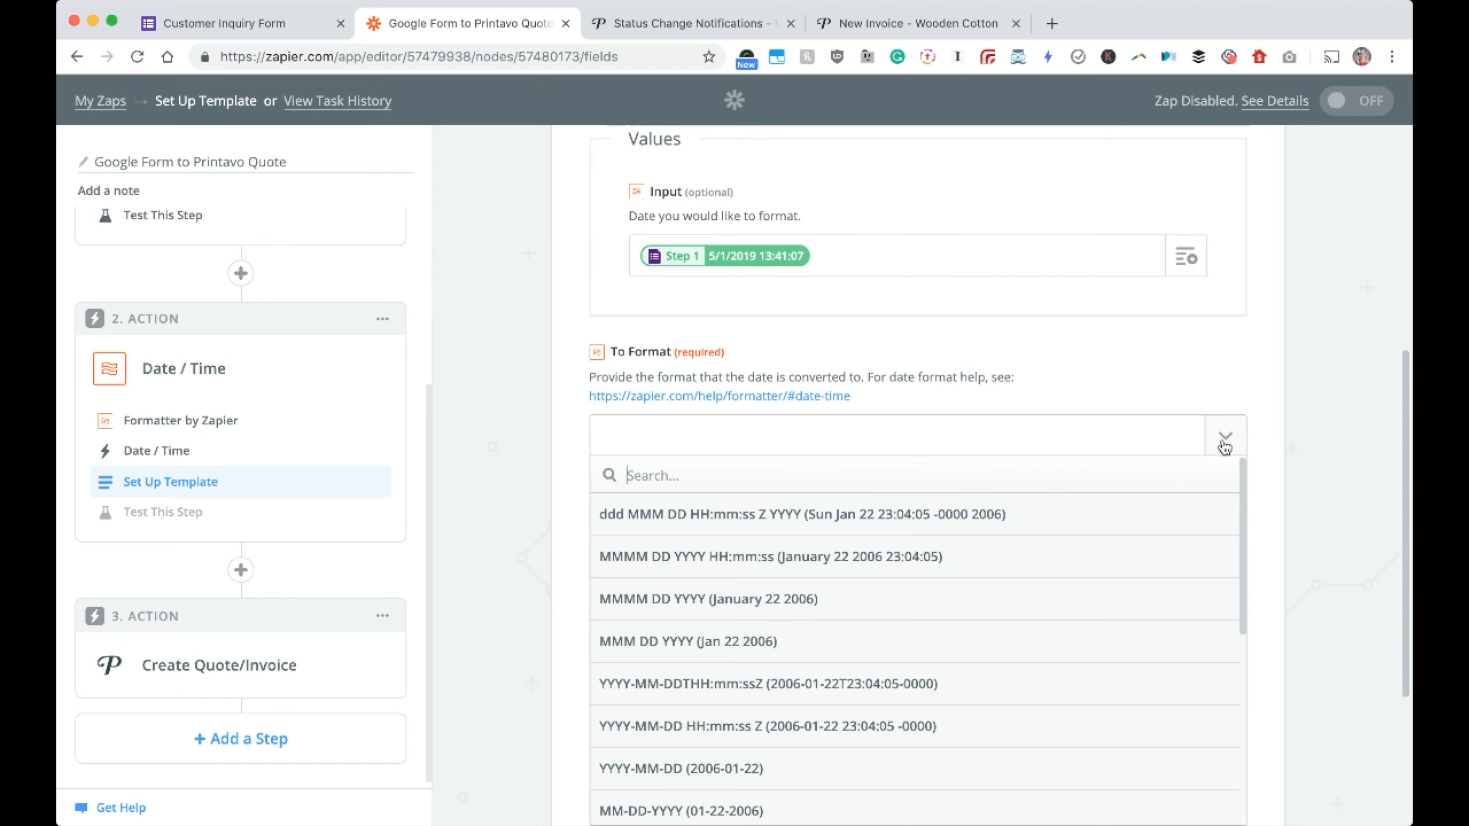
scroll(down, 3)
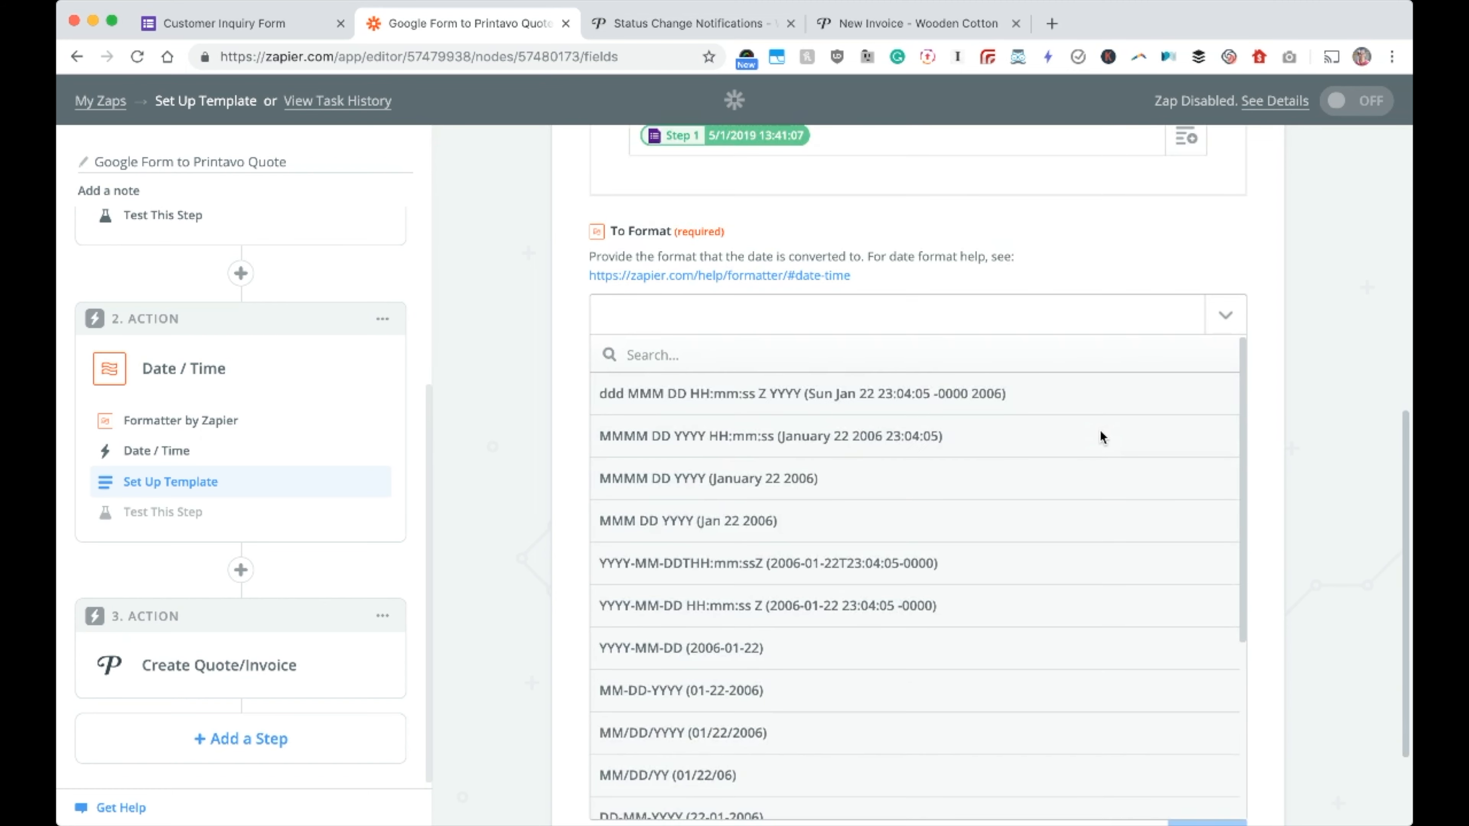
scroll(down, 3)
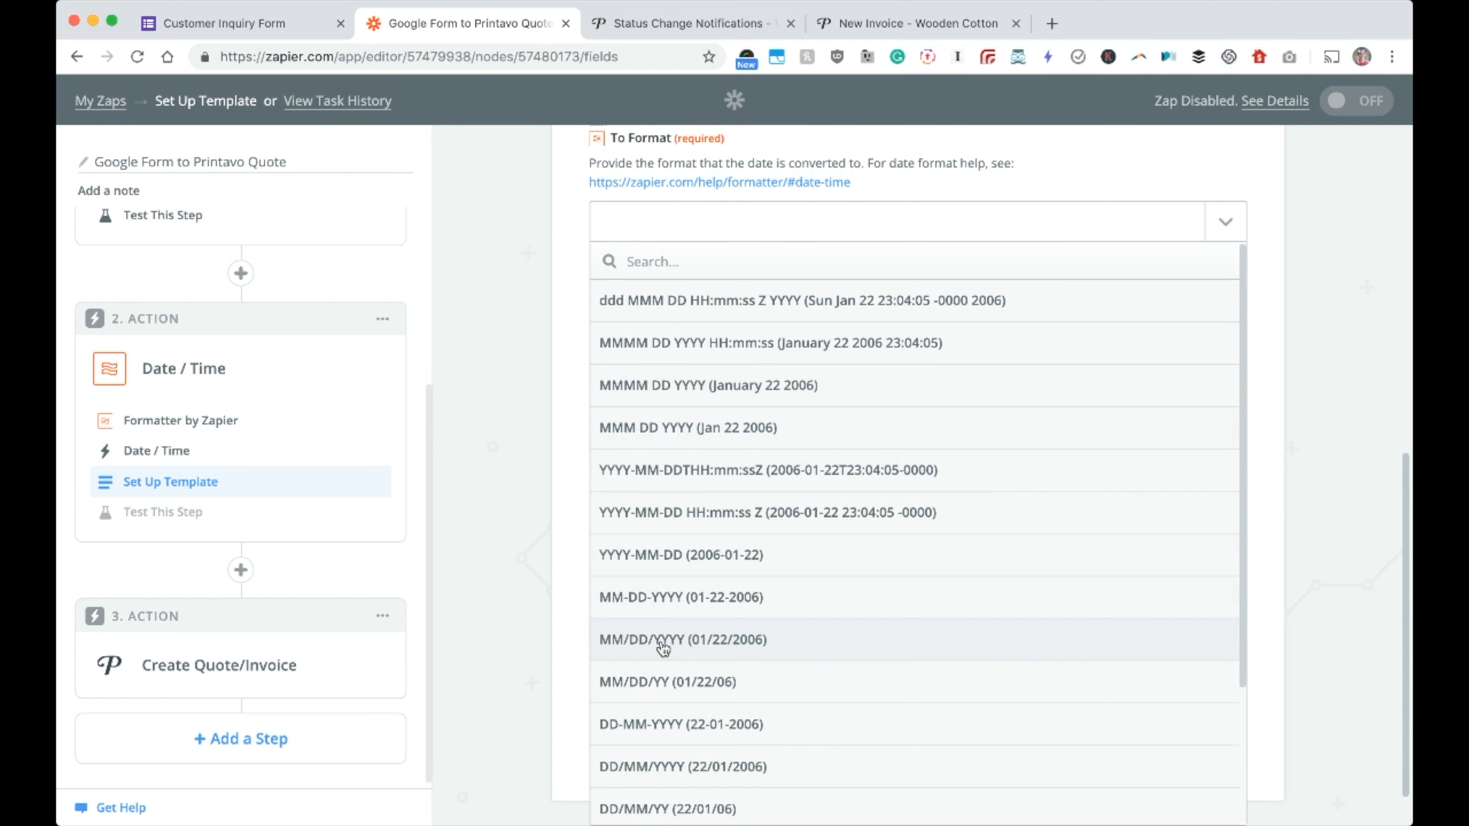
click(681, 639)
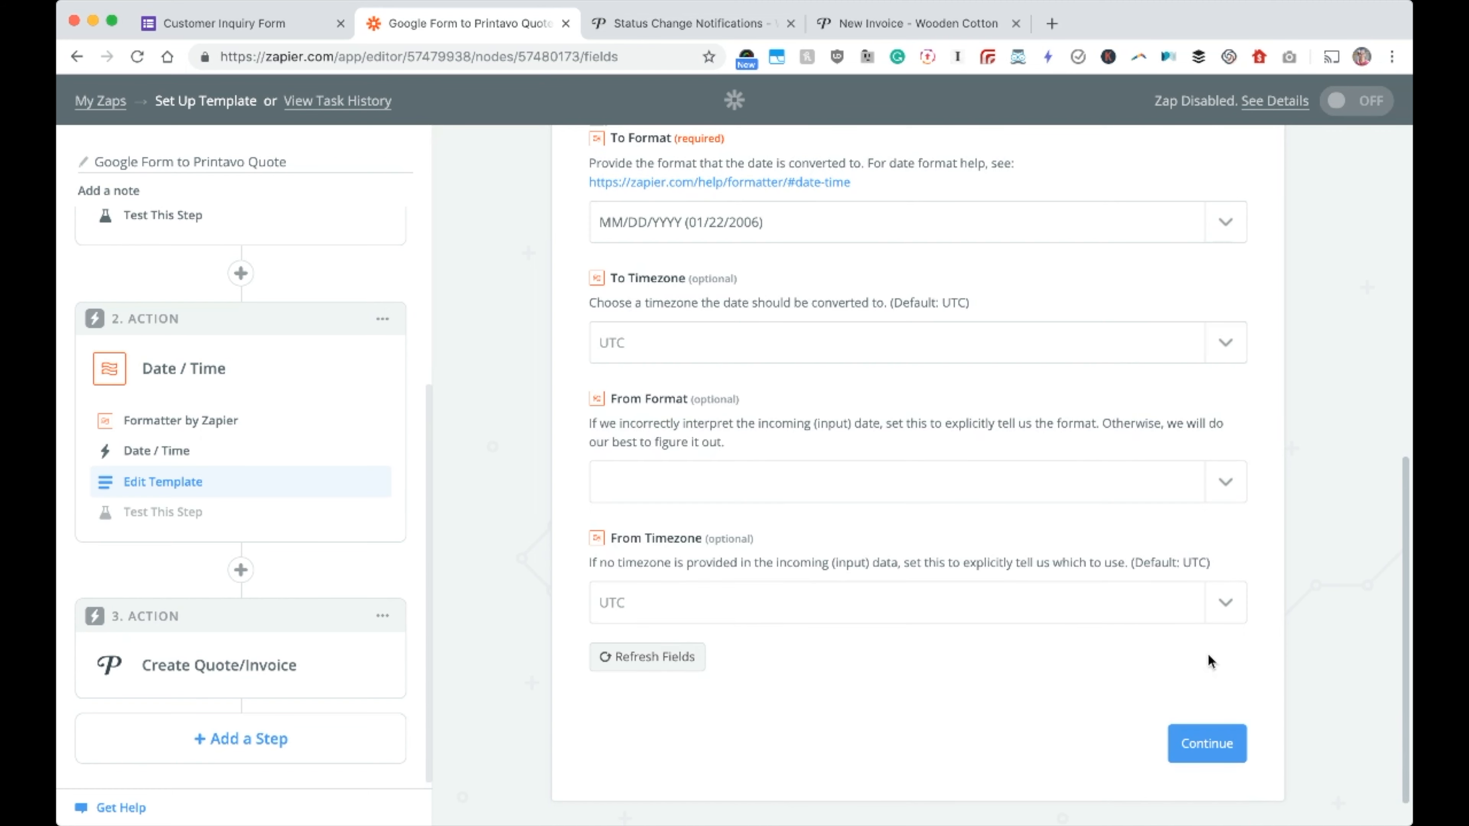
click(1207, 743)
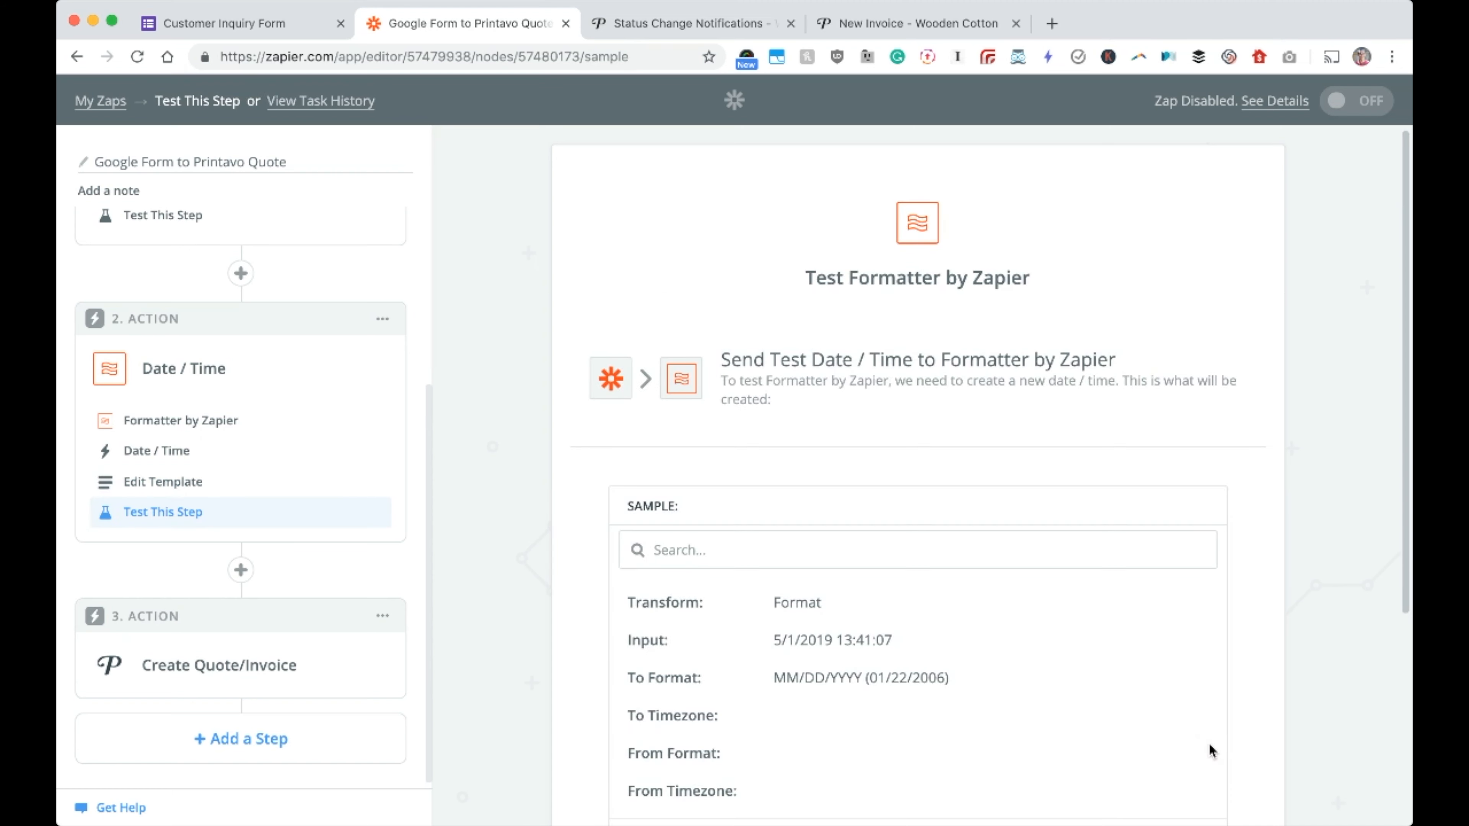
scroll(down, 3)
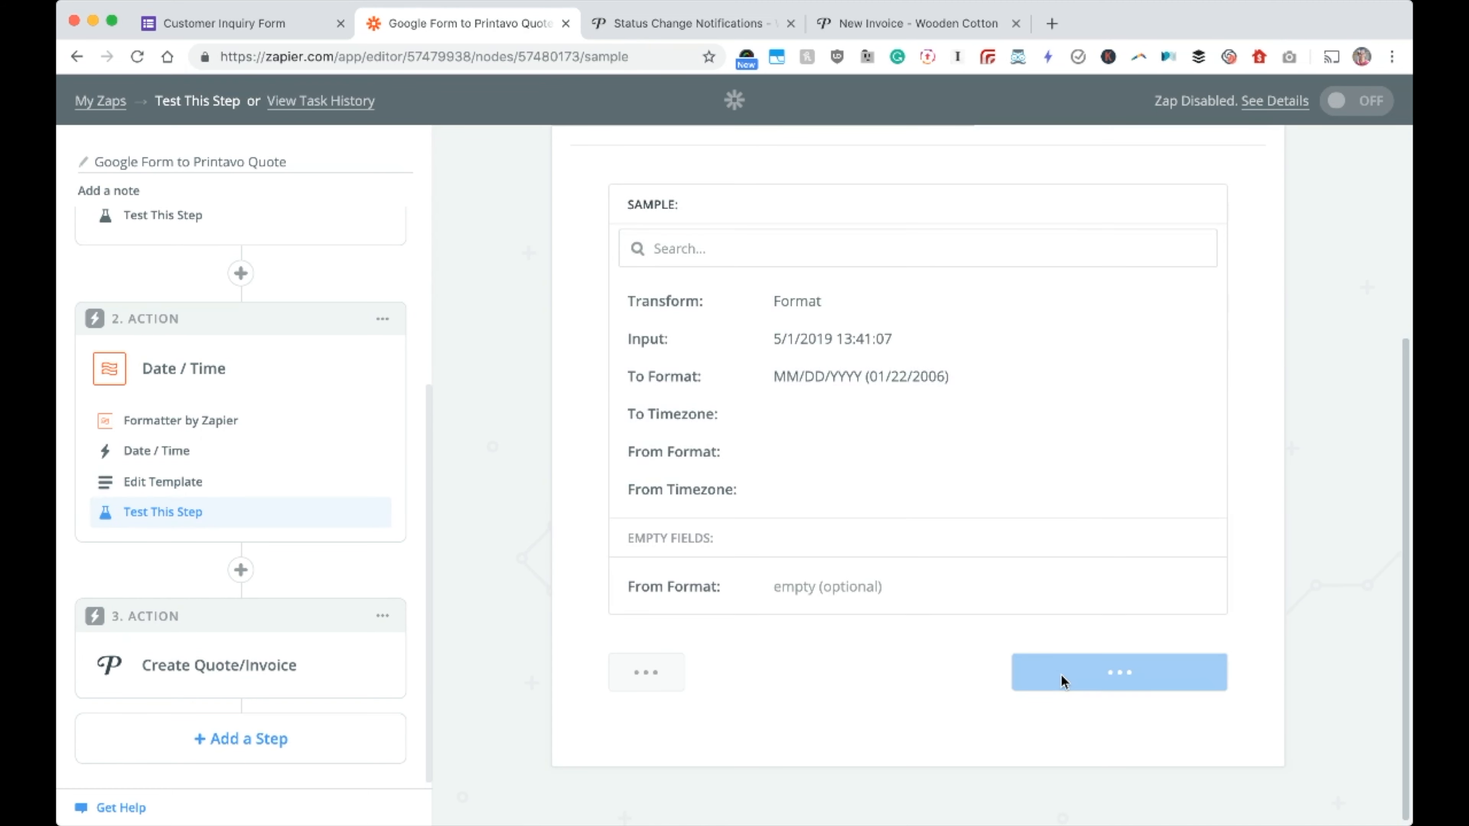
click(1118, 672)
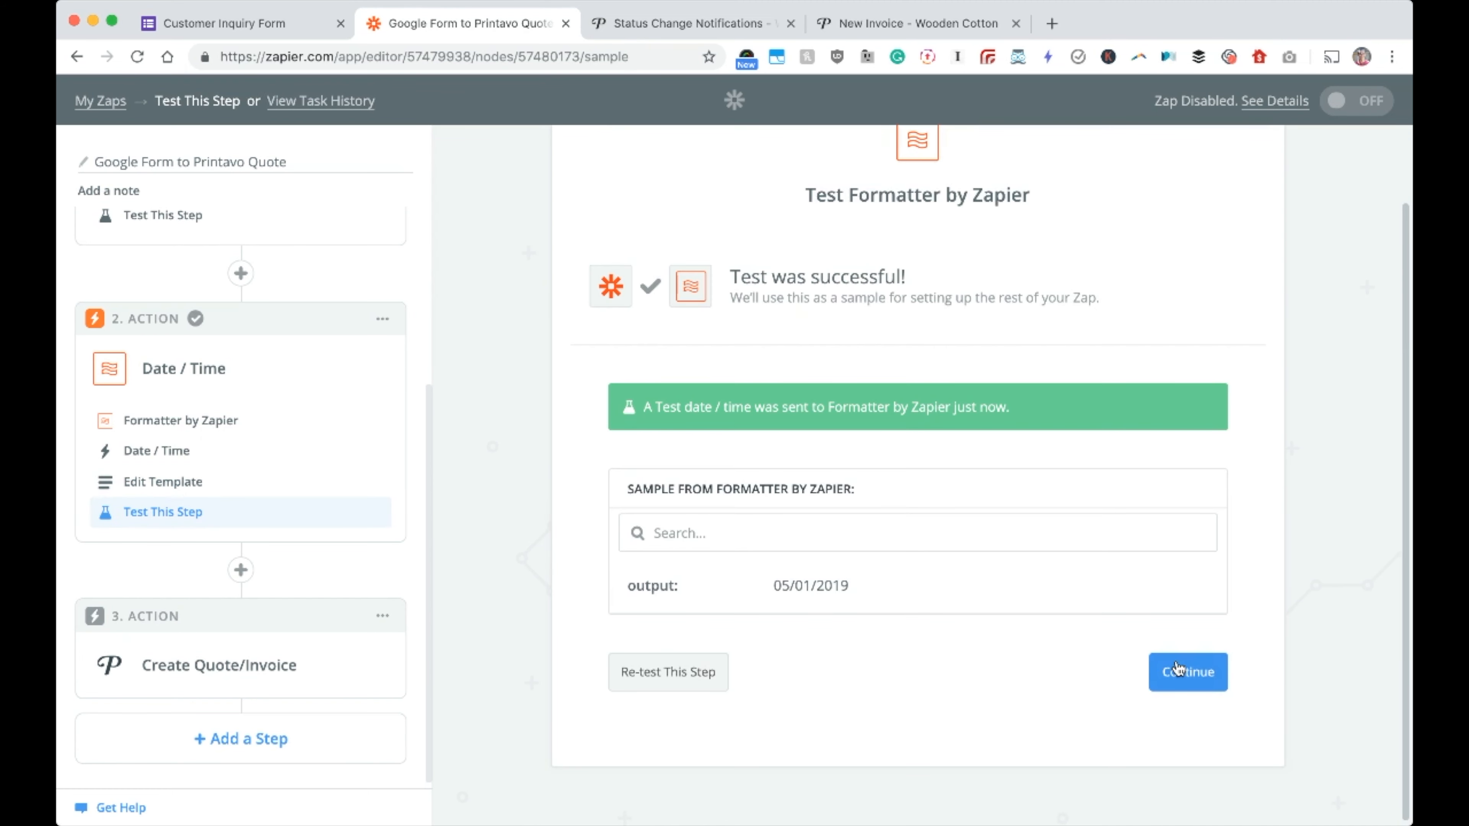
Step: Fill the quote's Customer Due Date with step 2's formatted timestamp (05/01/2019)
click(1186, 672)
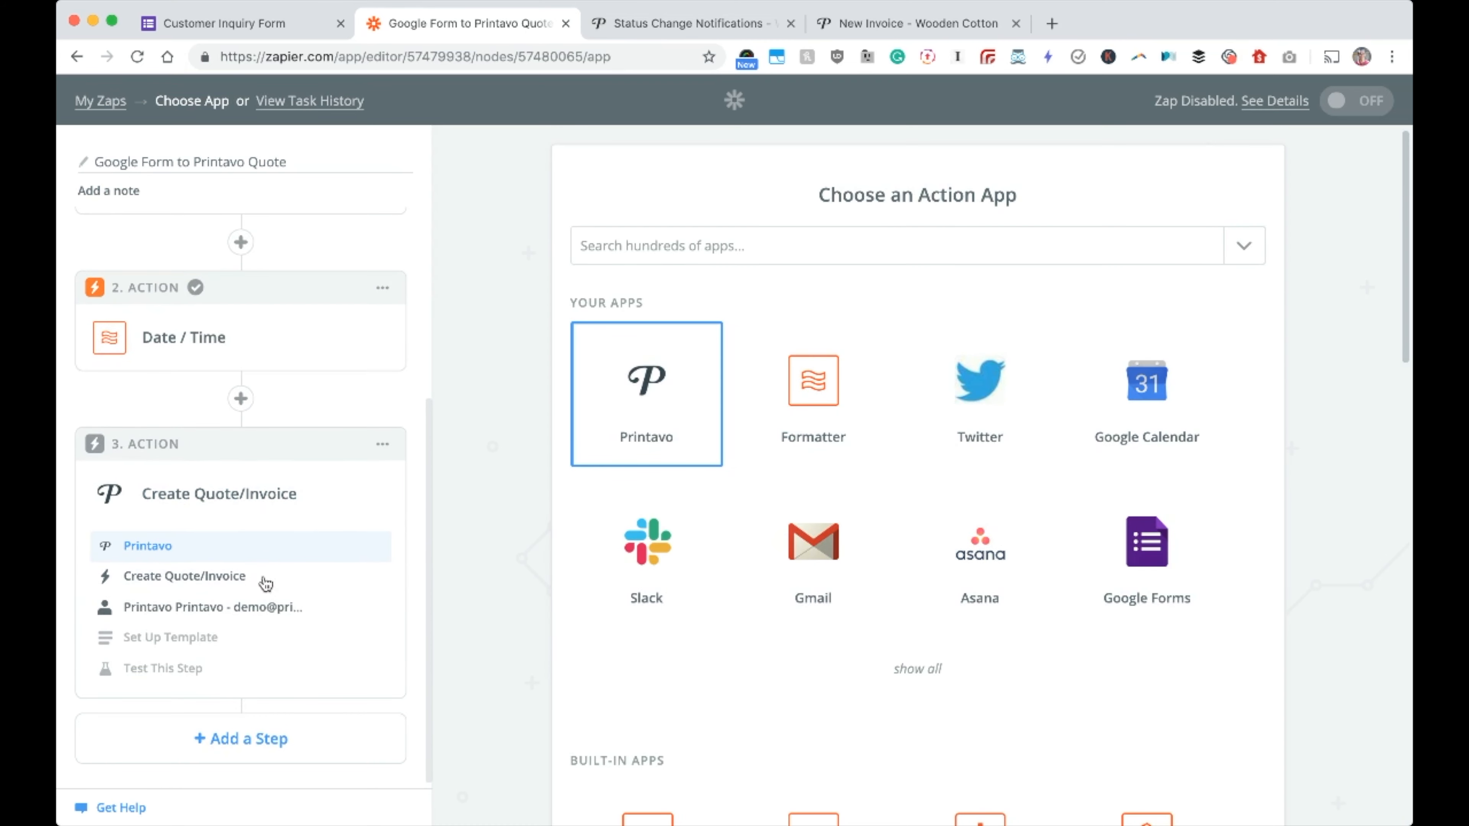
mouse_move(170, 637)
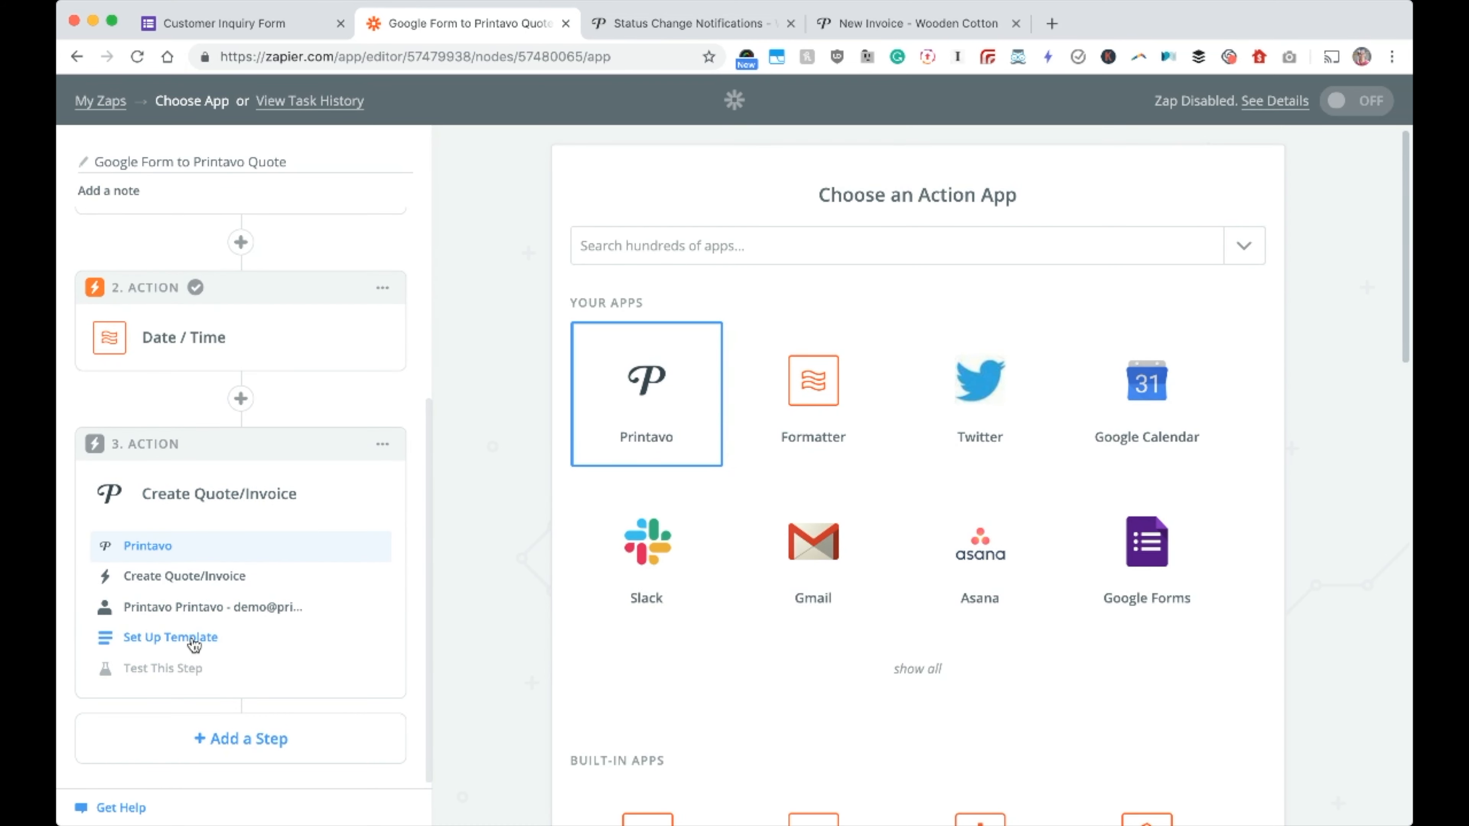
click(170, 637)
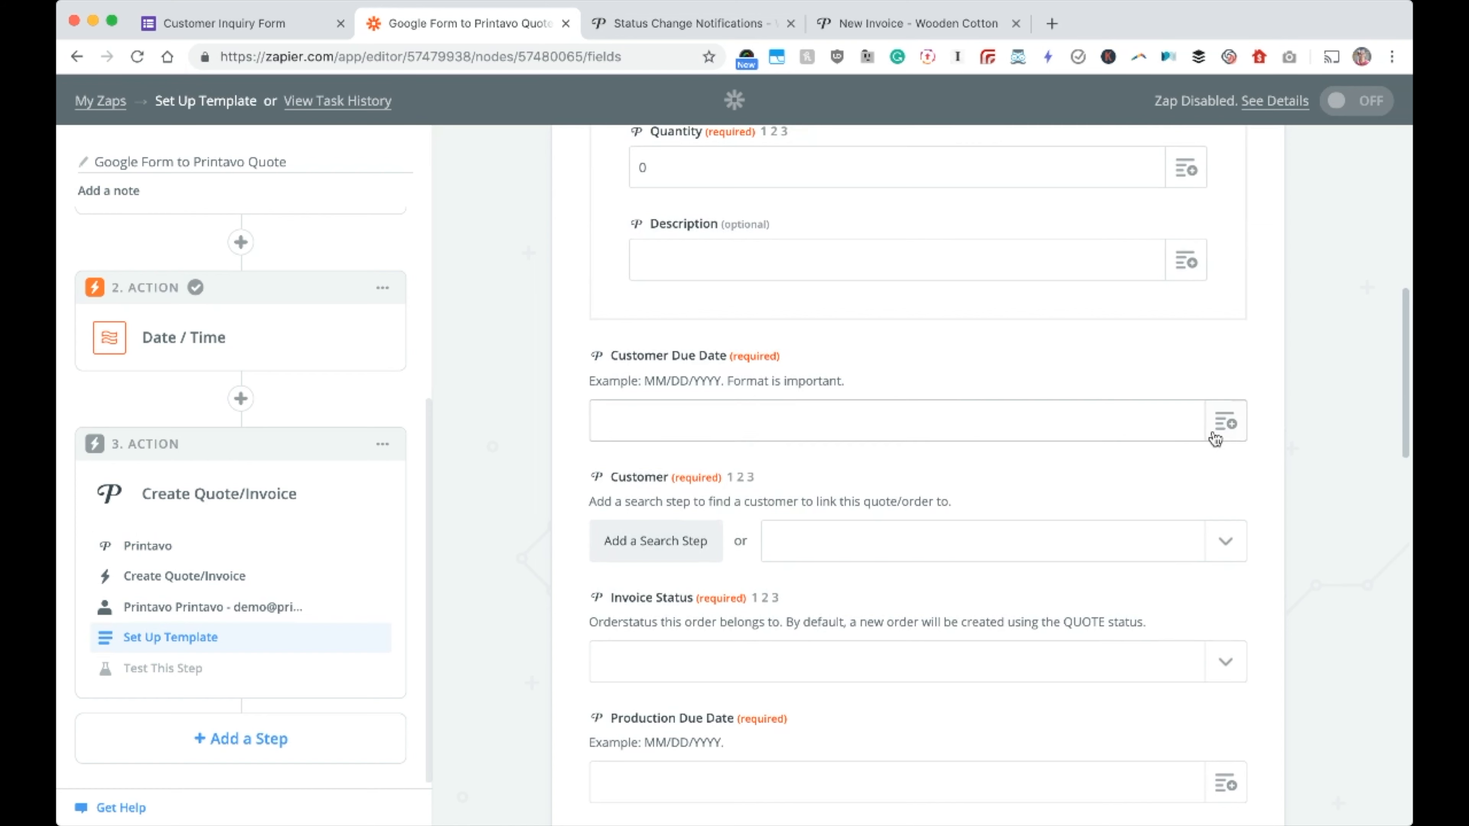
click(1224, 421)
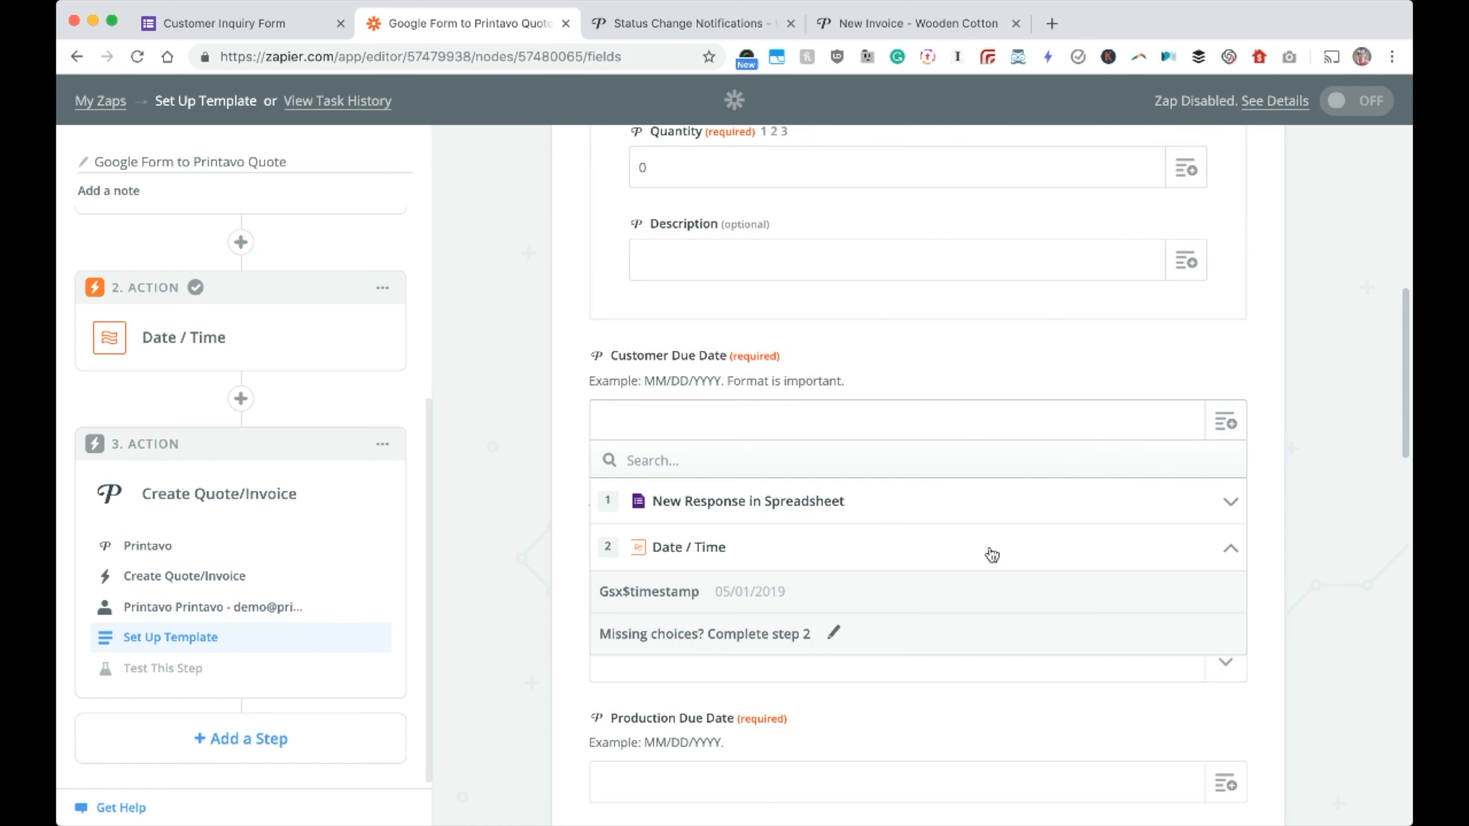
mouse_move(751, 575)
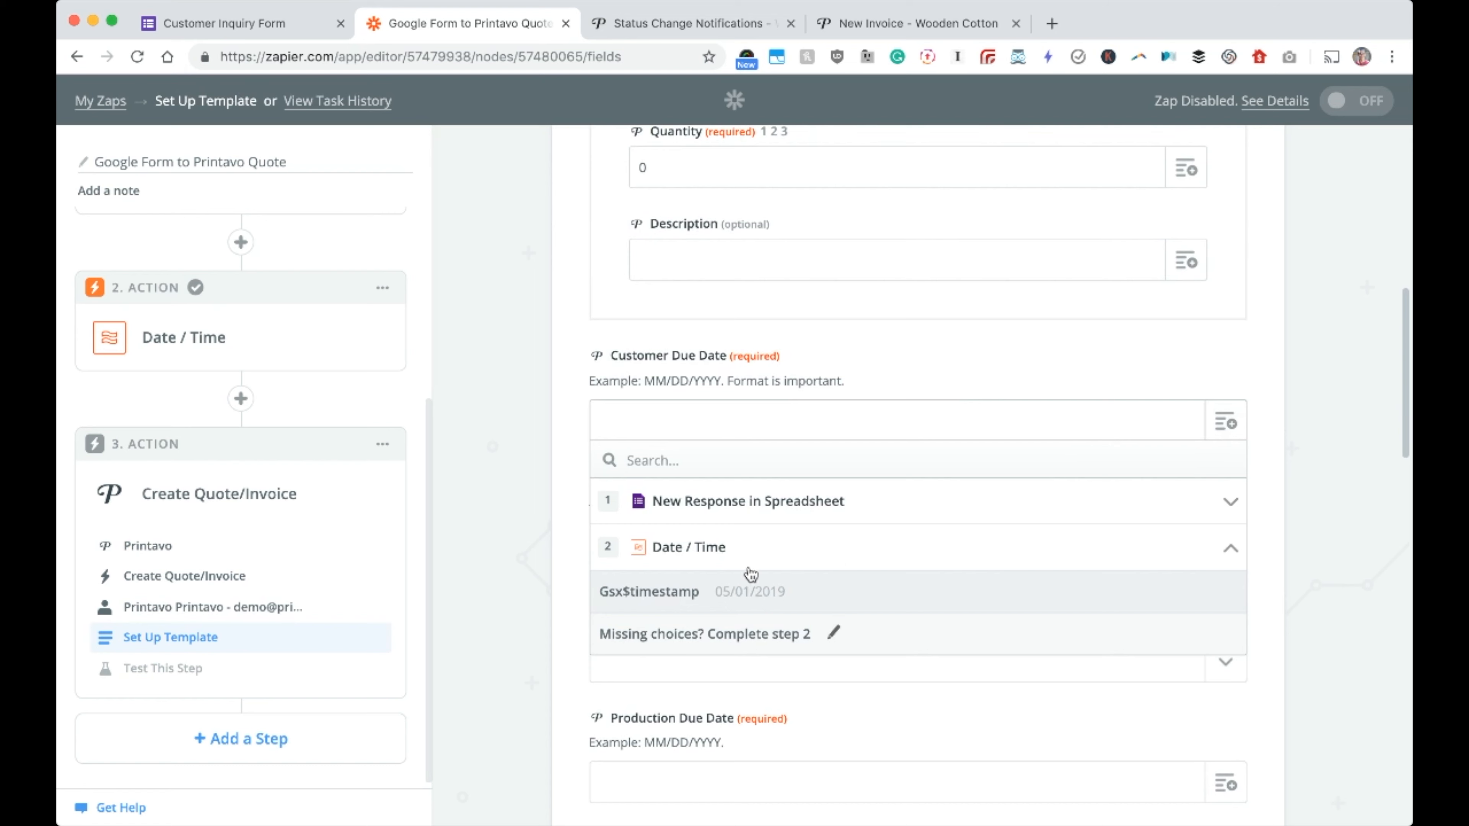
click(748, 591)
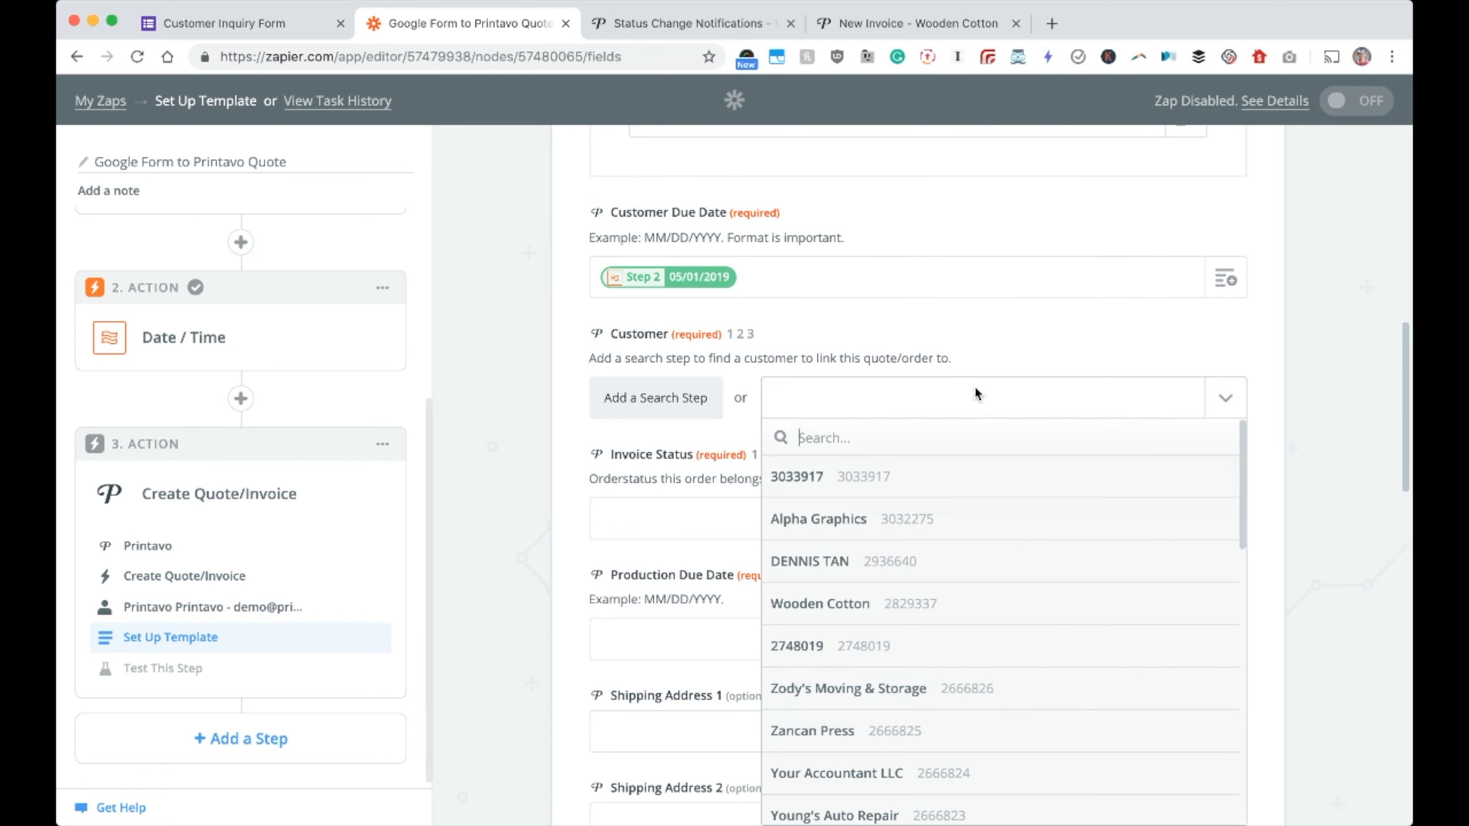
click(992, 359)
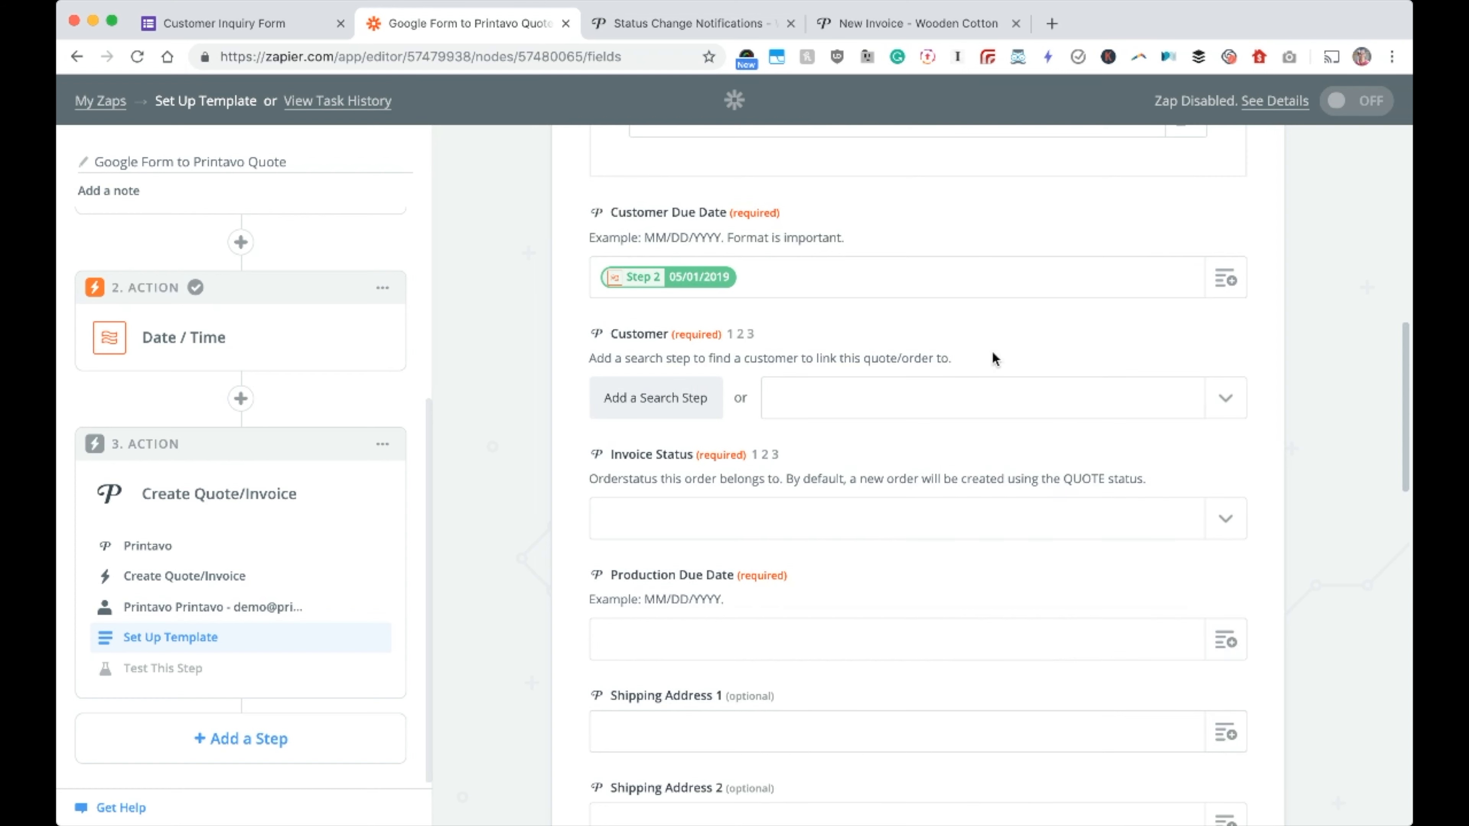
mouse_move(995, 403)
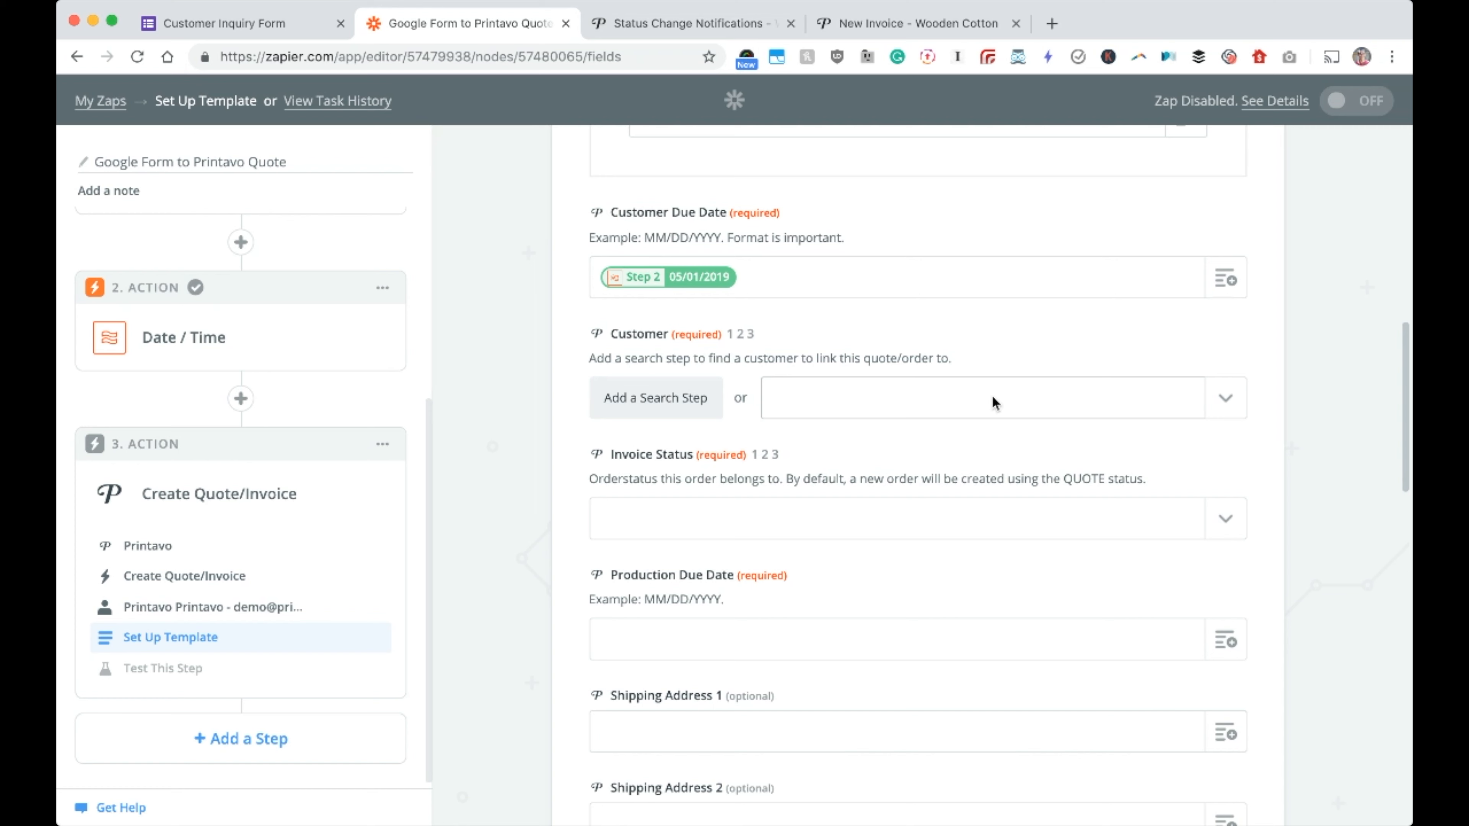
mouse_move(870, 425)
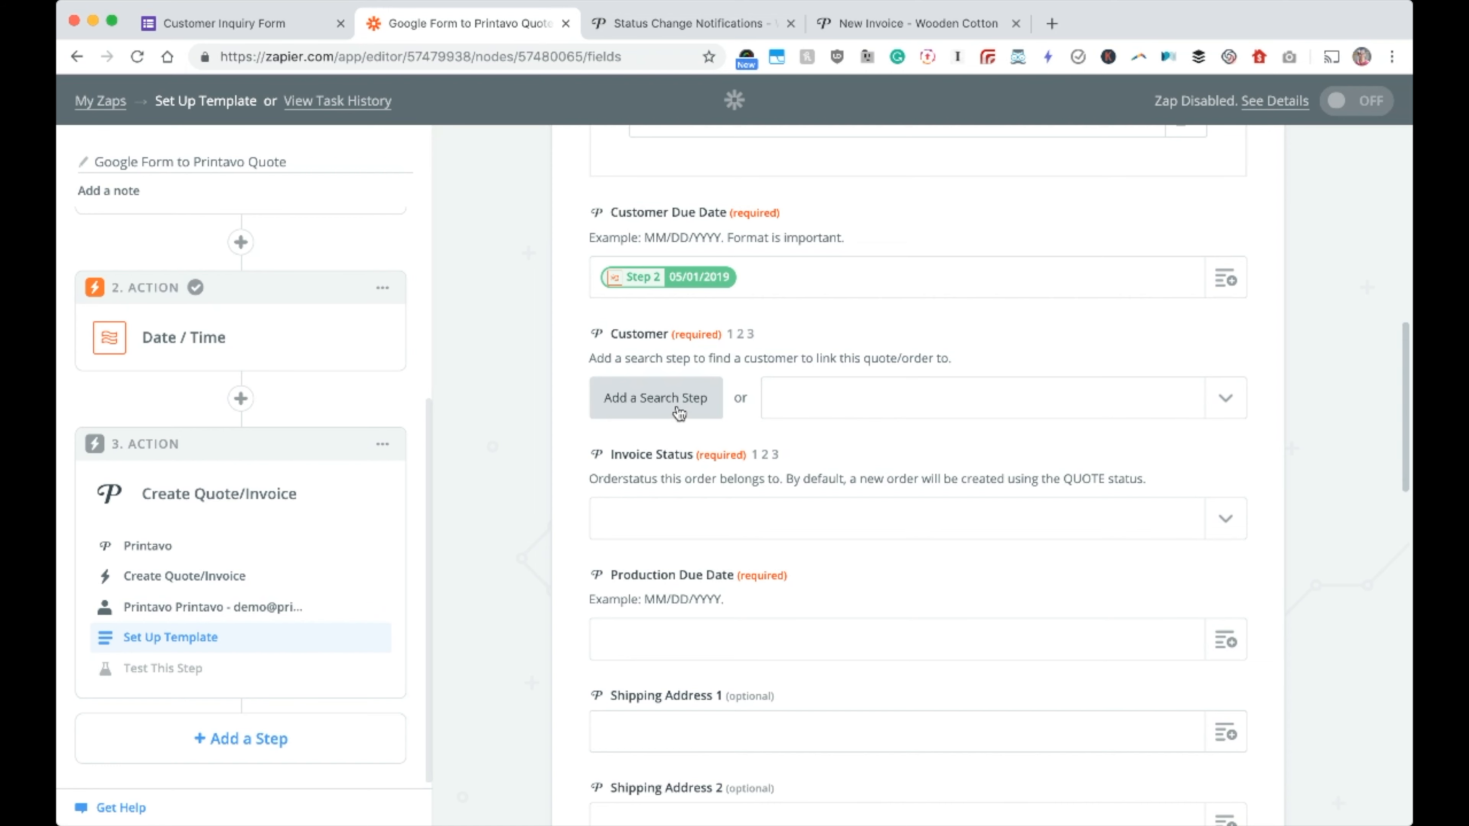
Step: Add a Printavo Find or Create Customer step keyed on the form's email, creating the customer if no match
click(655, 397)
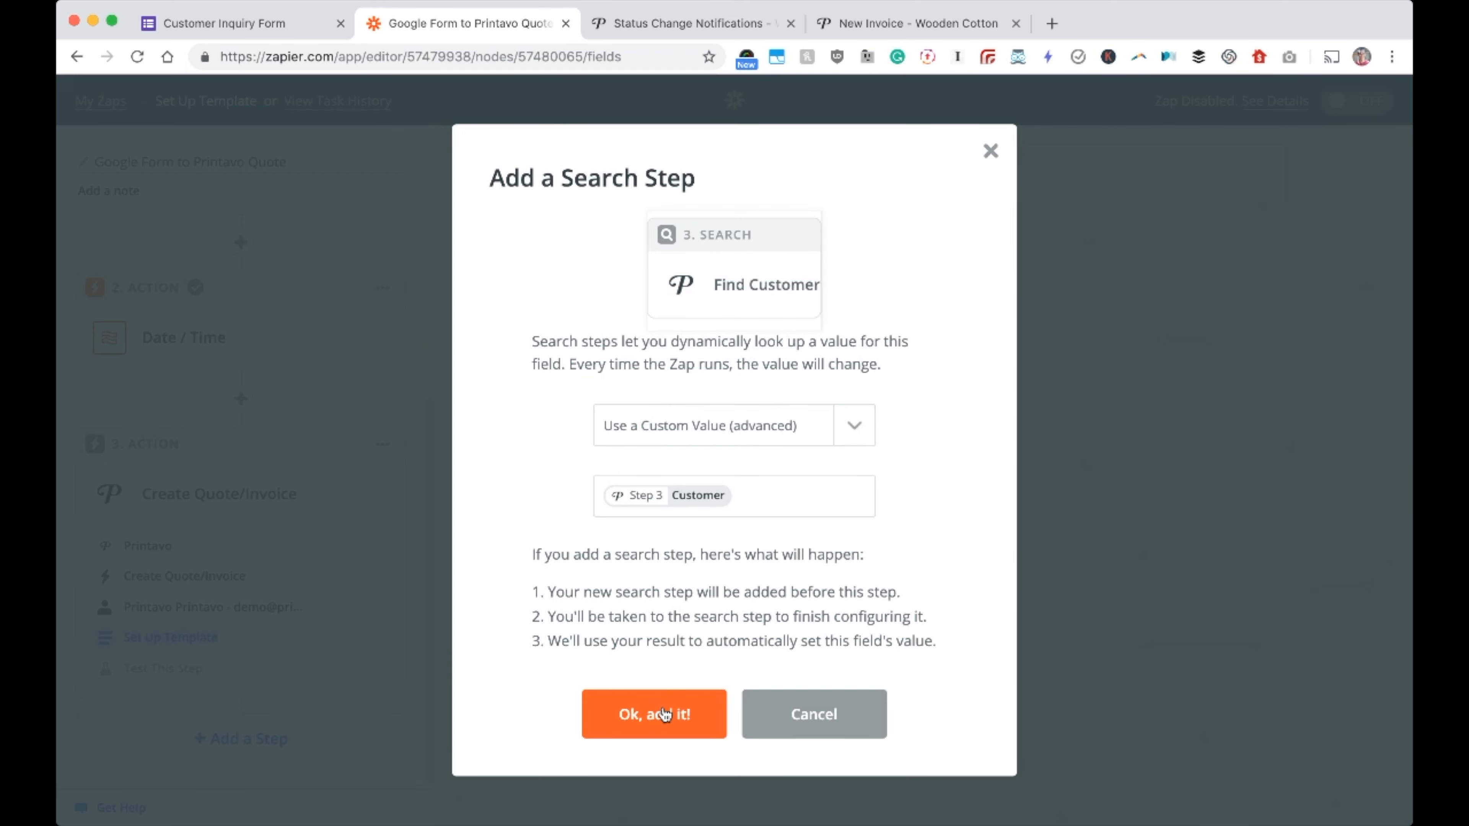
click(653, 714)
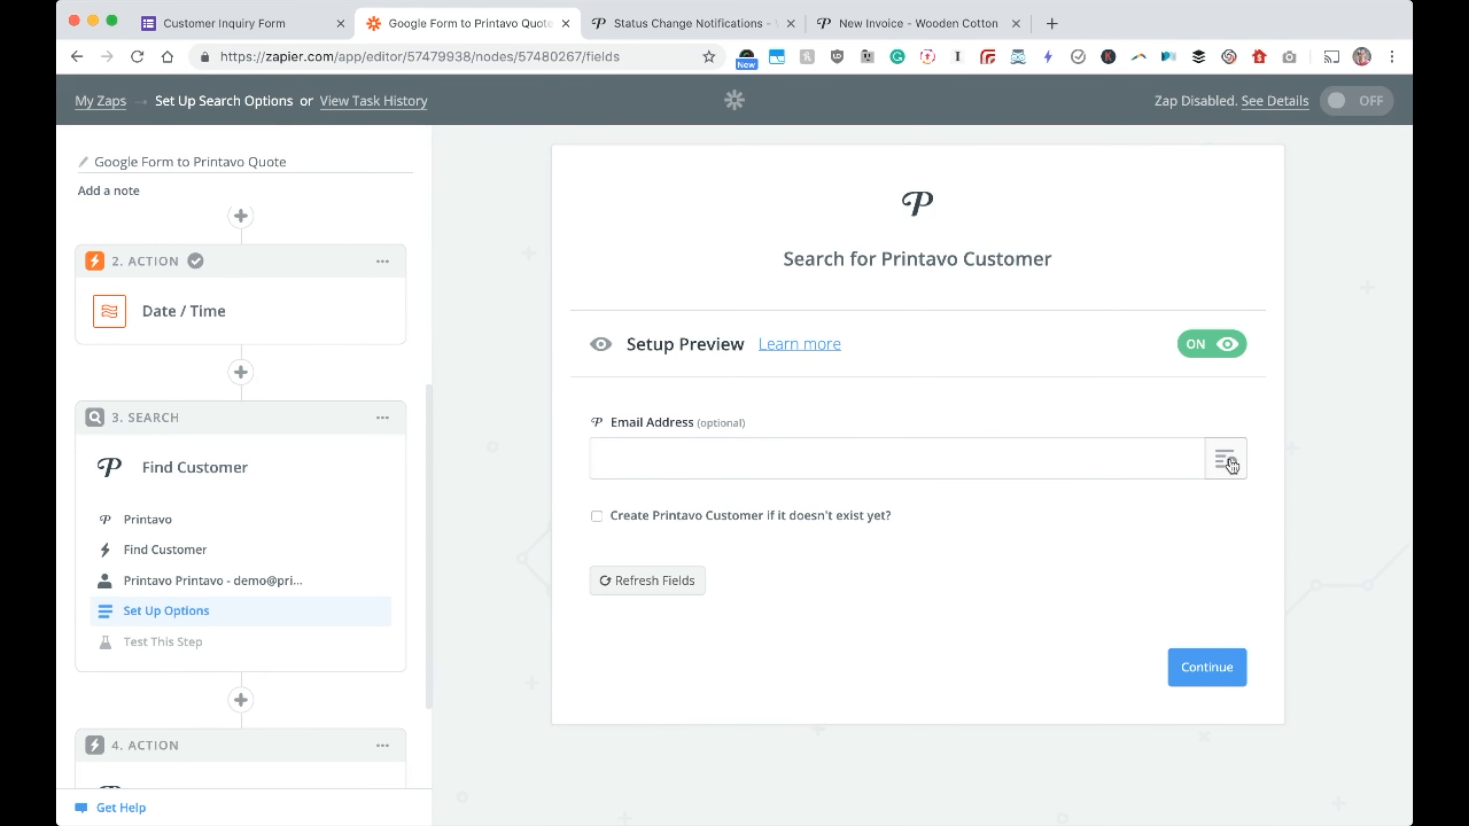
click(1226, 458)
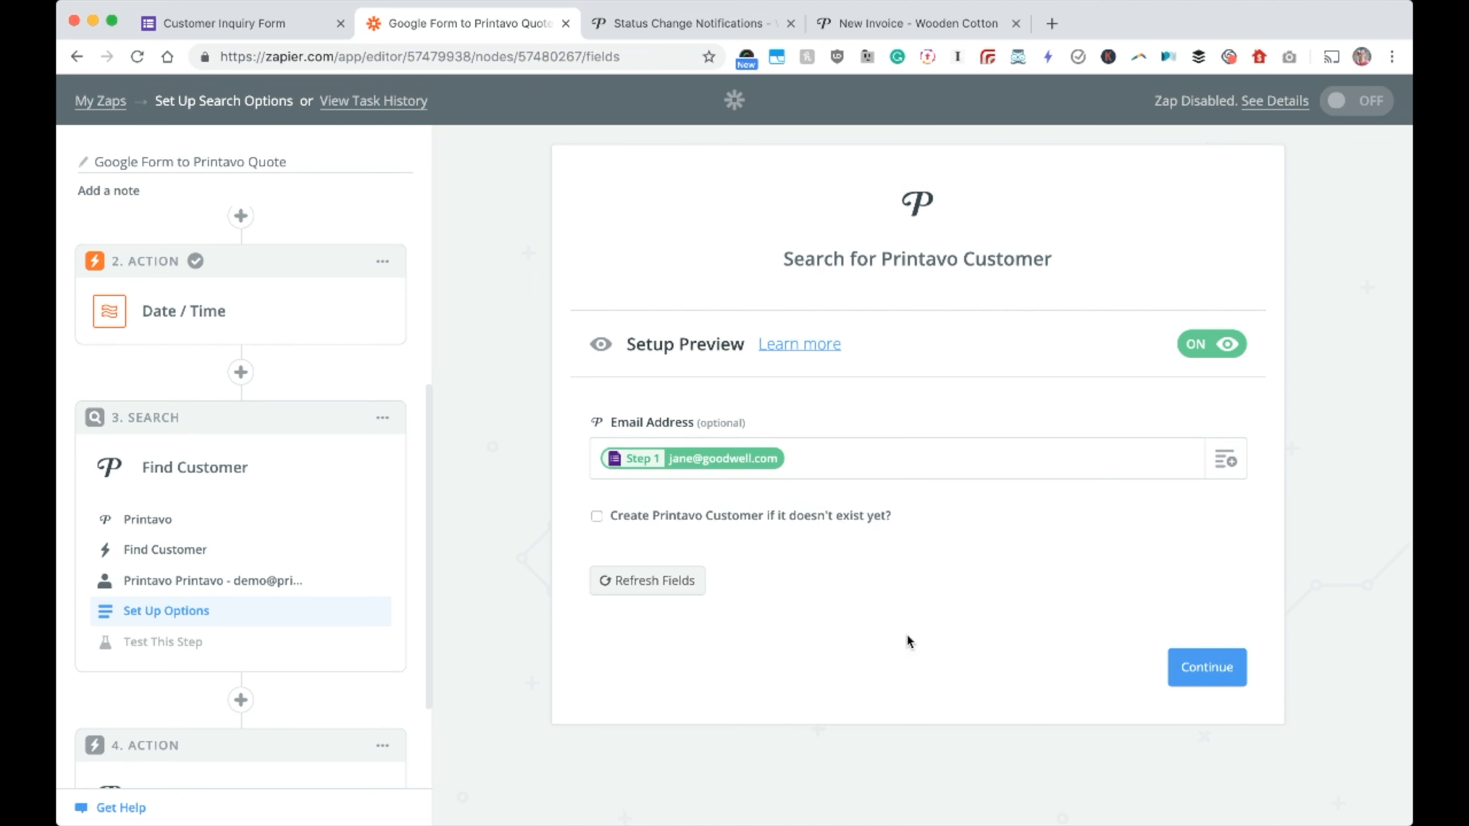
mouse_move(704, 525)
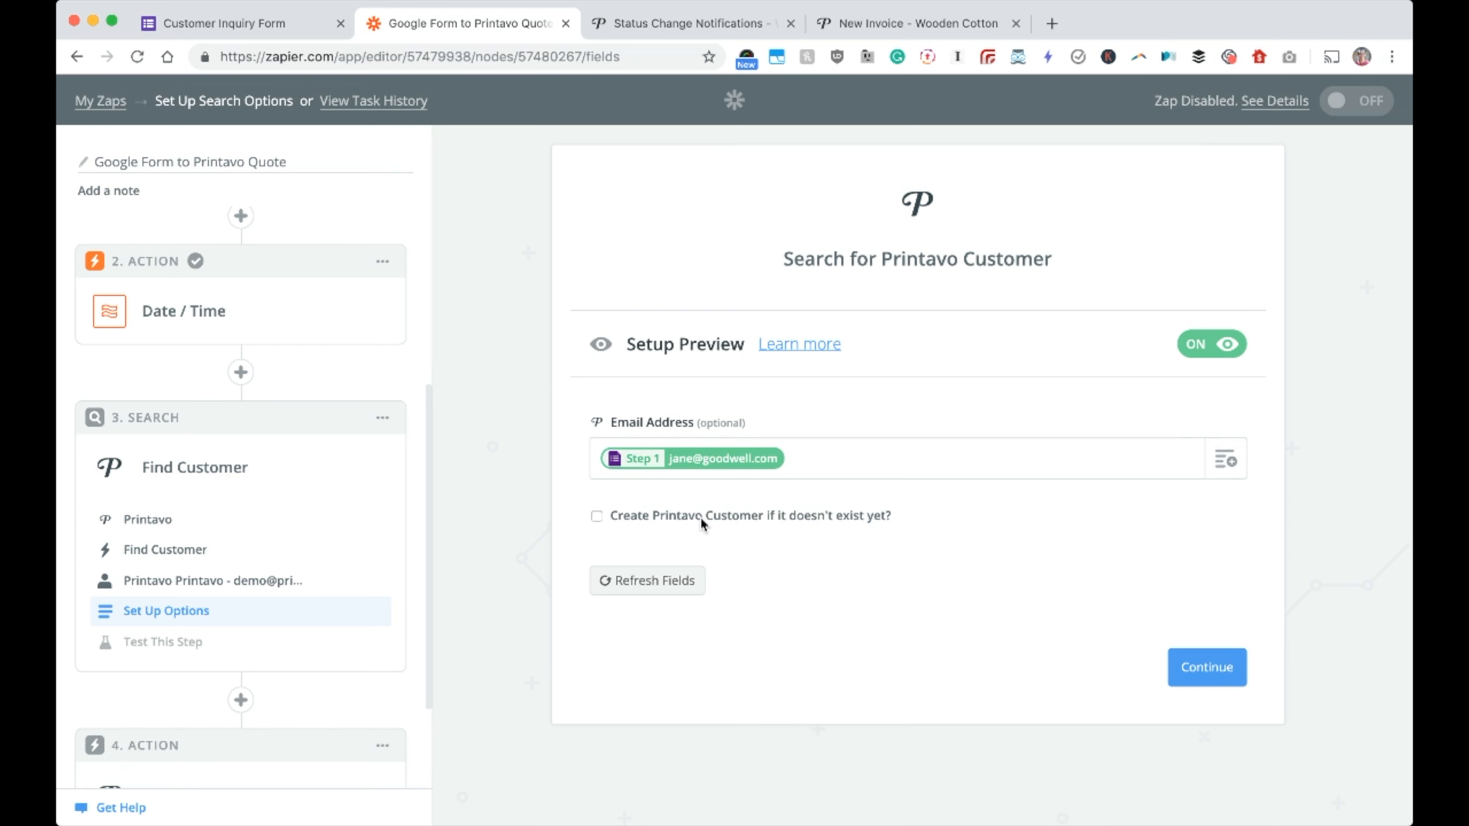
click(597, 515)
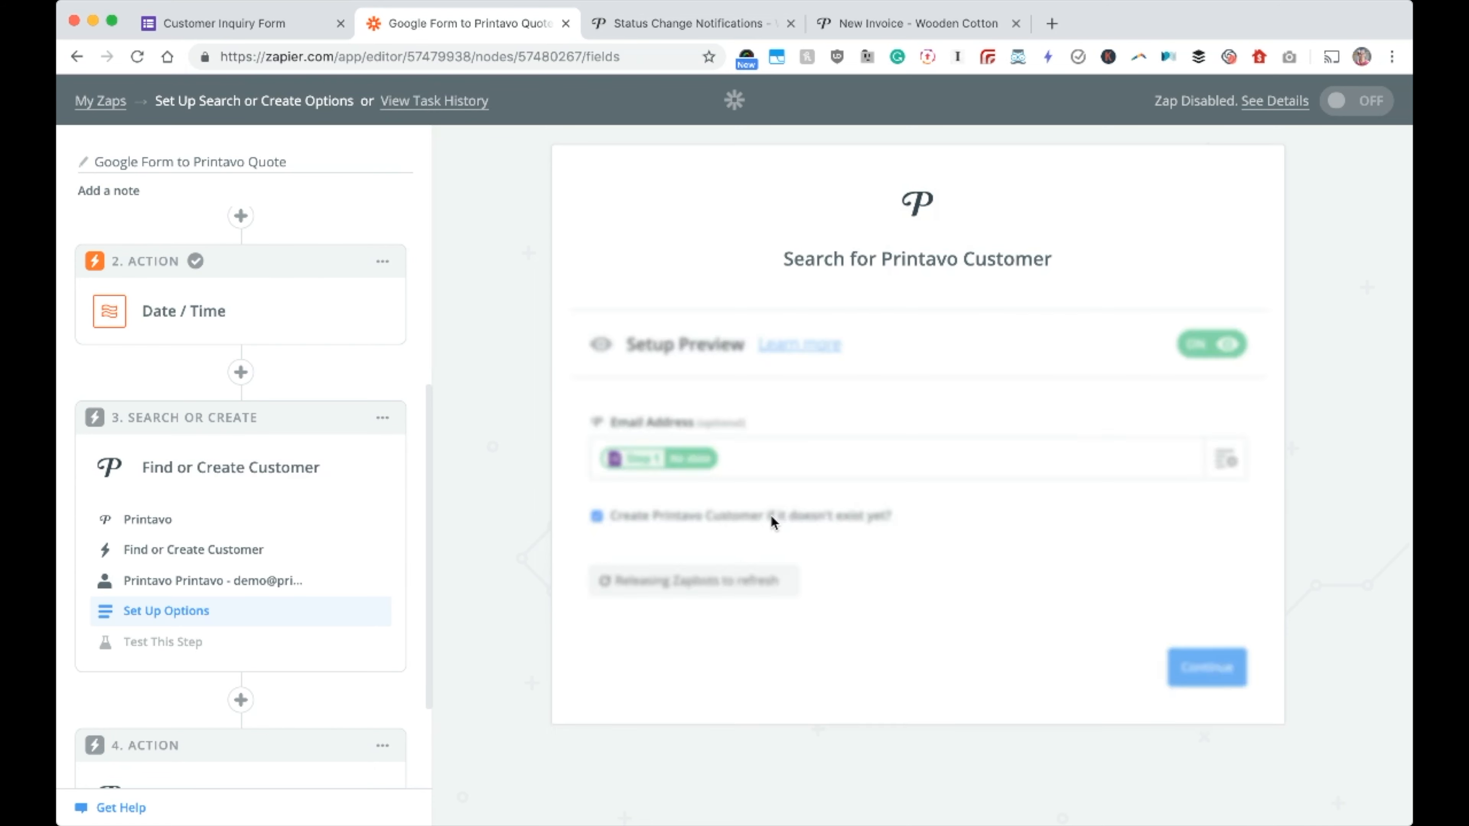
click(597, 515)
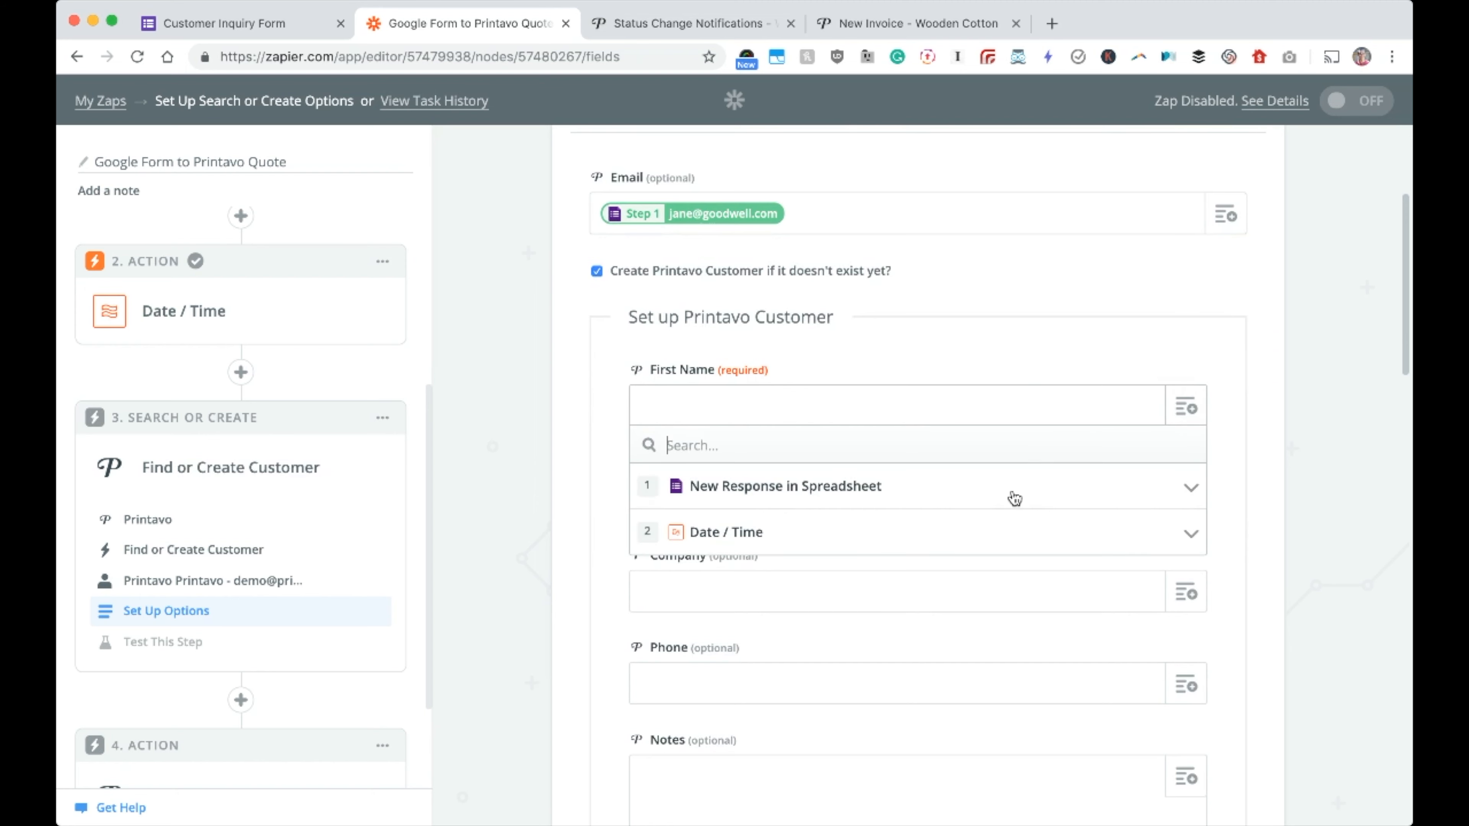
click(784, 487)
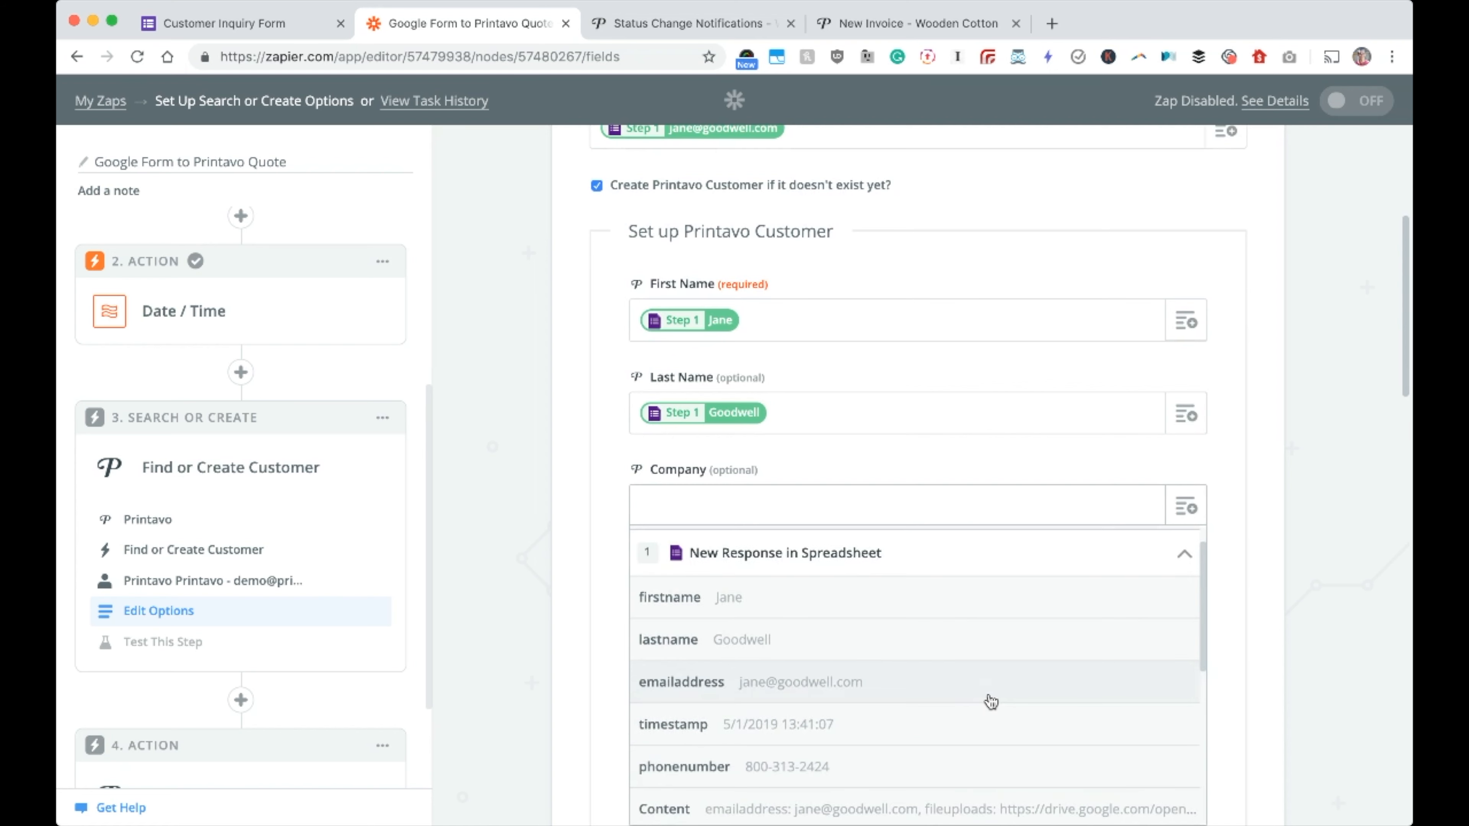
Step: Map the form's phone number and note 'Reached out from our website contact form'
scroll(down, 3)
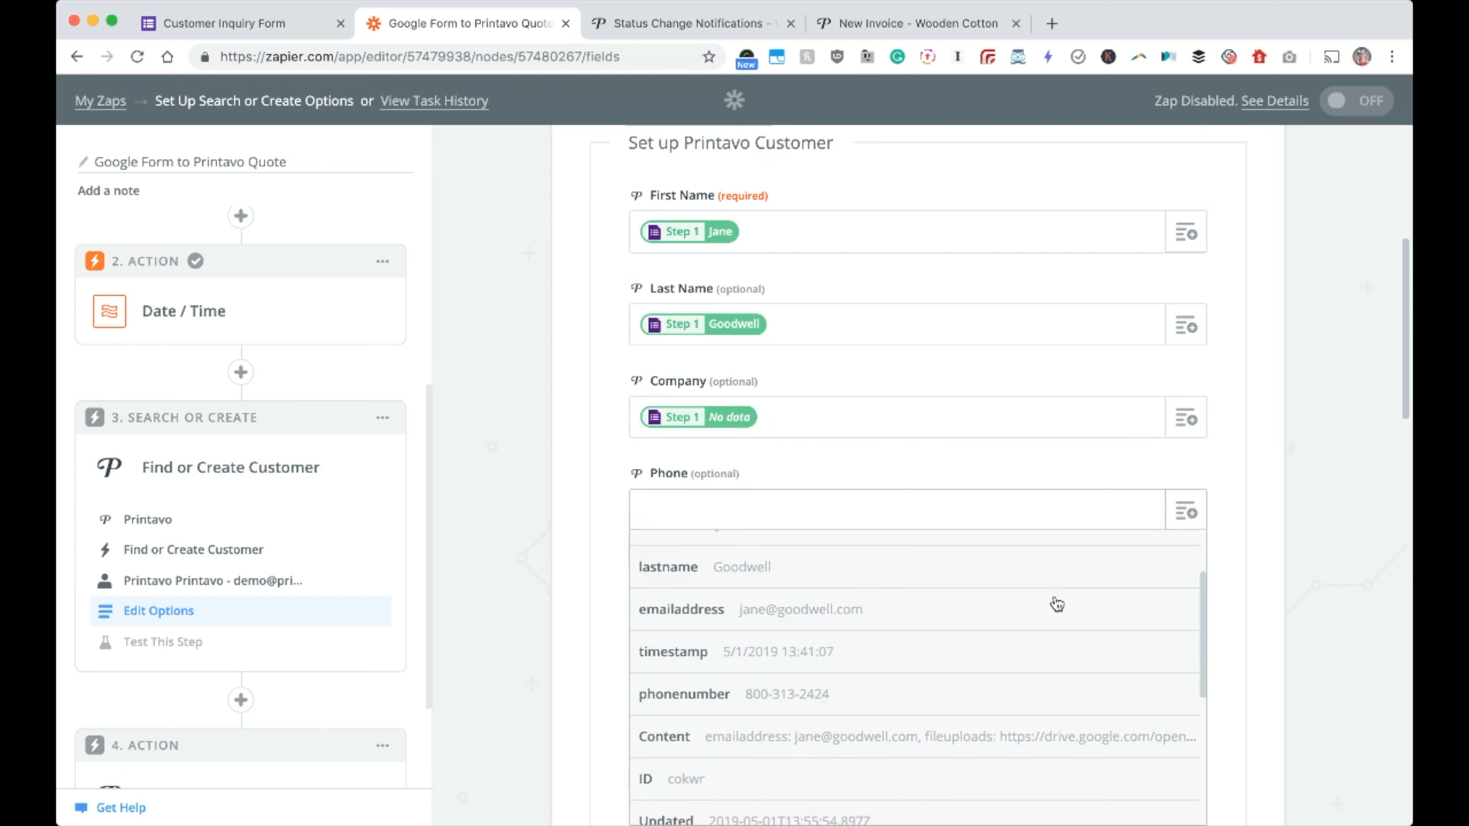
click(788, 694)
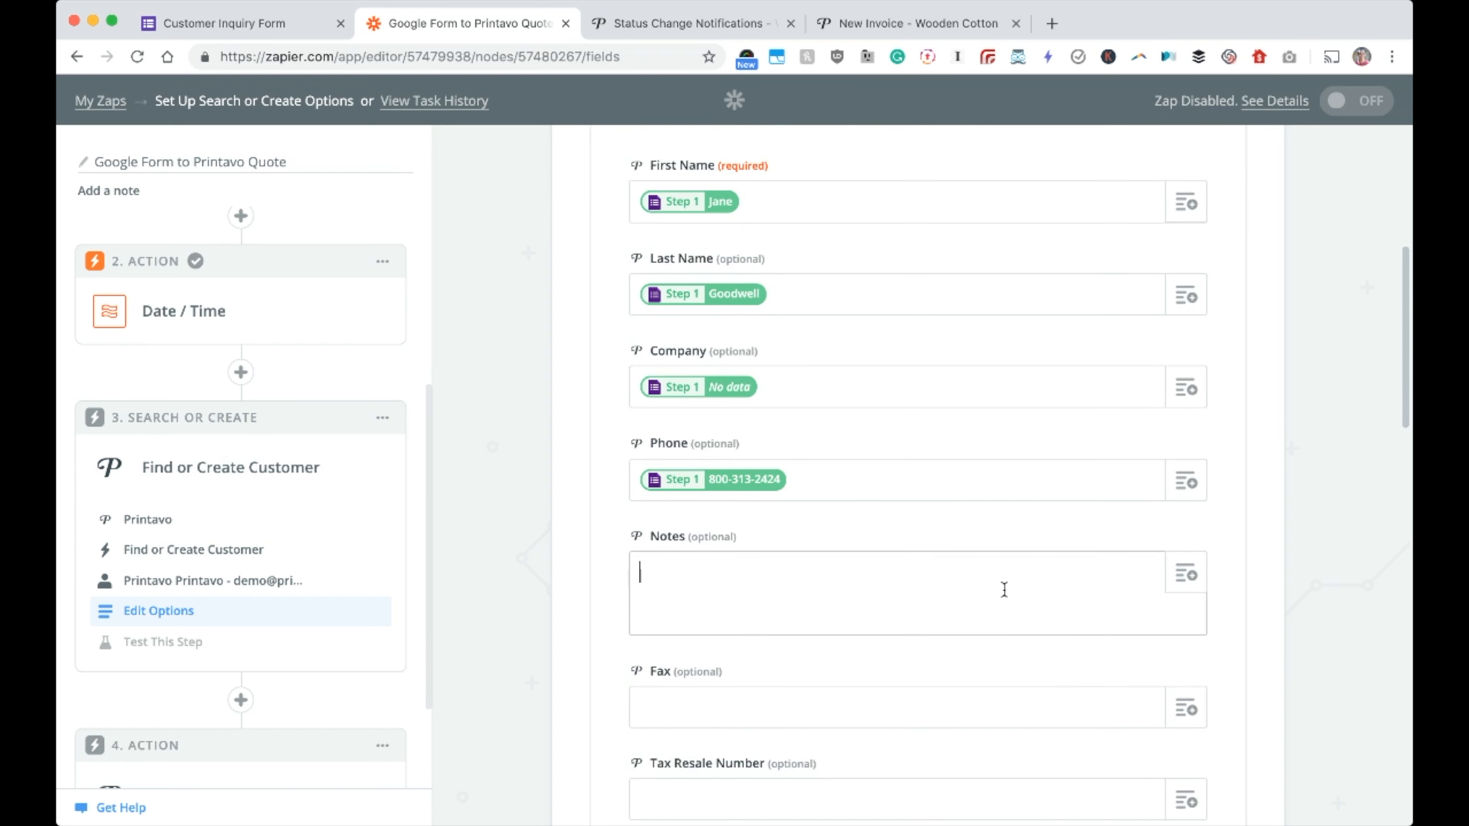
scroll(down, 3)
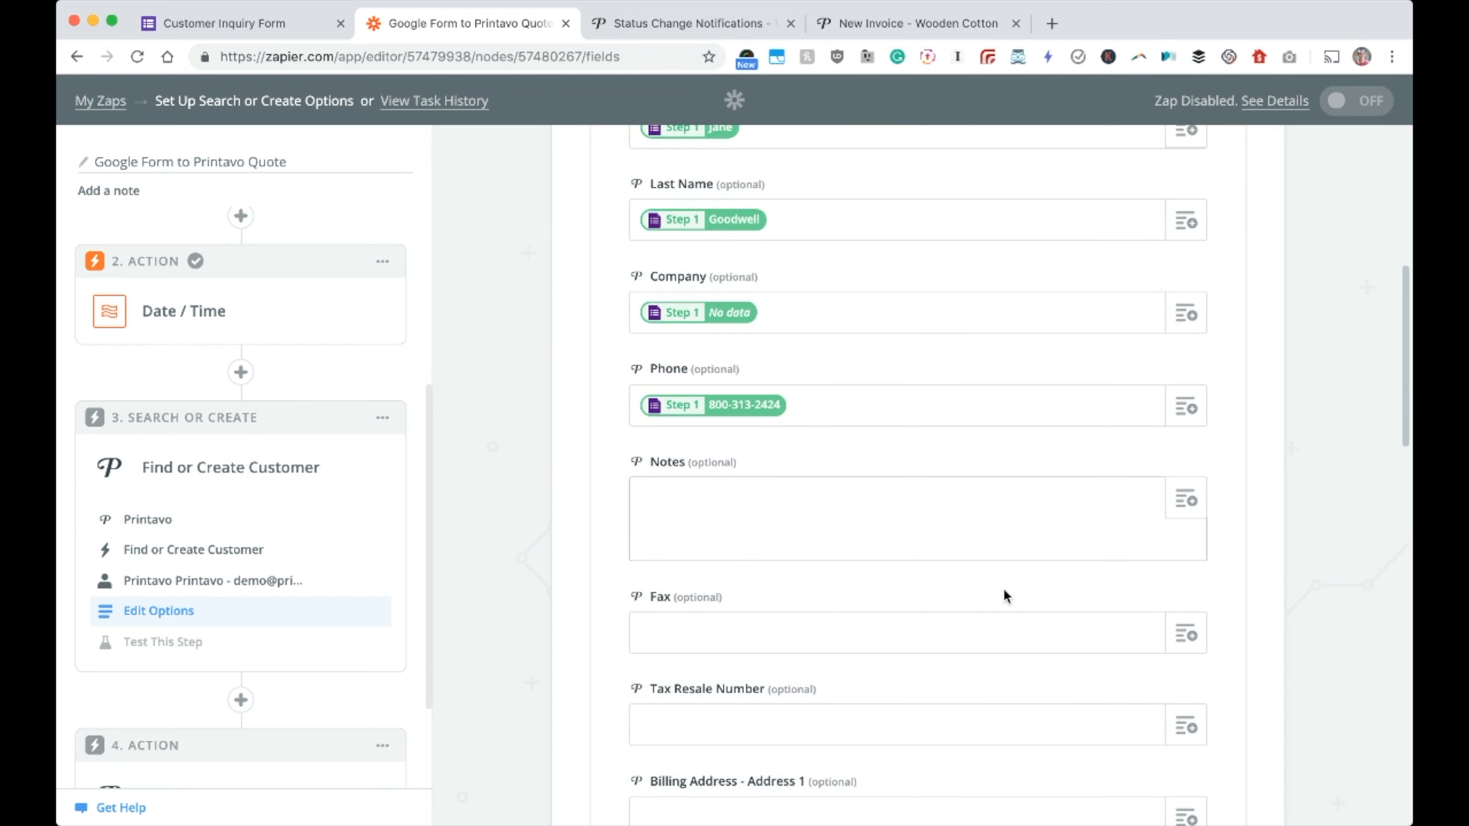
text(Reached)
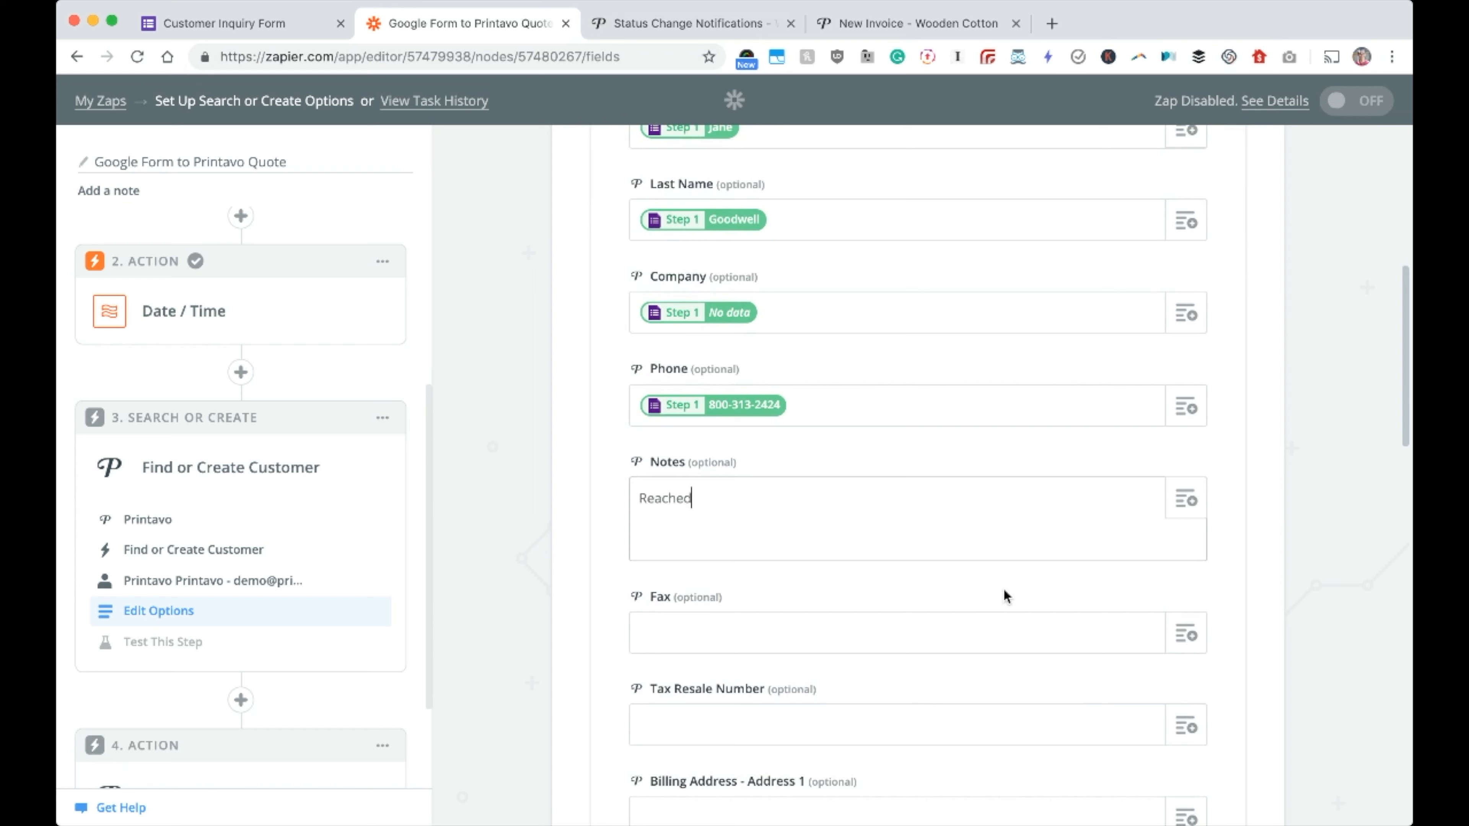
text(out from our web)
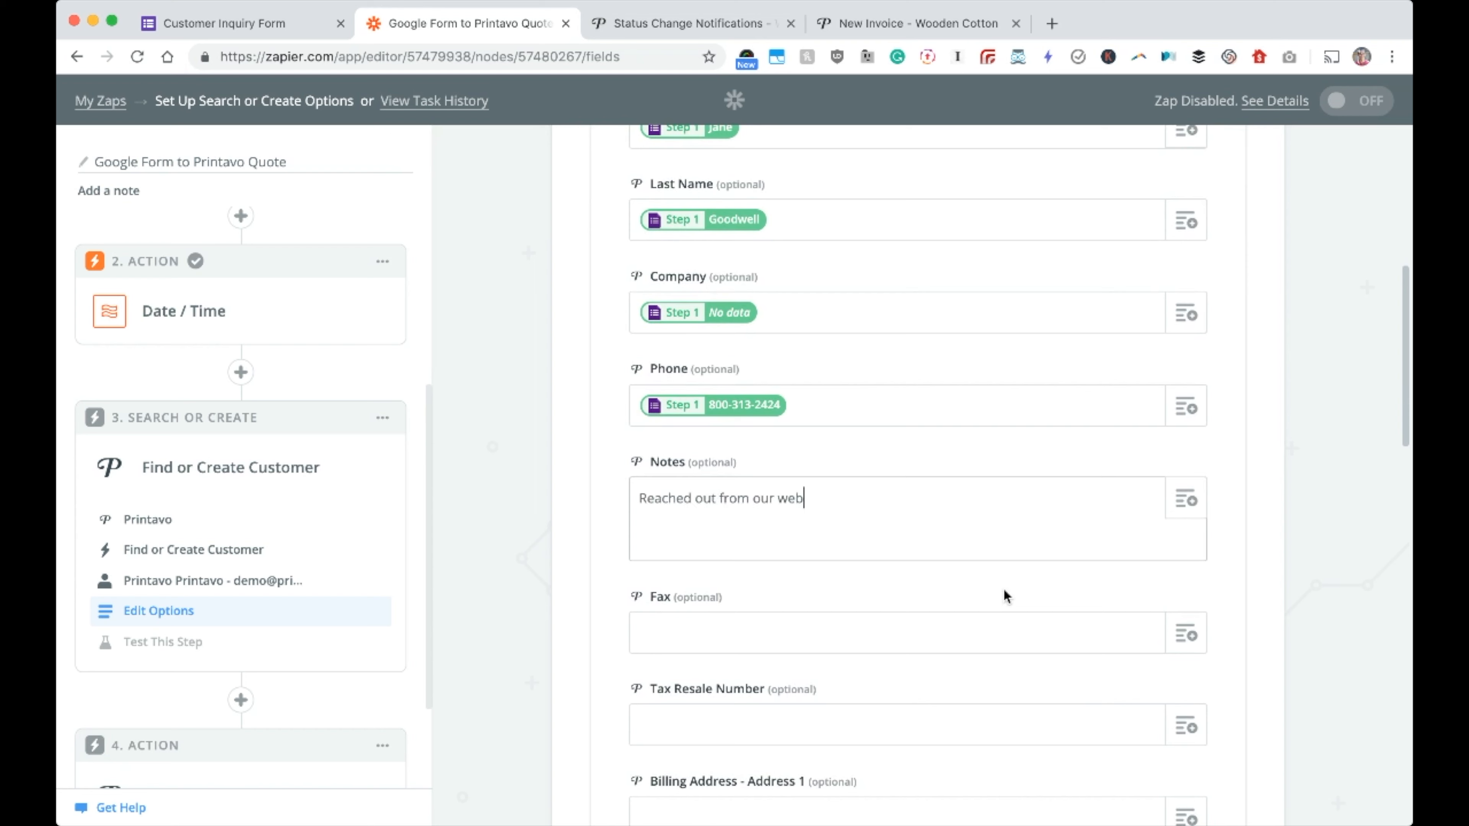
text(site contact form)
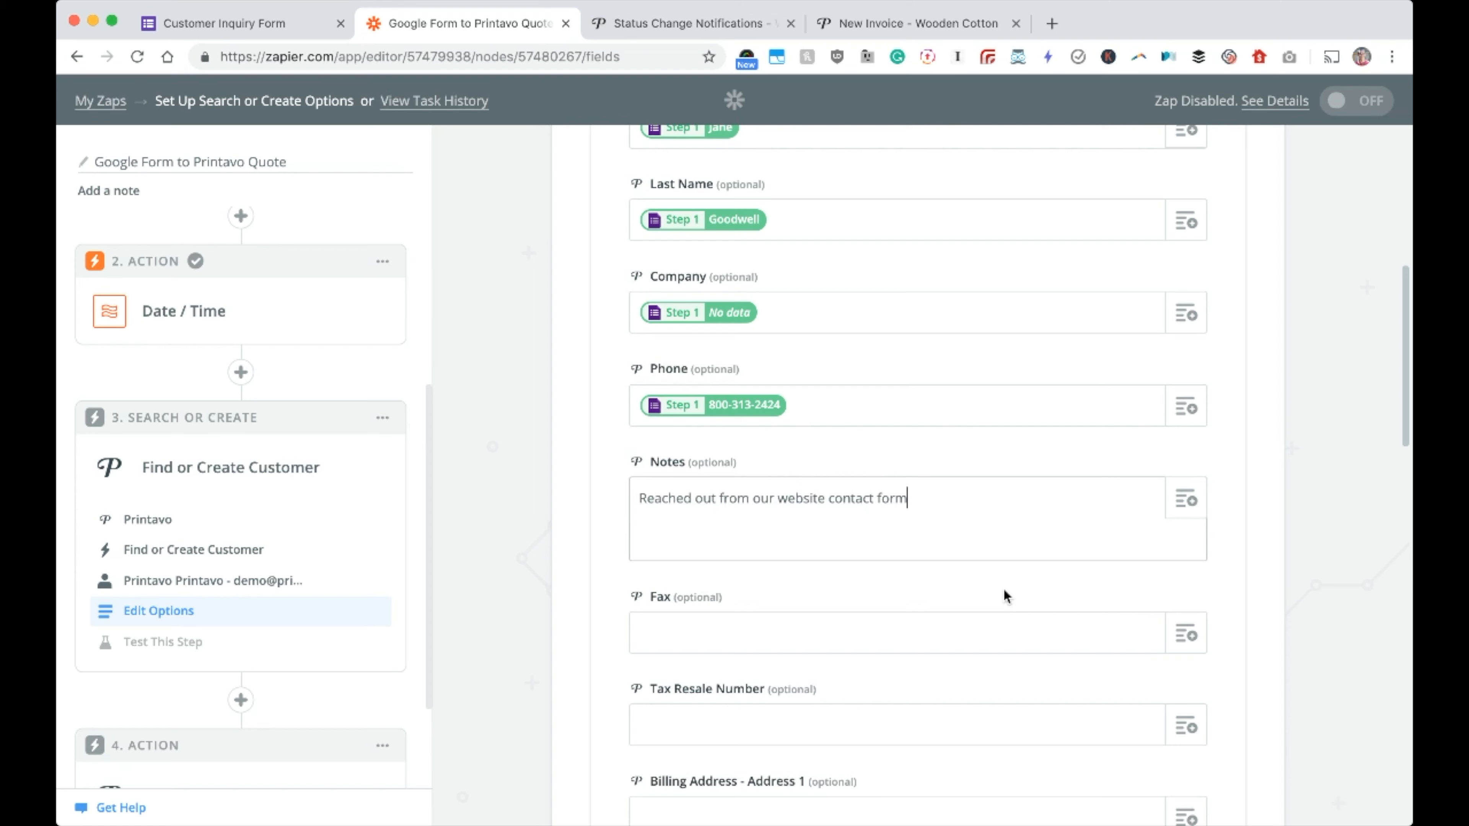
scroll(down, 3)
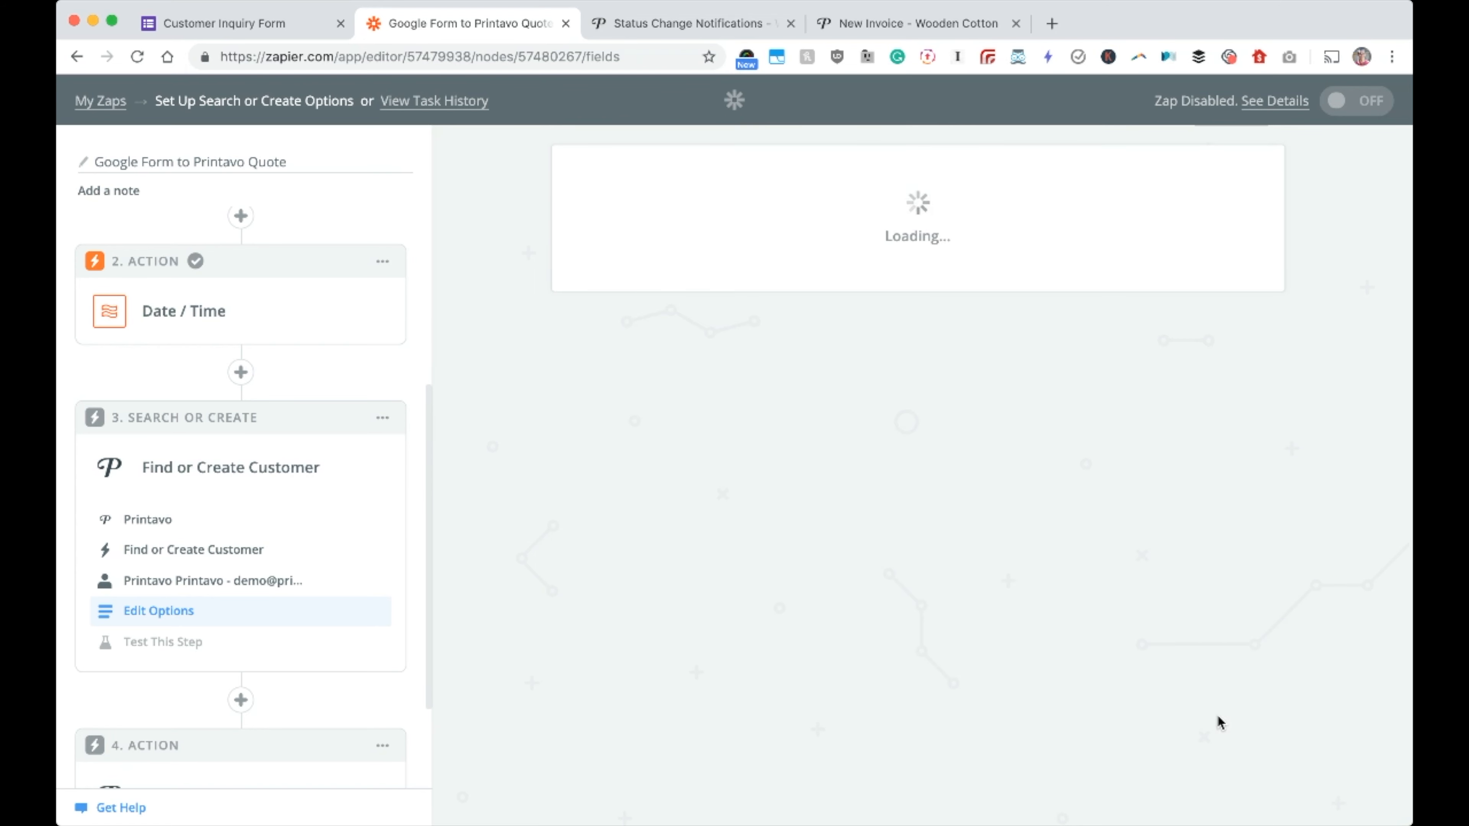
Step: Complete the customer step test and reopen the Create Quote/Invoice step
click(162, 642)
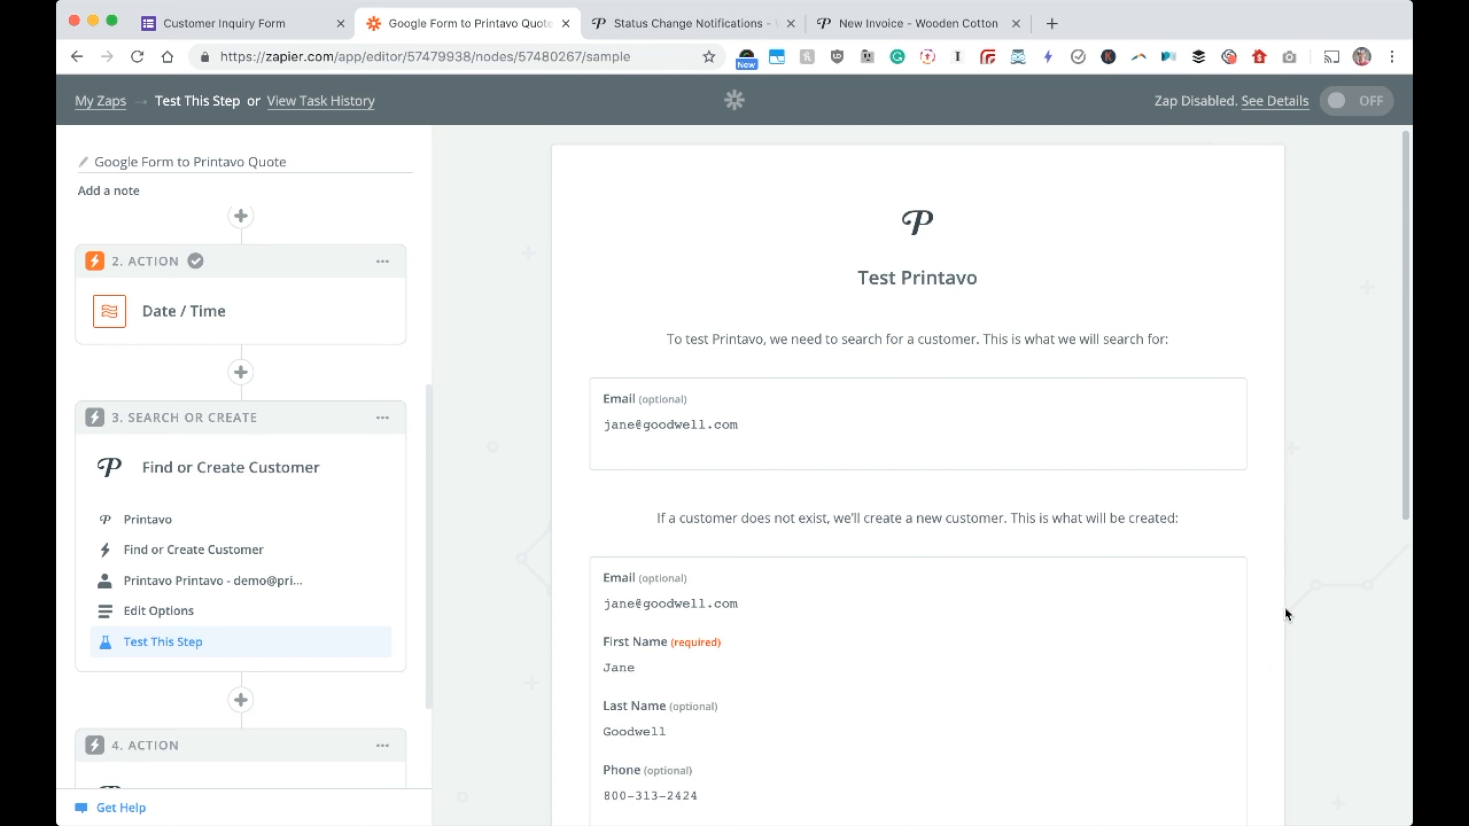
click(162, 642)
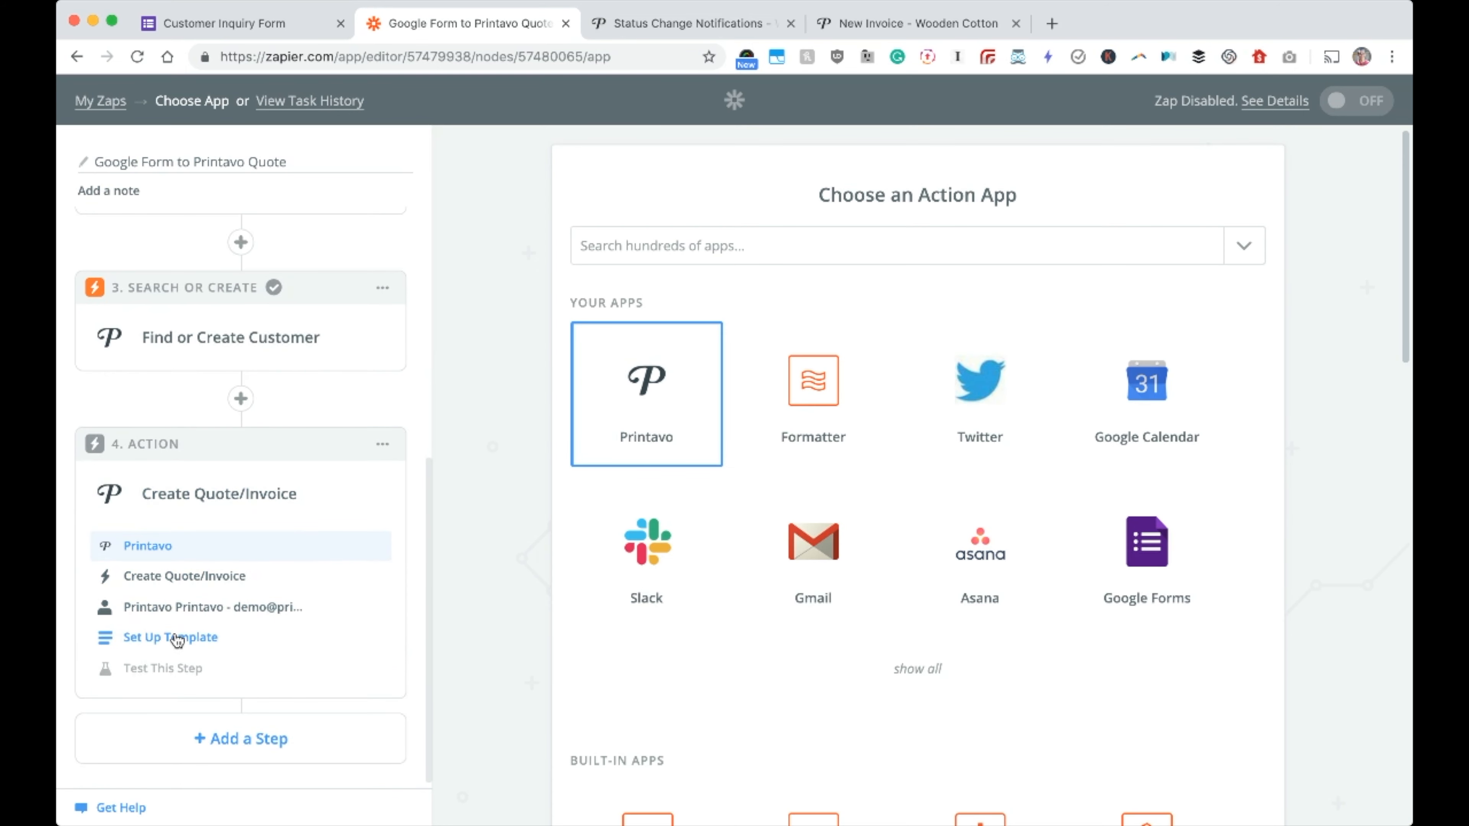
Step: Set Invoice Status to Quote (Inquiry Form) and Production Due Date to the form's date
click(170, 637)
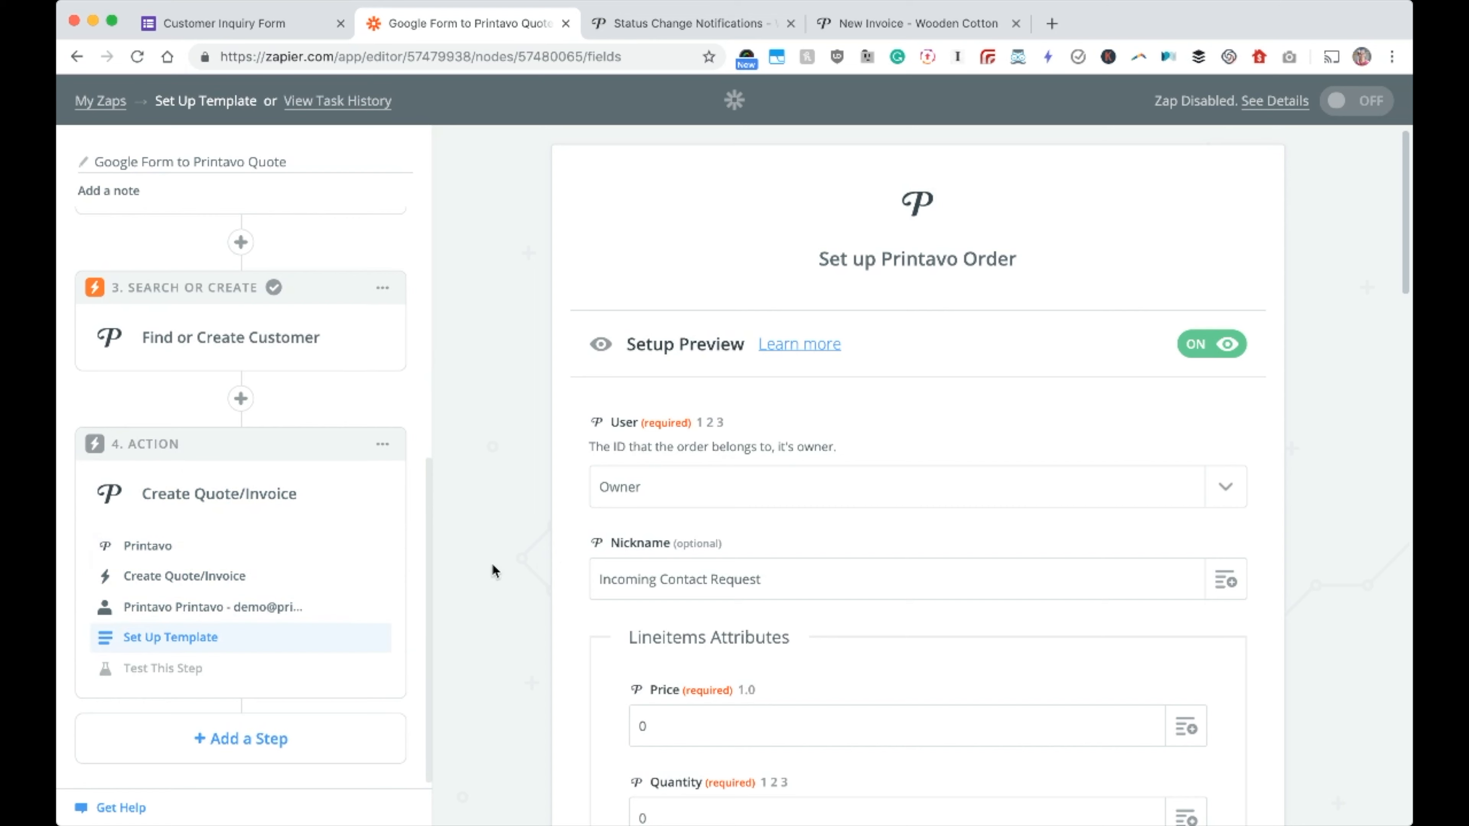
scroll(down, 3)
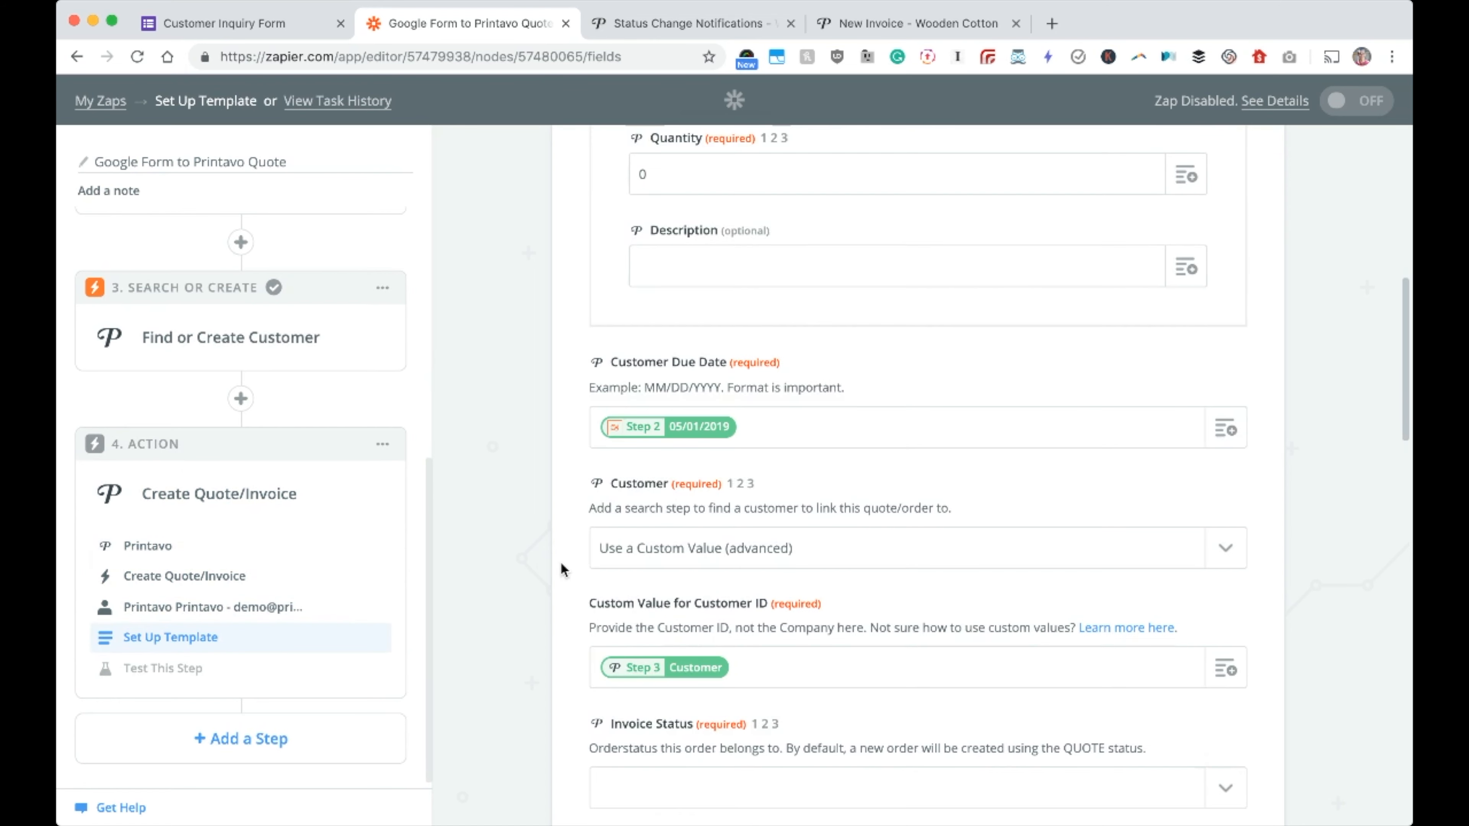
scroll(down, 3)
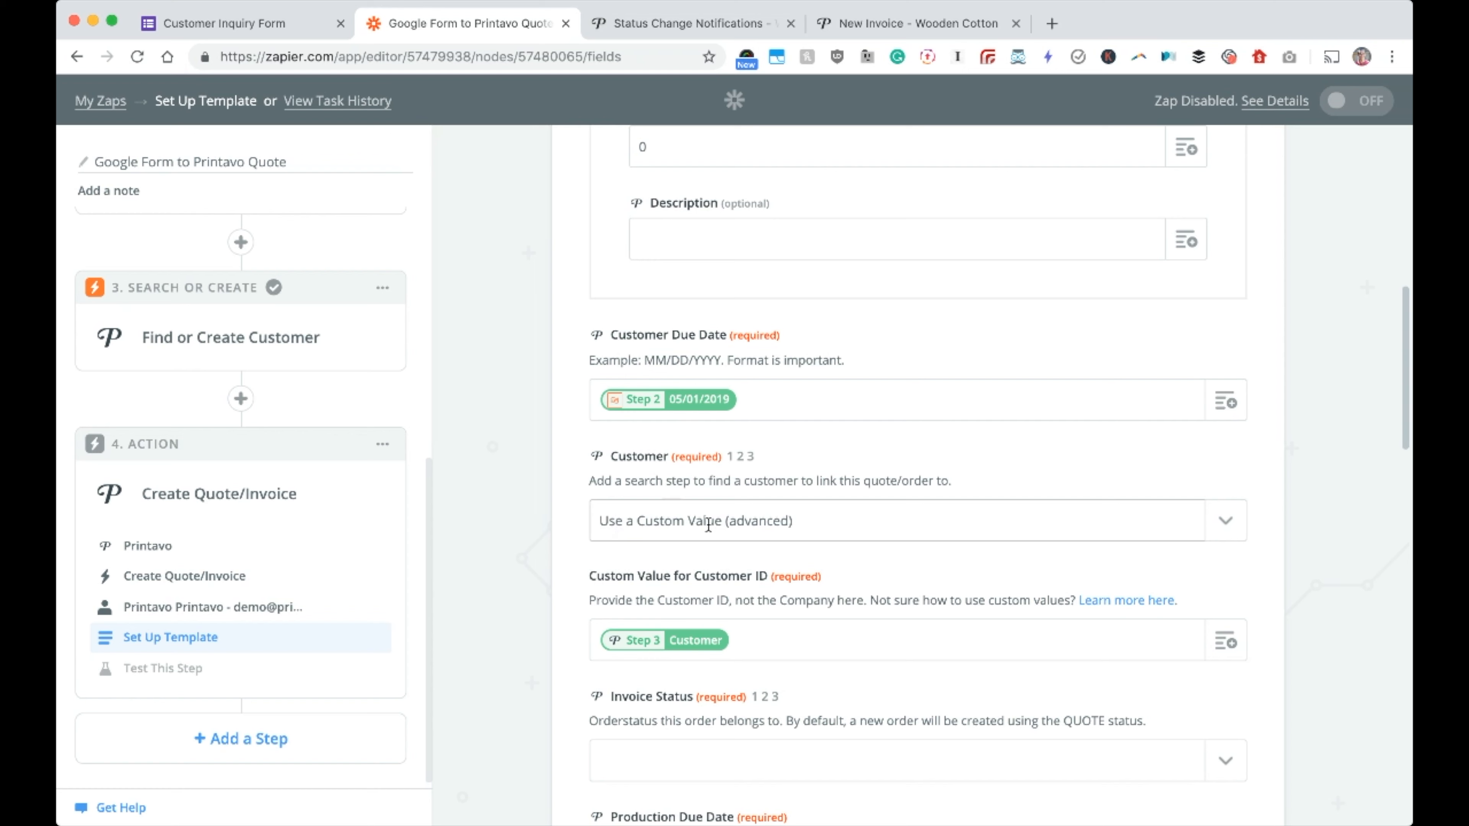
mouse_move(158, 314)
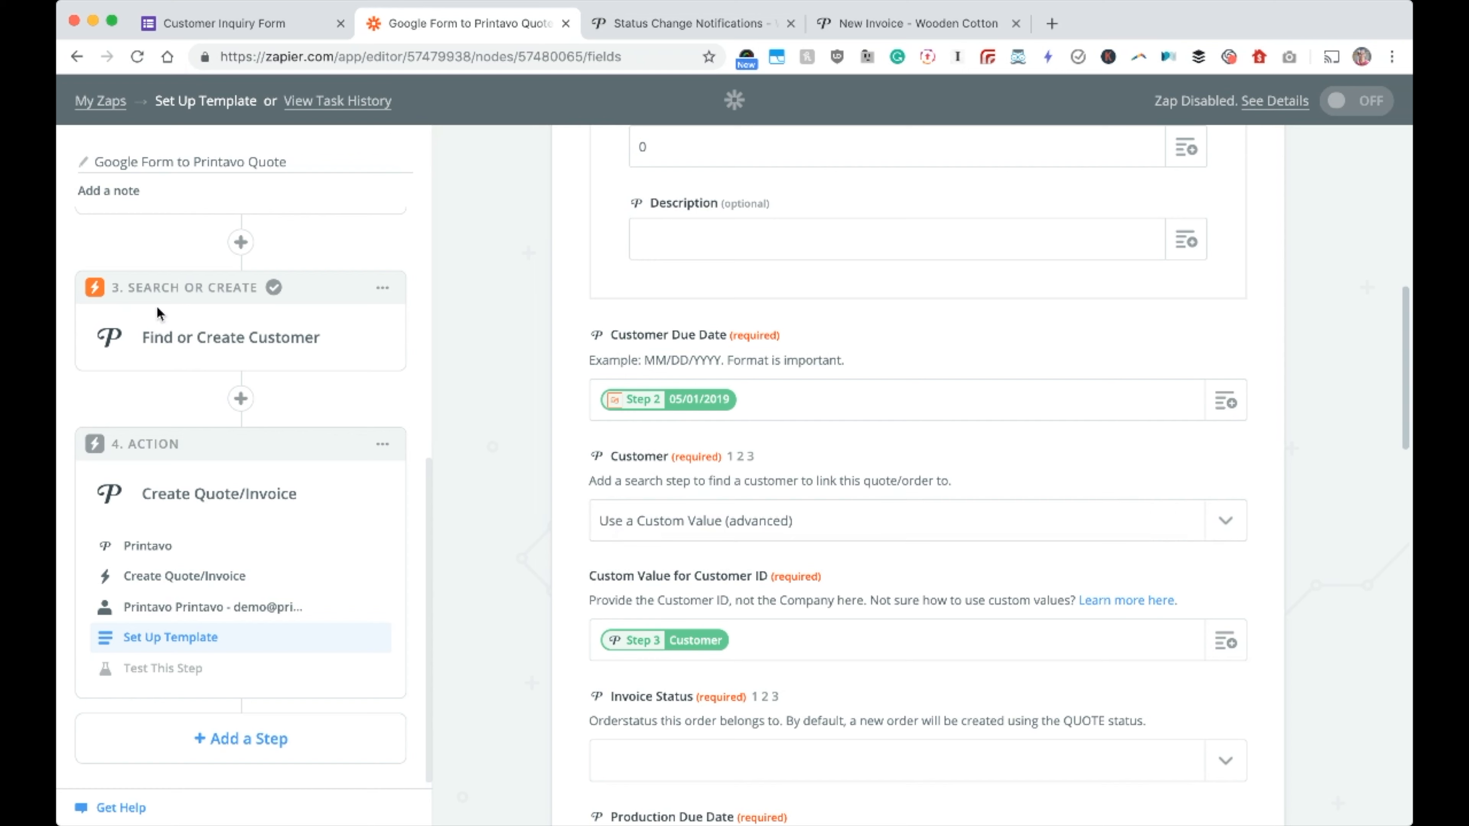
mouse_move(232, 338)
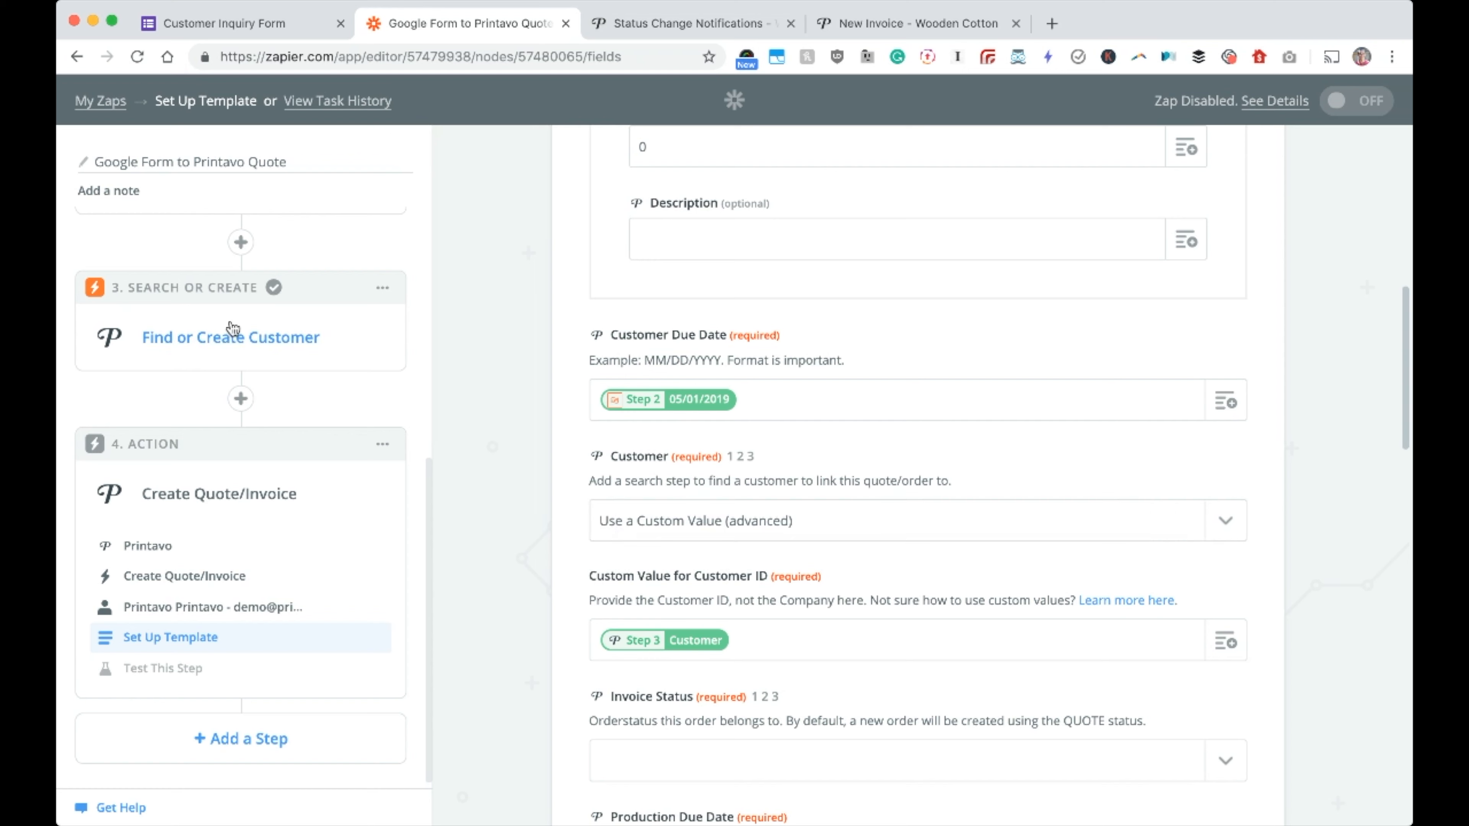
scroll(down, 3)
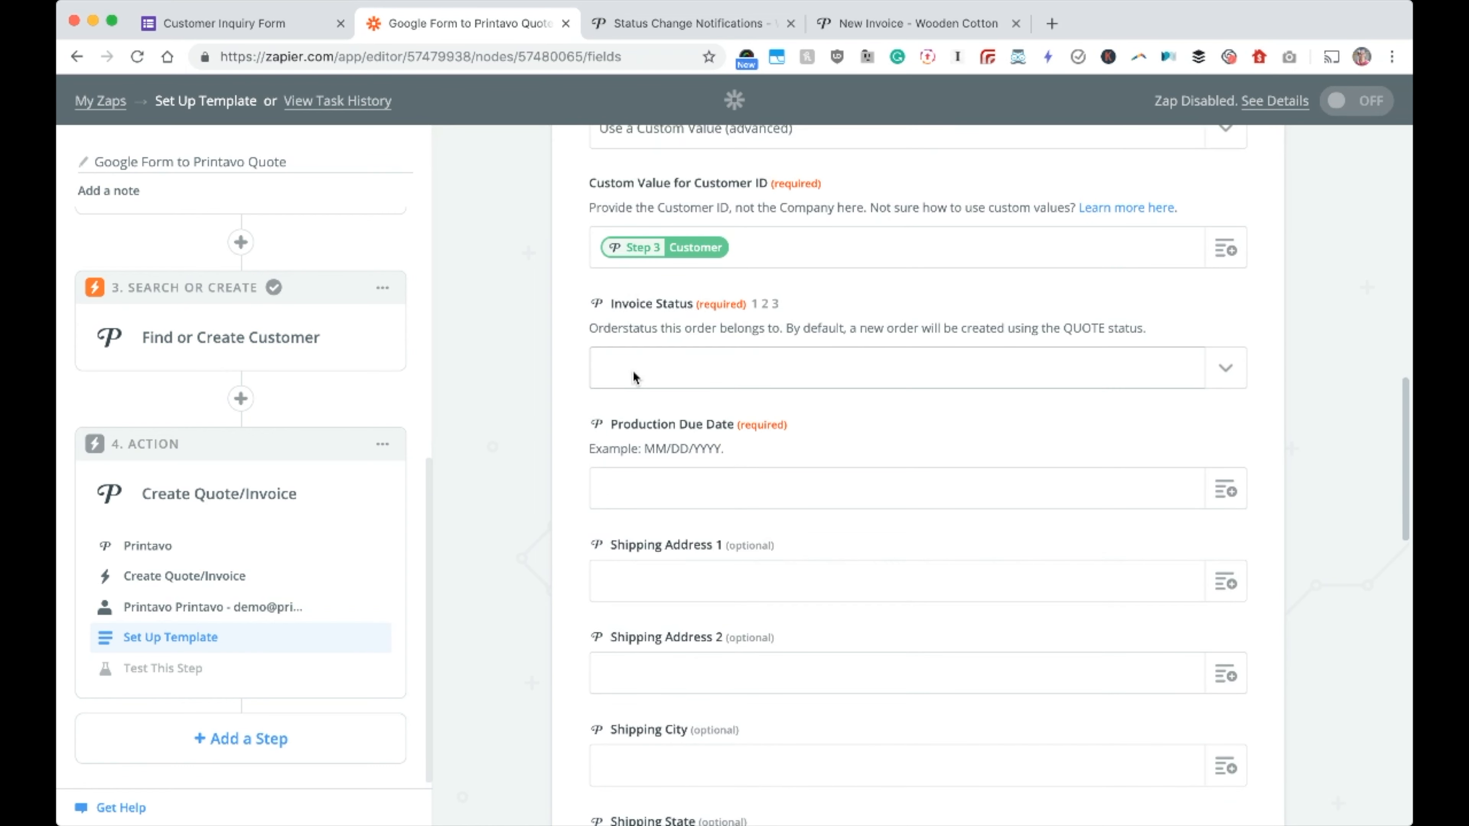
mouse_move(644, 372)
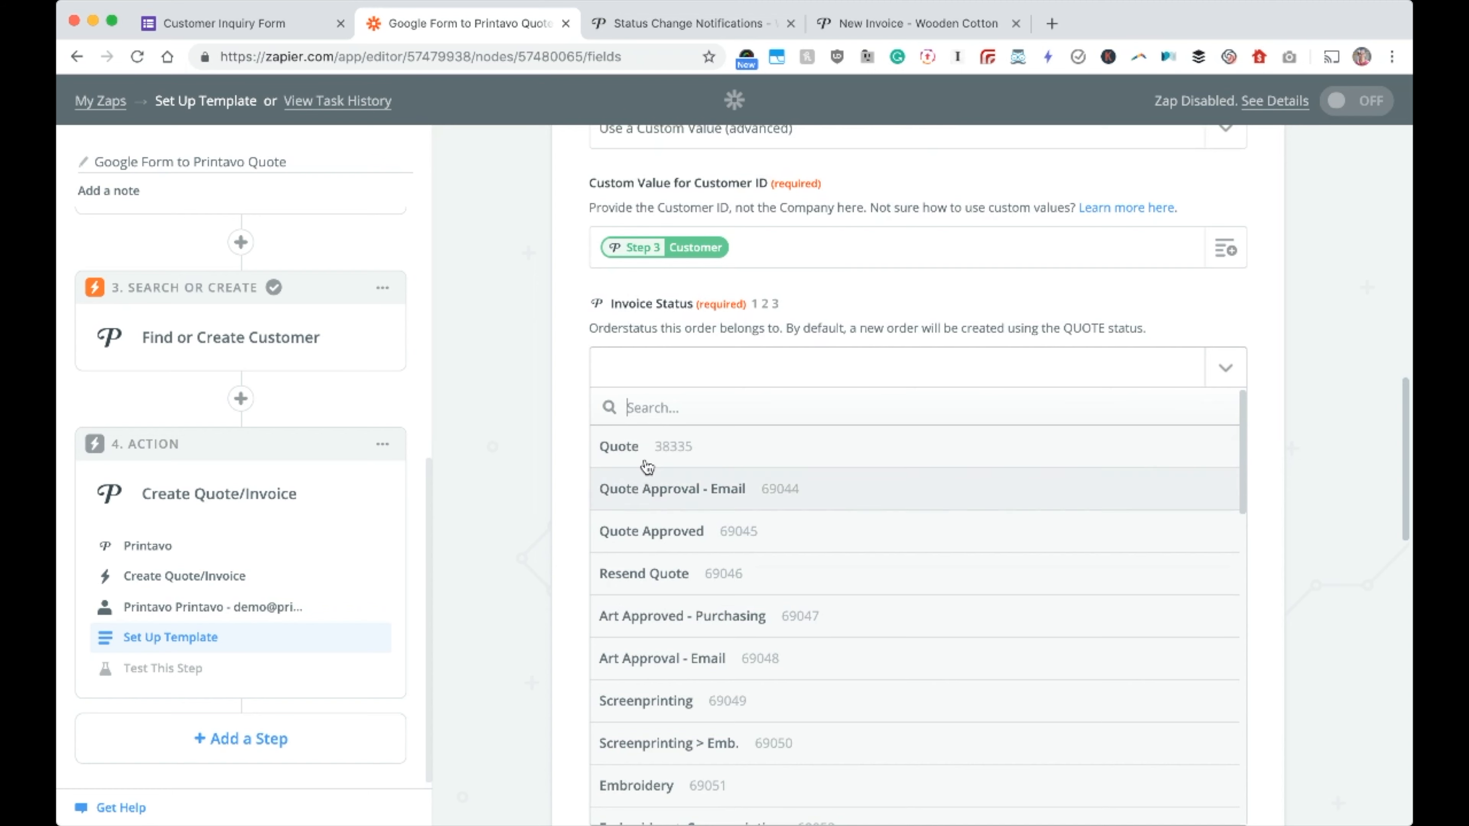
text(quote)
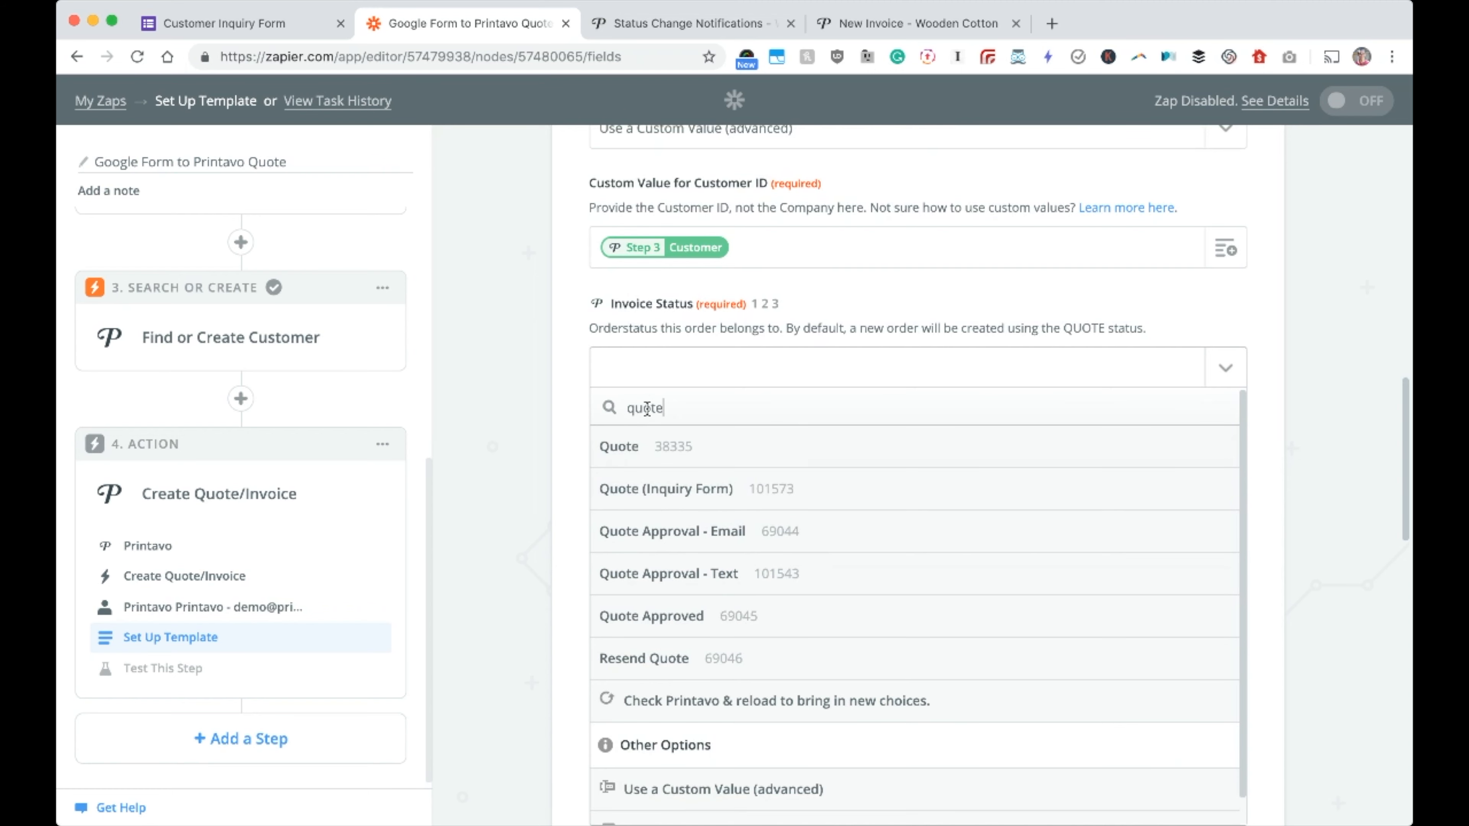
click(664, 488)
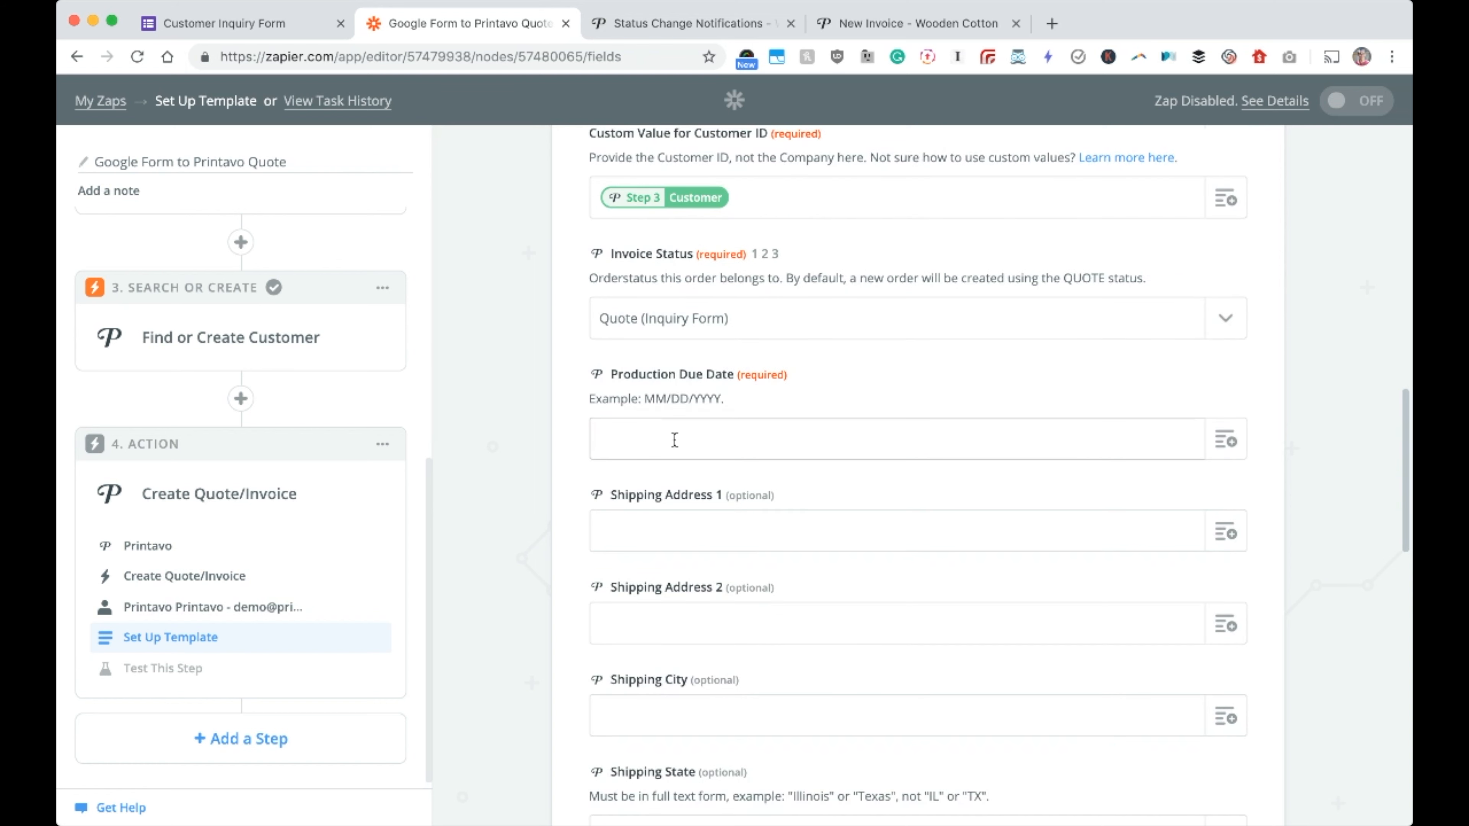
click(1225, 439)
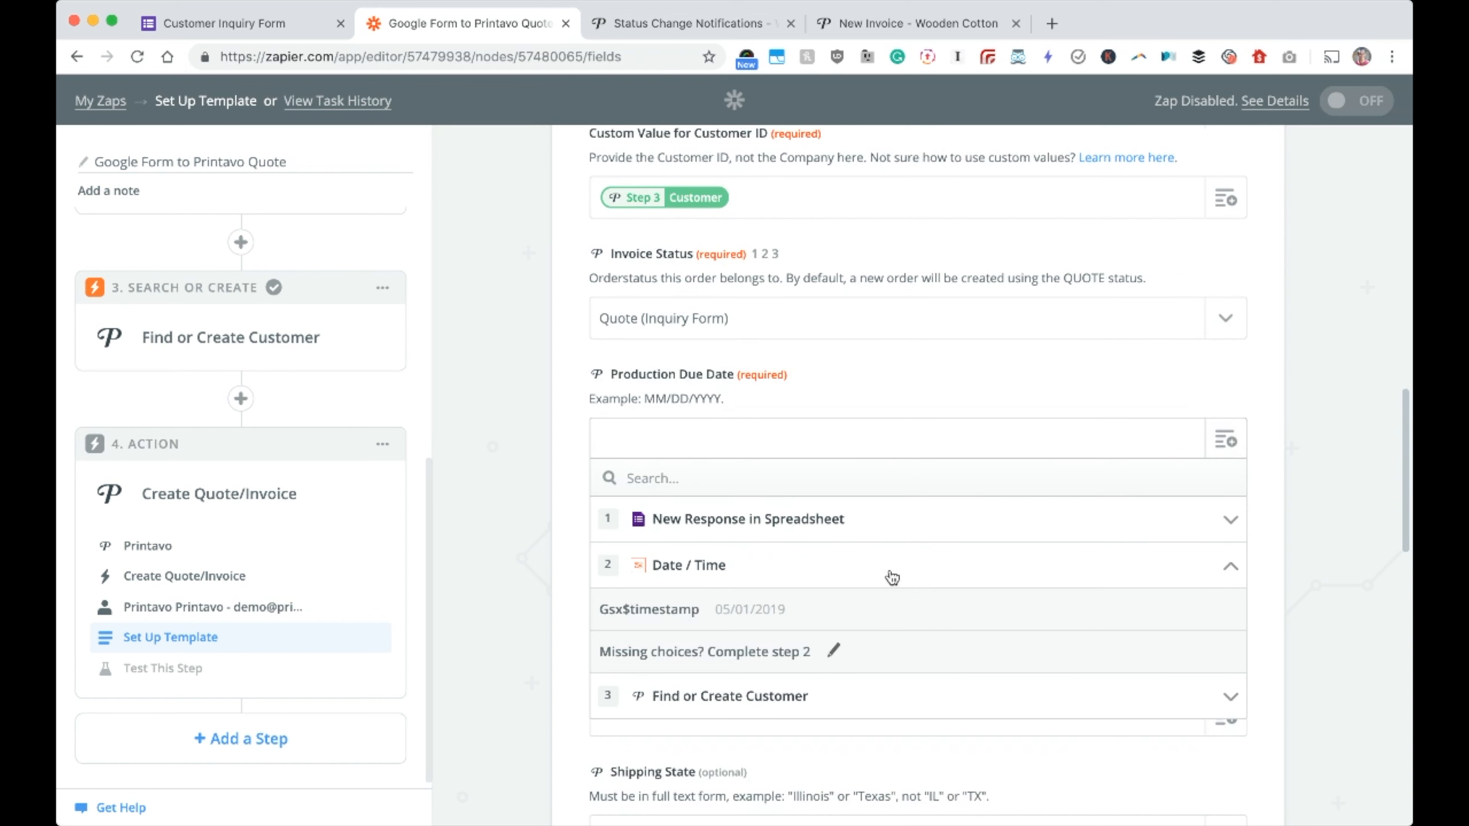
click(748, 609)
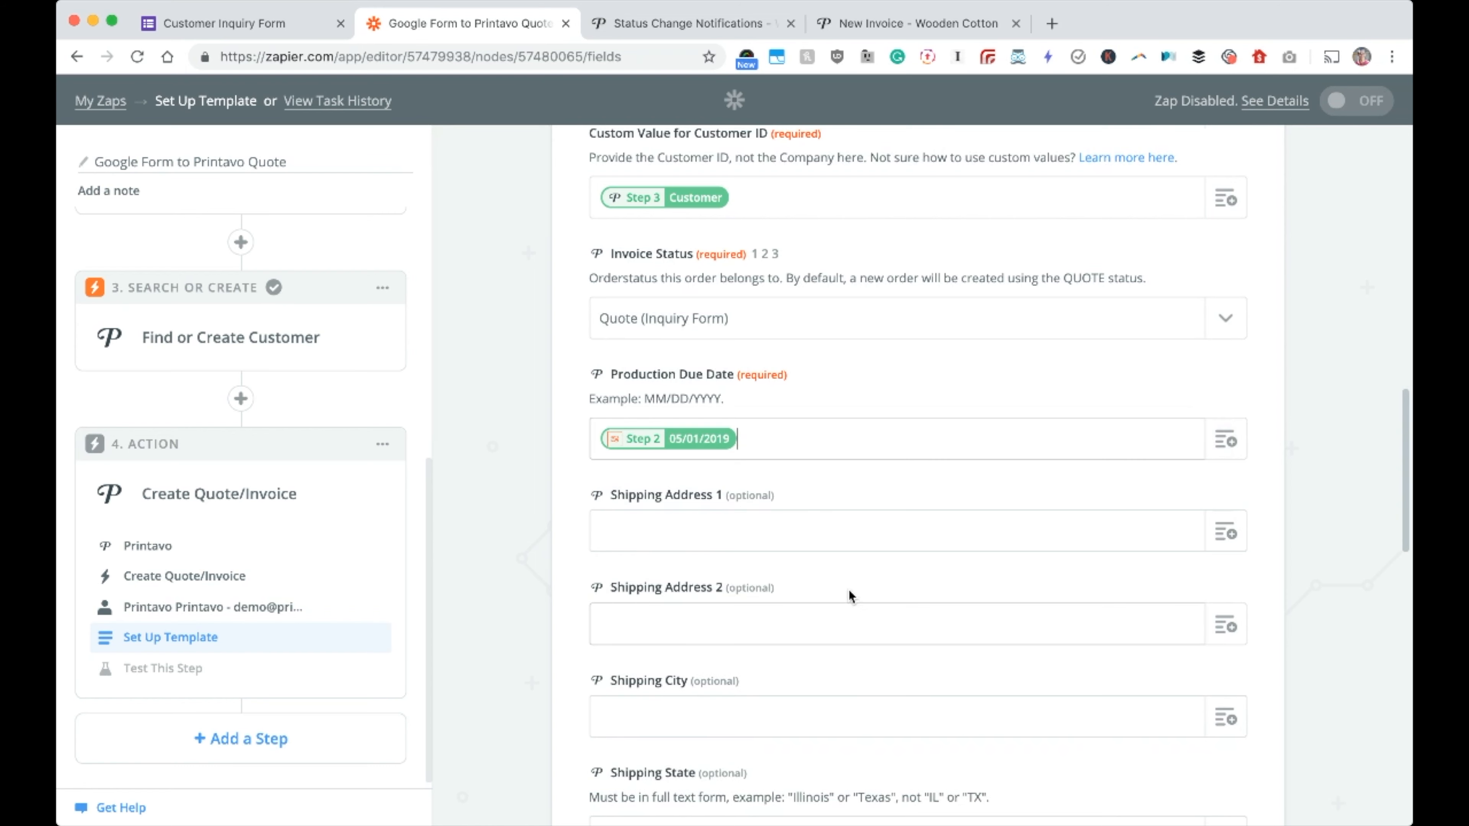
Step: Fill the quote's Notes with the form's how-can-we-help answer and continue
scroll(down, 3)
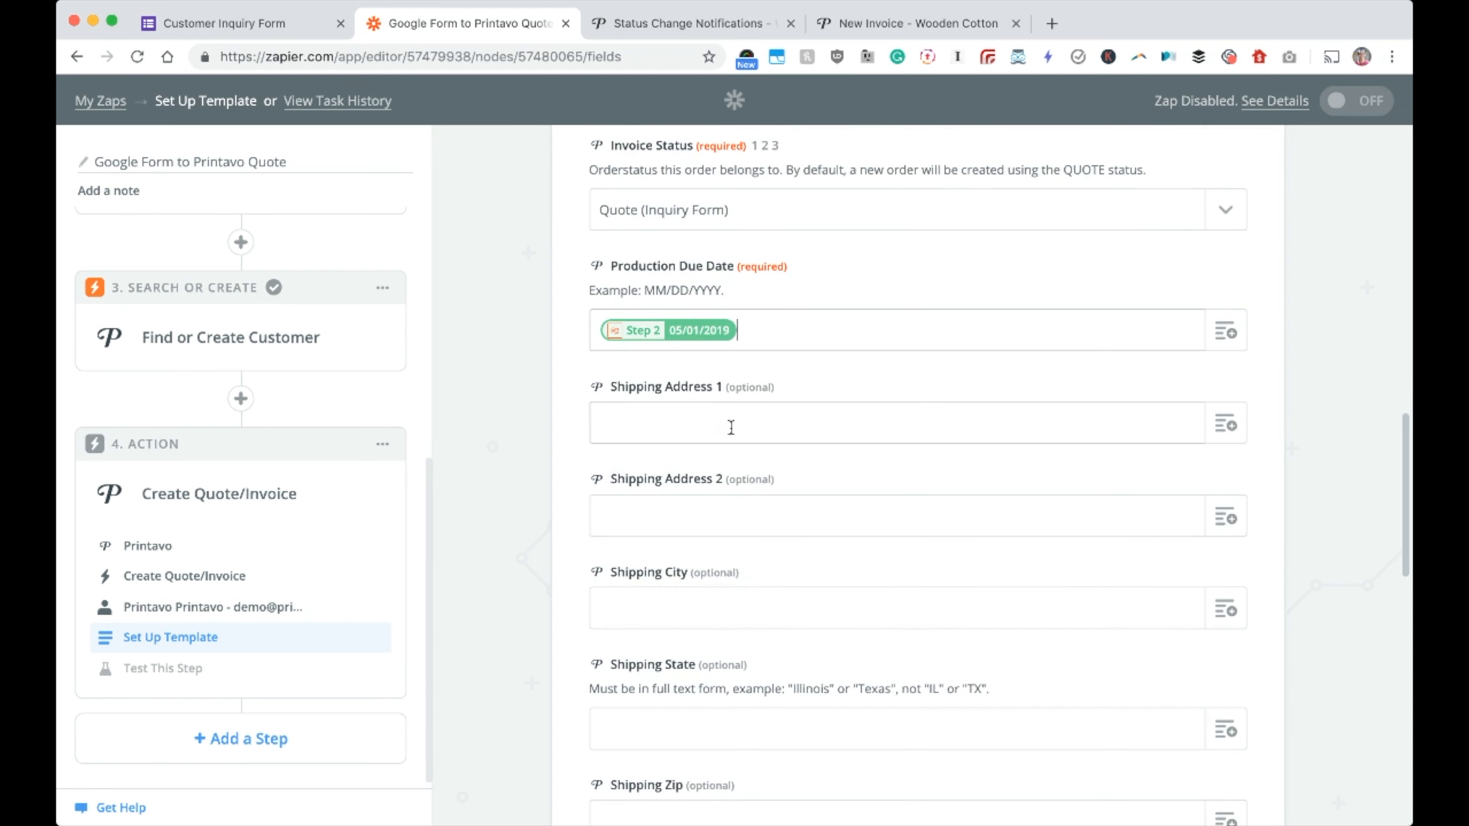
scroll(down, 3)
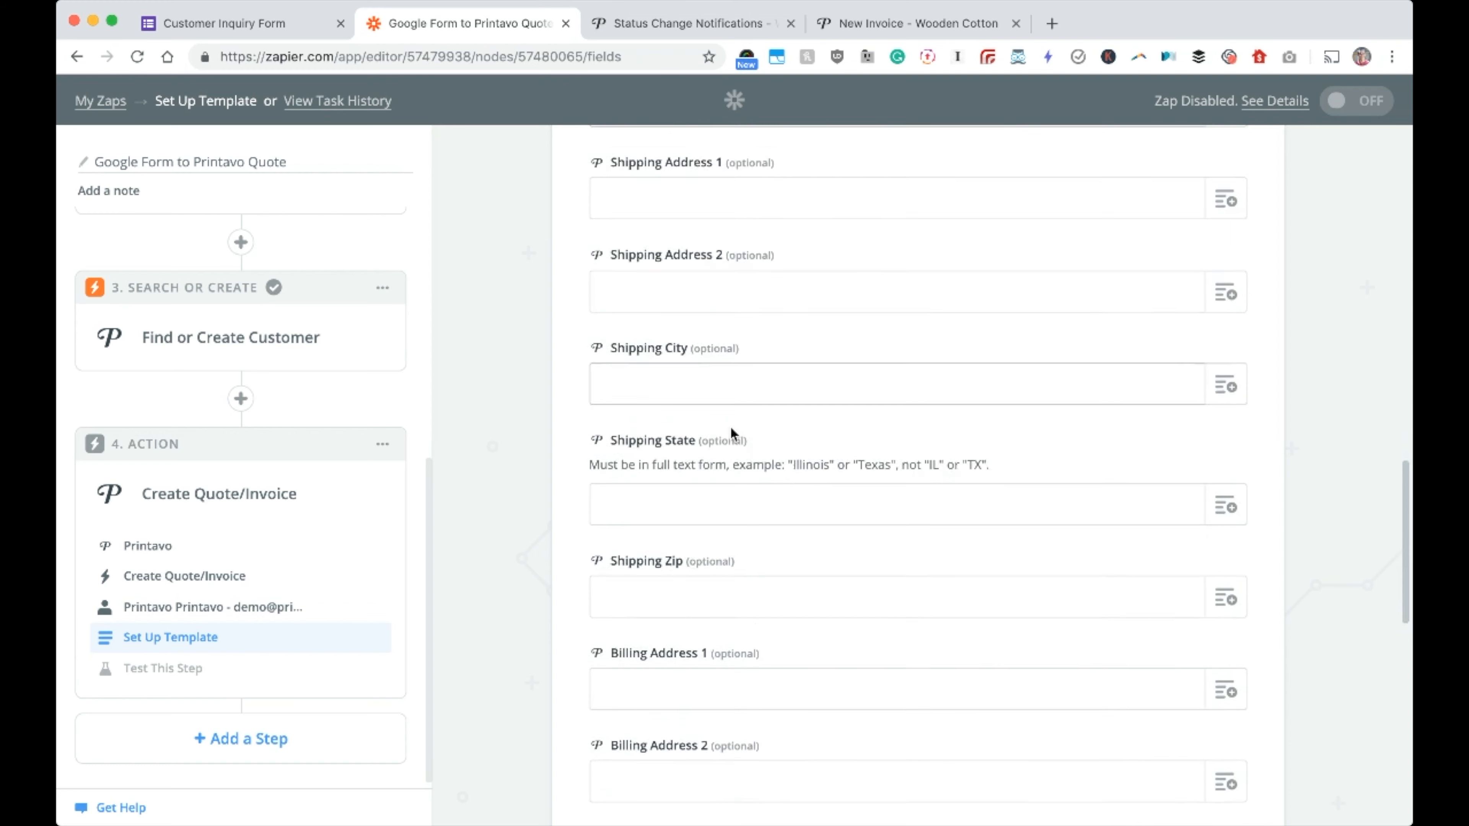
scroll(down, 3)
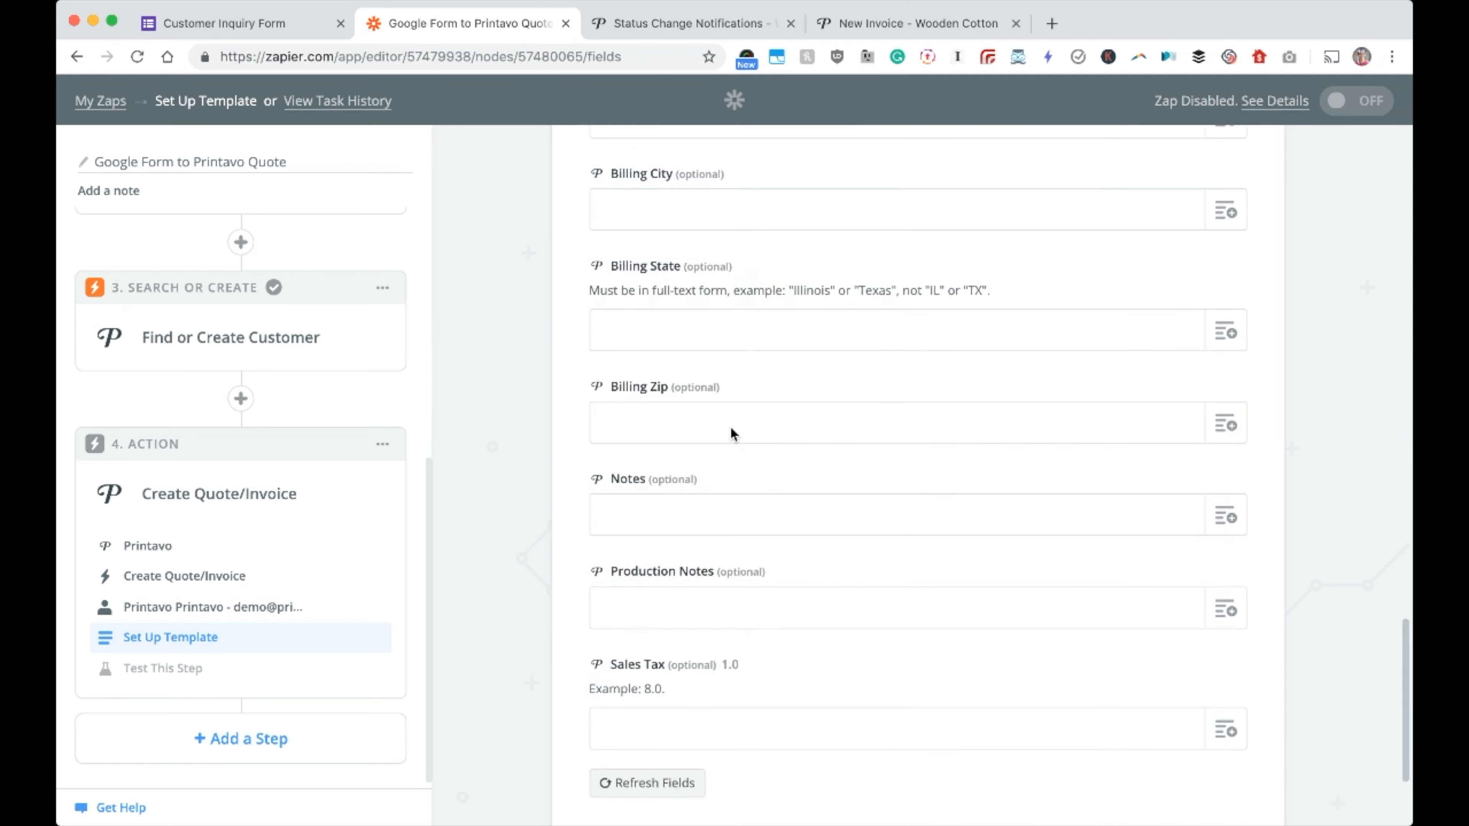
scroll(down, 3)
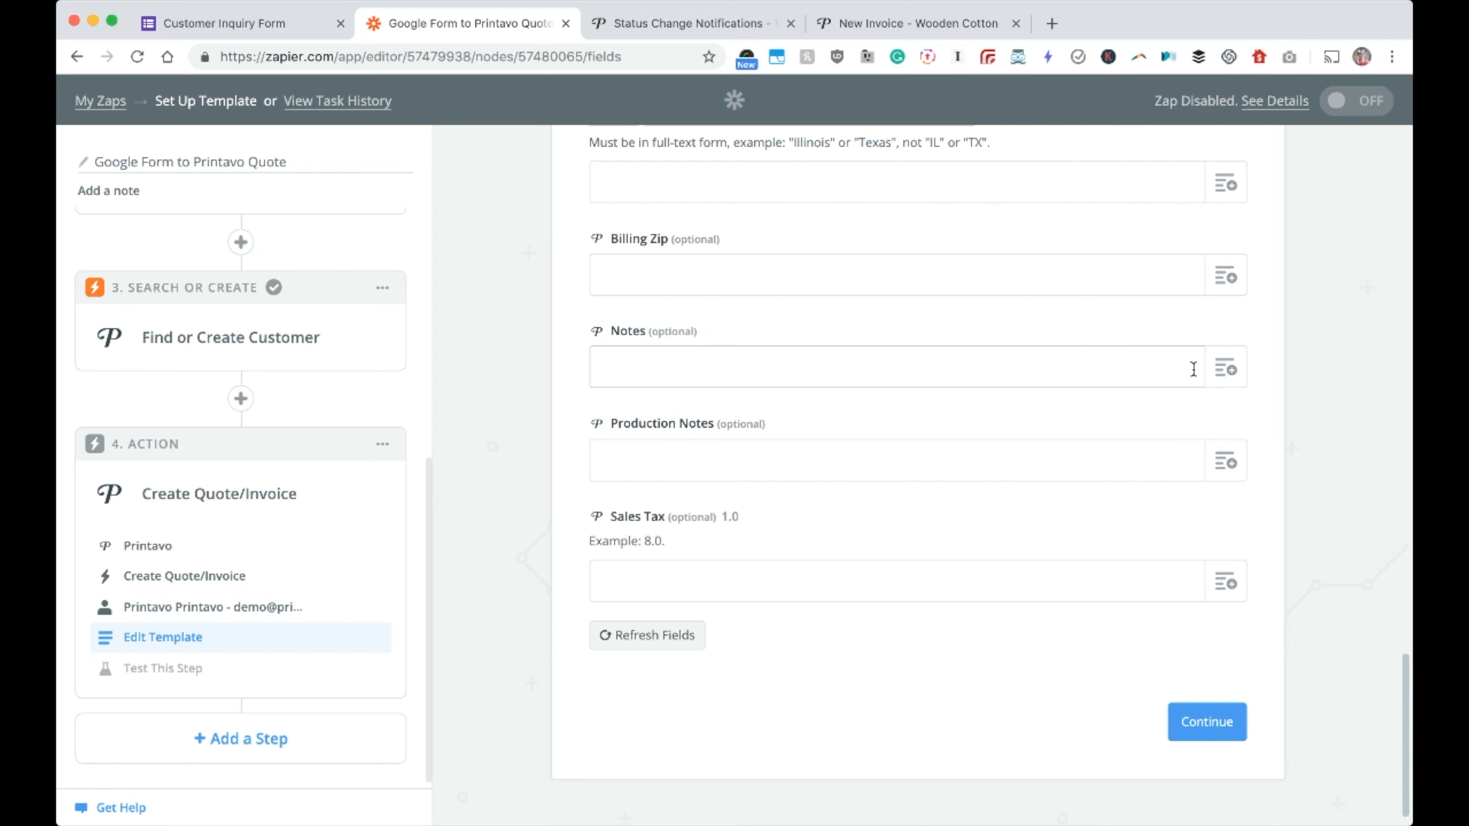
click(1225, 366)
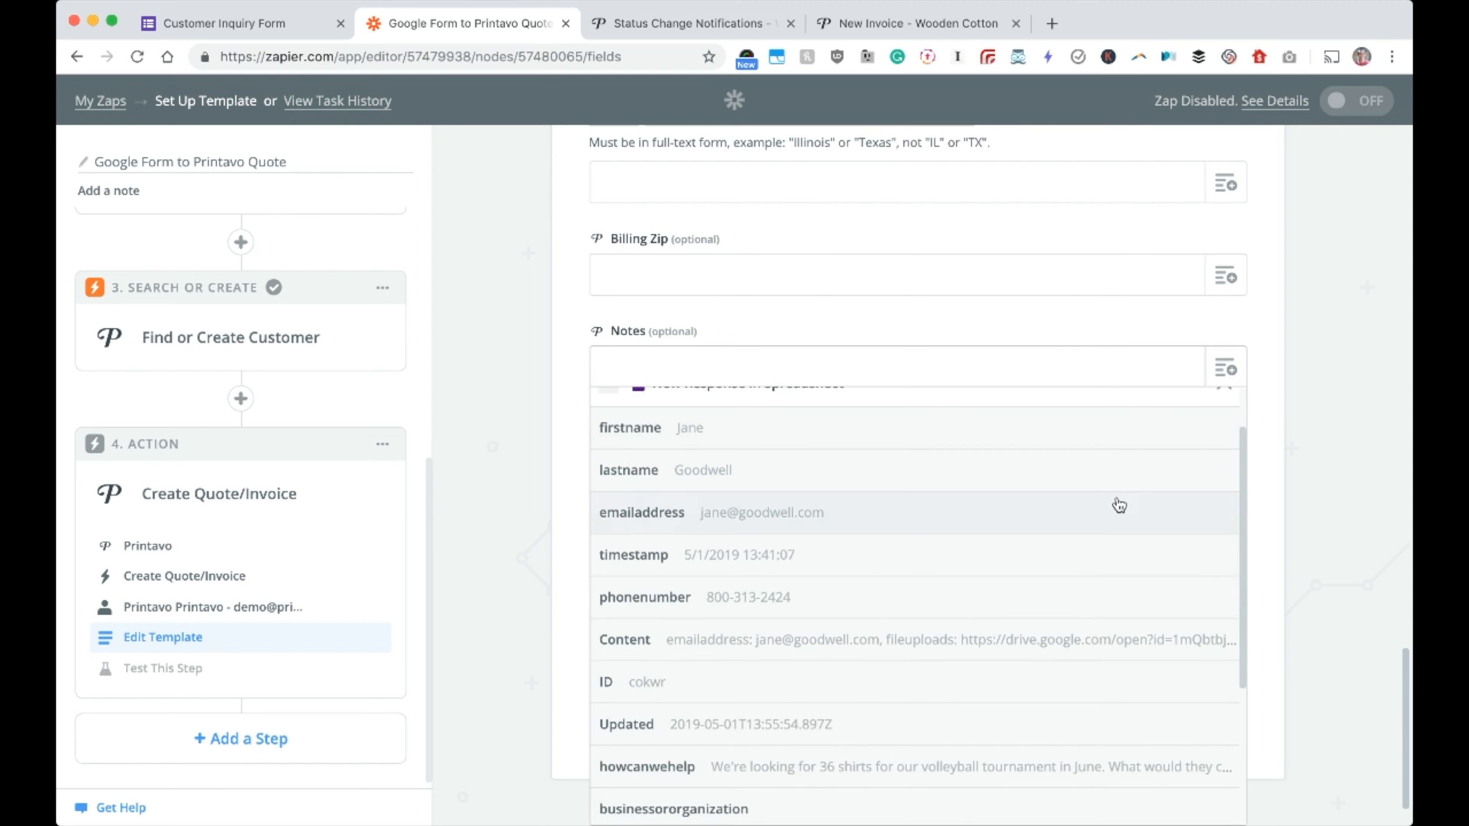
scroll(down, 3)
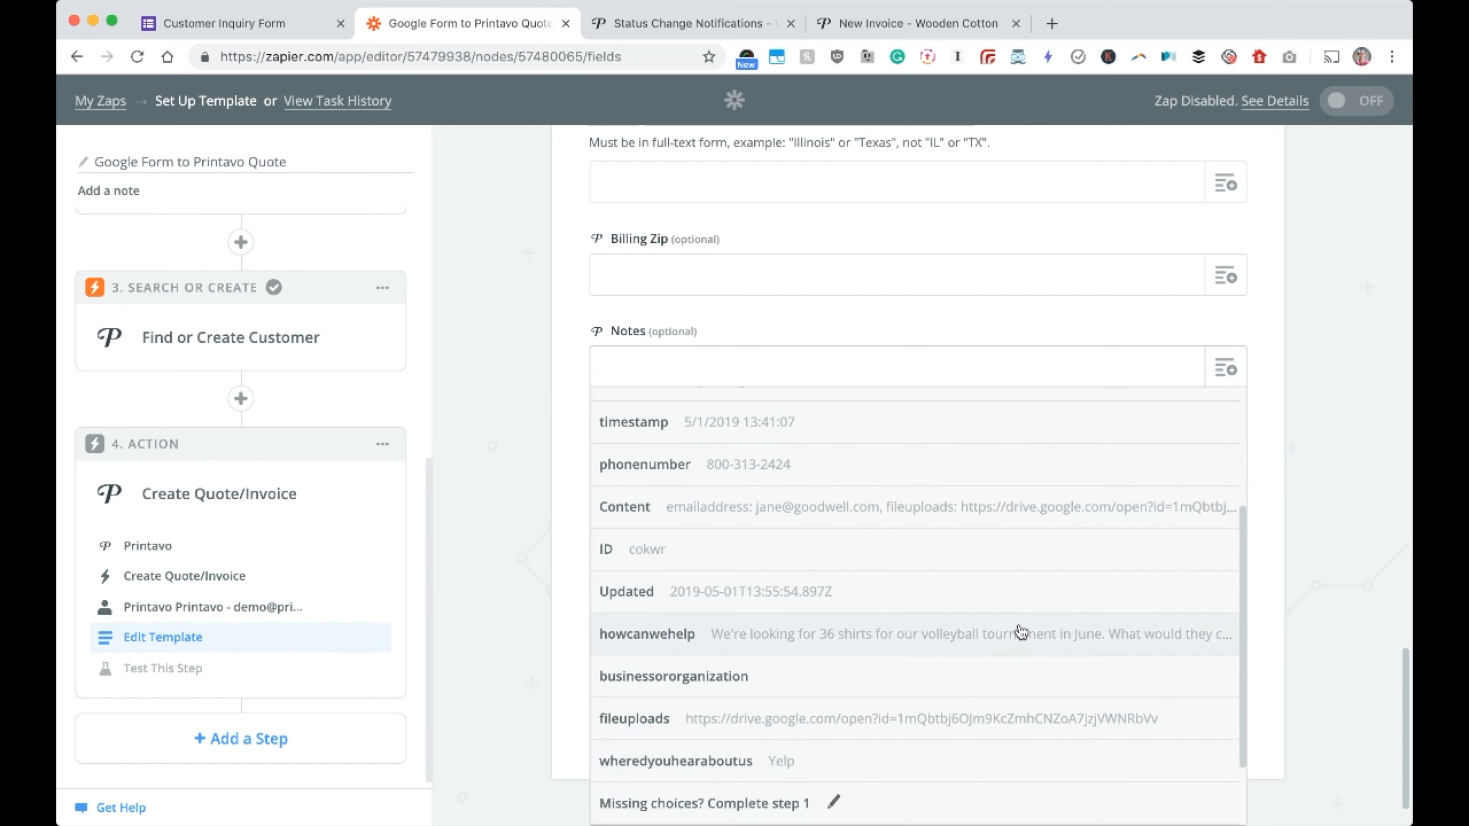
mouse_move(889, 637)
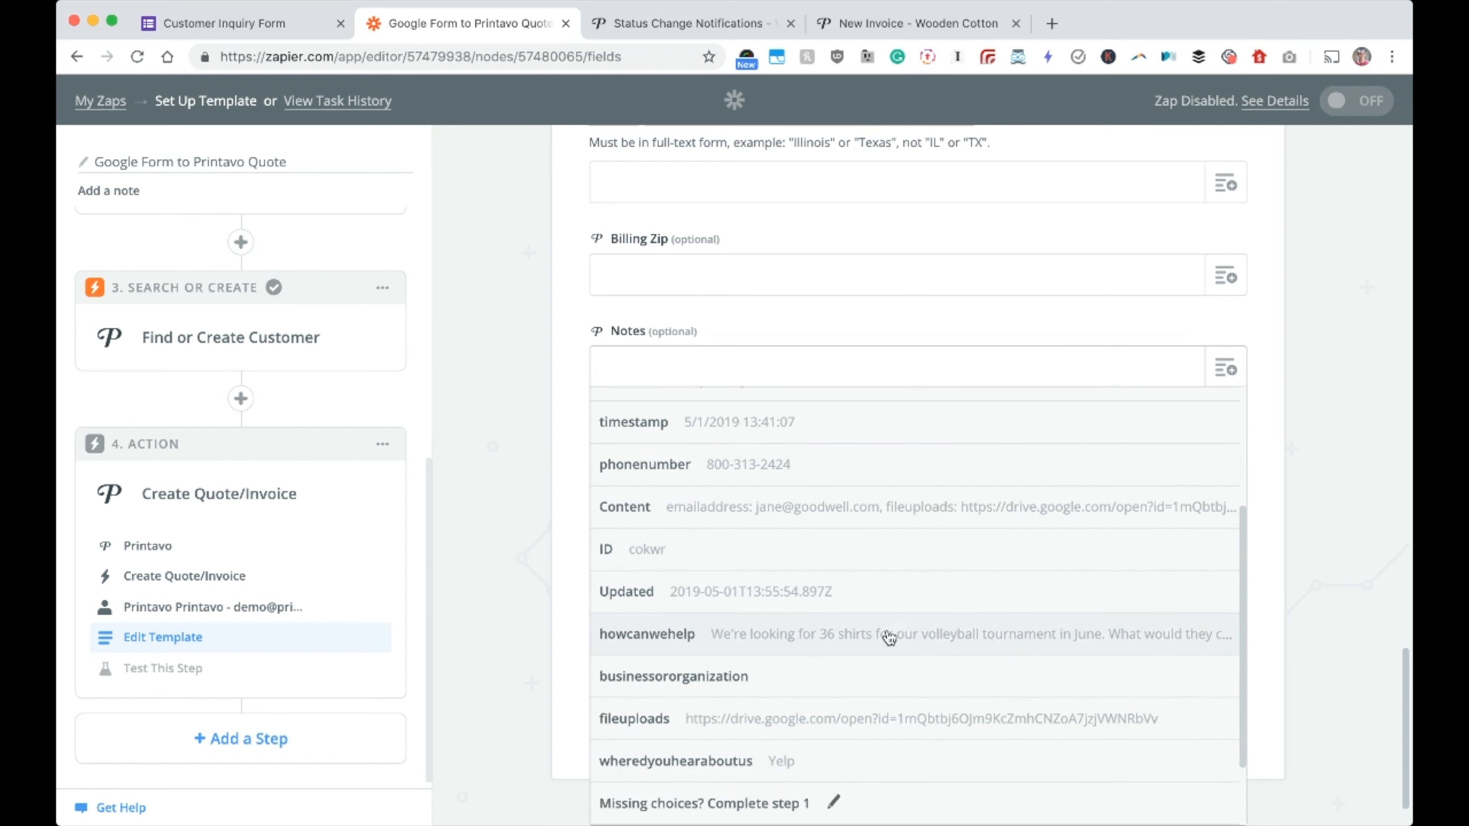
mouse_move(625, 646)
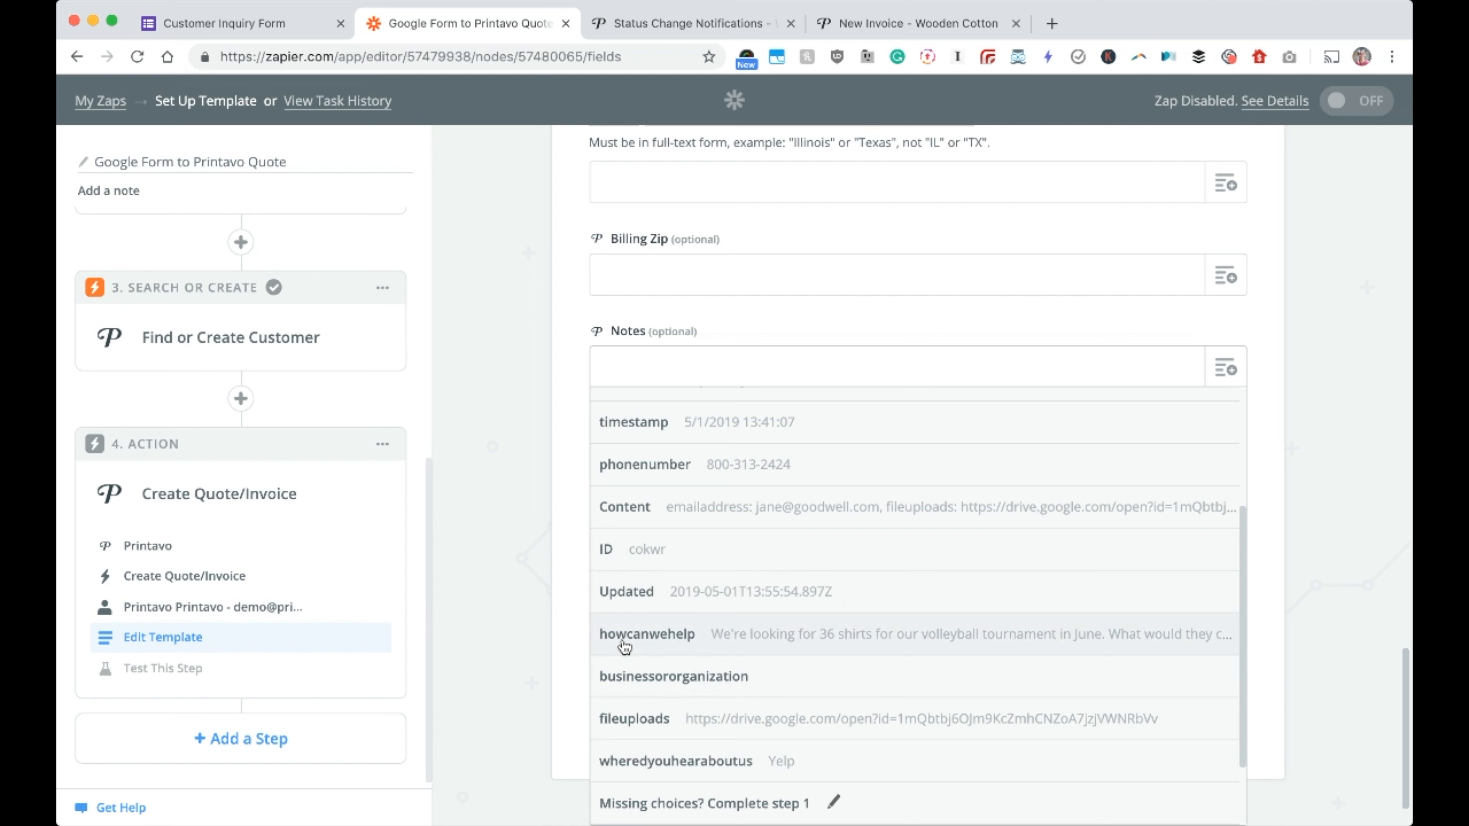
click(646, 634)
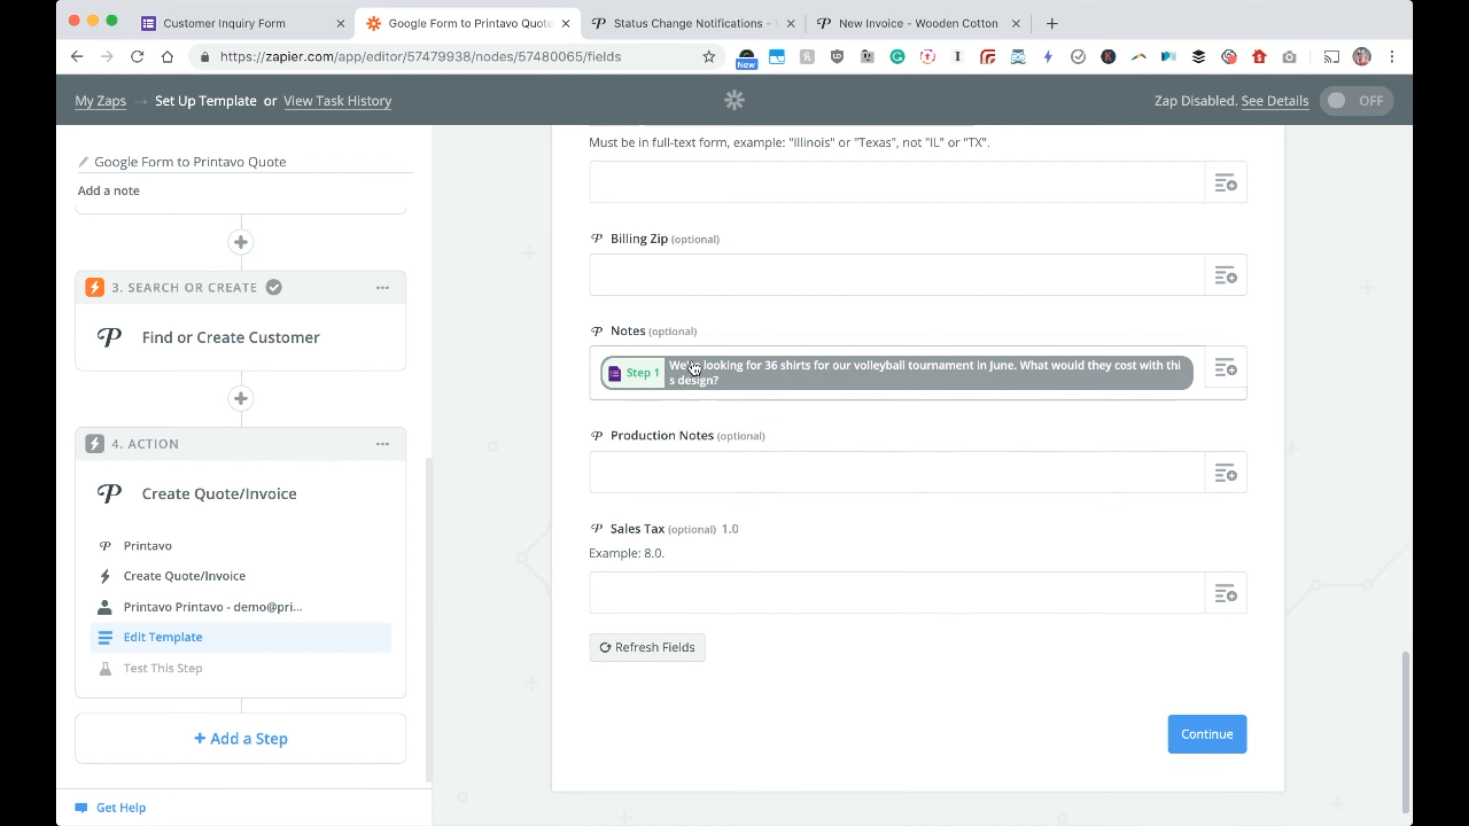
mouse_move(711, 393)
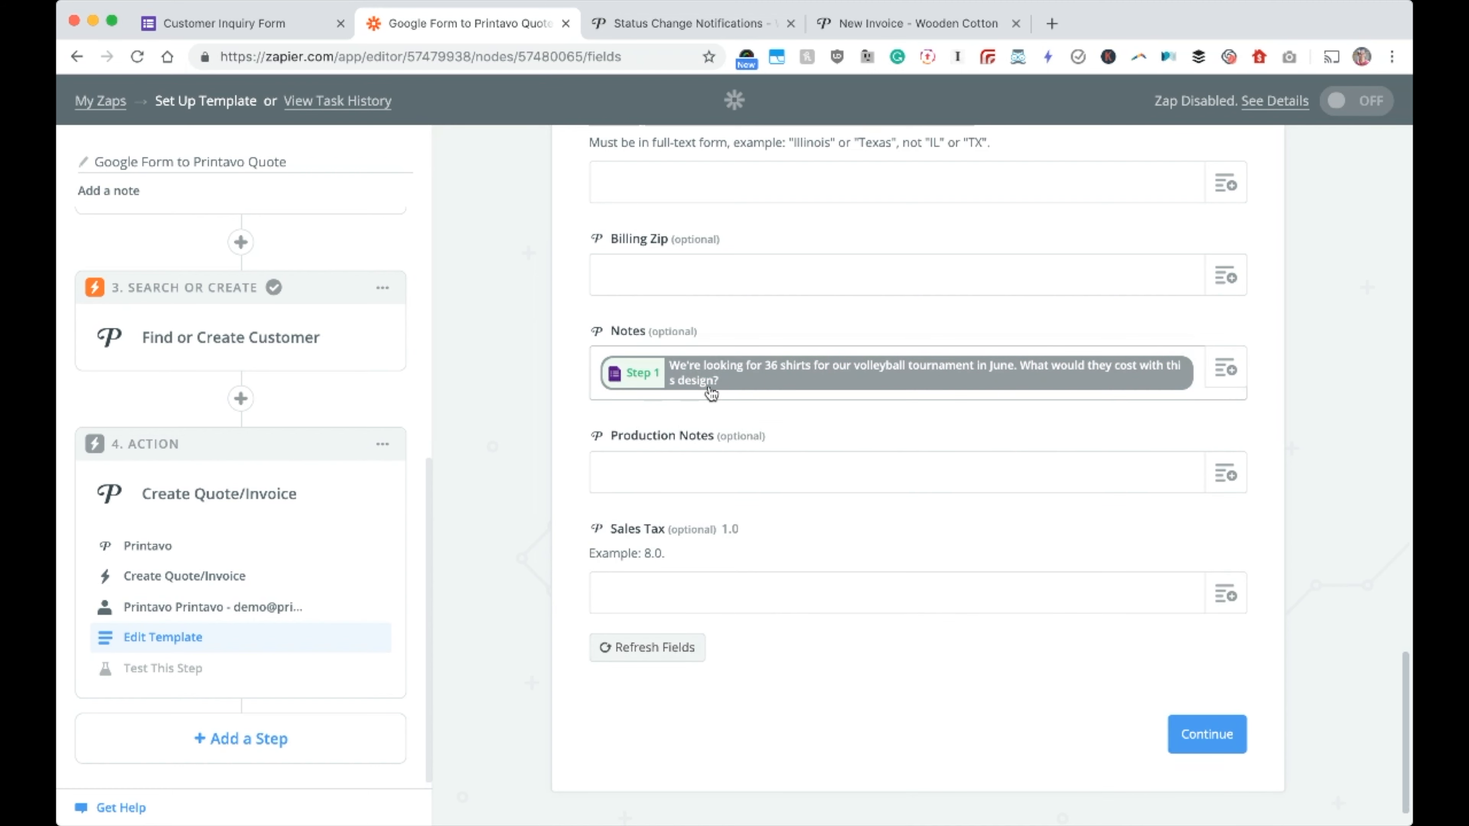
click(1206, 735)
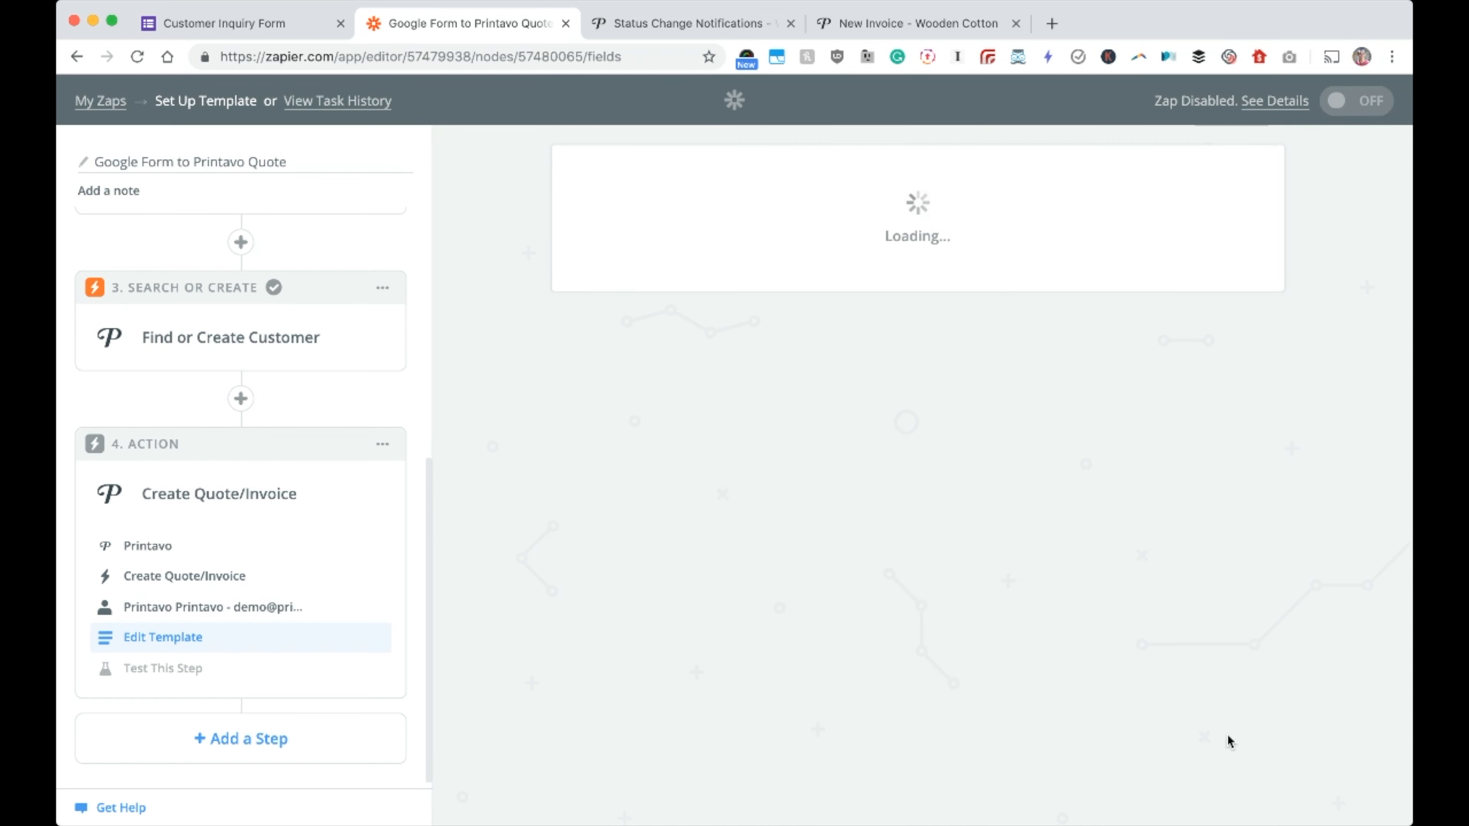
Step: Send a test quote to Printavo and finish the Create Quote/Invoice step
click(163, 668)
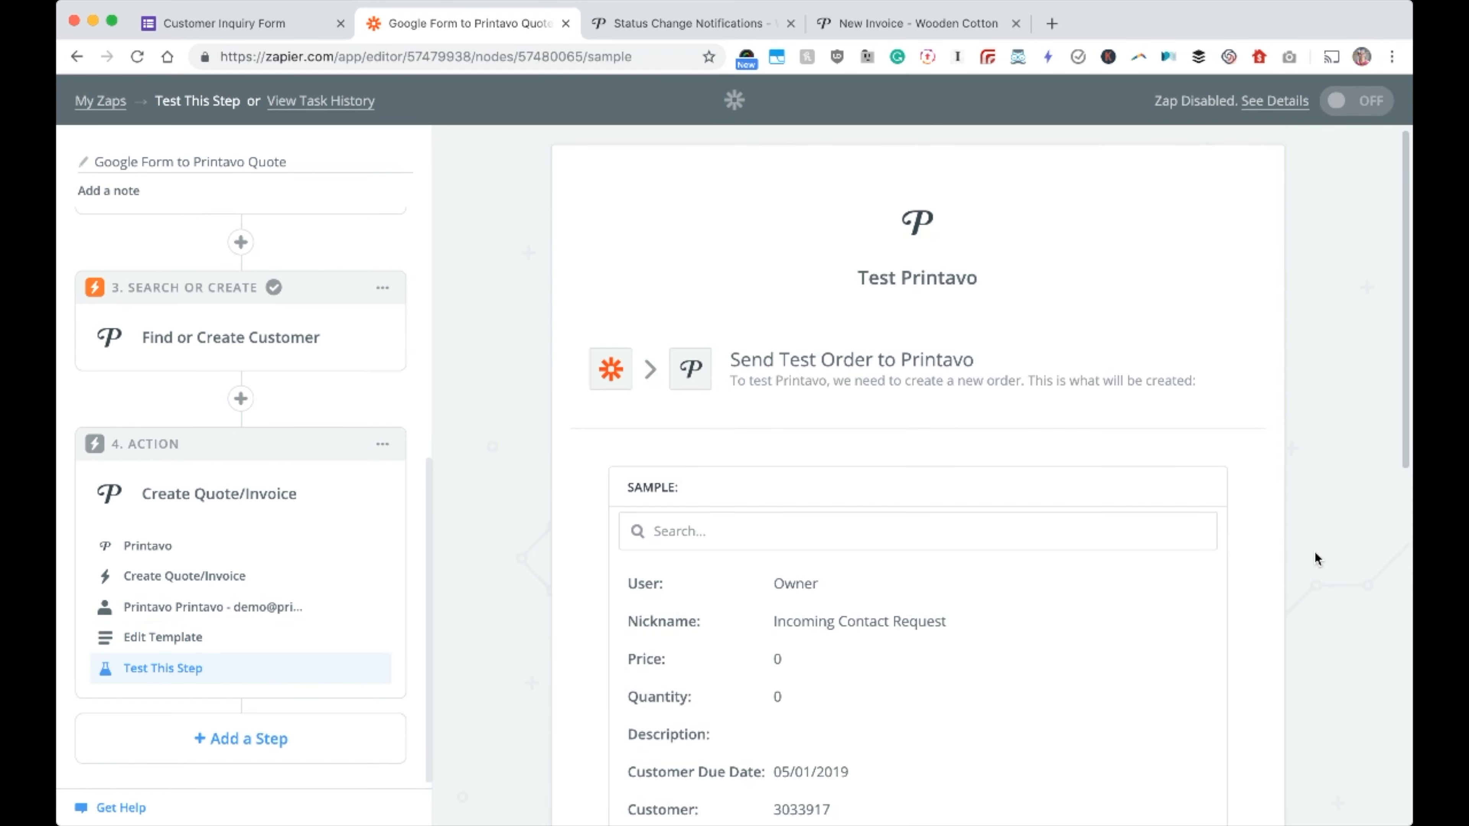
scroll(down, 3)
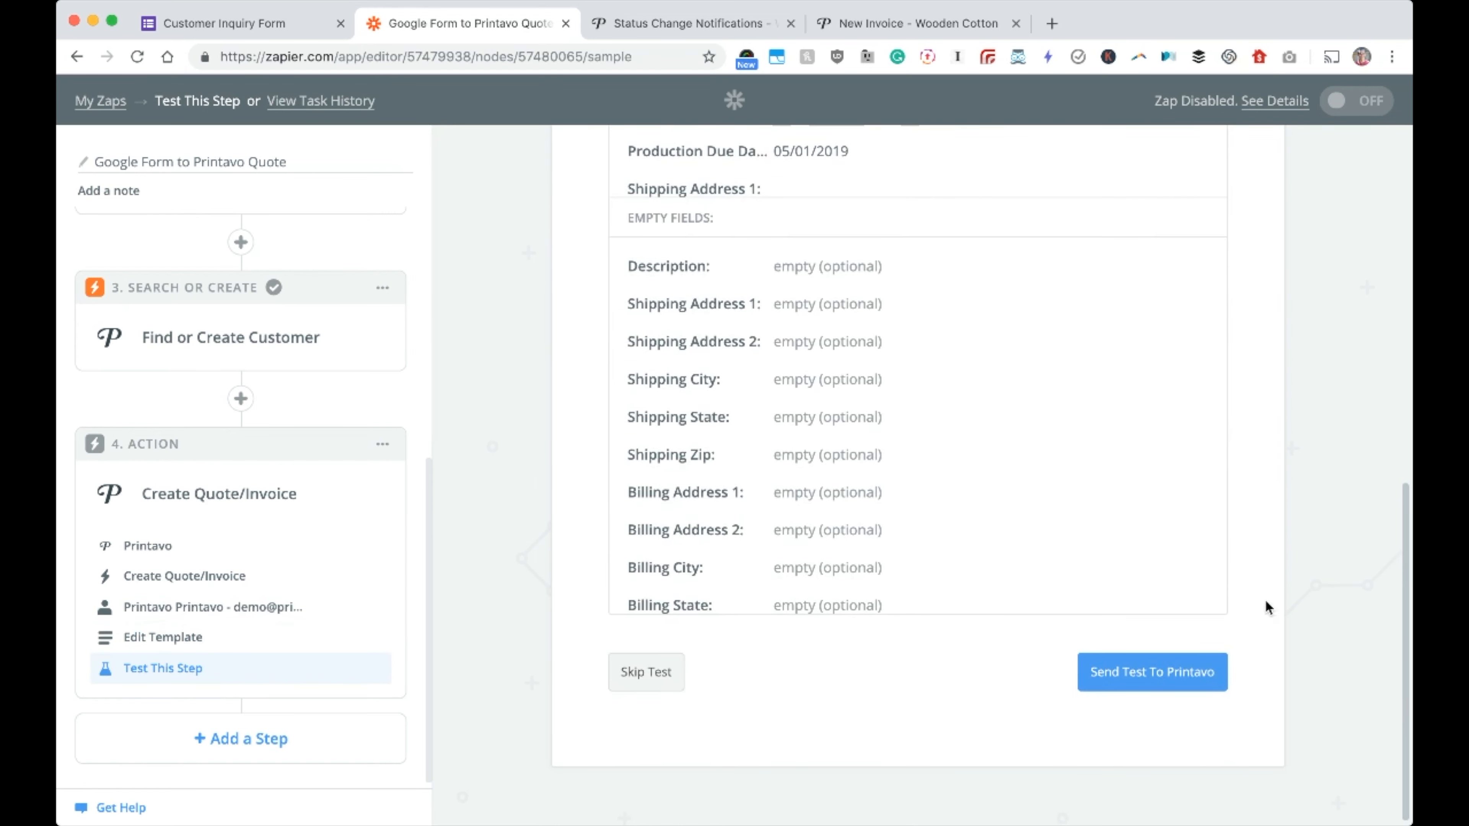
click(1152, 672)
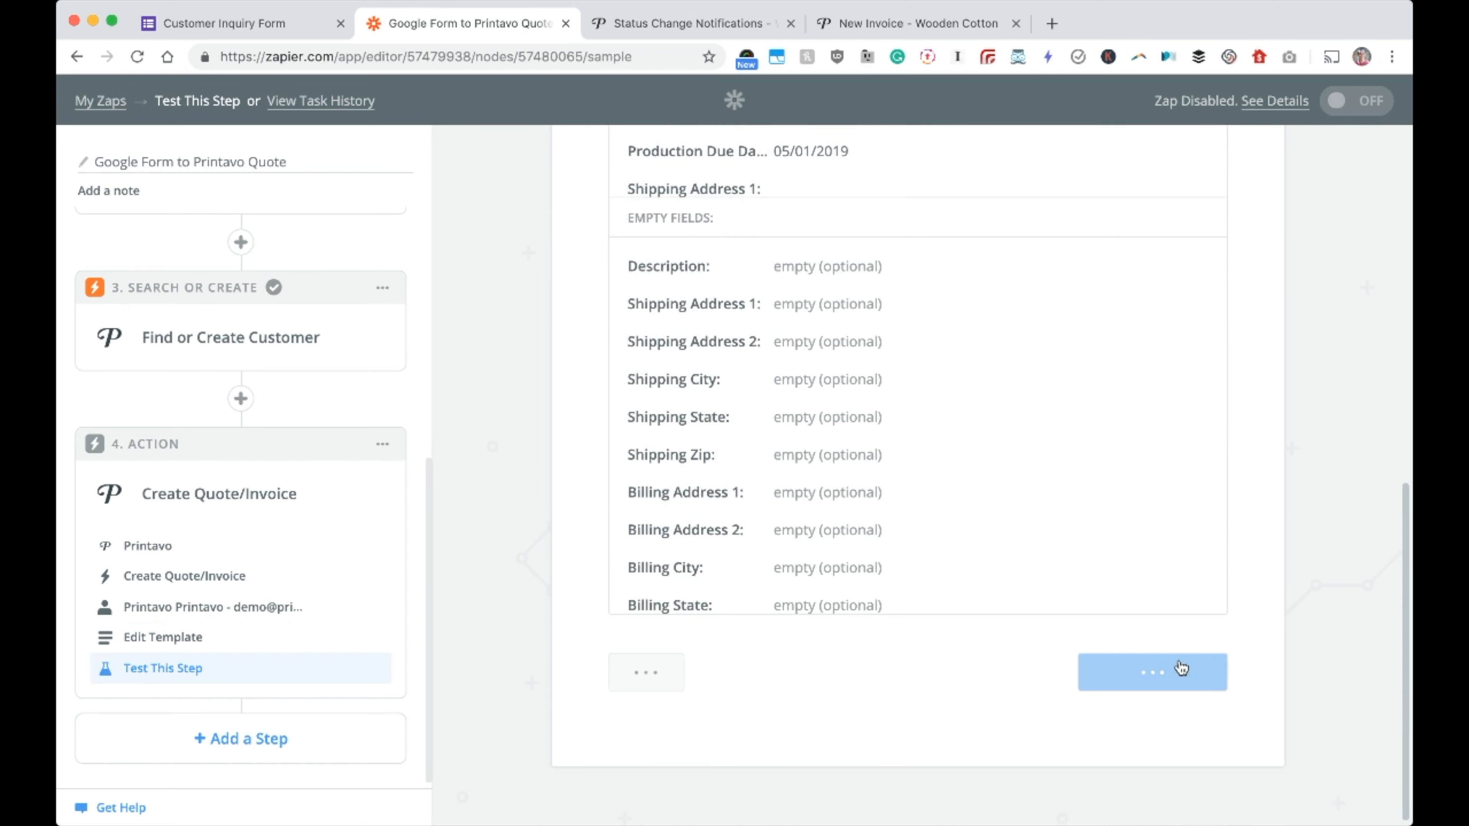
click(1151, 672)
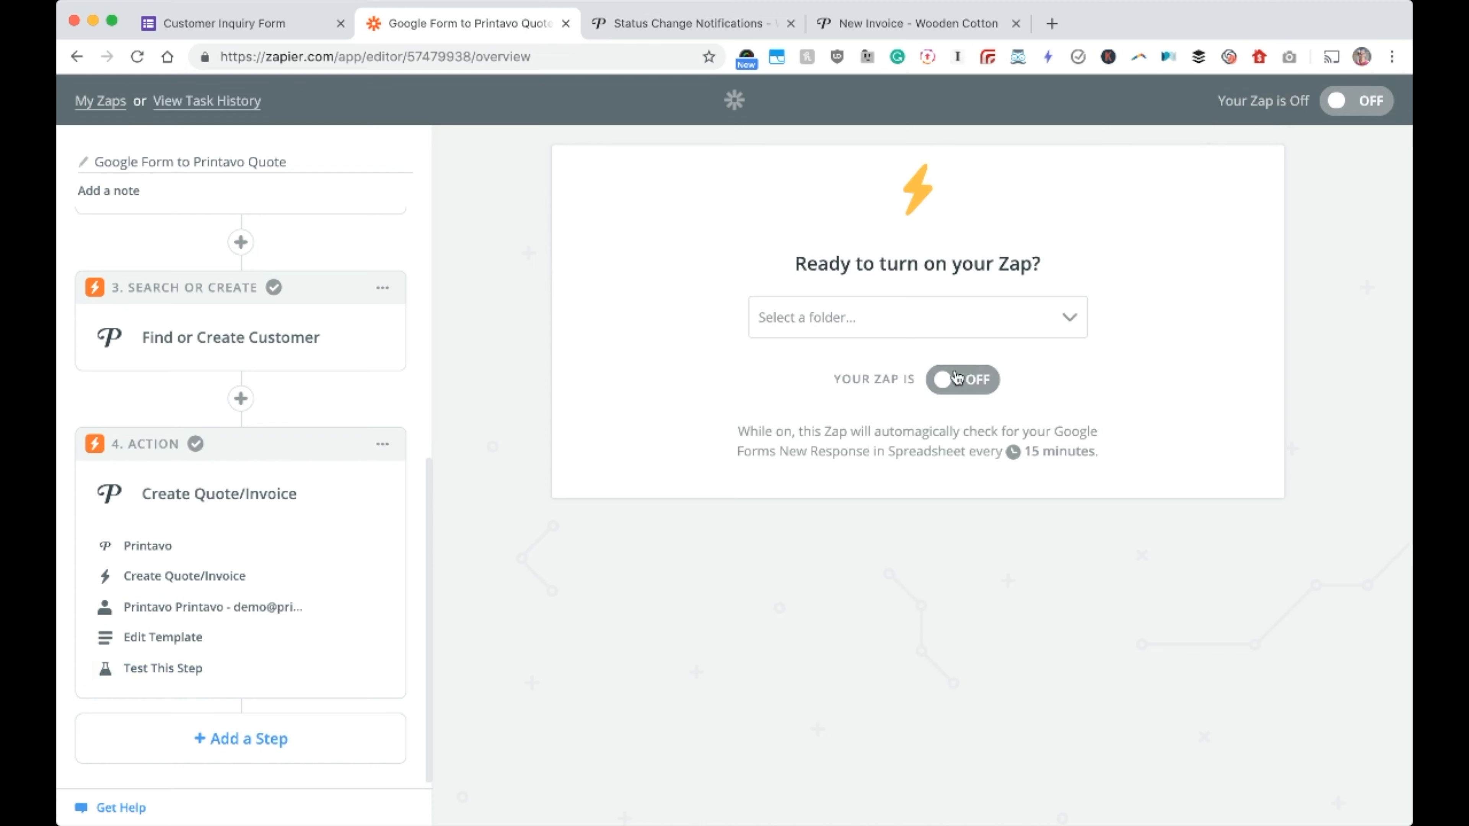
Step: Switch the Google Form to Printavo Quote zap ON, then go to the Printavo tab
click(963, 380)
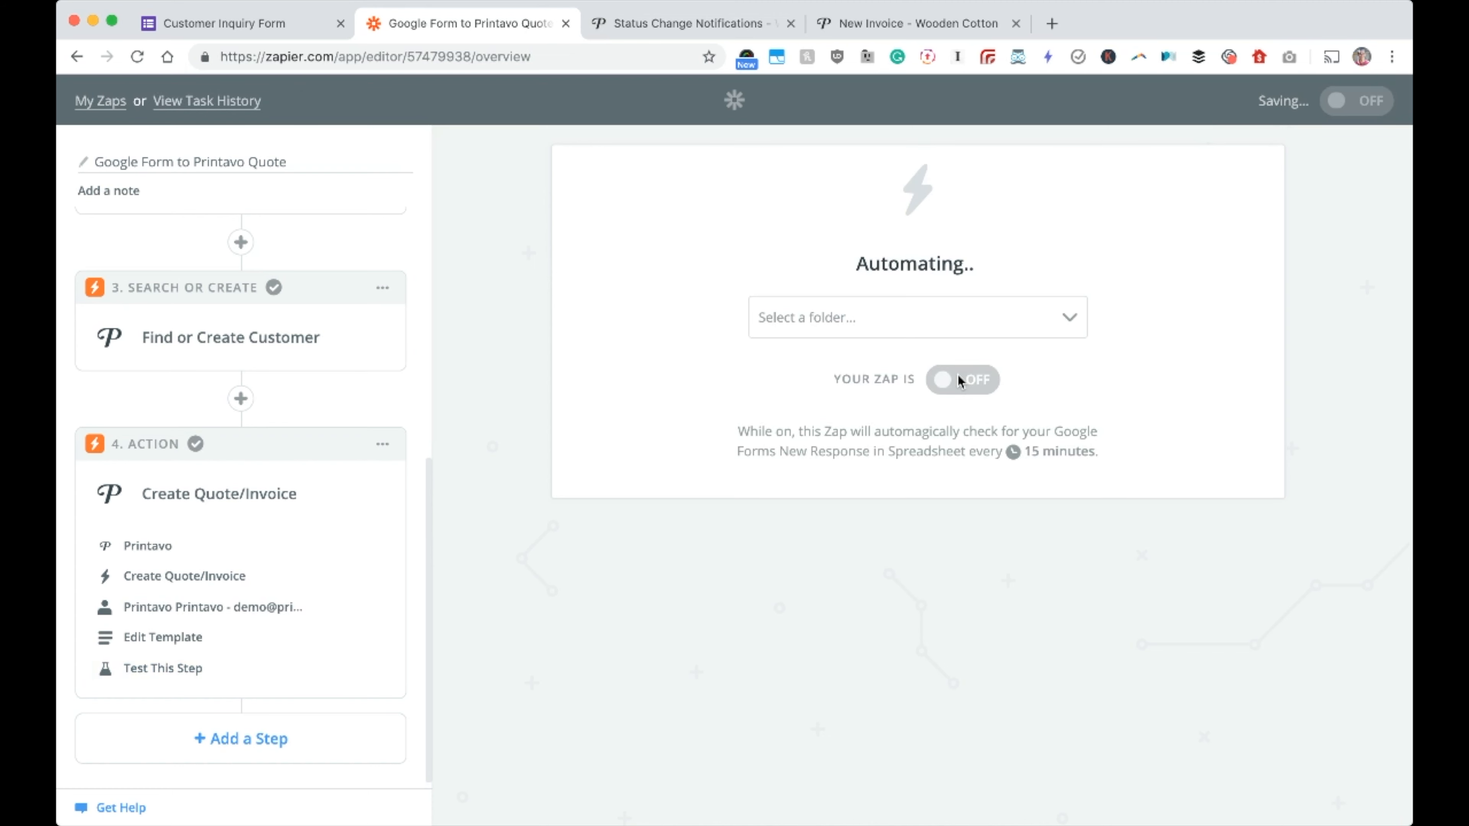
click(963, 380)
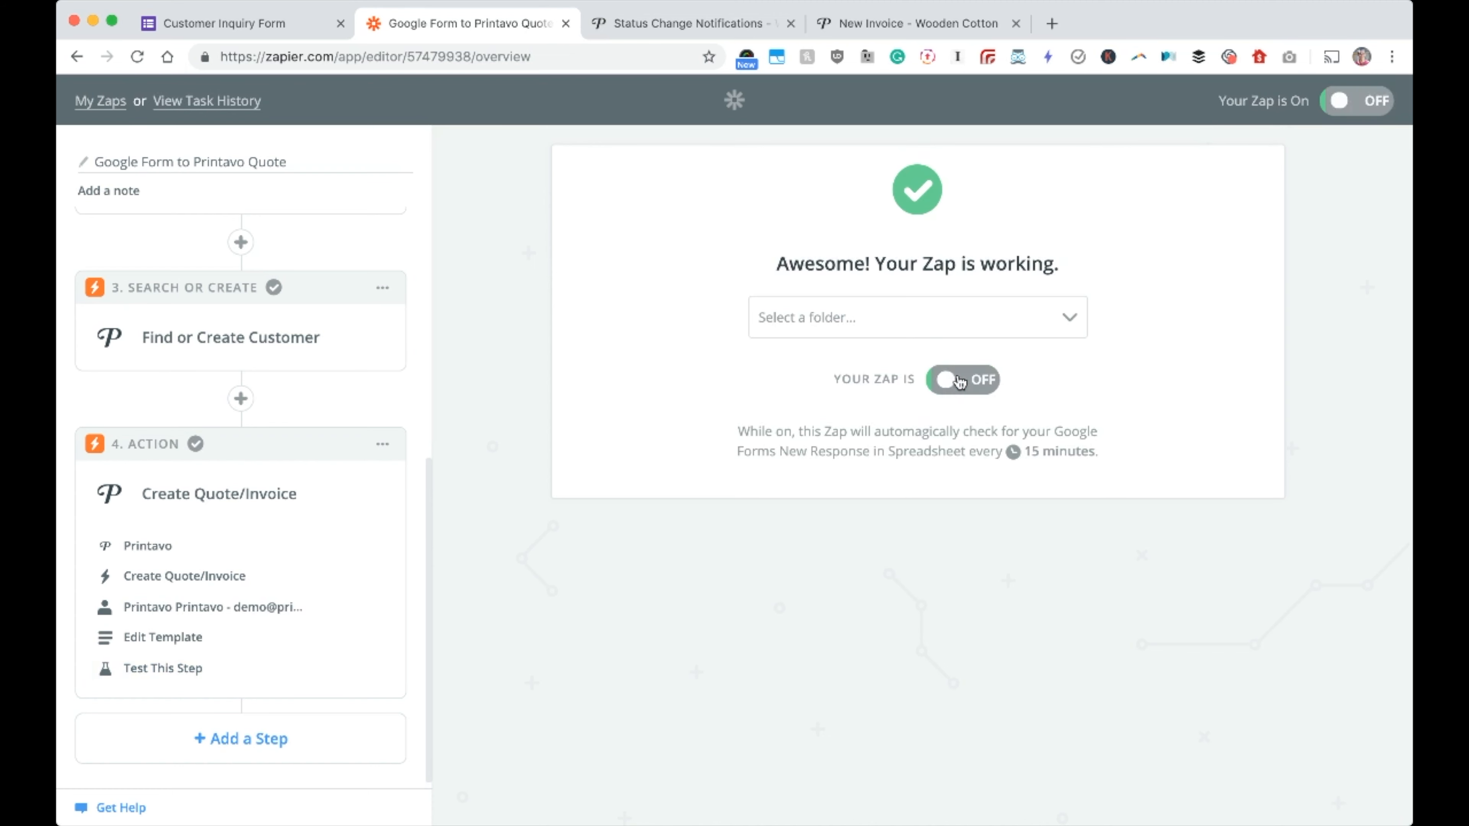
click(963, 380)
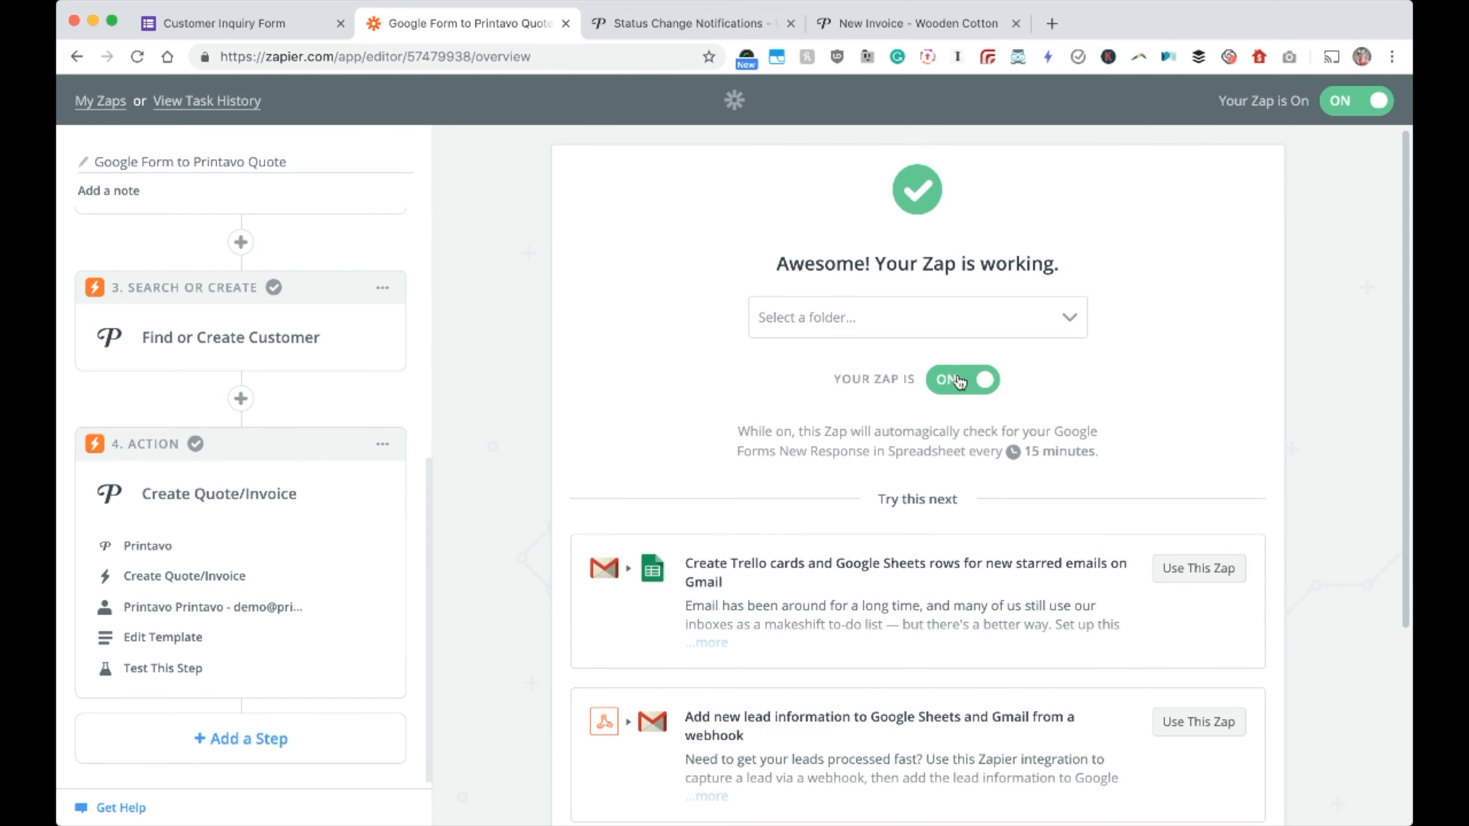
click(907, 22)
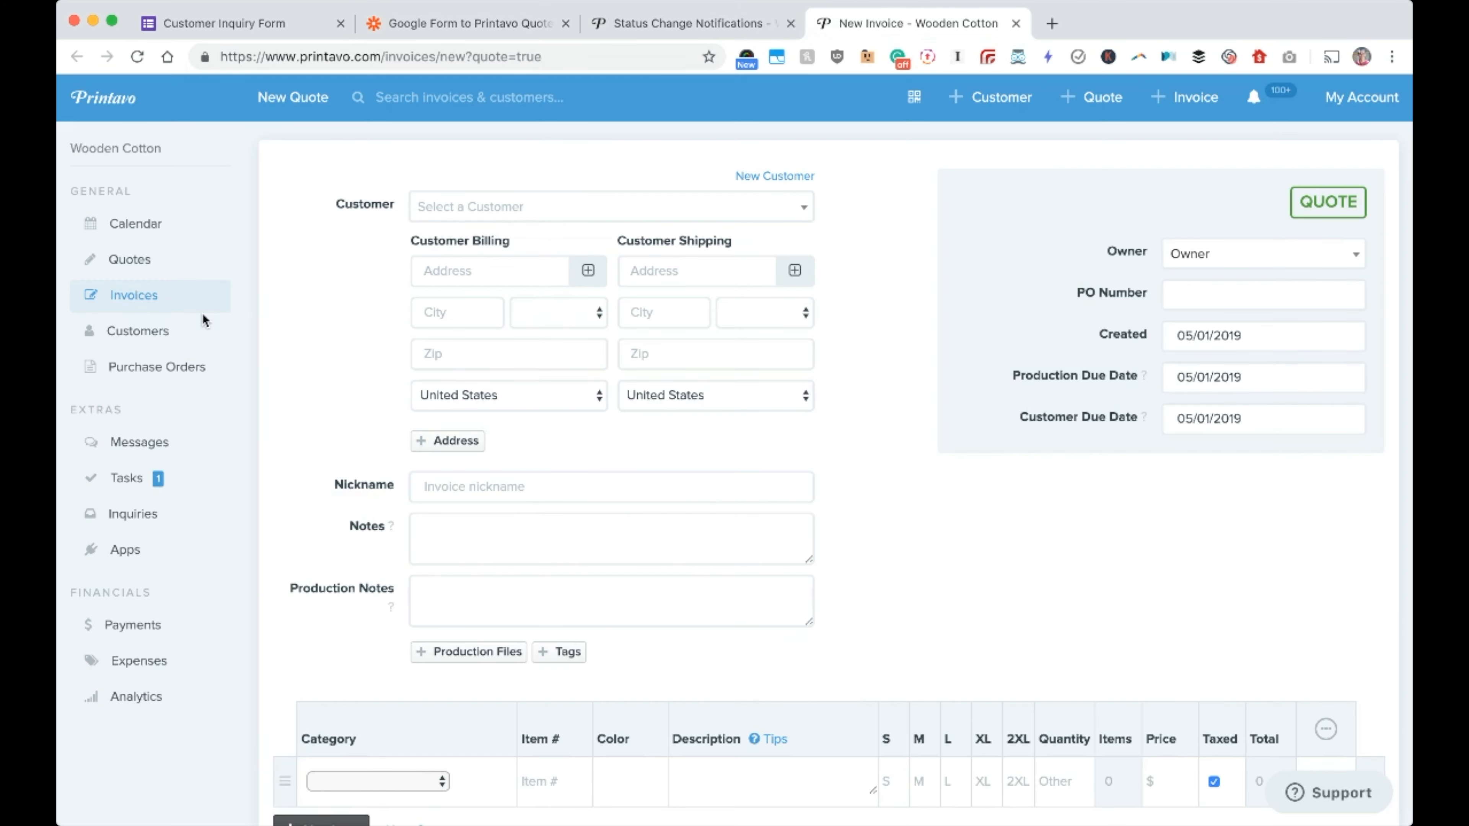
click(133, 295)
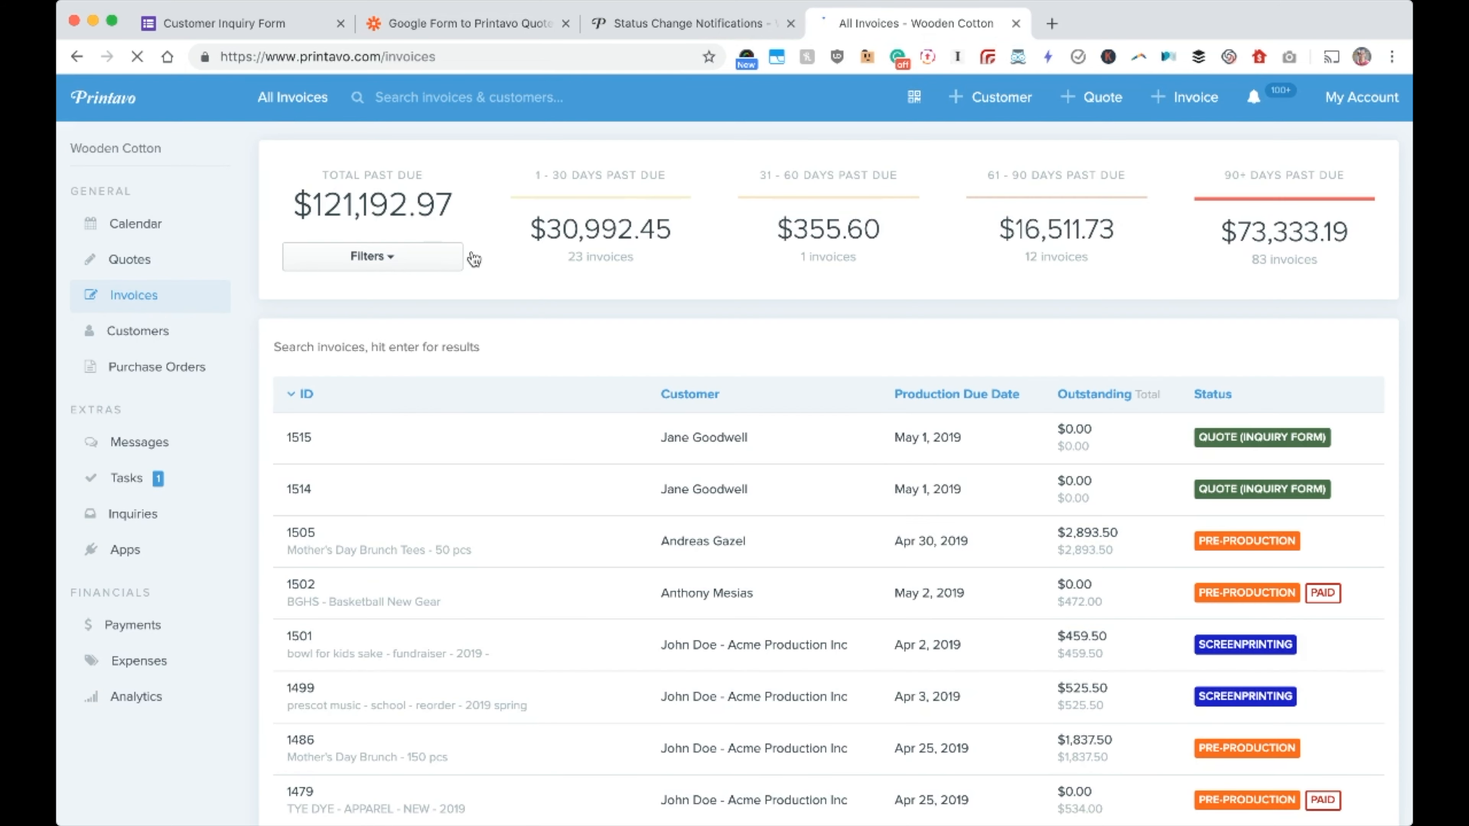
mouse_move(535, 449)
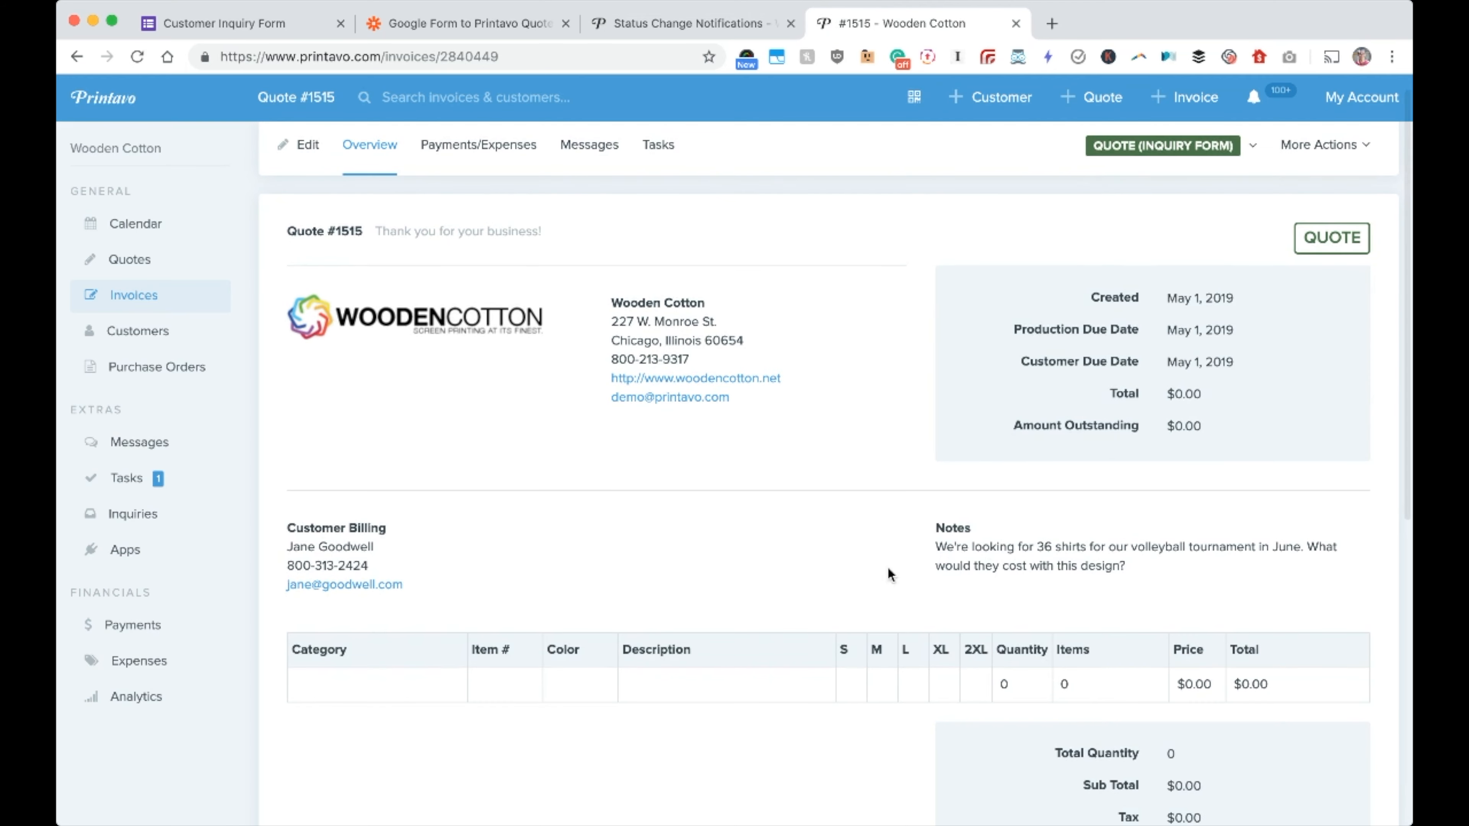
scroll(down, 3)
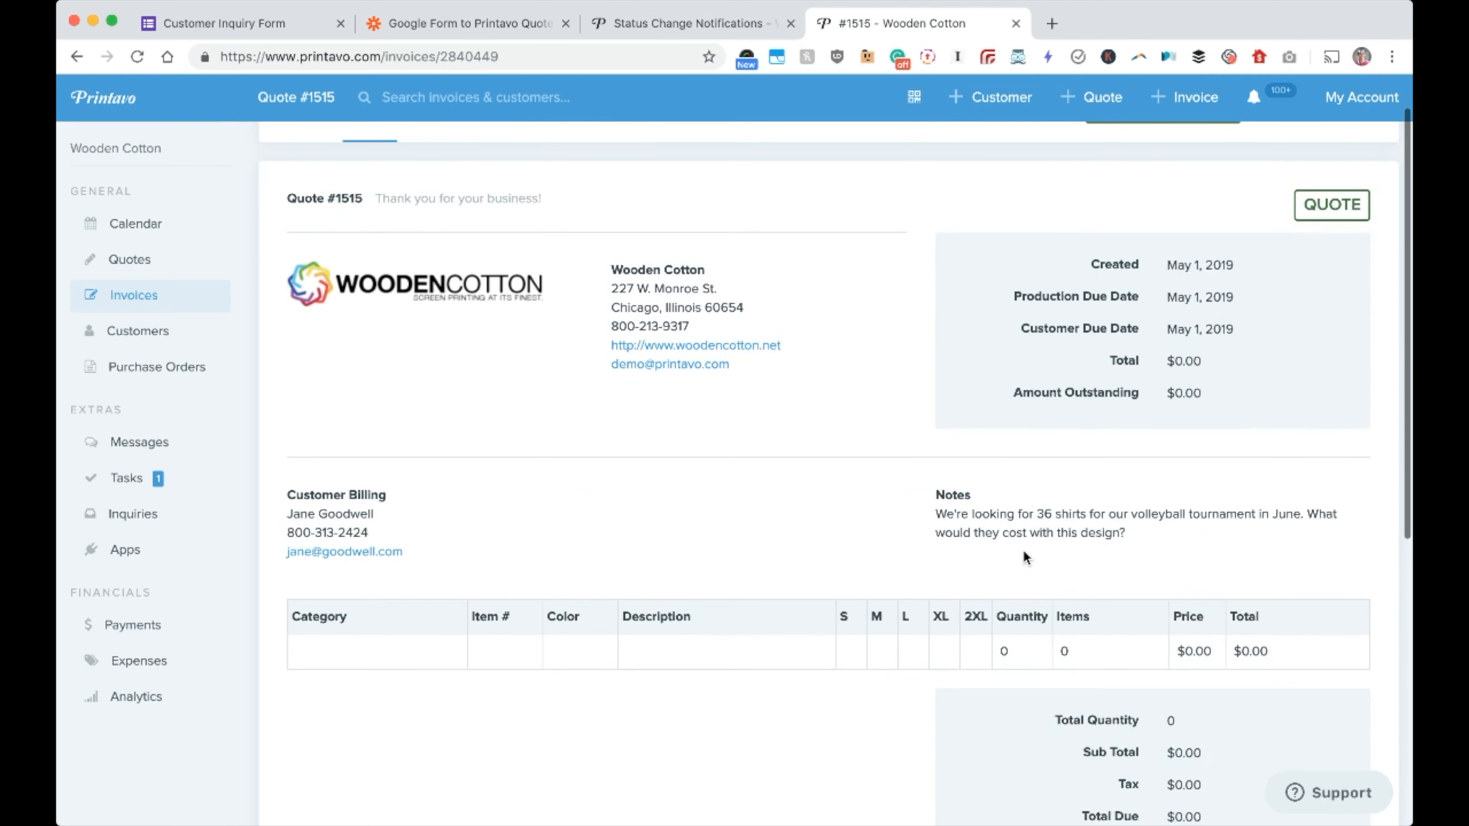
scroll(up, 3)
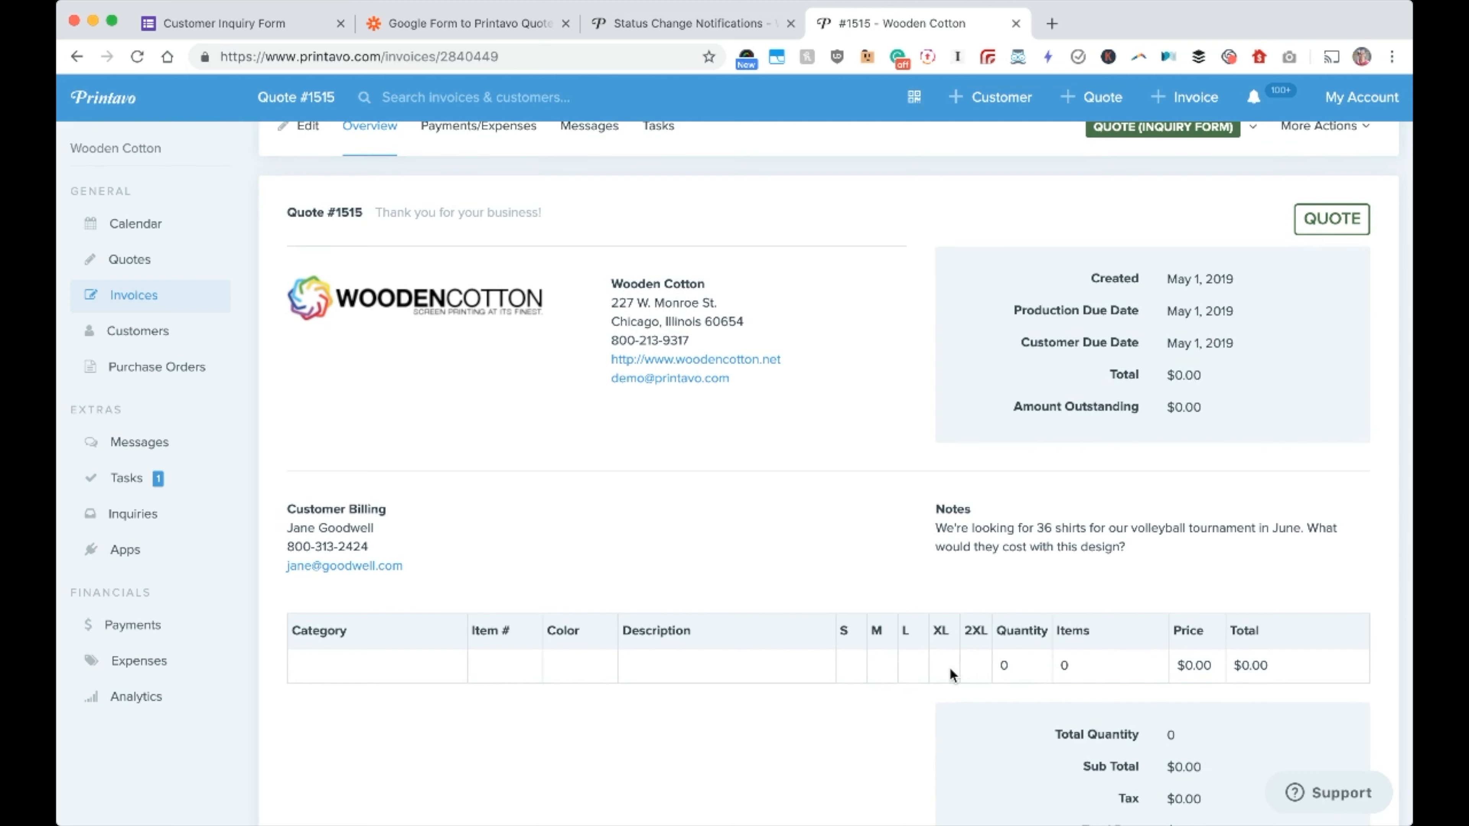
scroll(up, 3)
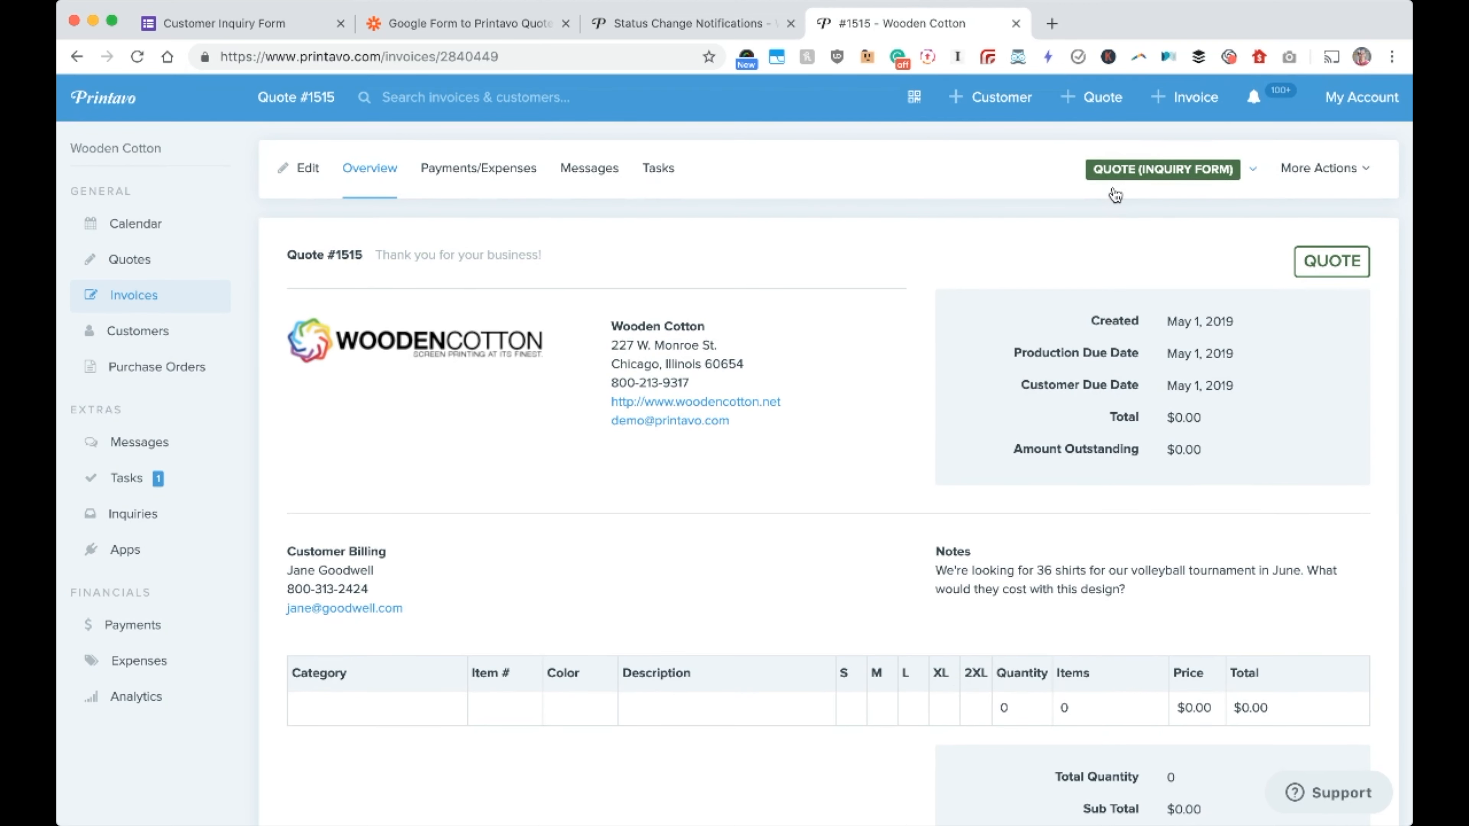
mouse_move(1074, 391)
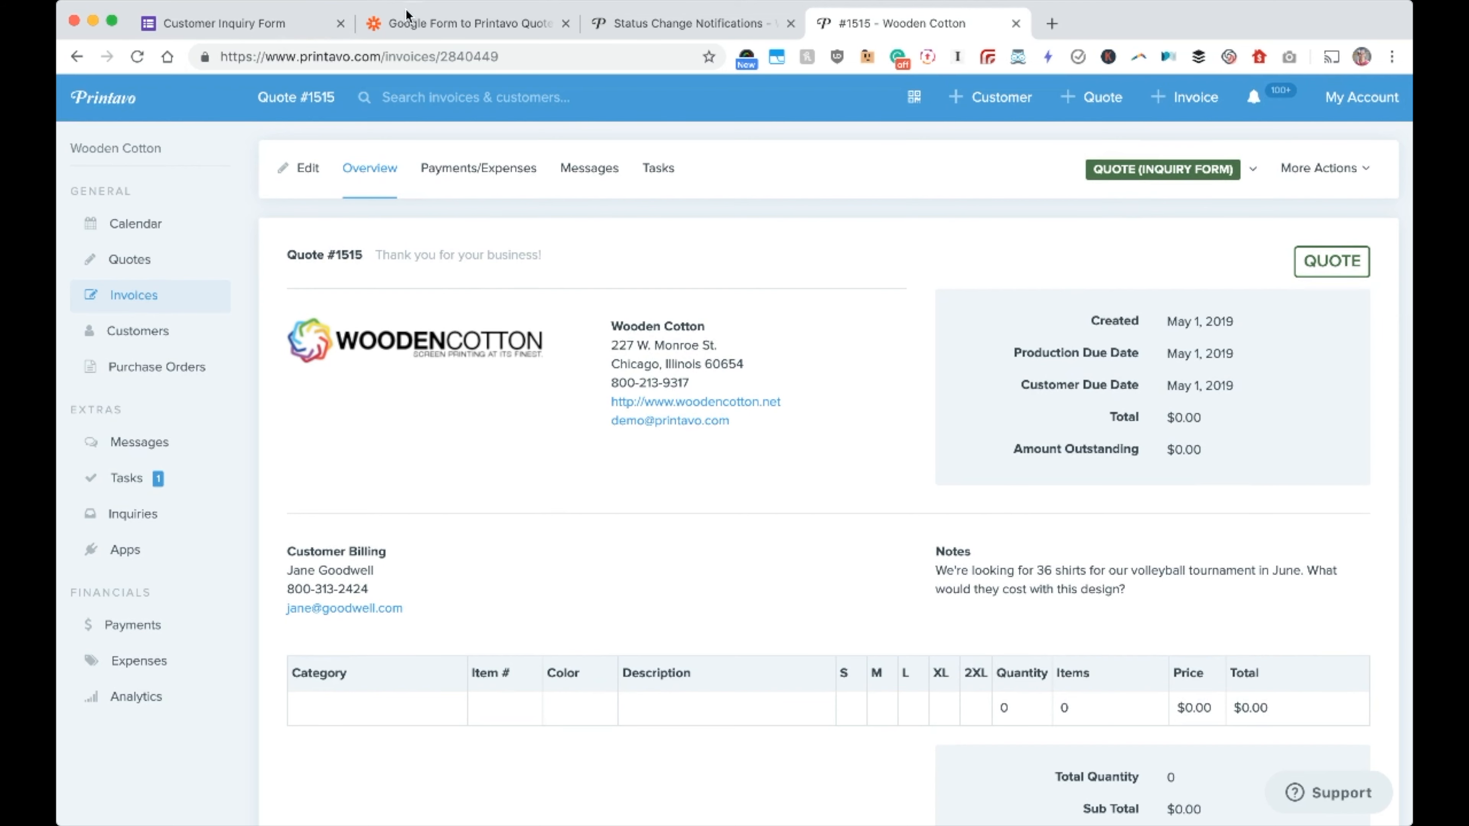
click(464, 22)
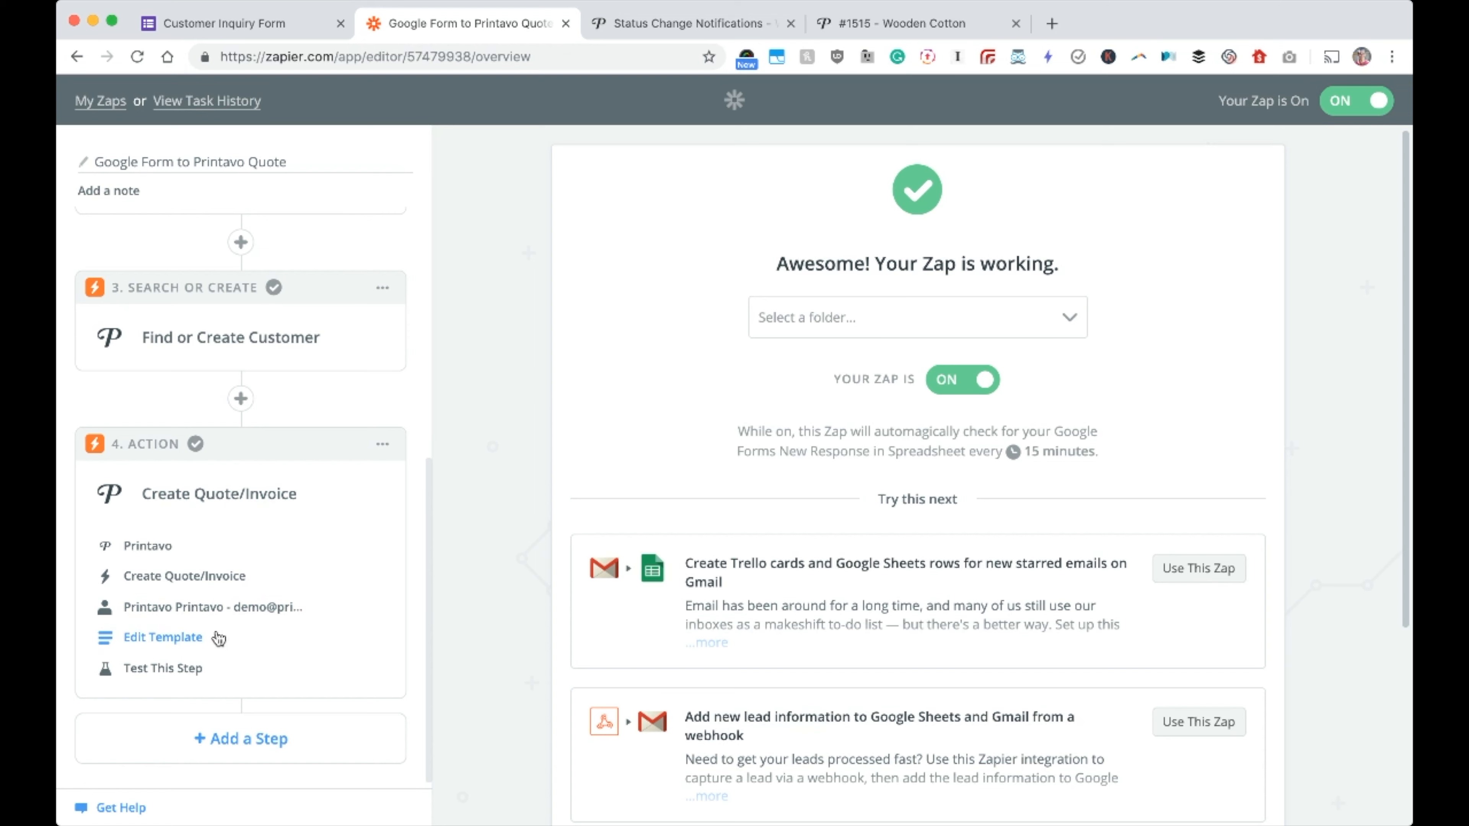
Step: Reopen the quote template and go to the Notes field mapping
click(162, 637)
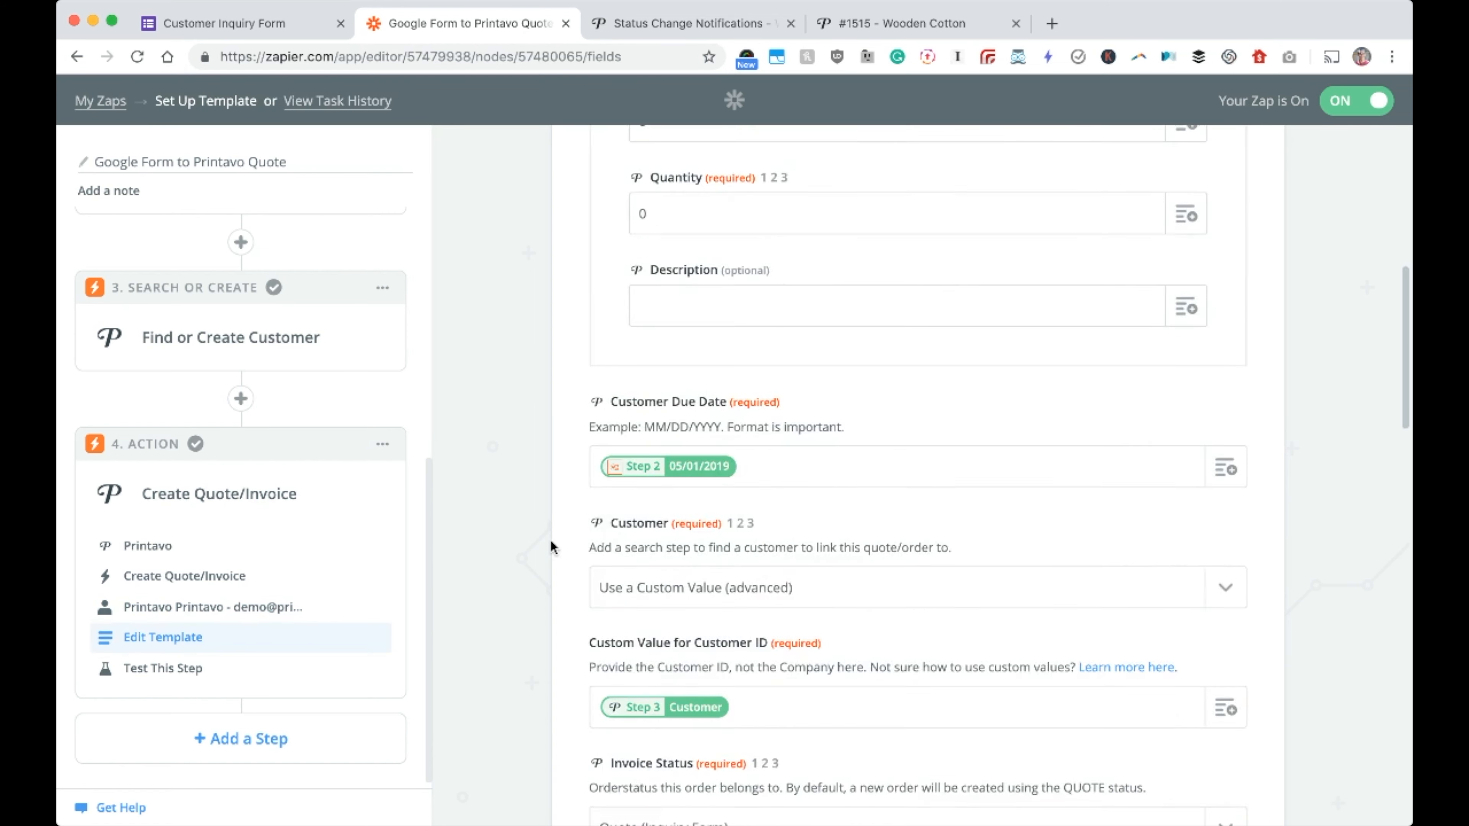
scroll(down, 3)
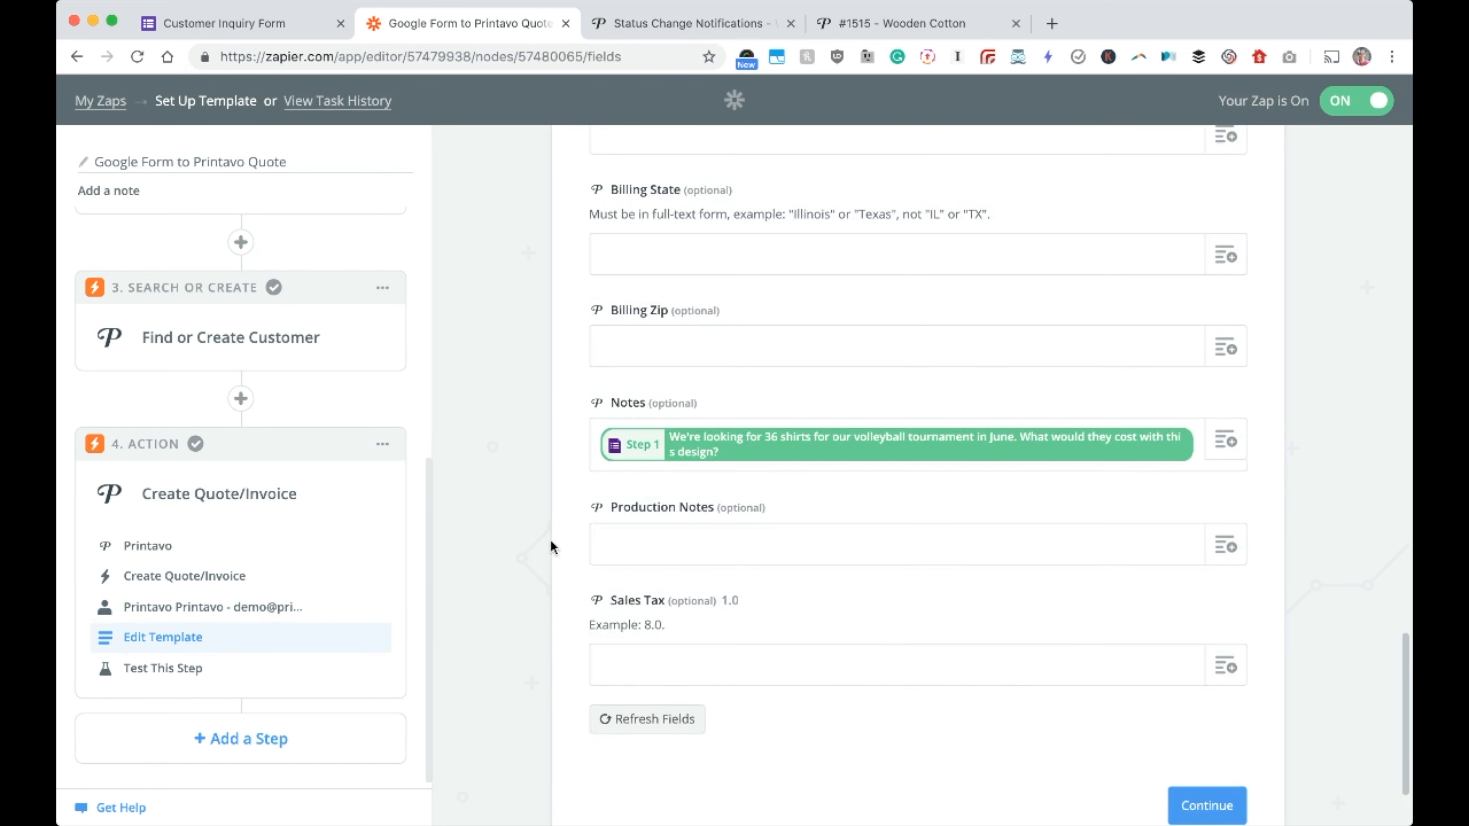
scroll(down, 3)
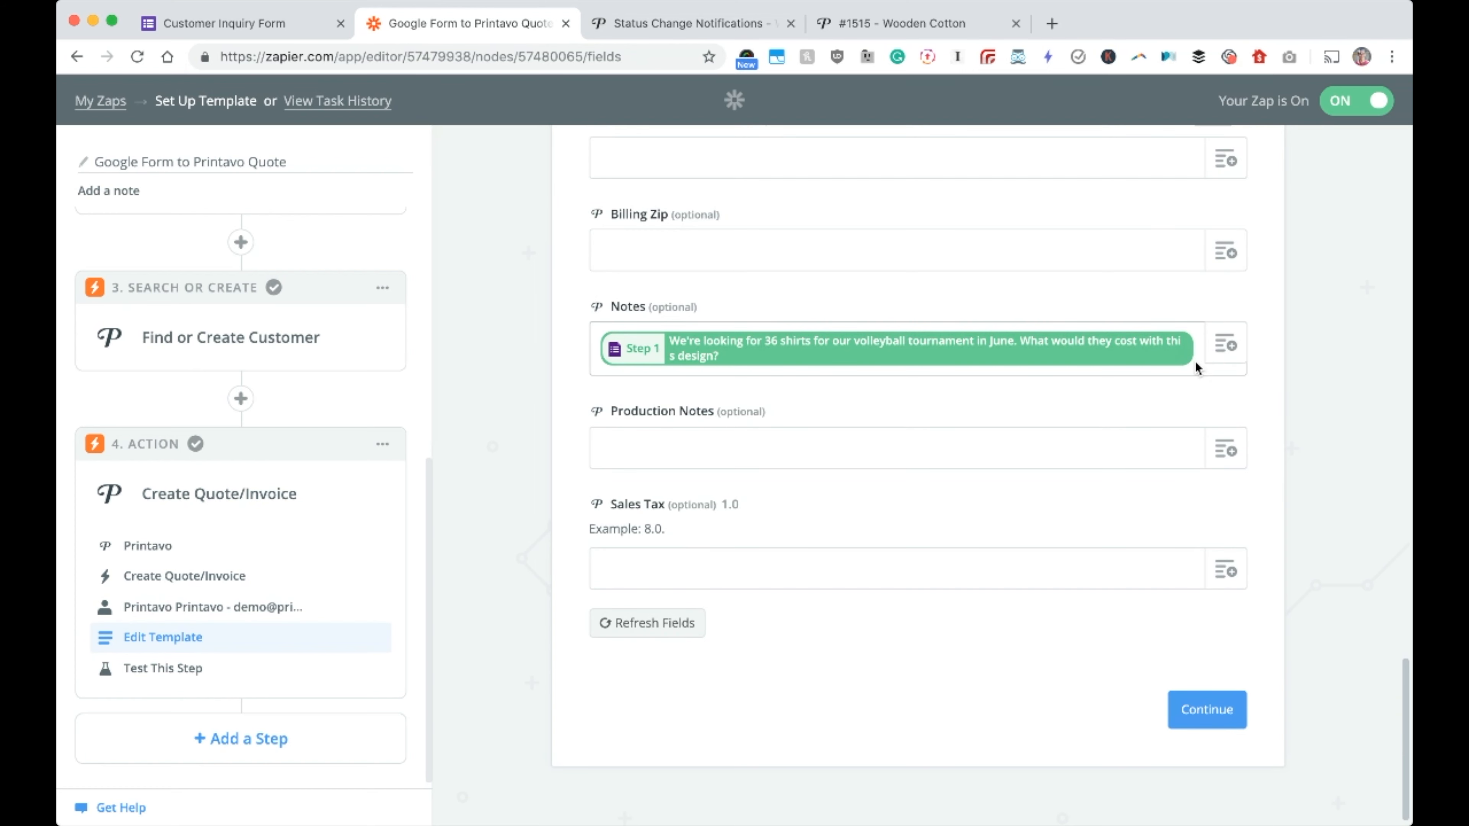
mouse_move(1190, 366)
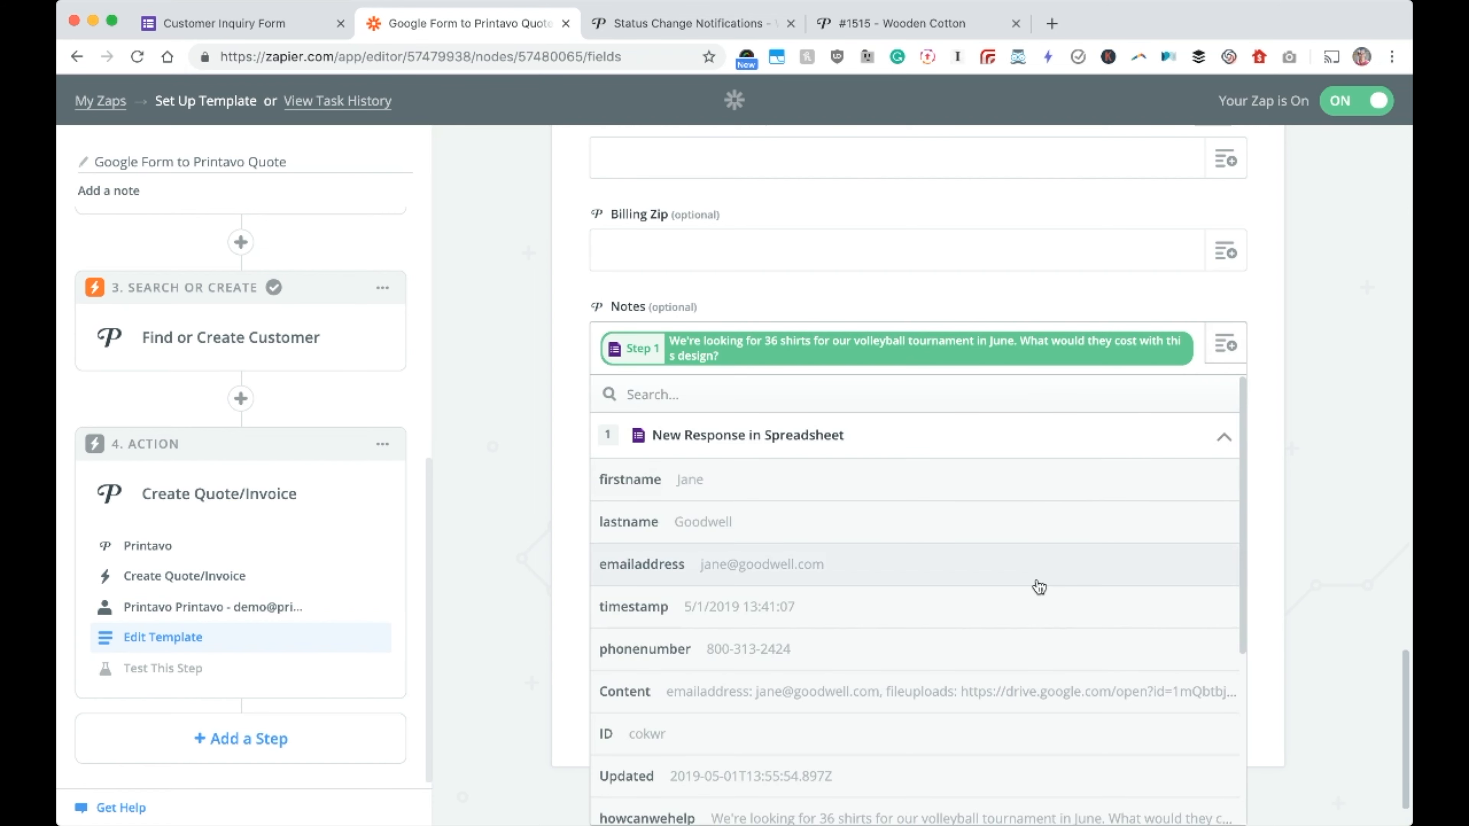
scroll(down, 3)
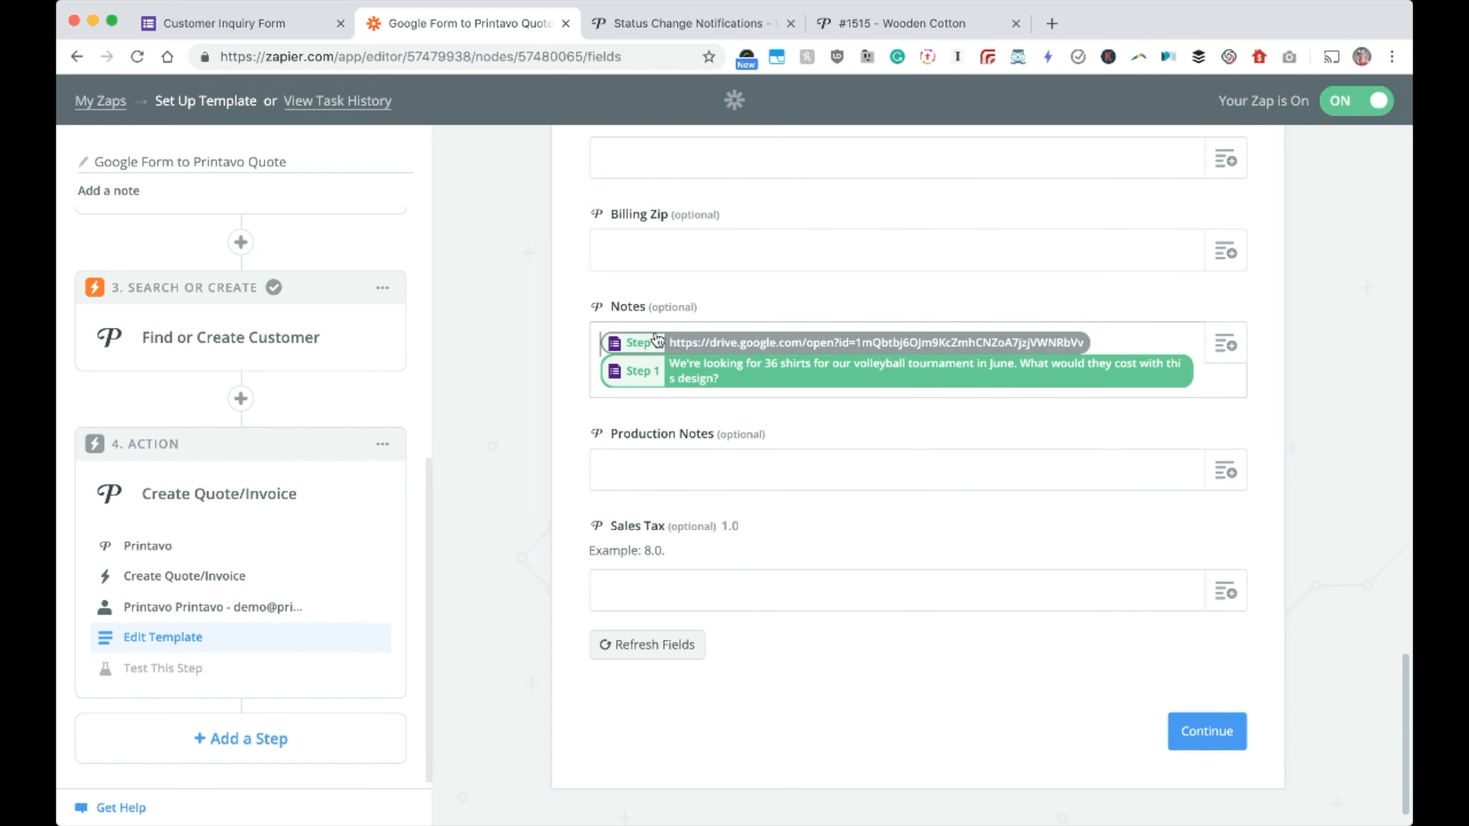
click(1227, 343)
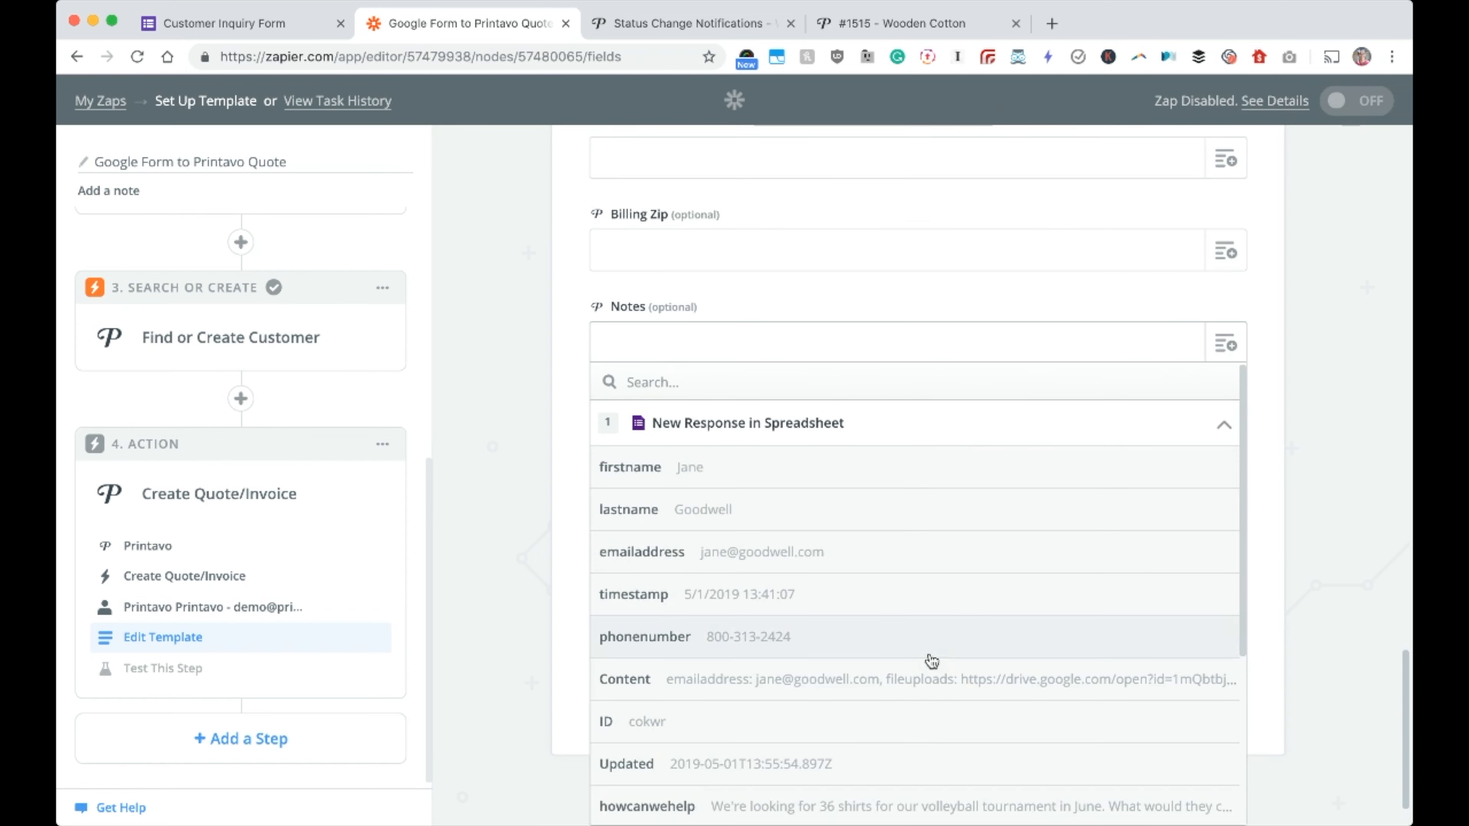
scroll(down, 3)
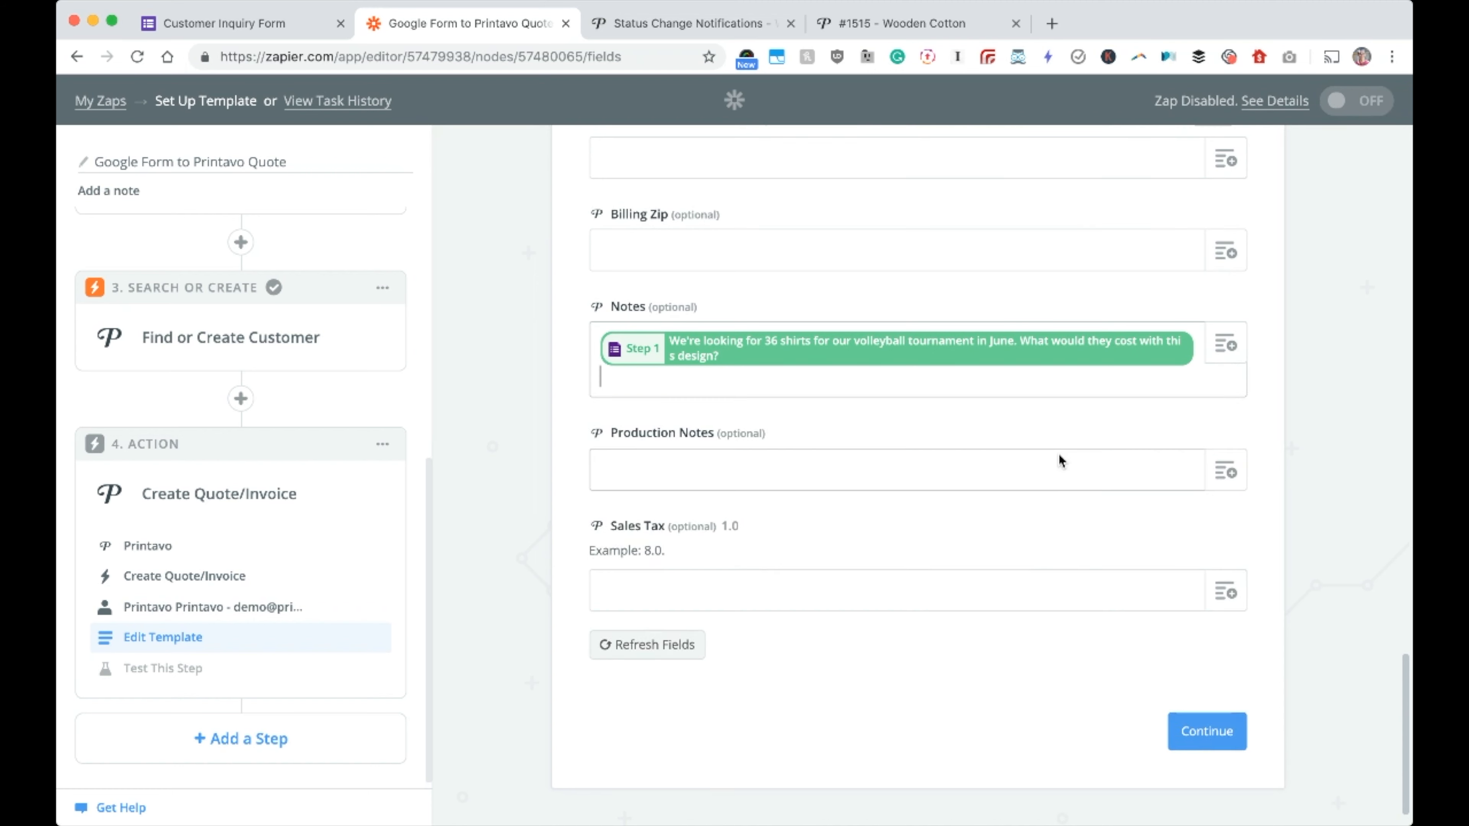
Step: Add a 'File Upload:' line with the form's file uploads field to Notes and save
text(Mockups)
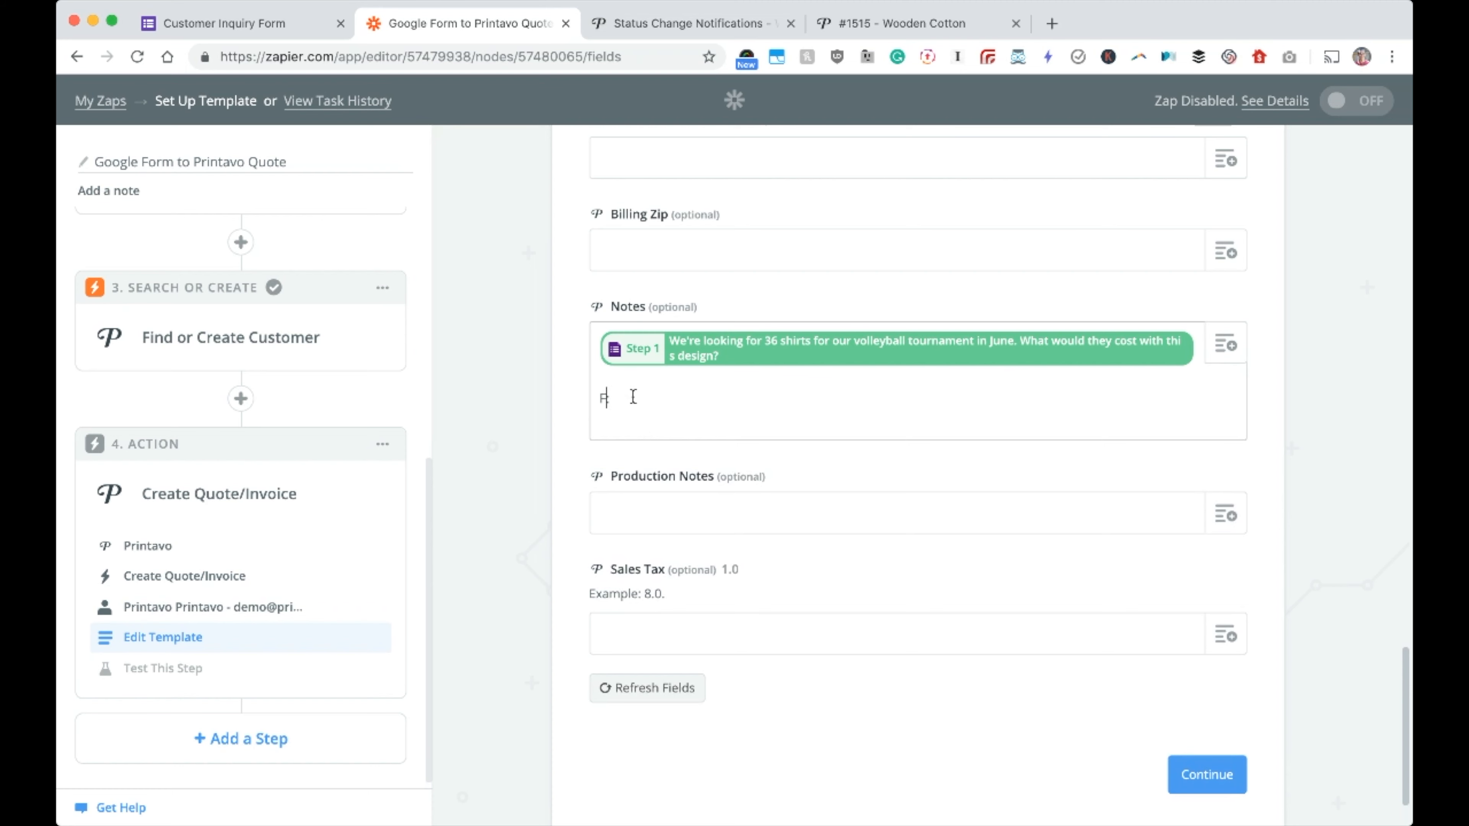
text(ile Upload:)
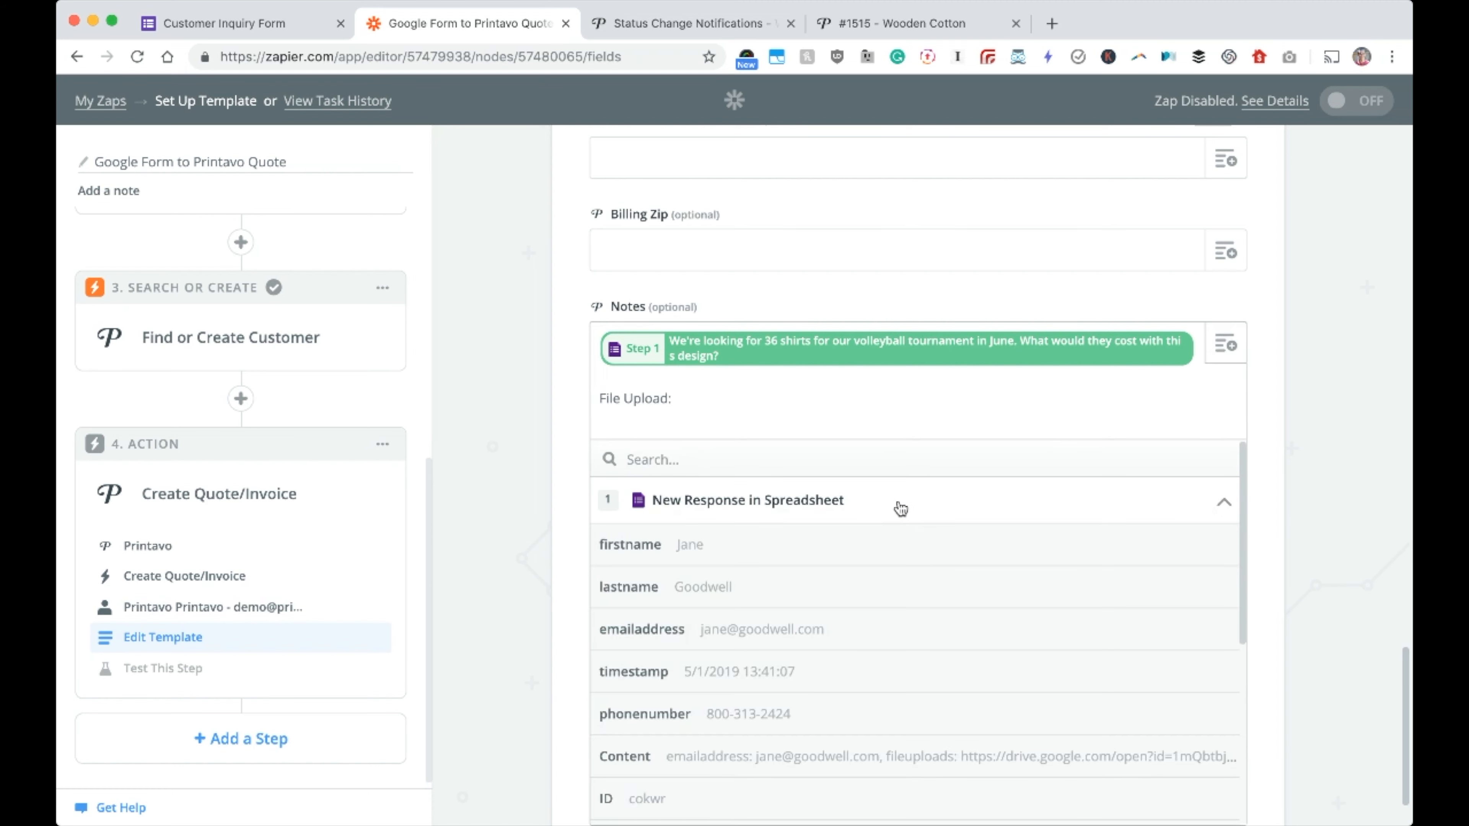
scroll(down, 3)
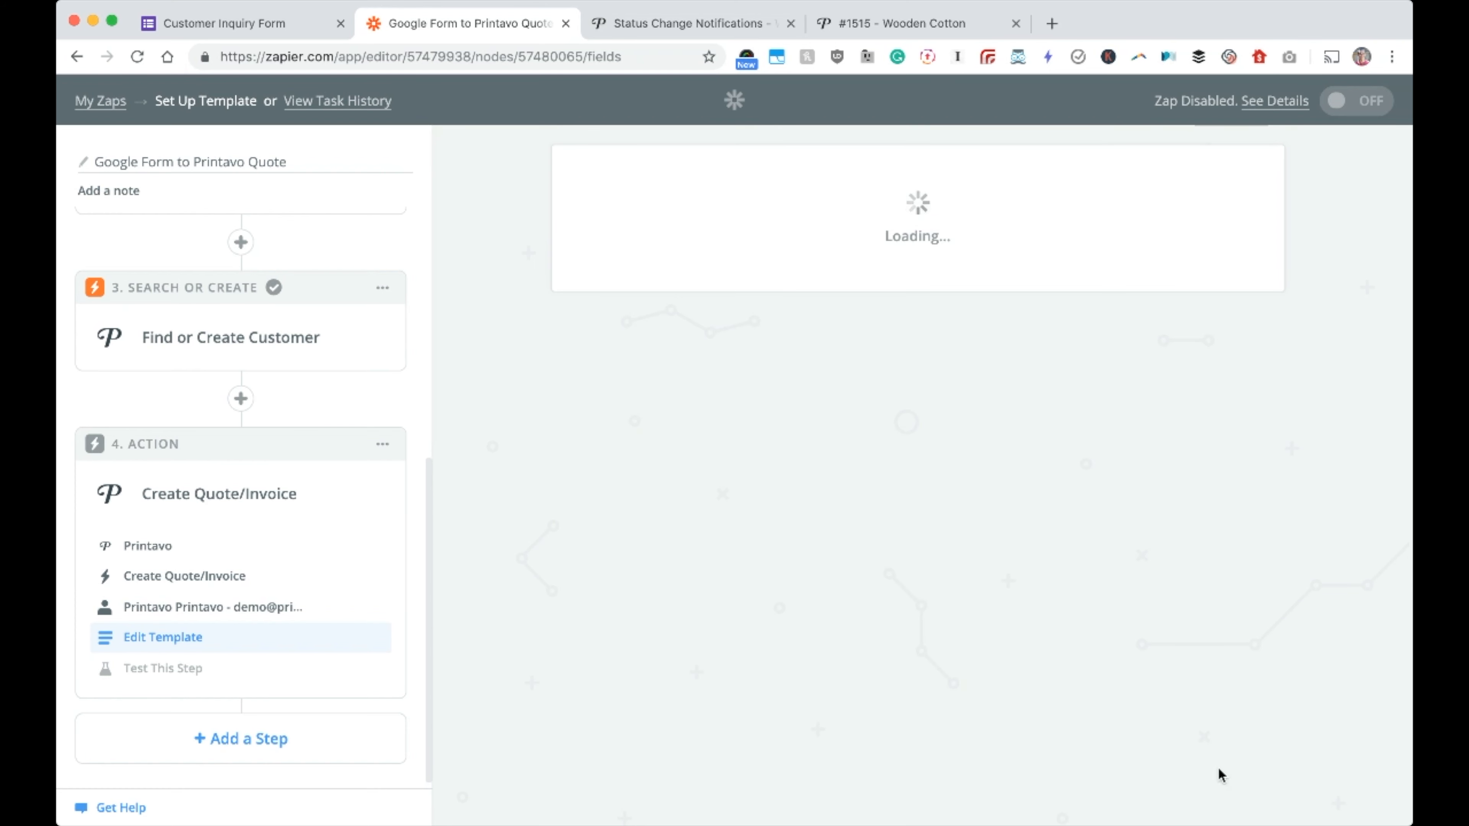
click(162, 668)
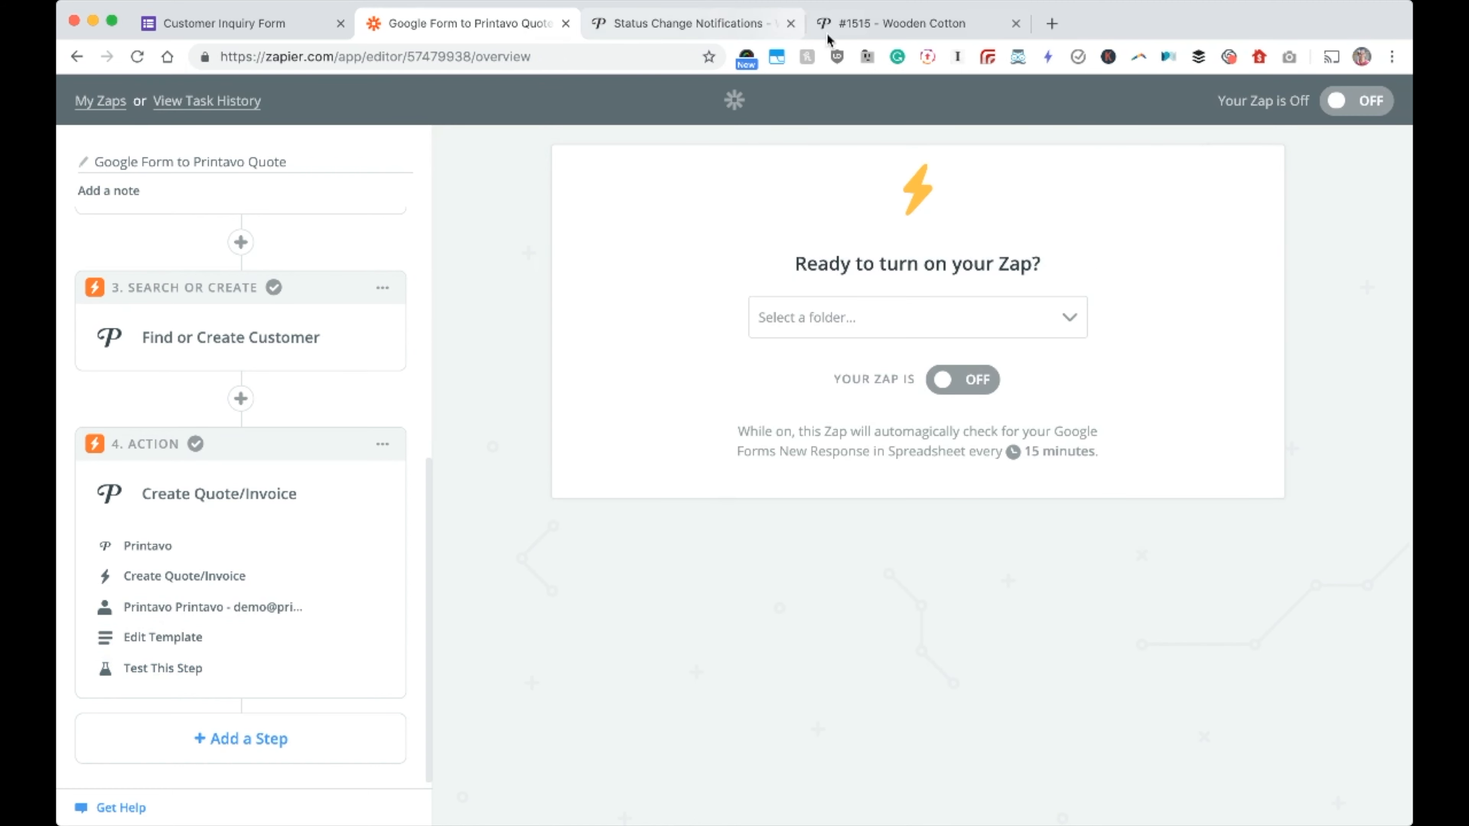
click(905, 23)
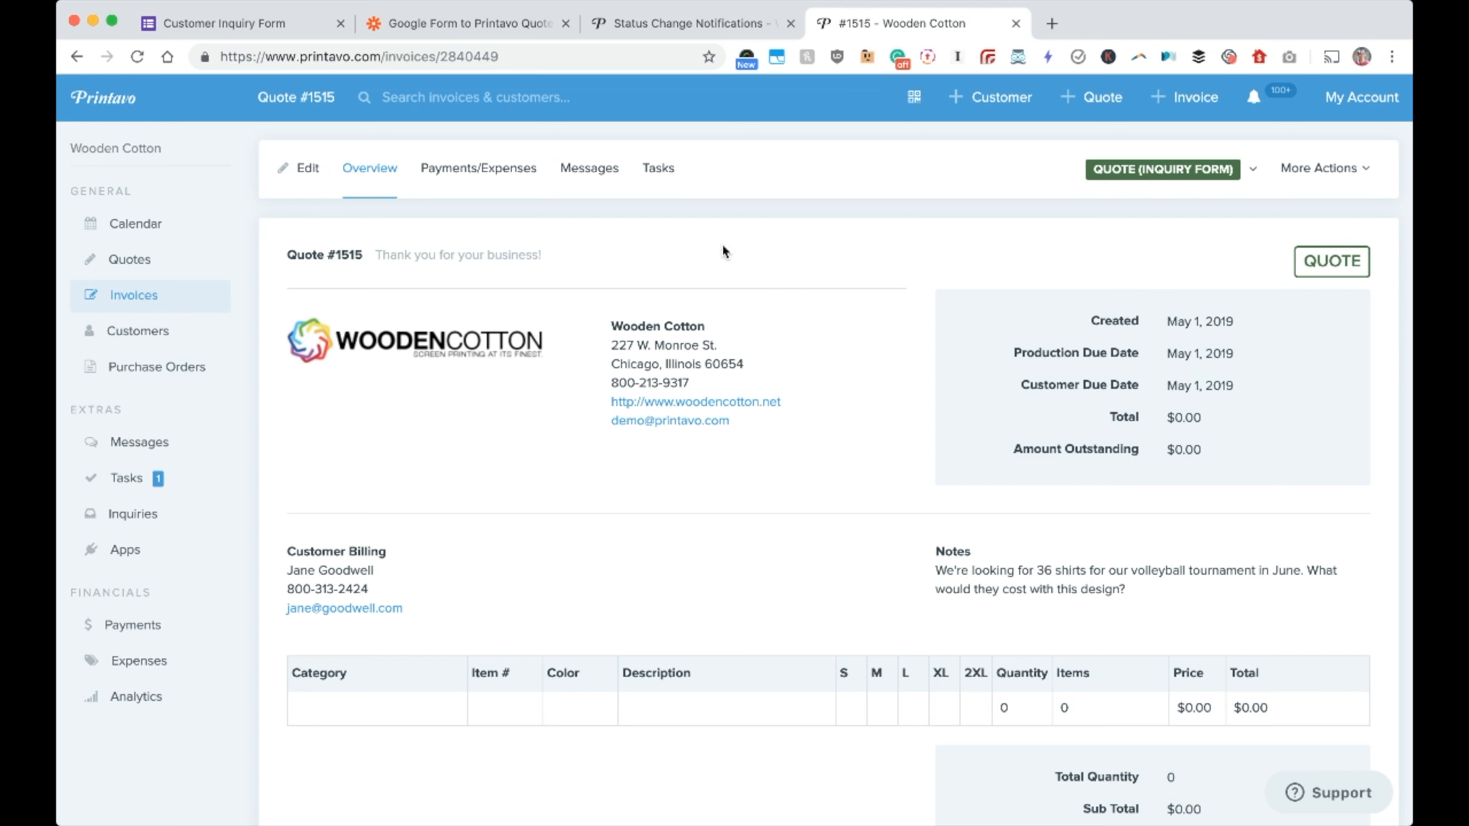
mouse_move(589, 174)
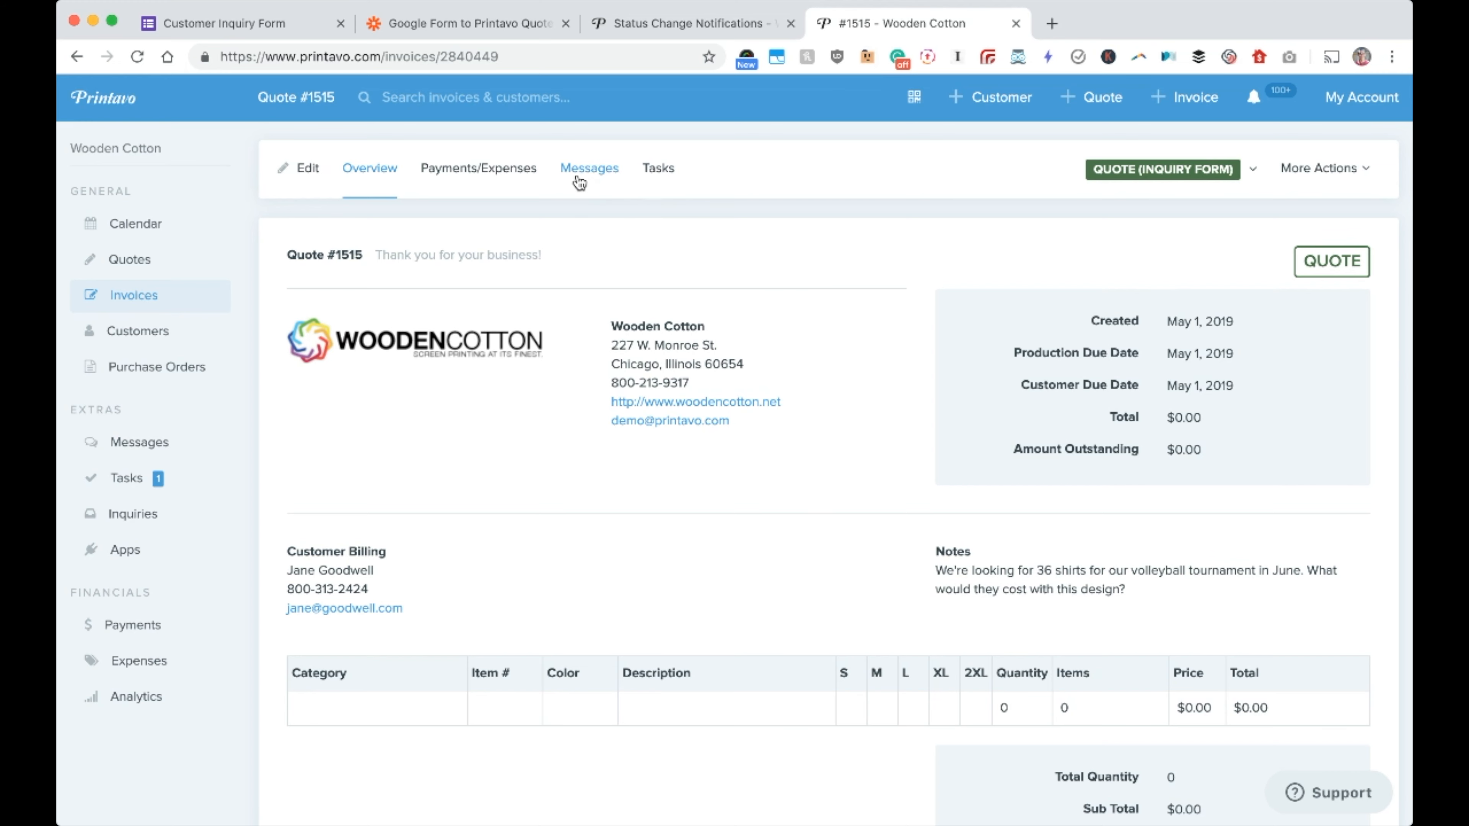
Step: Show the Messages area for Quote #1515
click(589, 168)
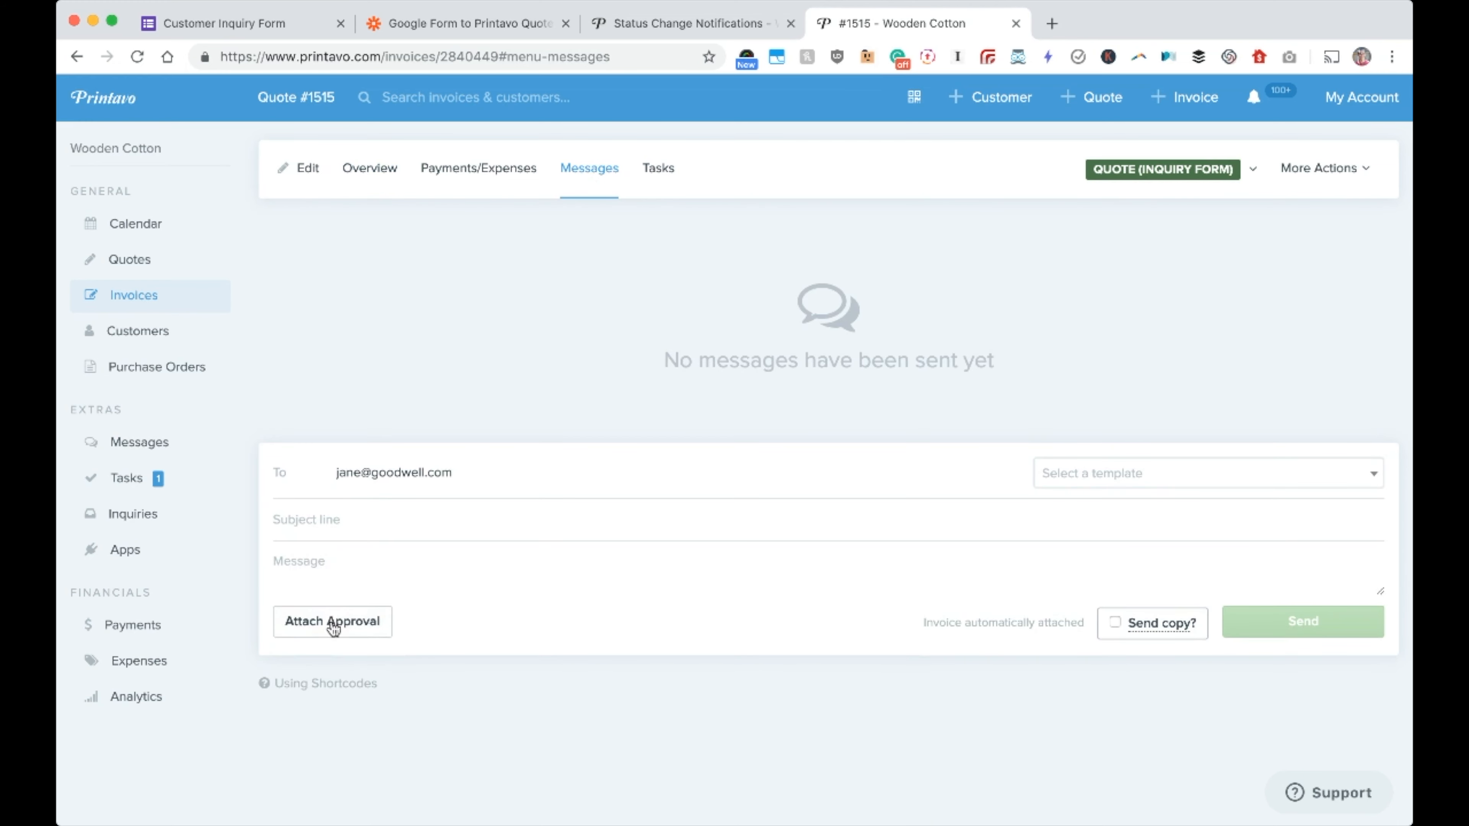
mouse_move(1093, 343)
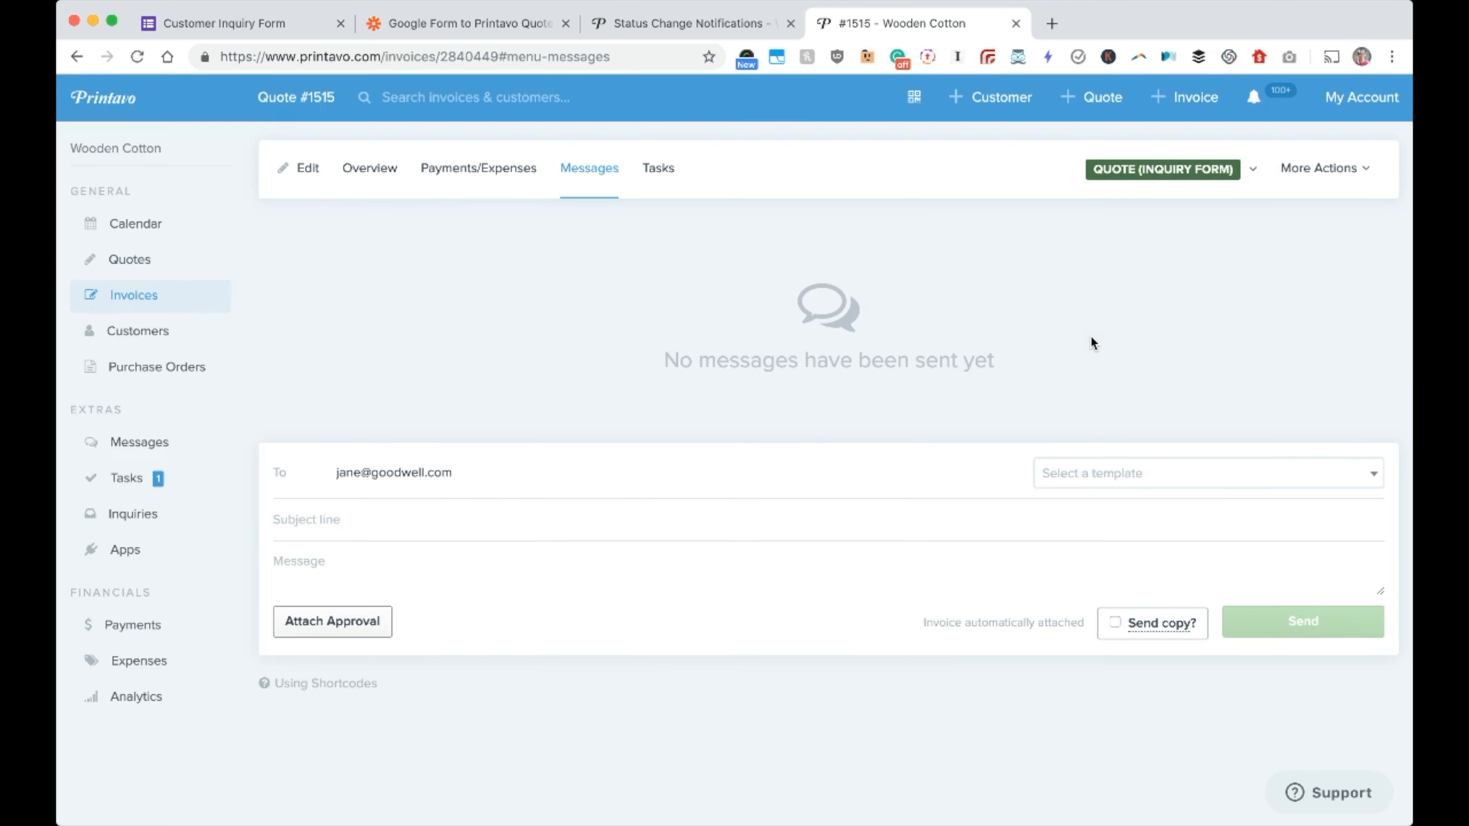